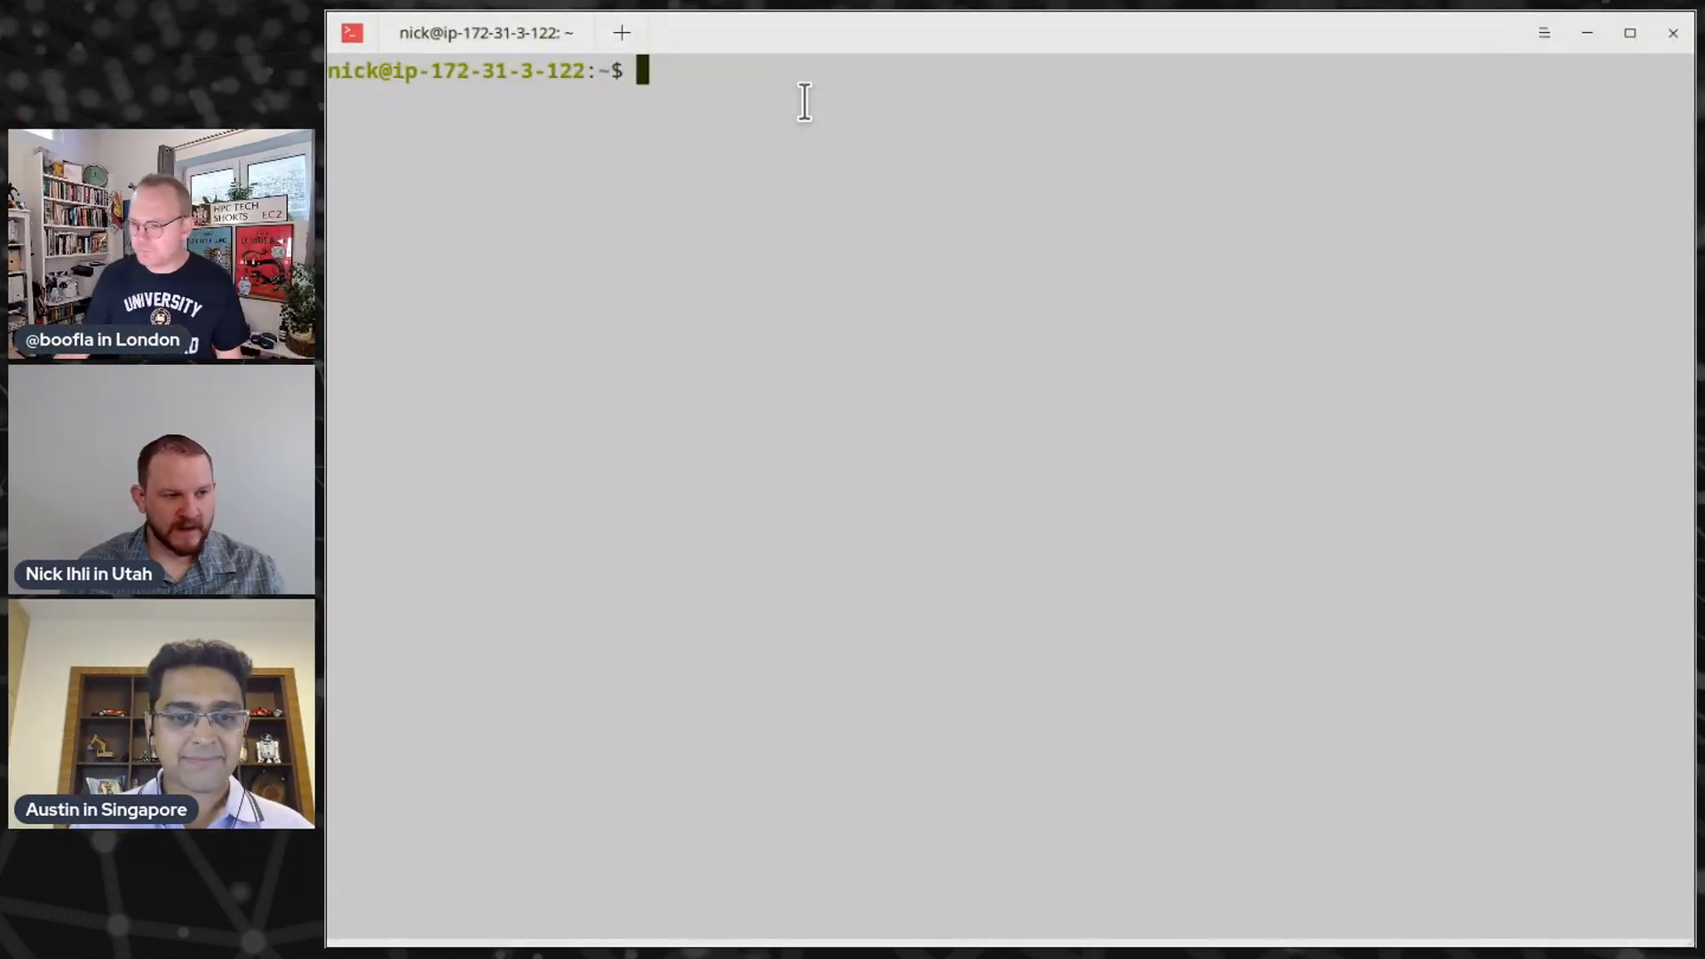
# Type 'sacctmgr show assoc' at the shell prompt, leaving it unrun
pyautogui.write('sacct')
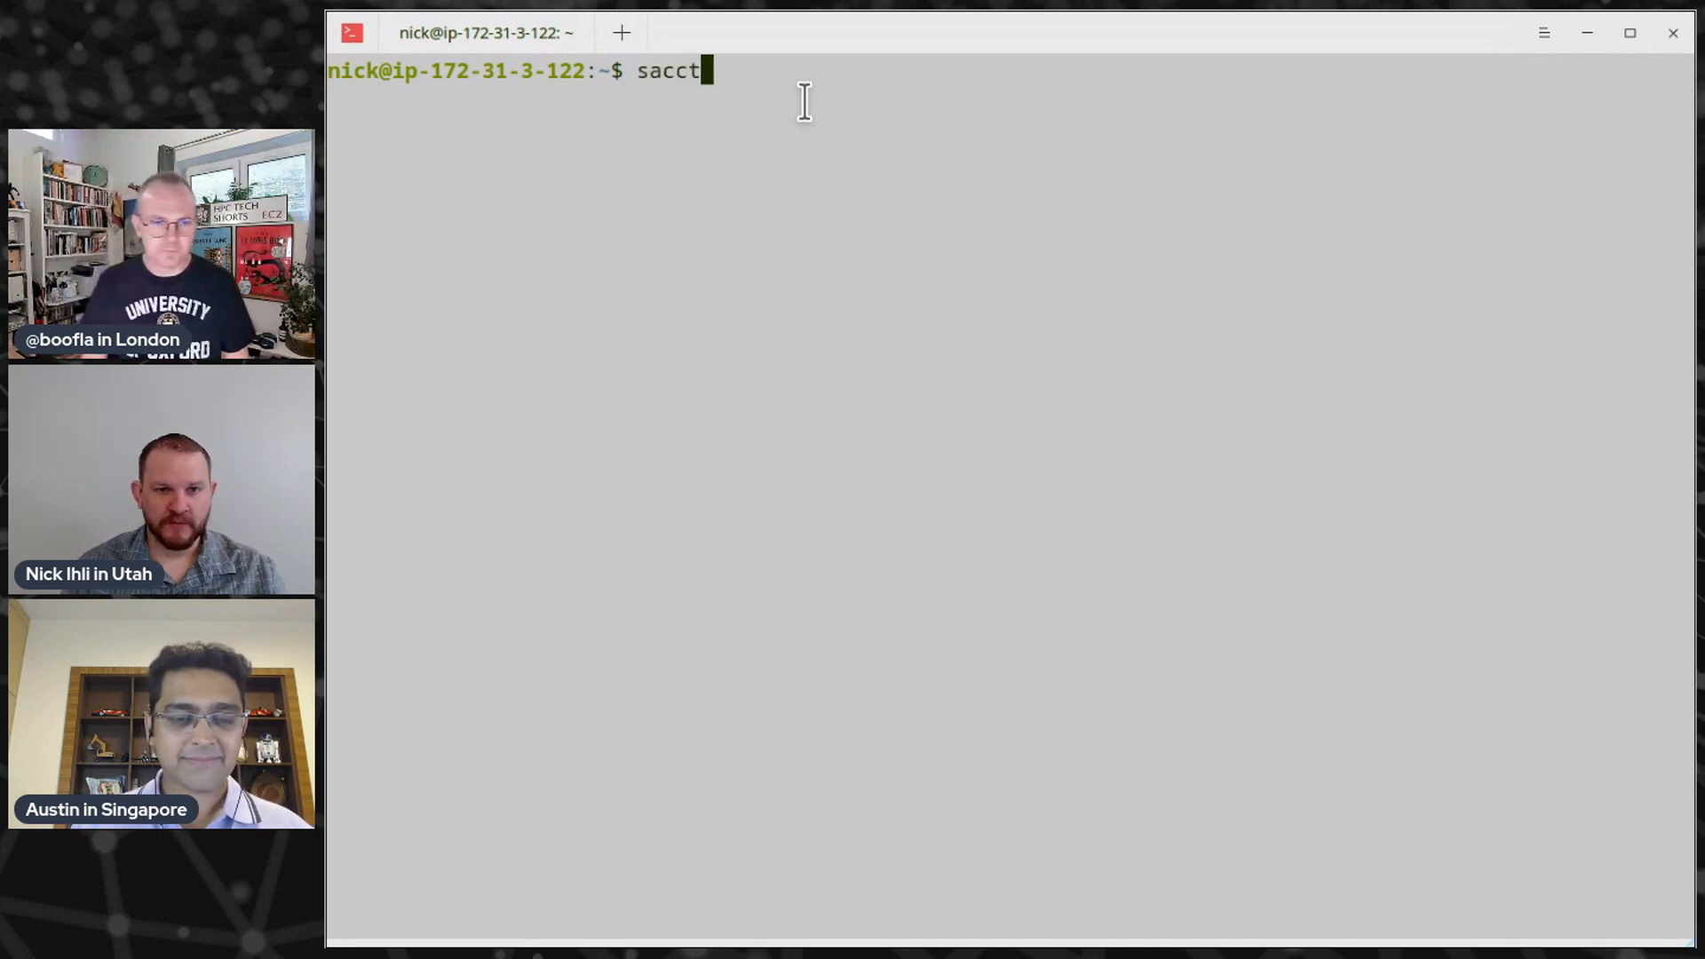
pyautogui.write('mgr')
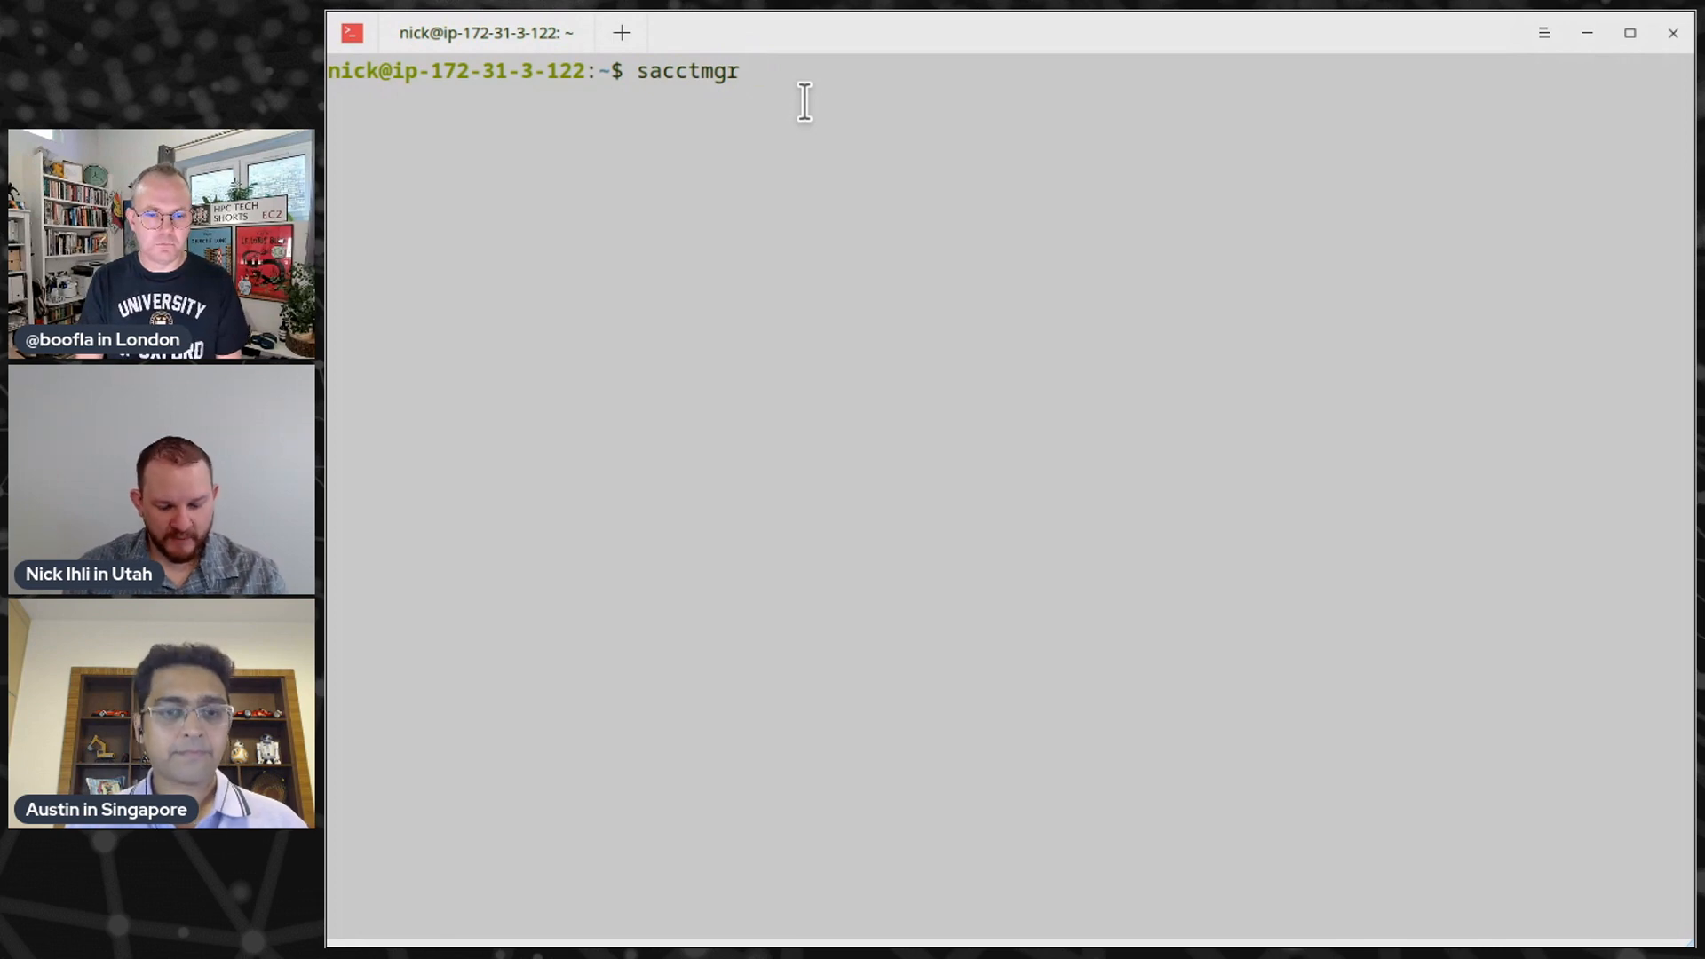
pyautogui.write('show')
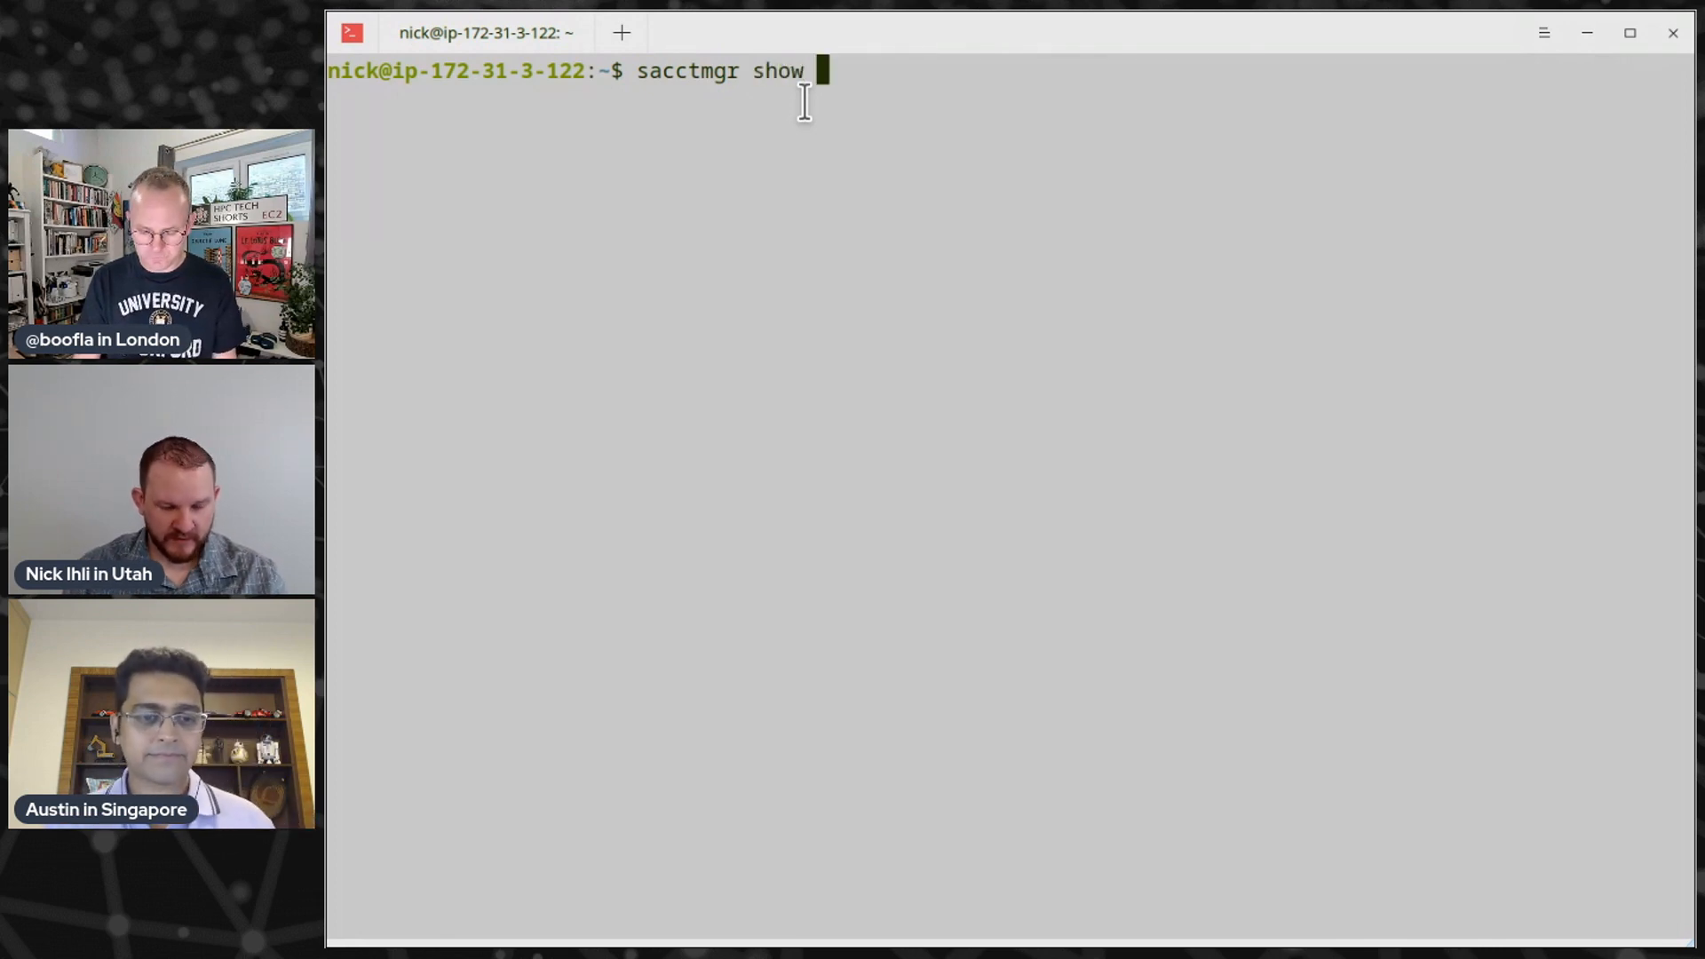
pyautogui.write('asso')
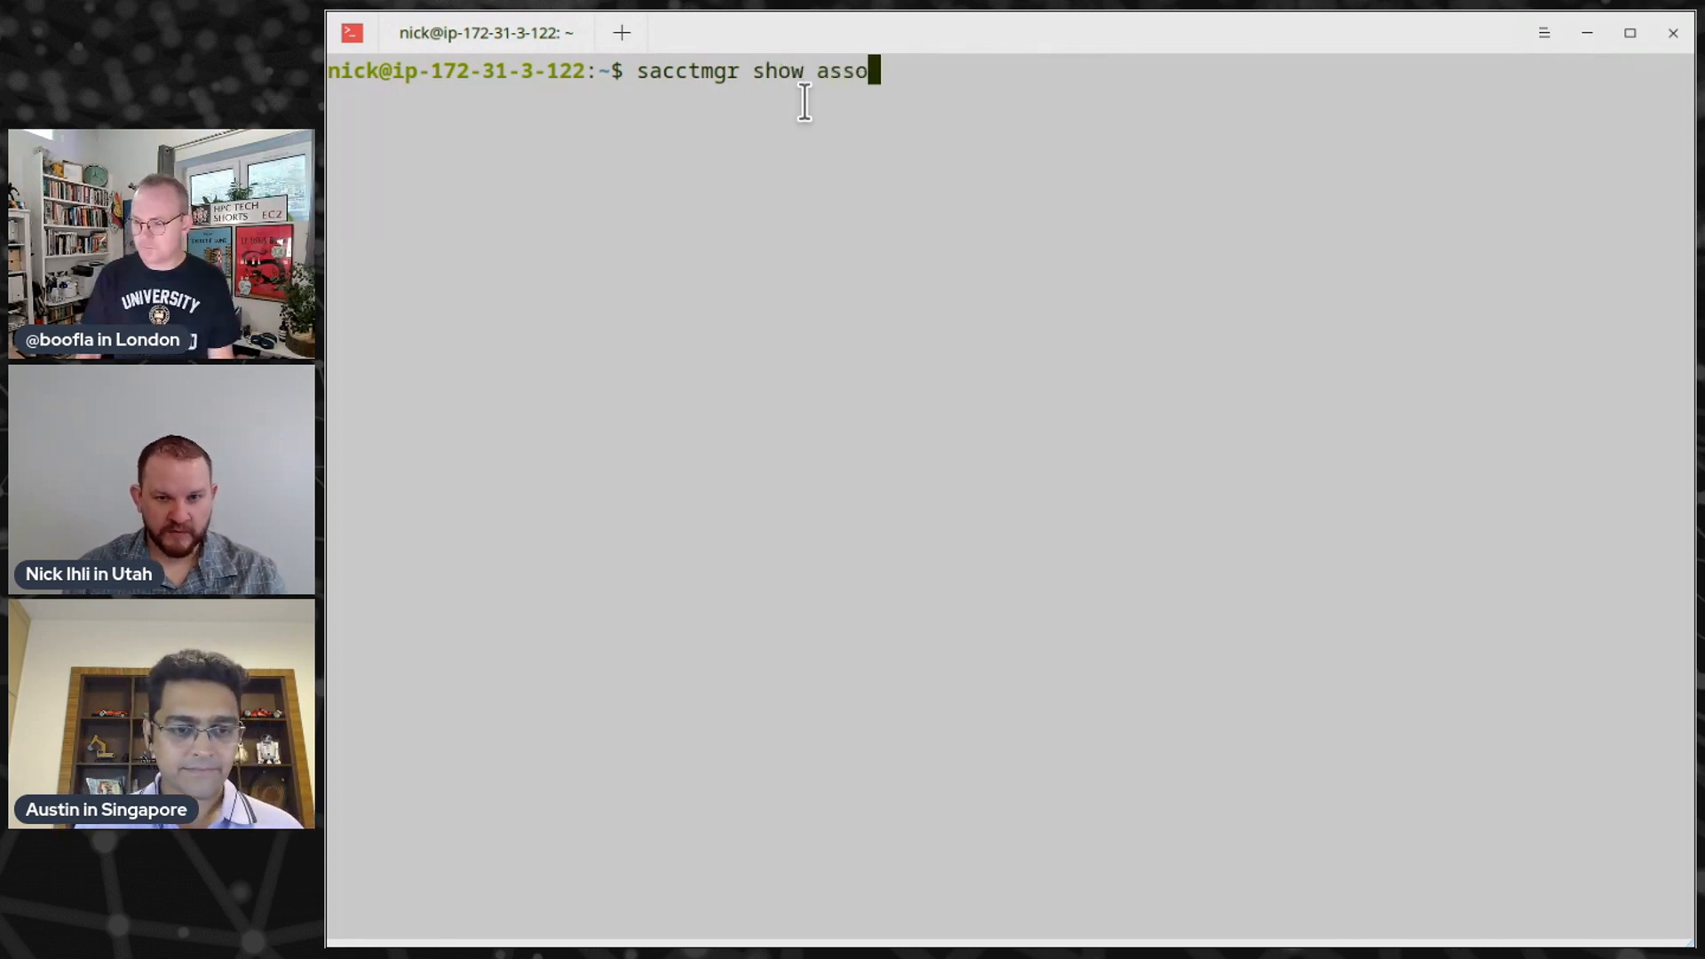
pyautogui.write('c')
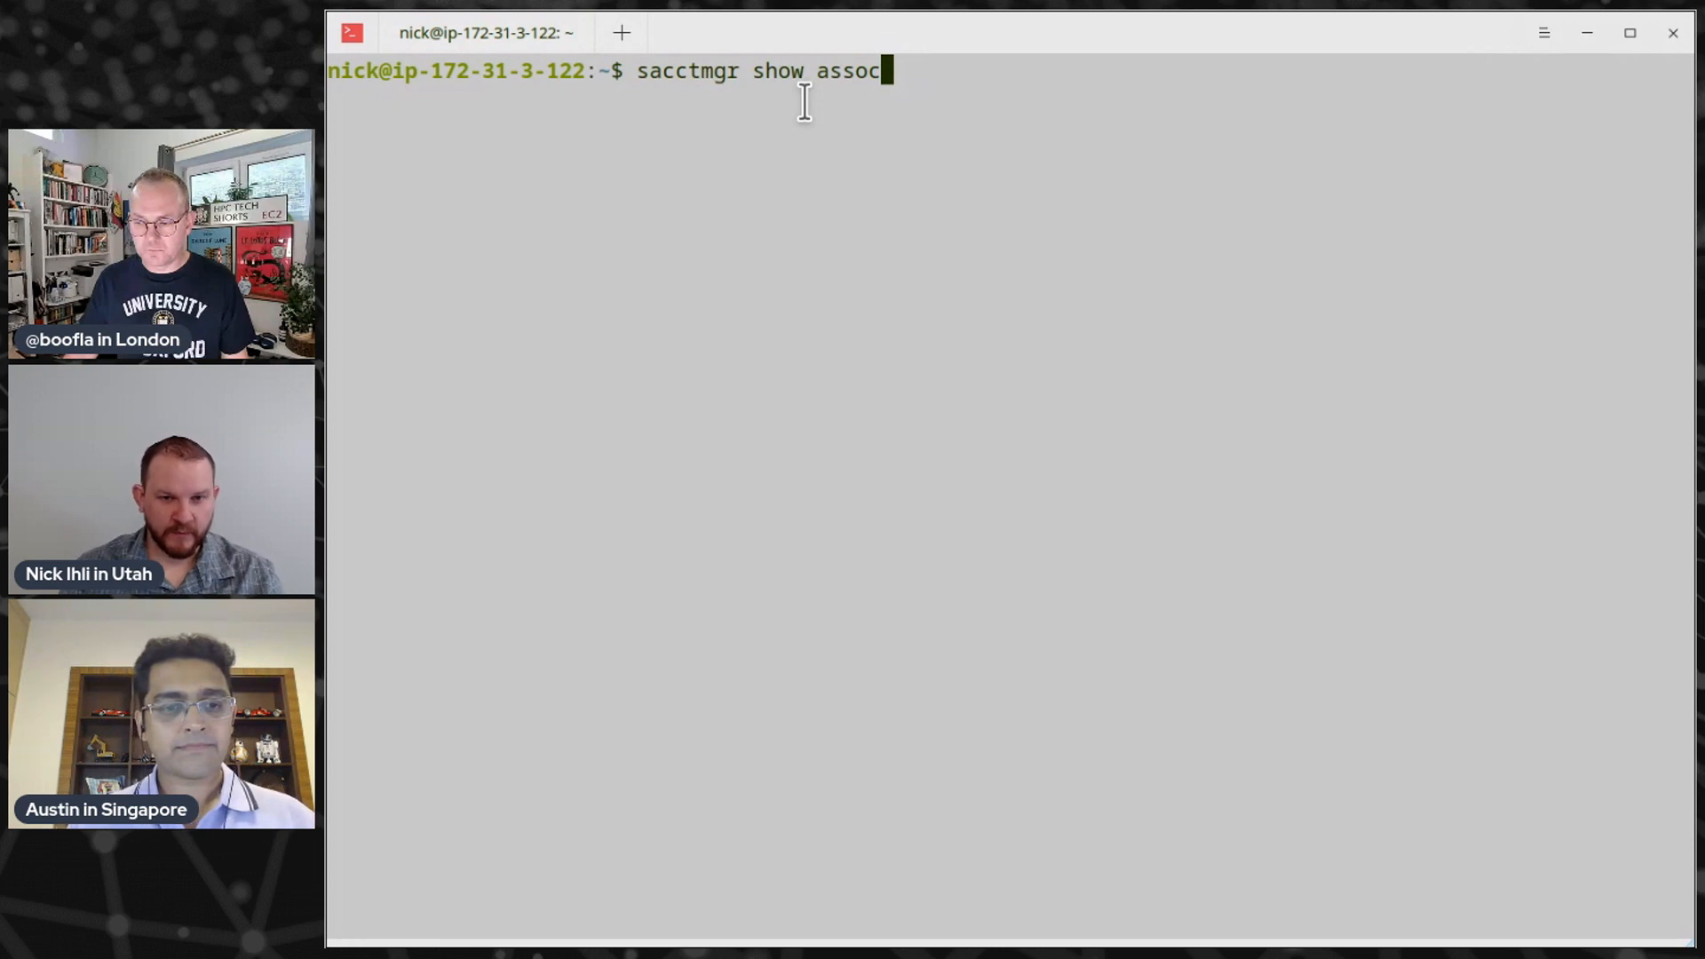
# List all associations, then compose a tree query with account, user, priority and grptres columns
pyautogui.press('Return')
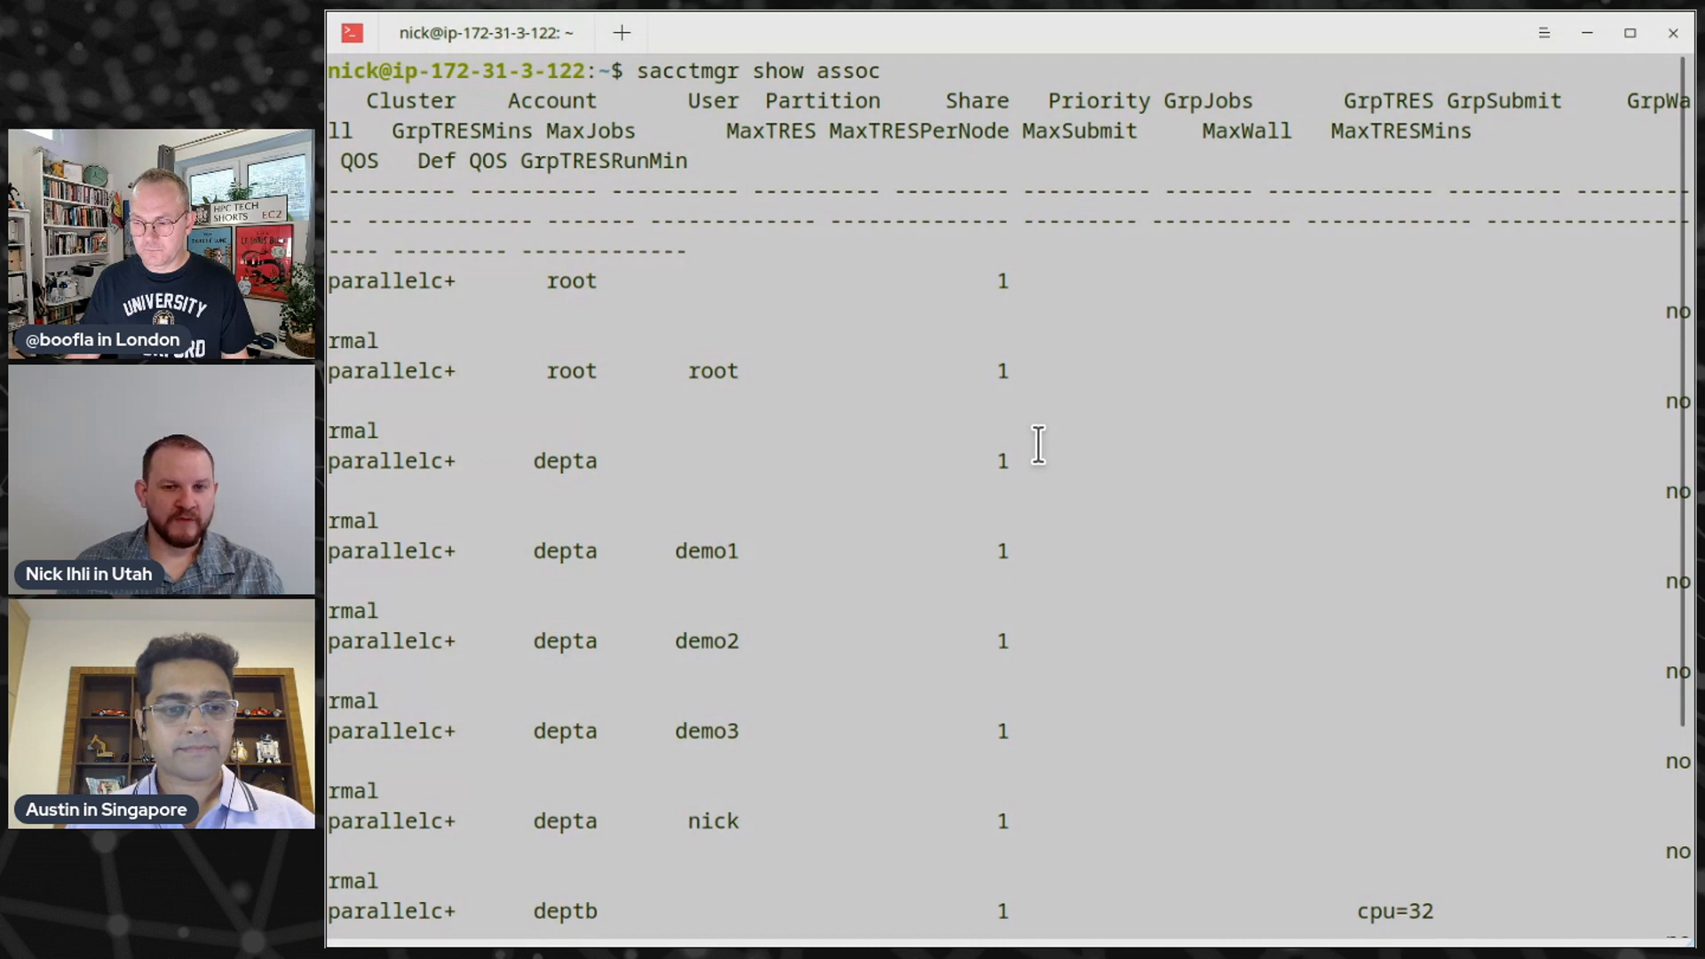
pyautogui.moveTo(759, 98)
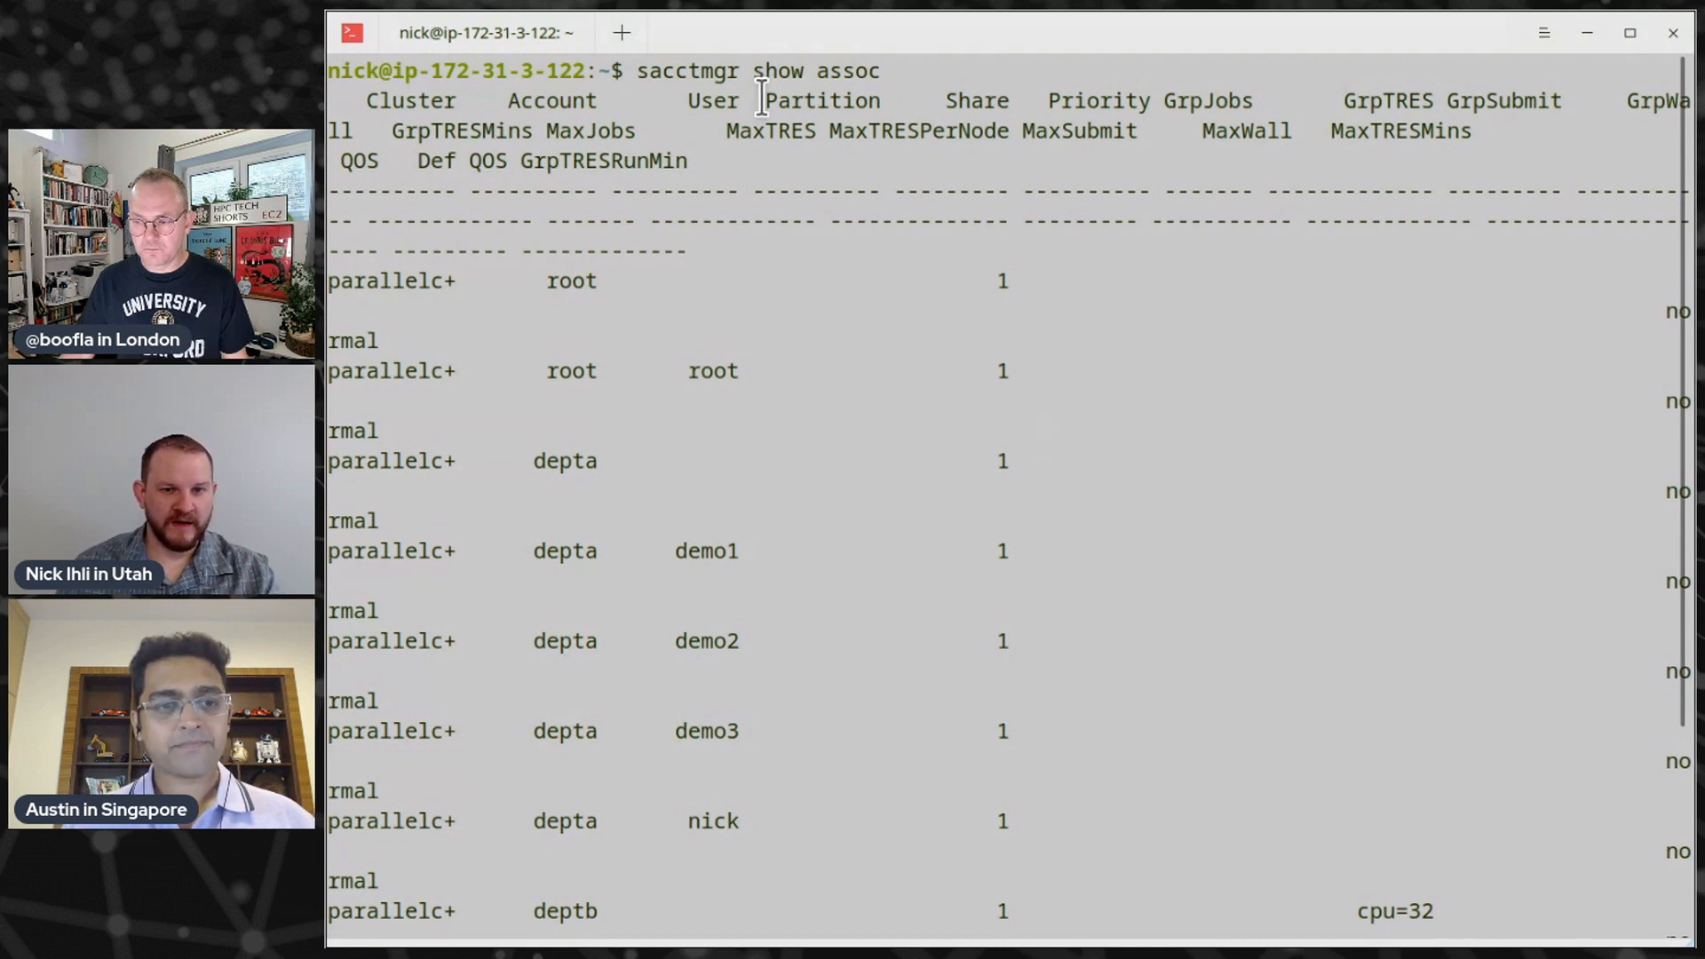
pyautogui.scroll(-3)
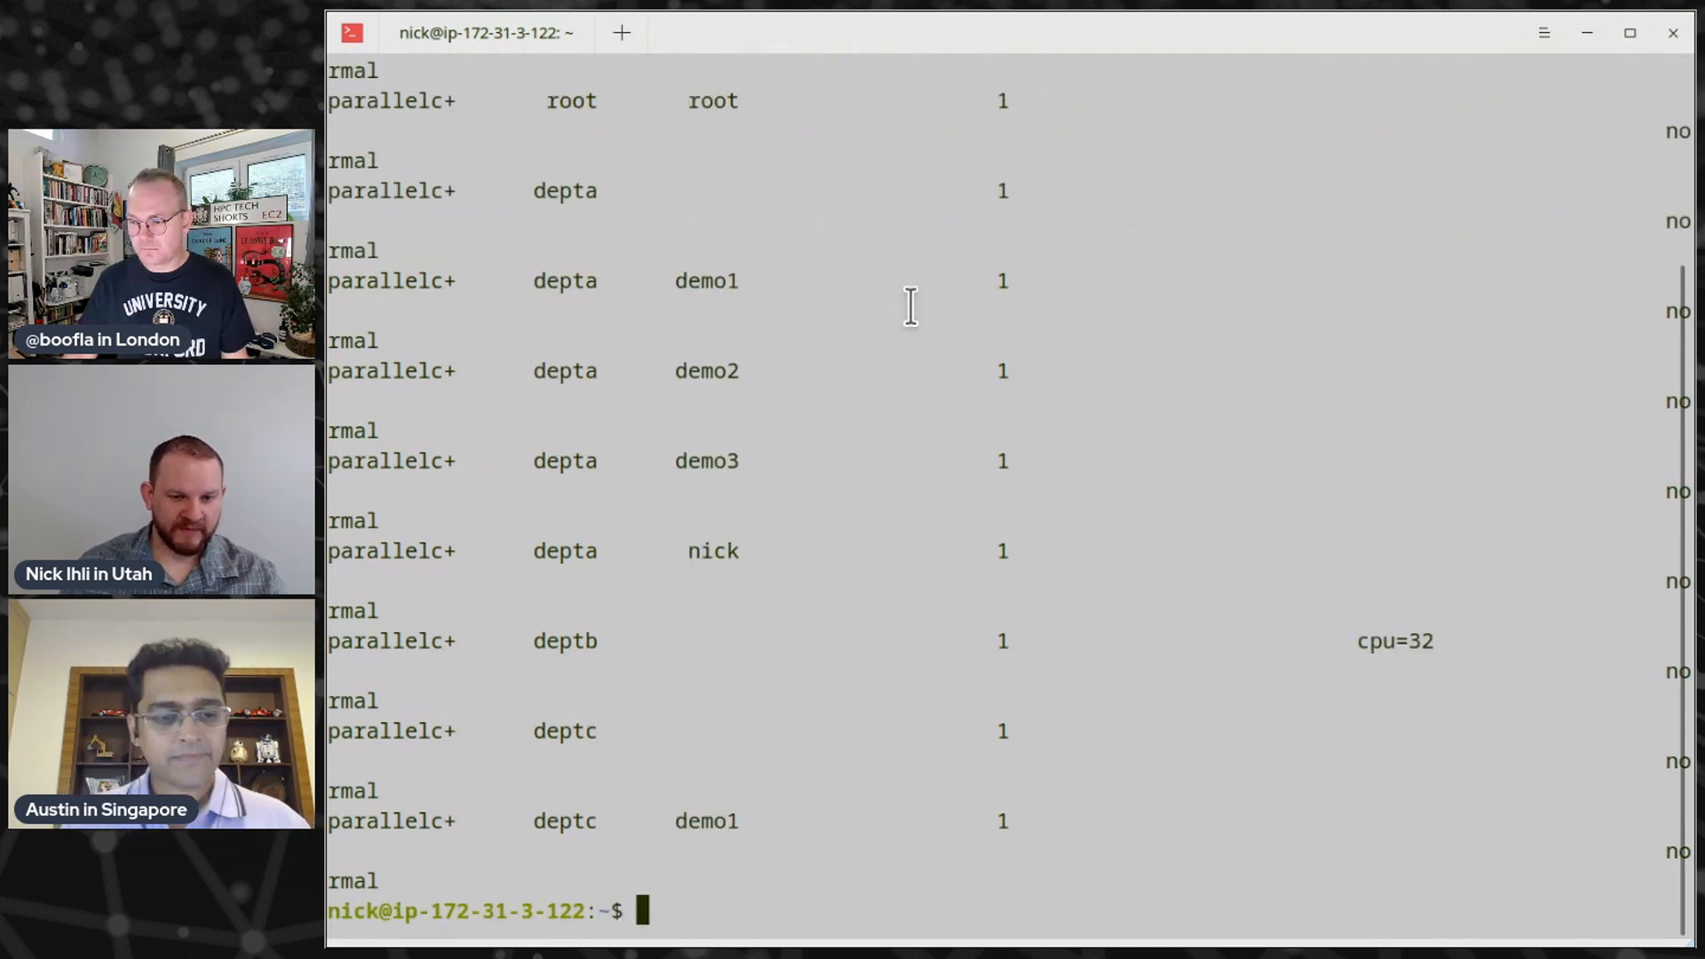
pyautogui.write('sacctmgr show assoc')
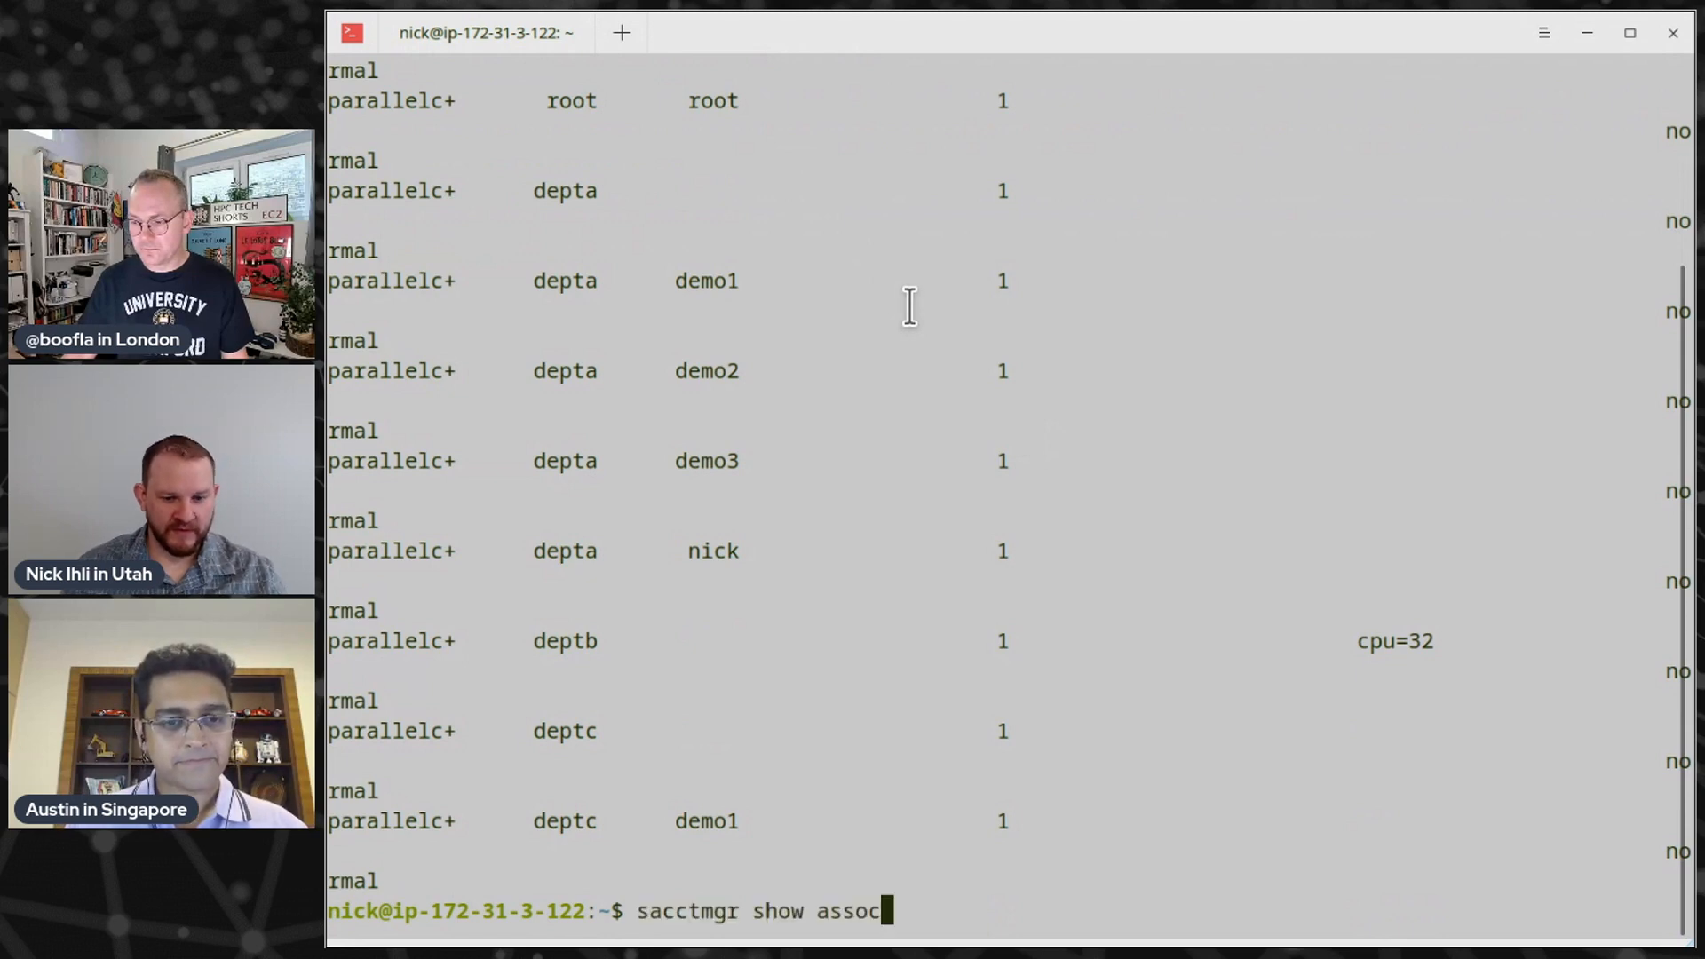
pyautogui.write('trr')
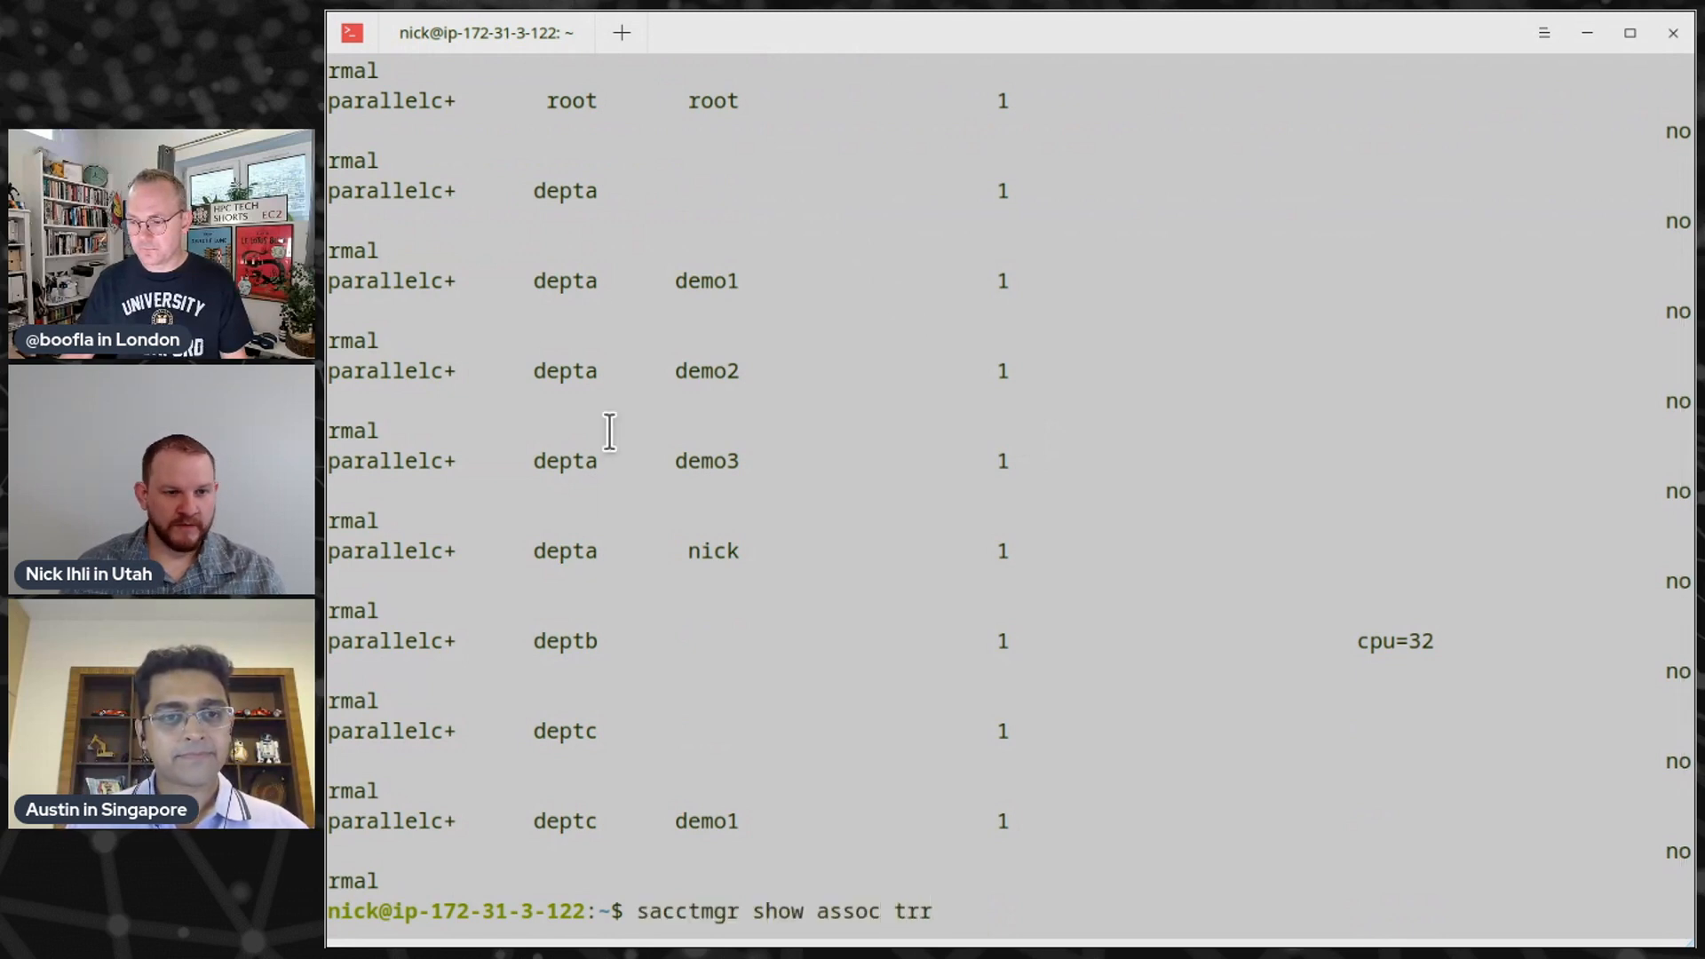
pyautogui.press('BackSpace')
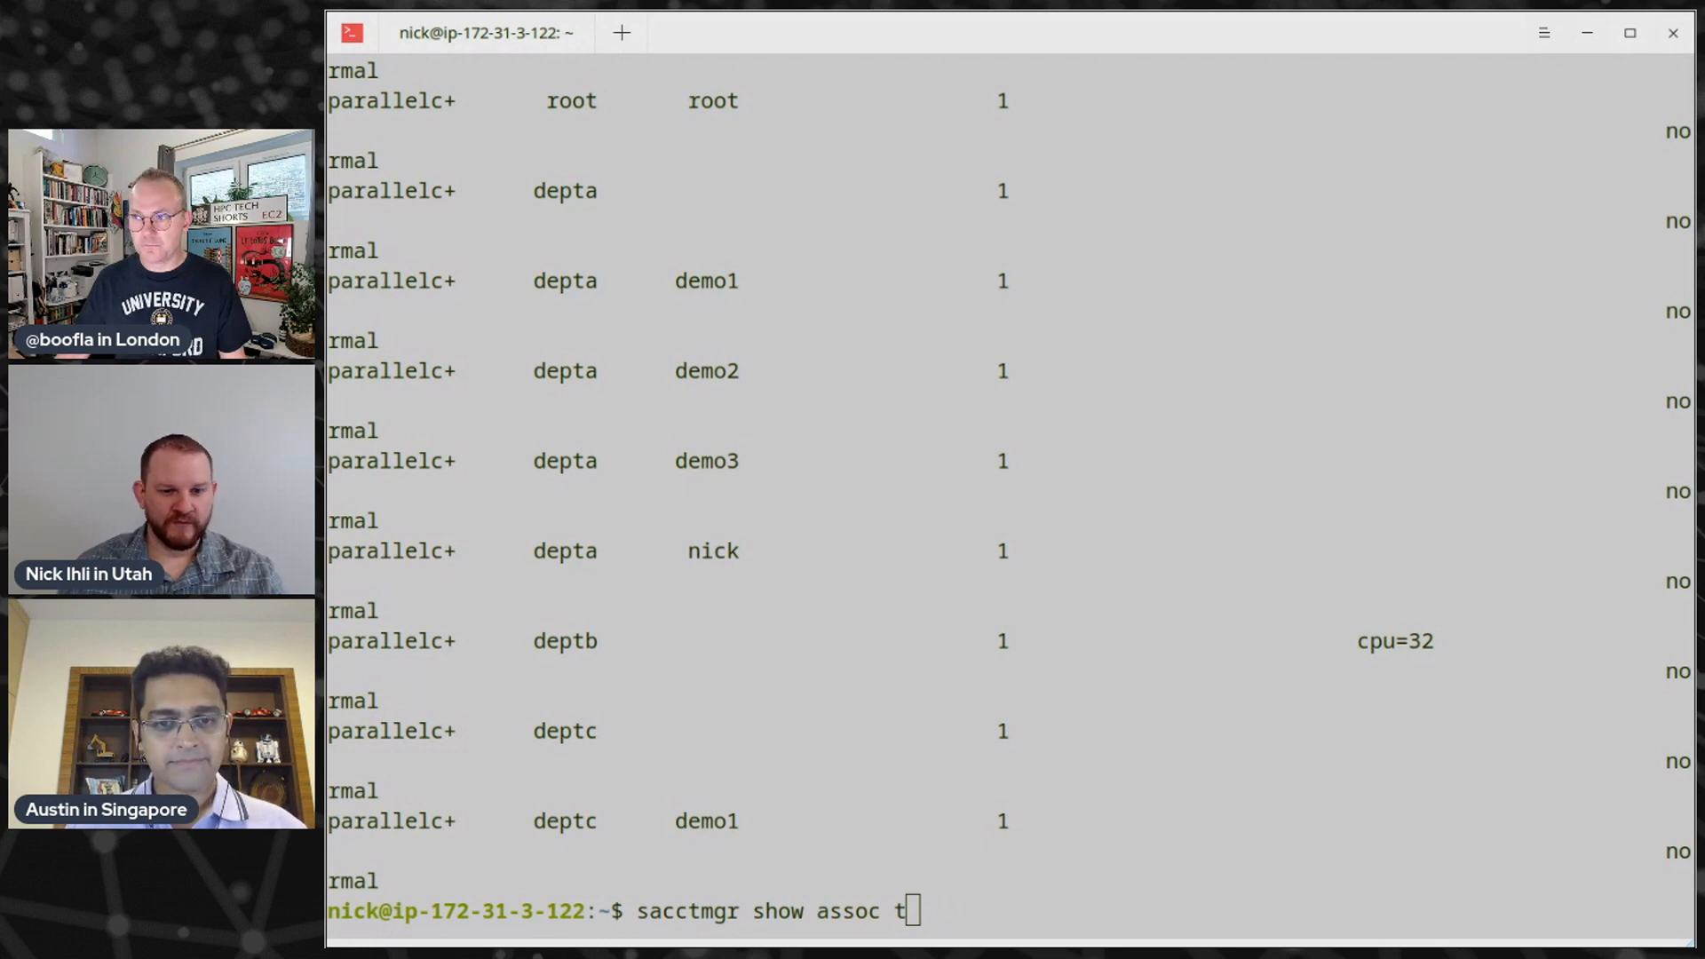
pyautogui.press('Backspace')
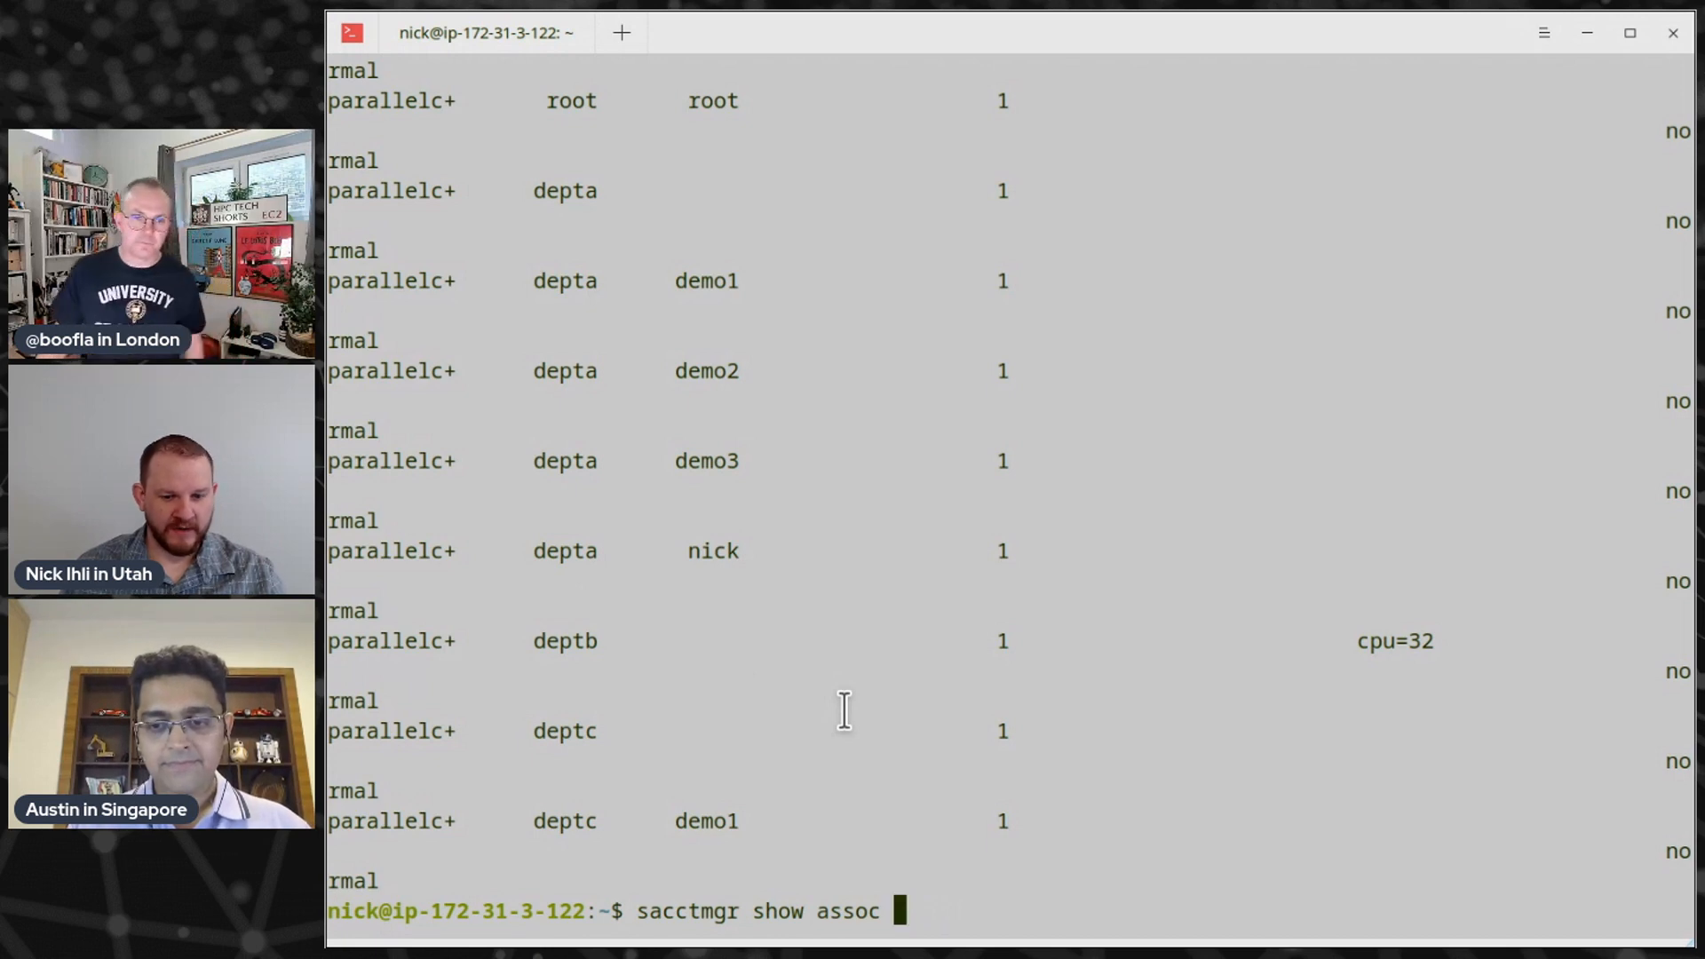
pyautogui.write('format=account,user,priority,grptres')
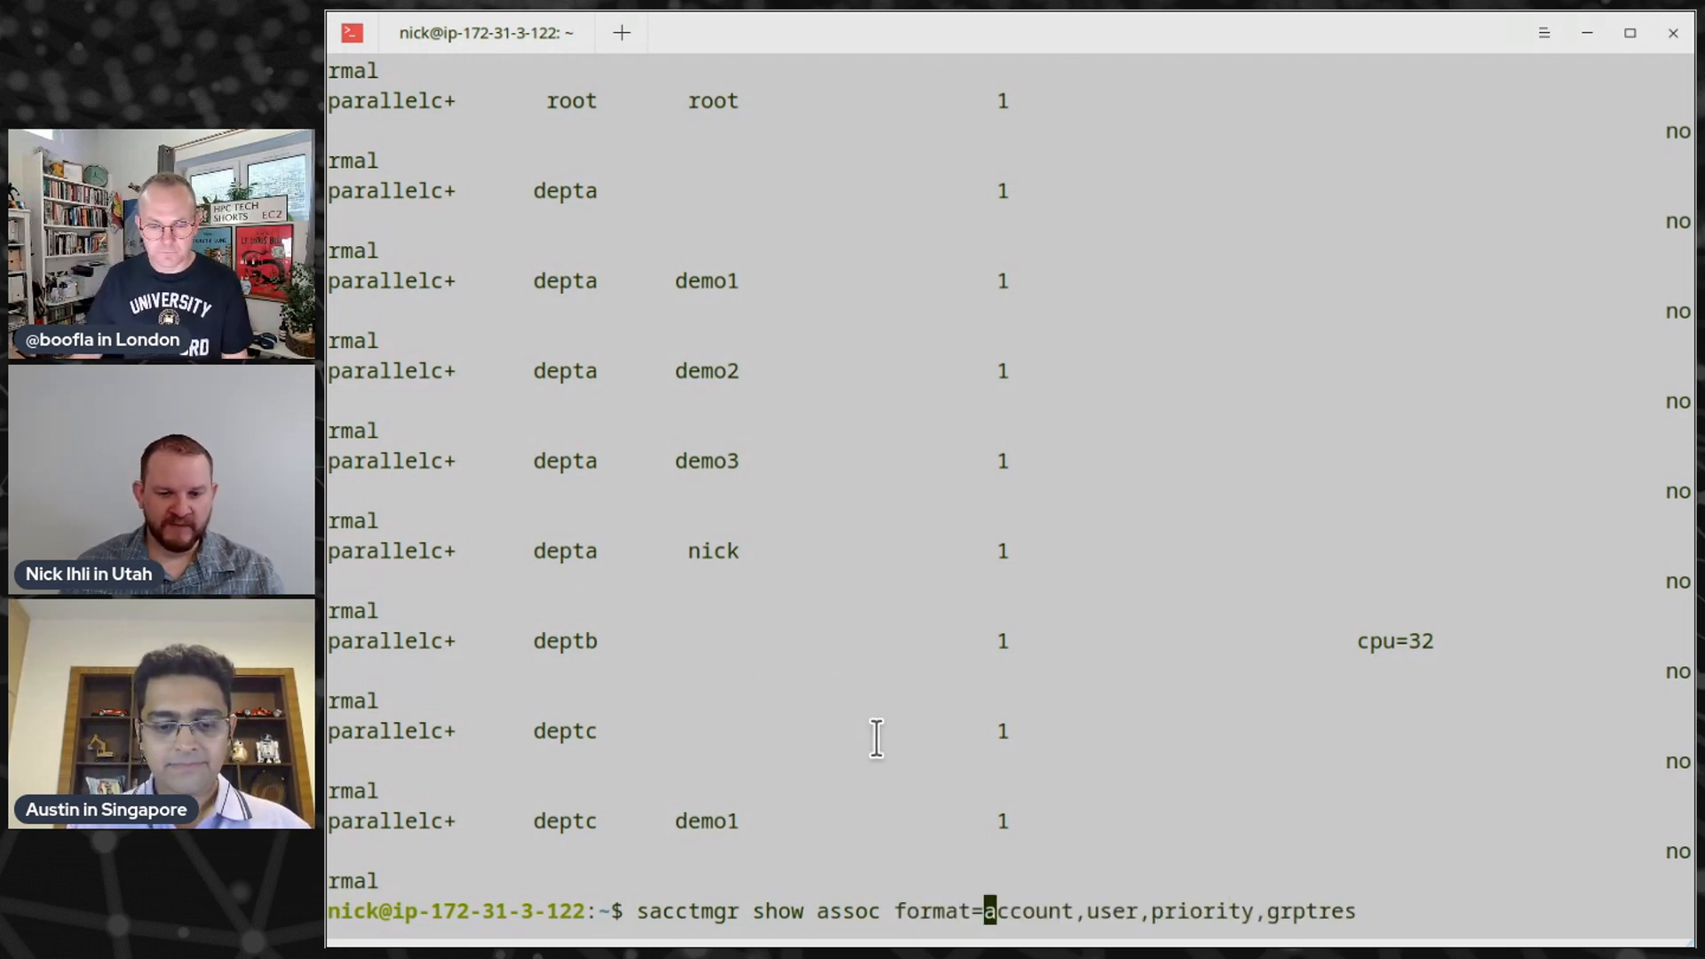
pyautogui.write('tr')
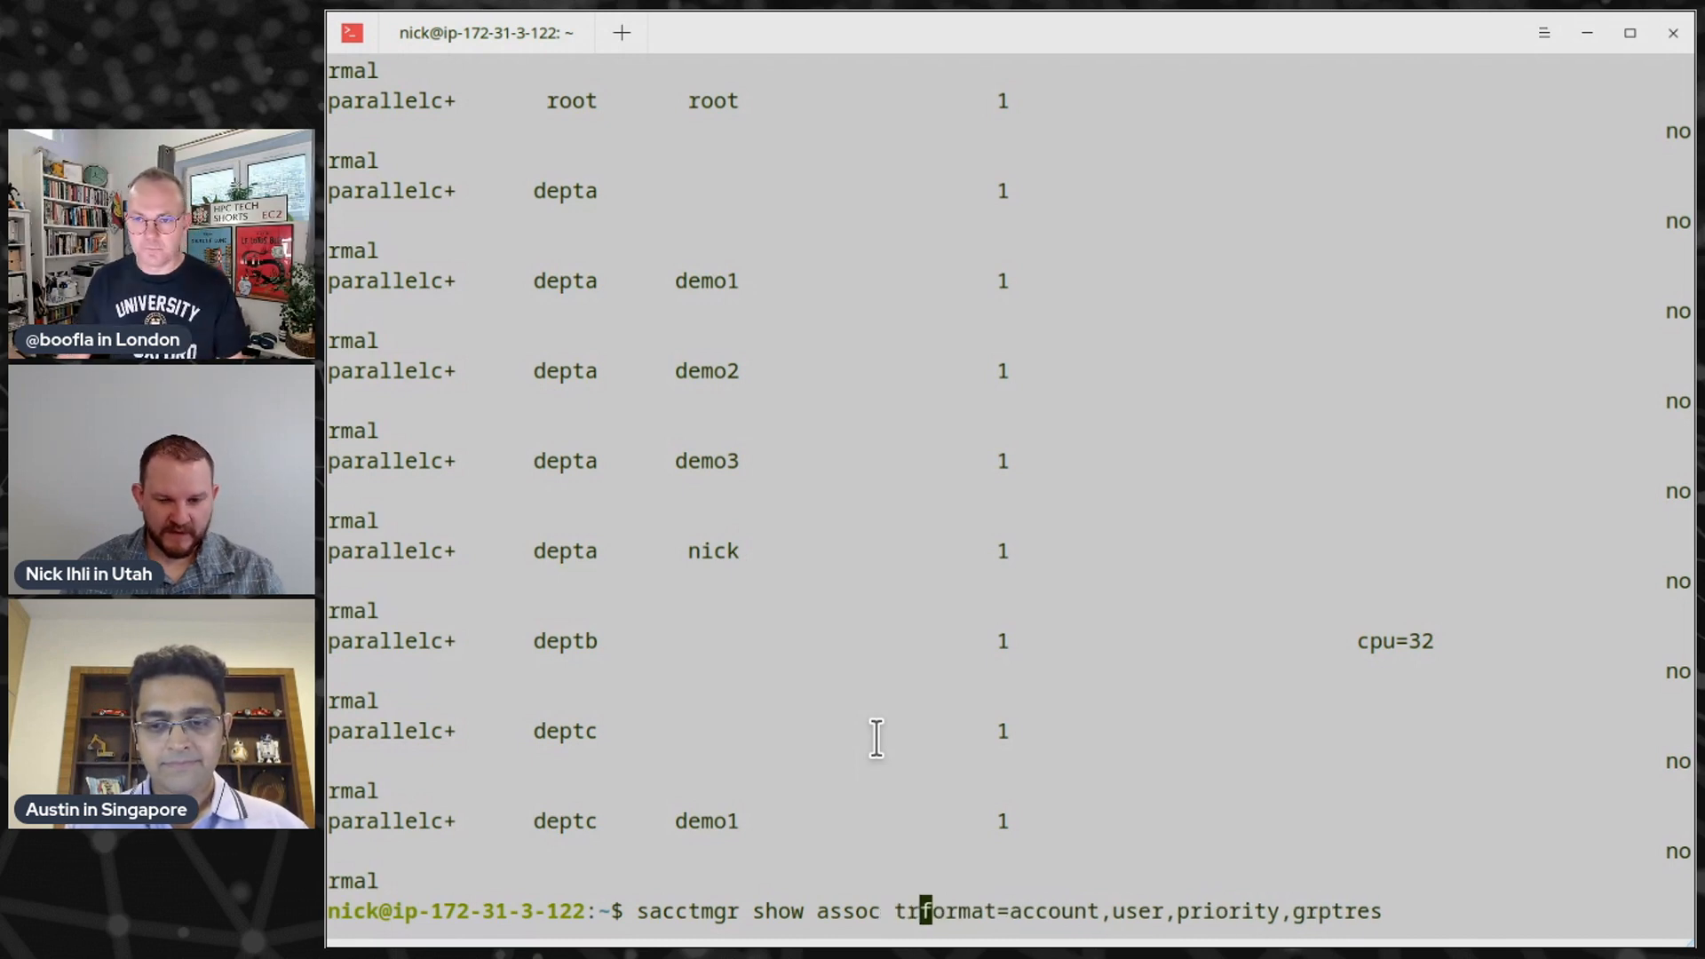
pyautogui.write('ee')
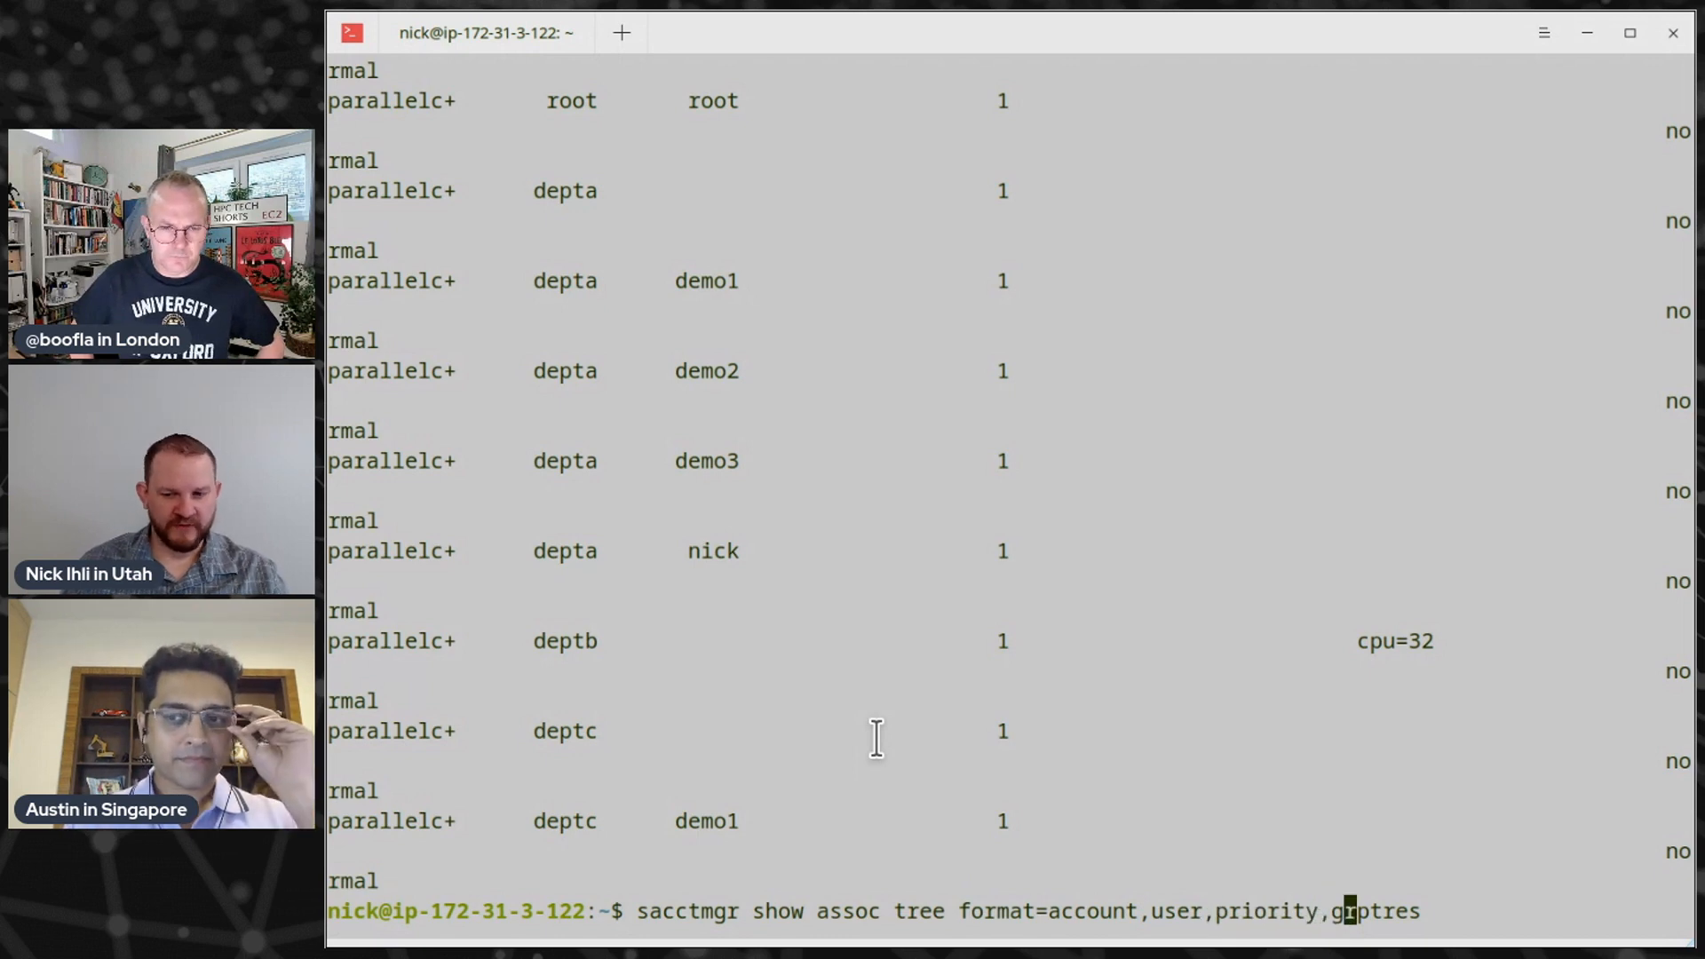
# Run the tree-format association query and highlight entries such as deptb's cpu=32 limit
pyautogui.press('Return')
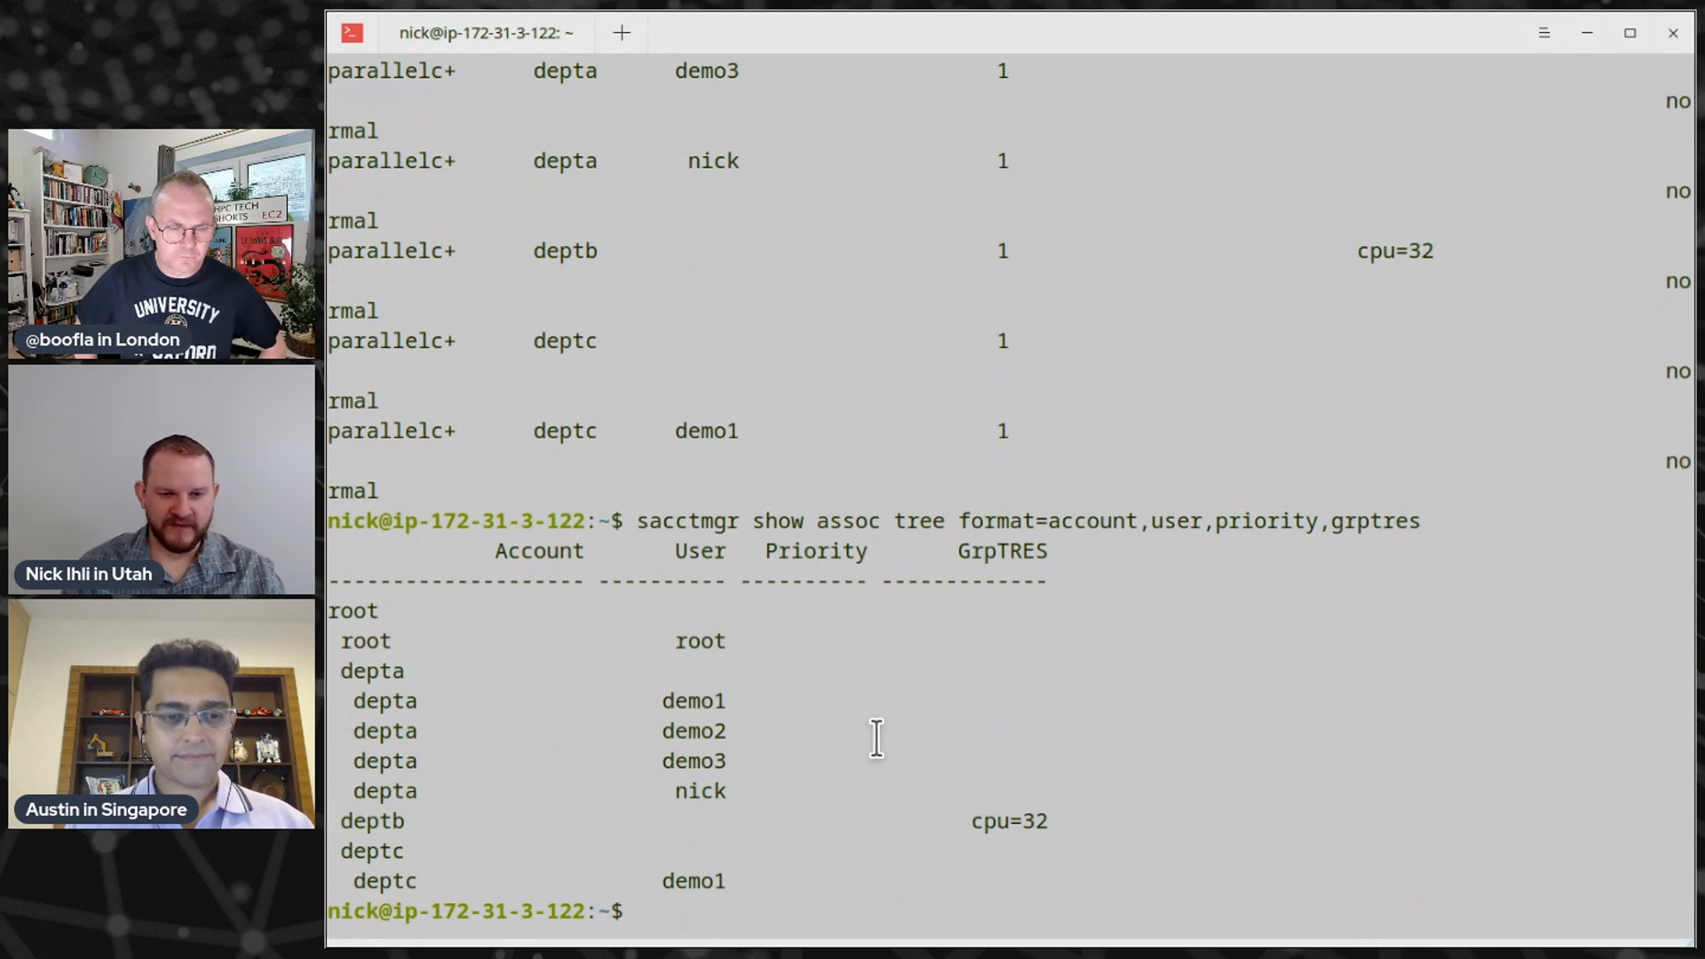
pyautogui.moveTo(402, 696)
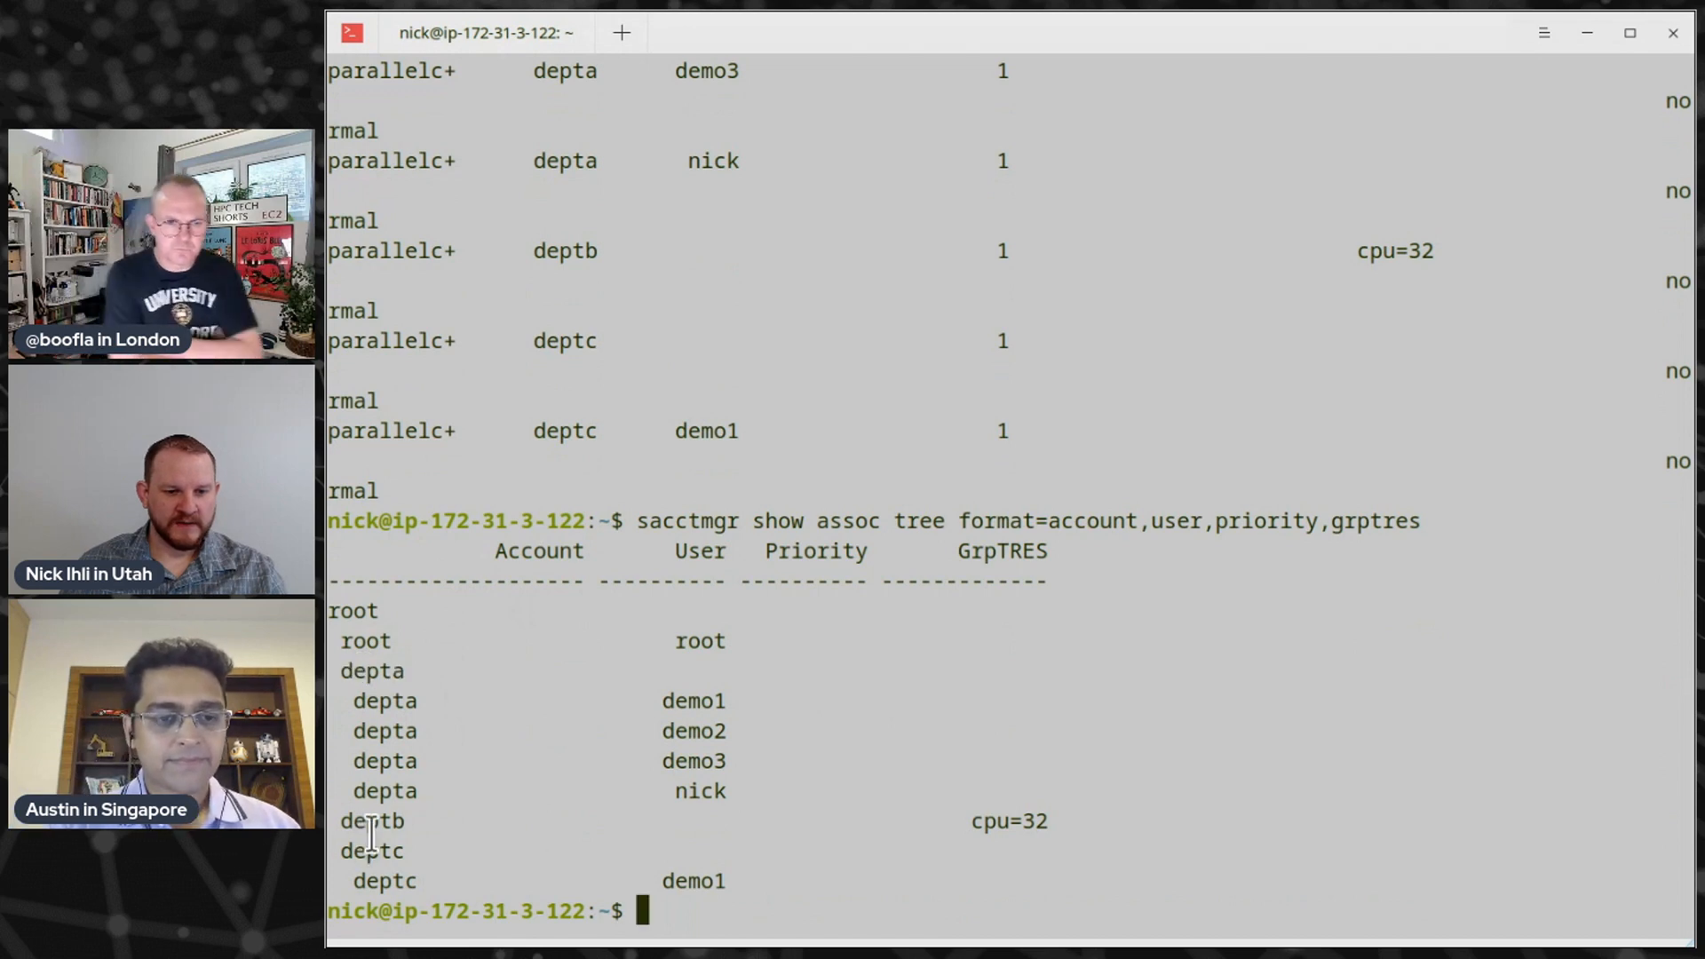
pyautogui.doubleClick(369, 850)
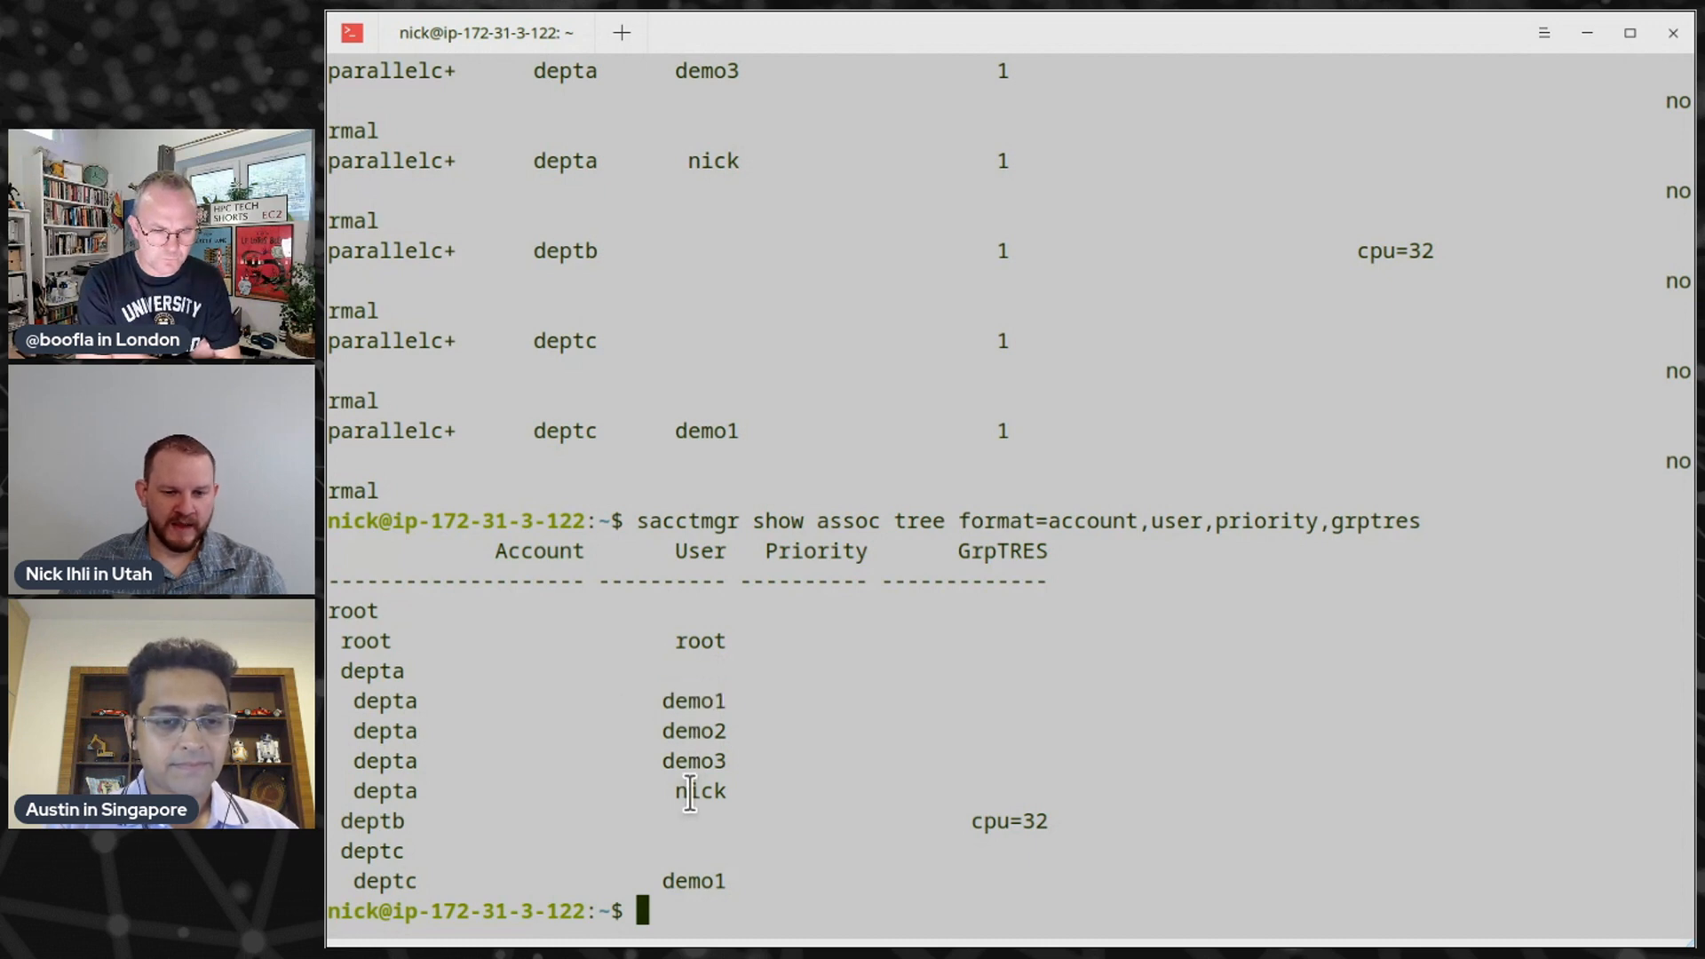
pyautogui.doubleClick(693, 881)
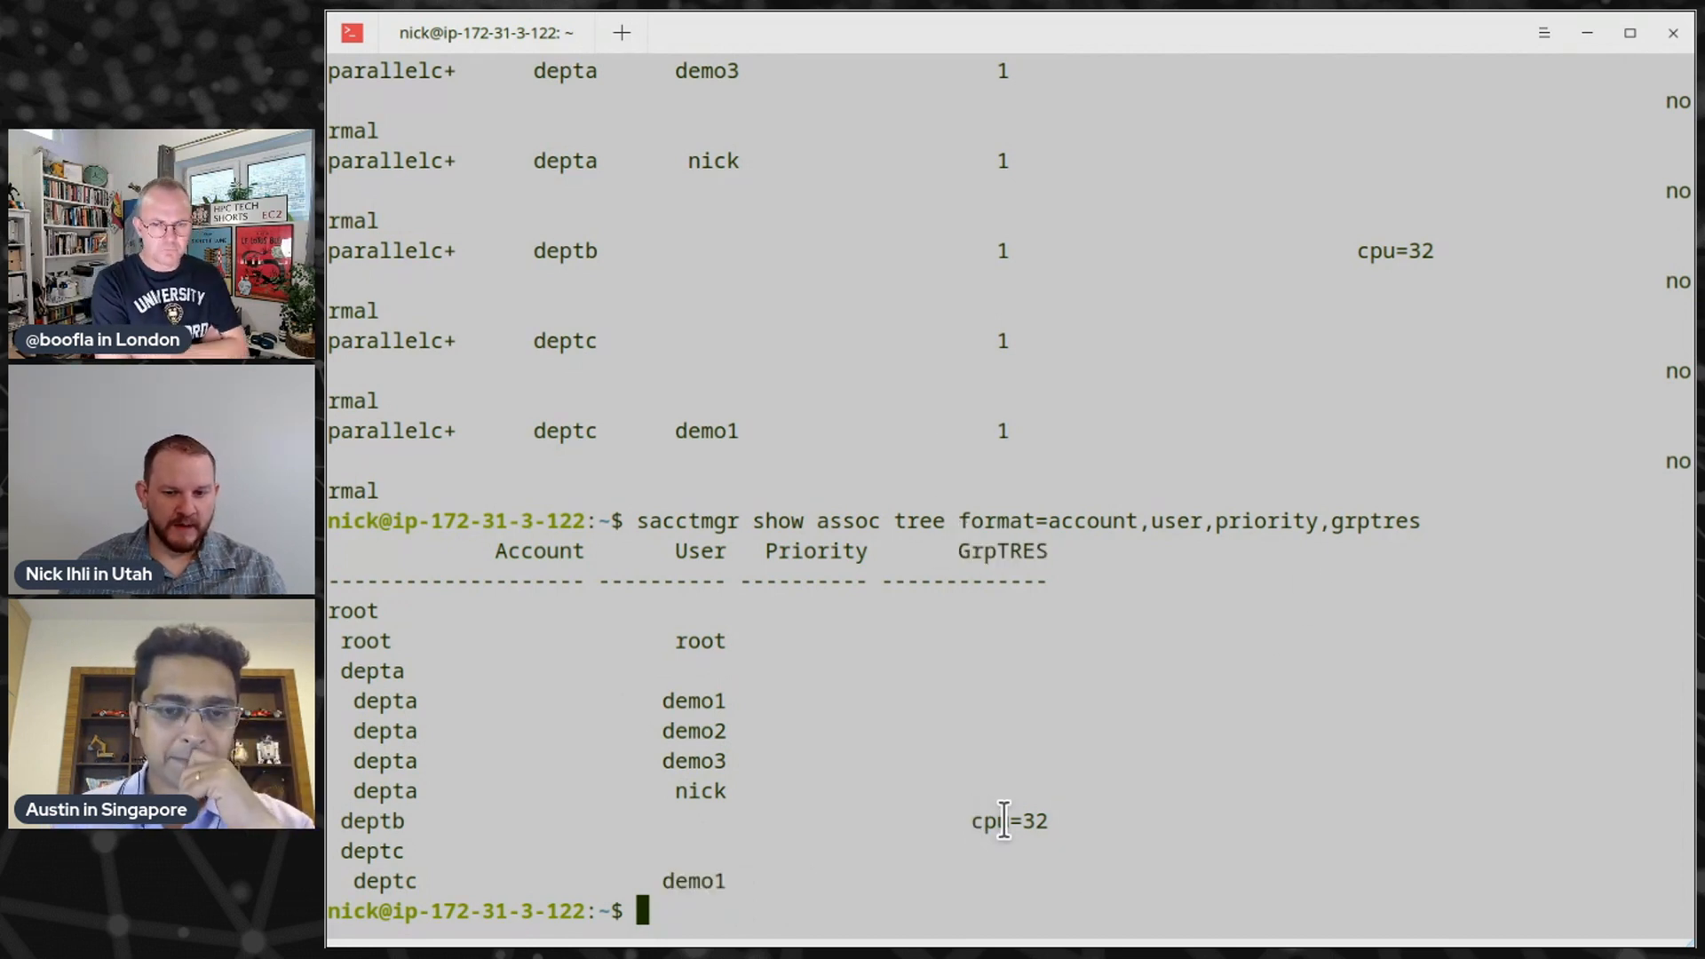
pyautogui.doubleClick(1008, 821)
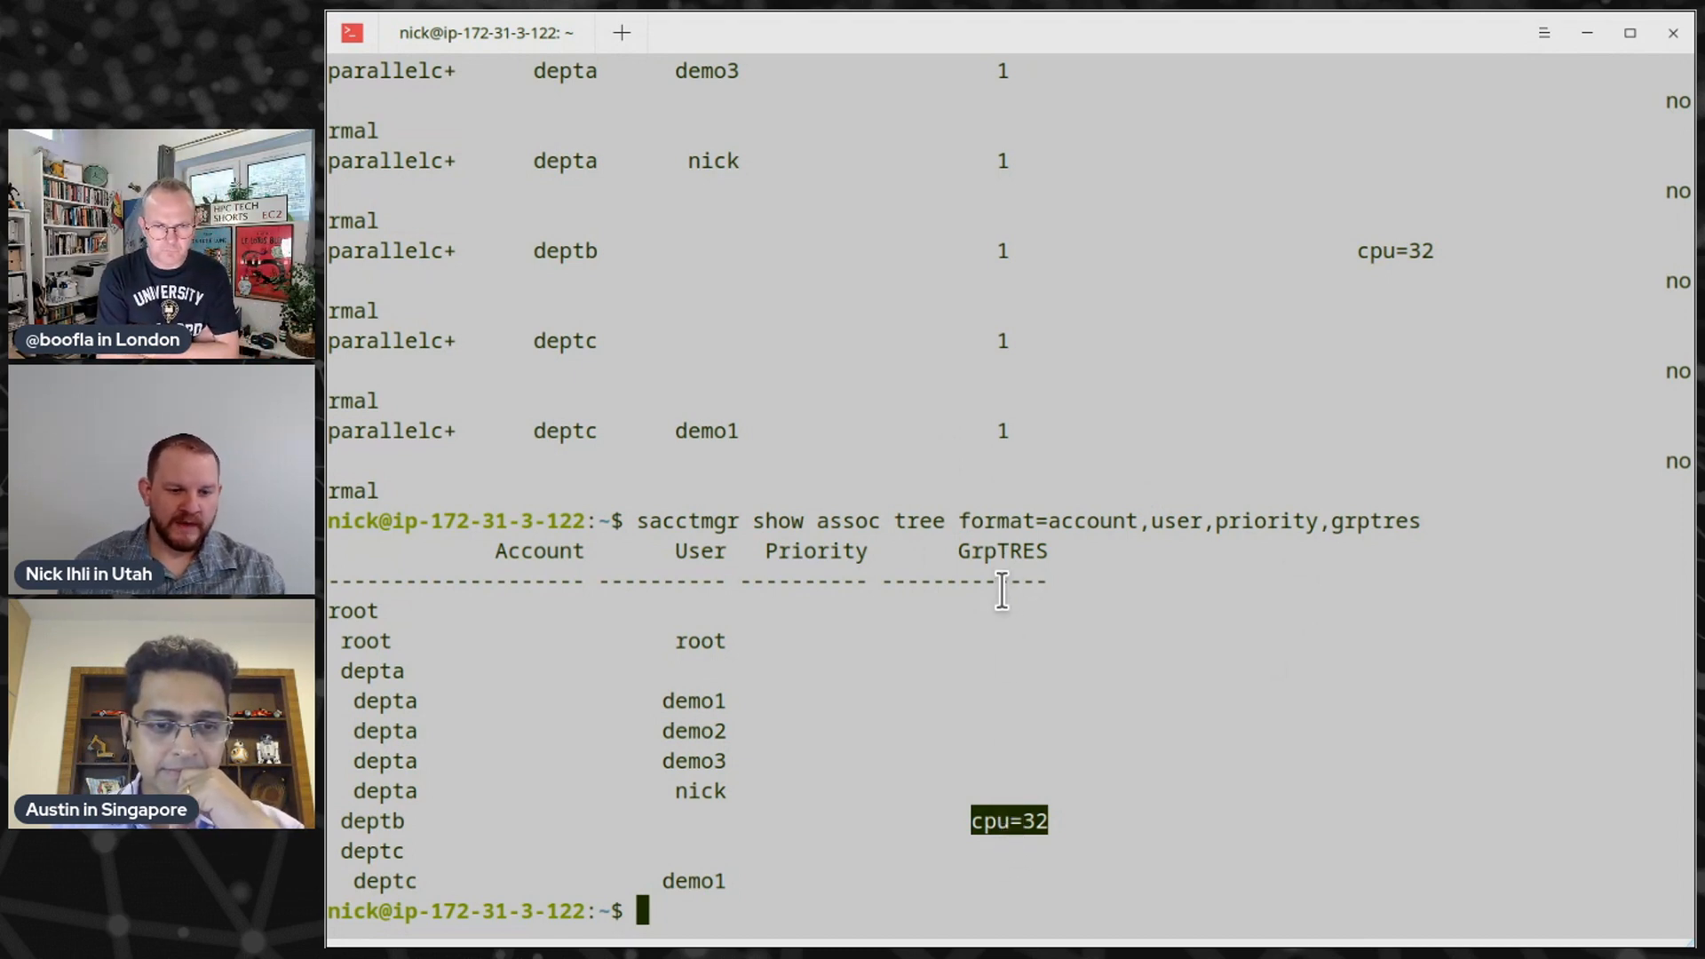
pyautogui.moveTo(912, 802)
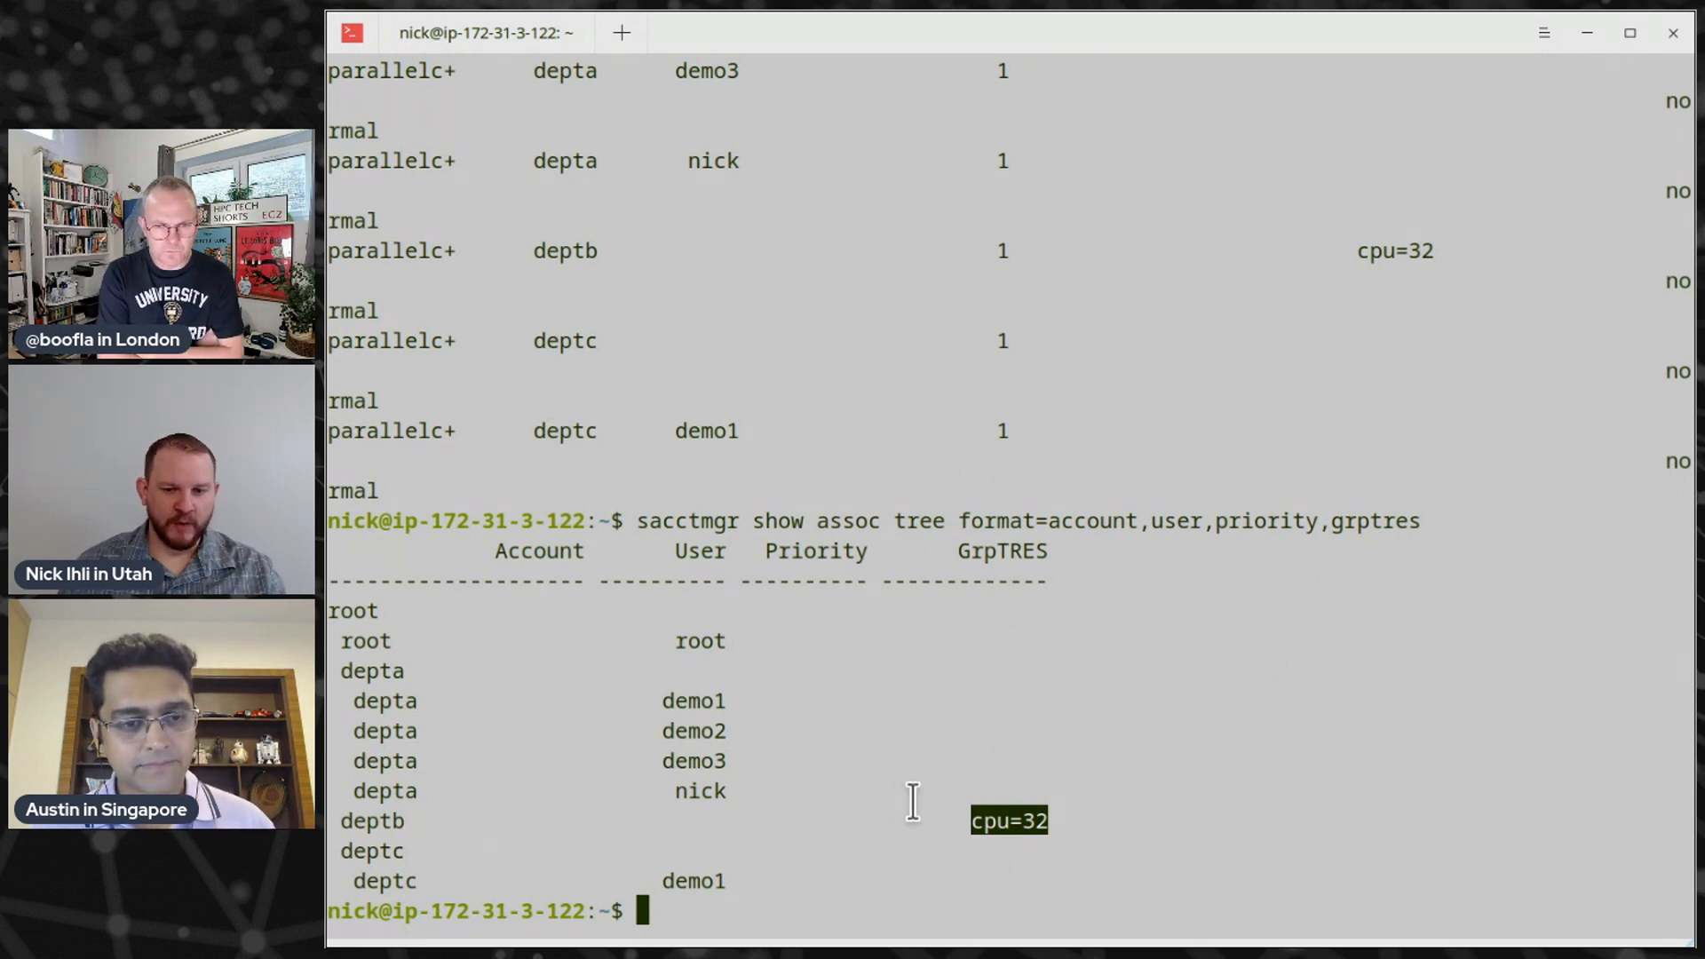
pyautogui.moveTo(1012, 818)
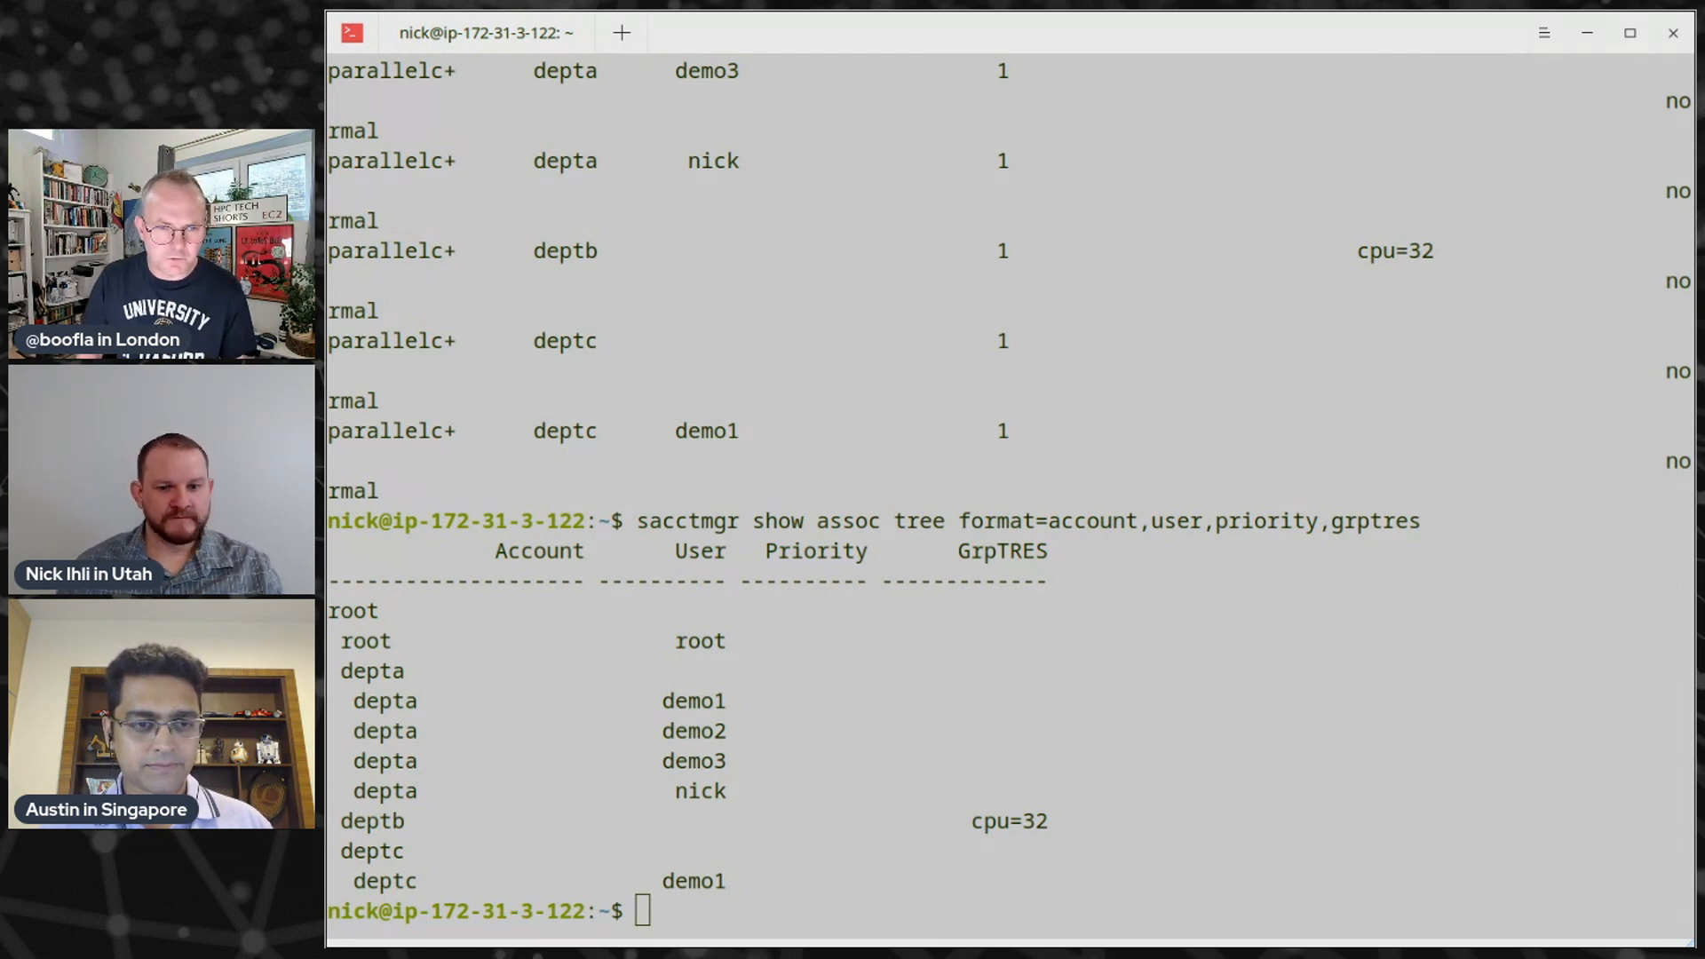
# Create and confirm the 'special' account, then type 'sacctmgr create user nick account=special'
pyautogui.write('sacctmgr create account special')
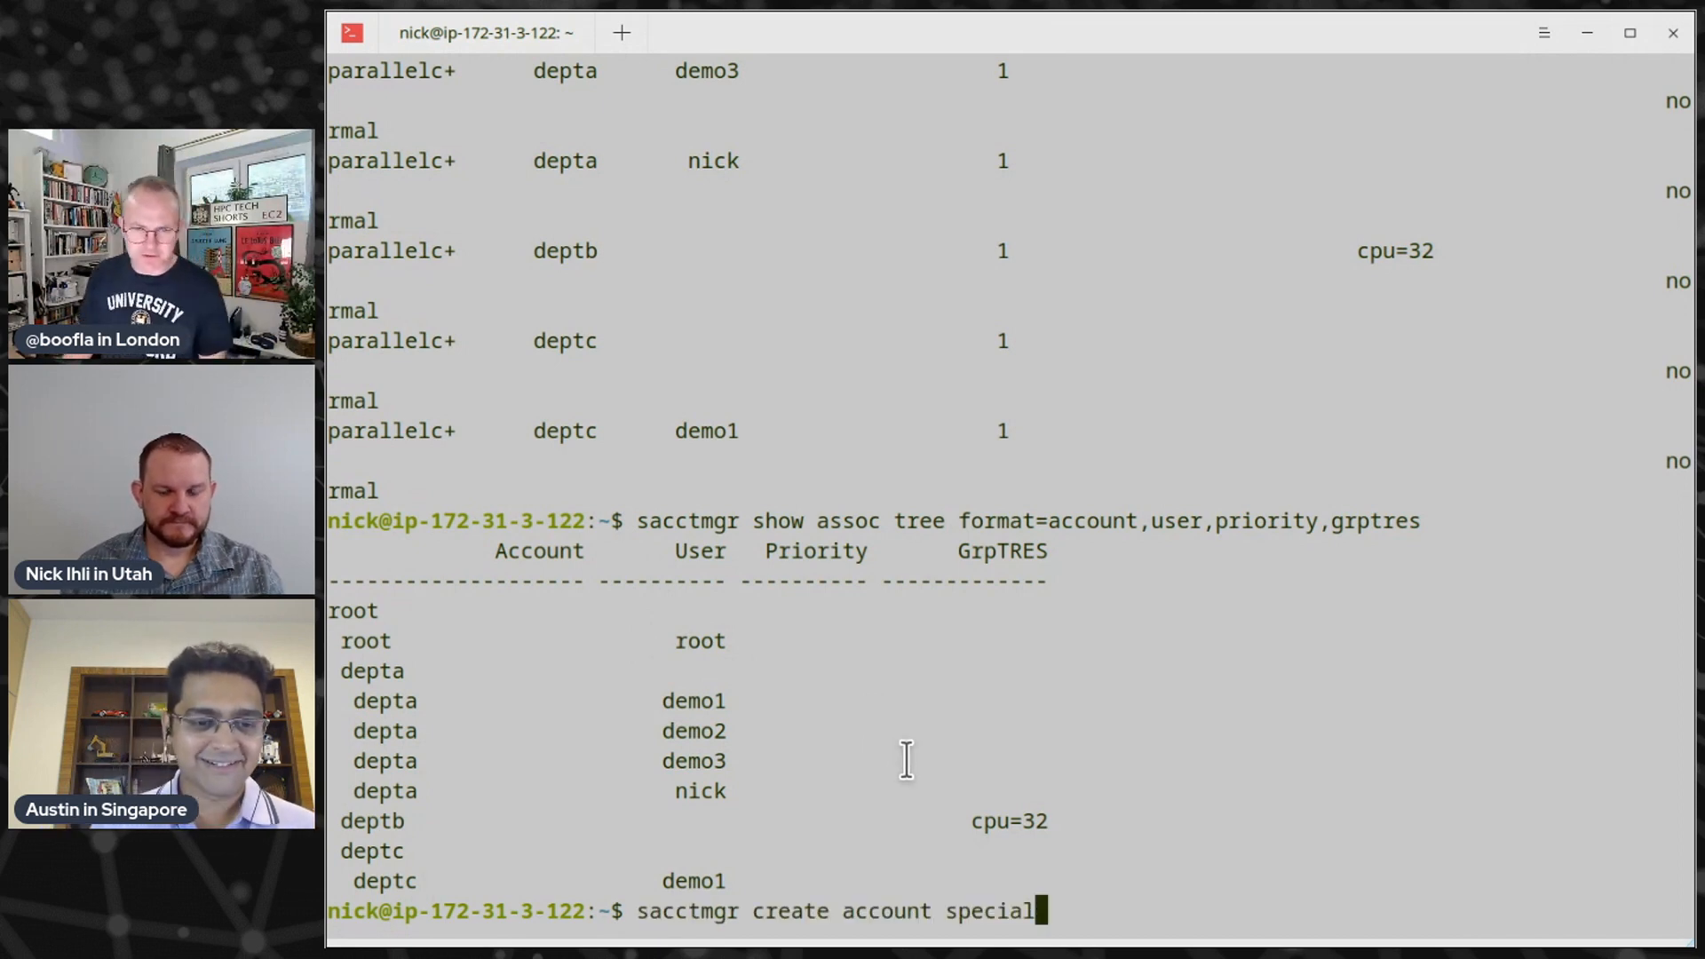
pyautogui.press('Return')
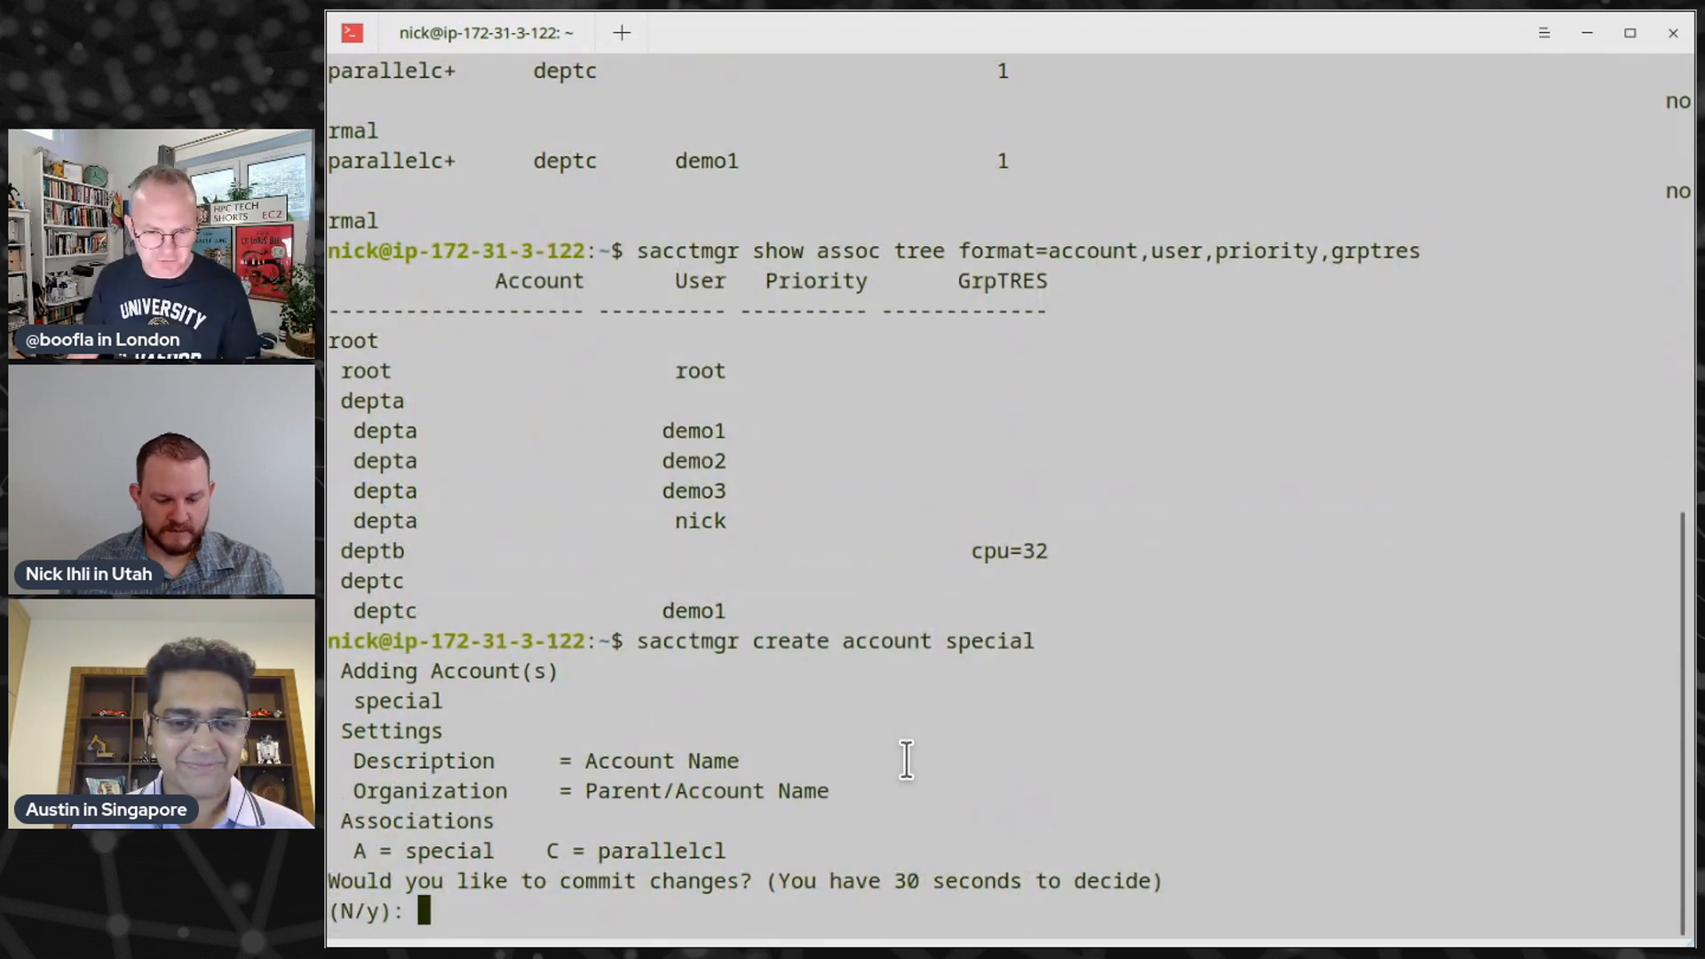
pyautogui.write('y')
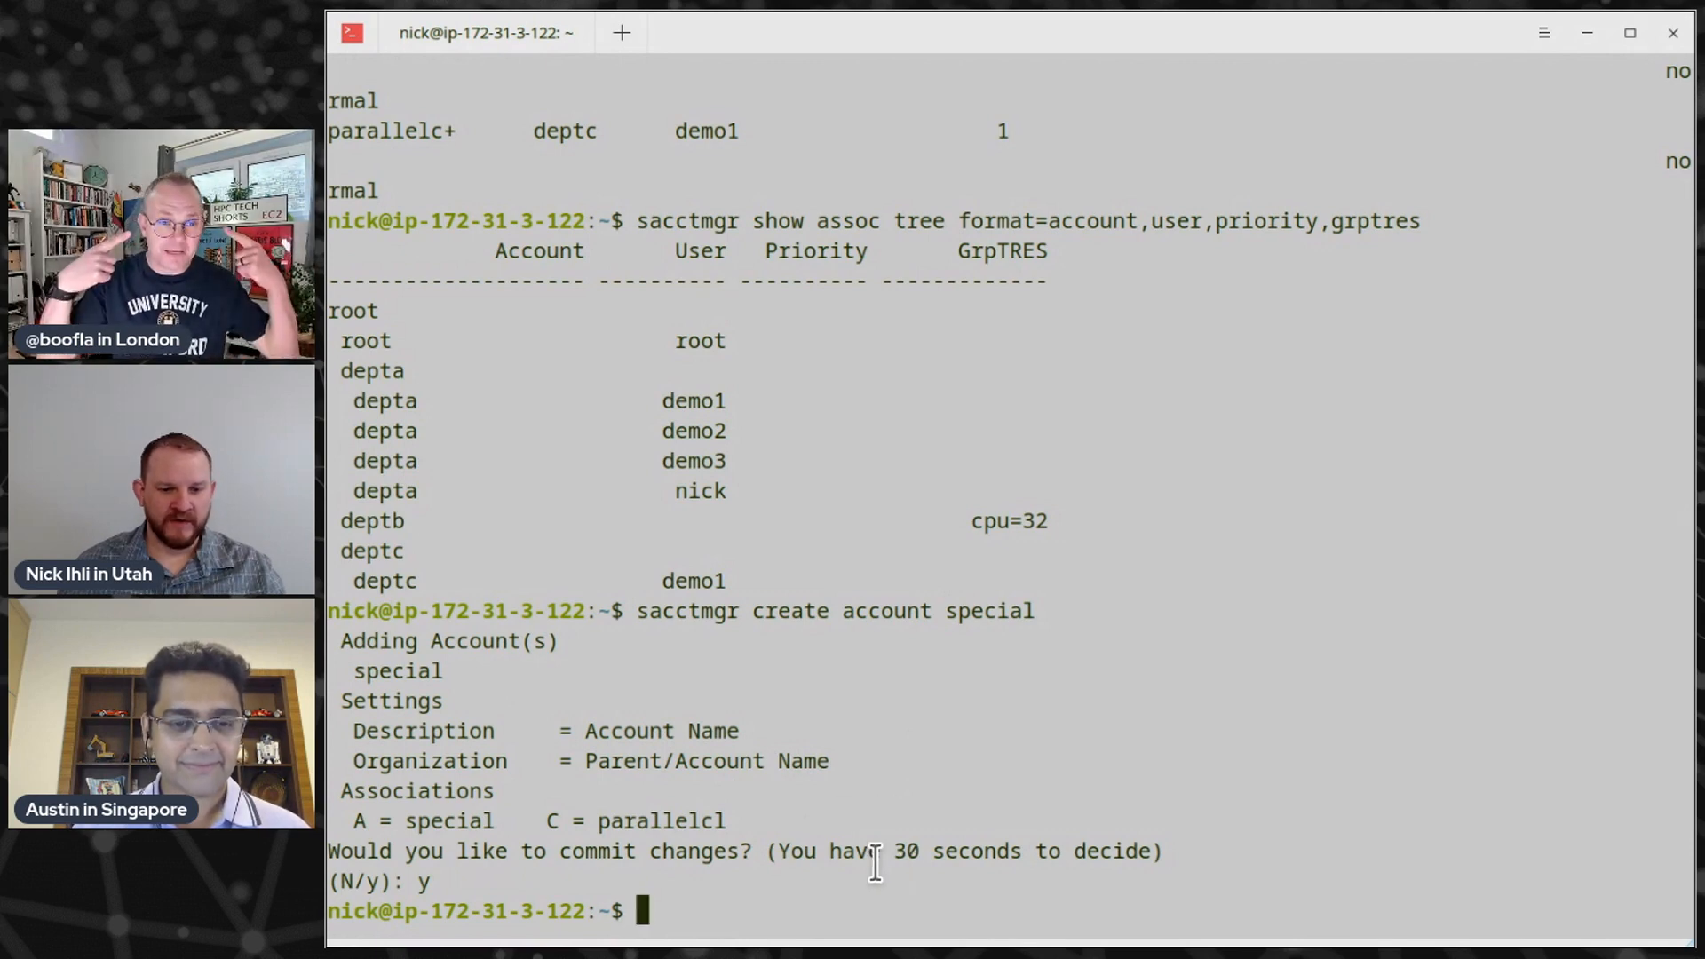
pyautogui.write('sacctmgr create user nick account=special')
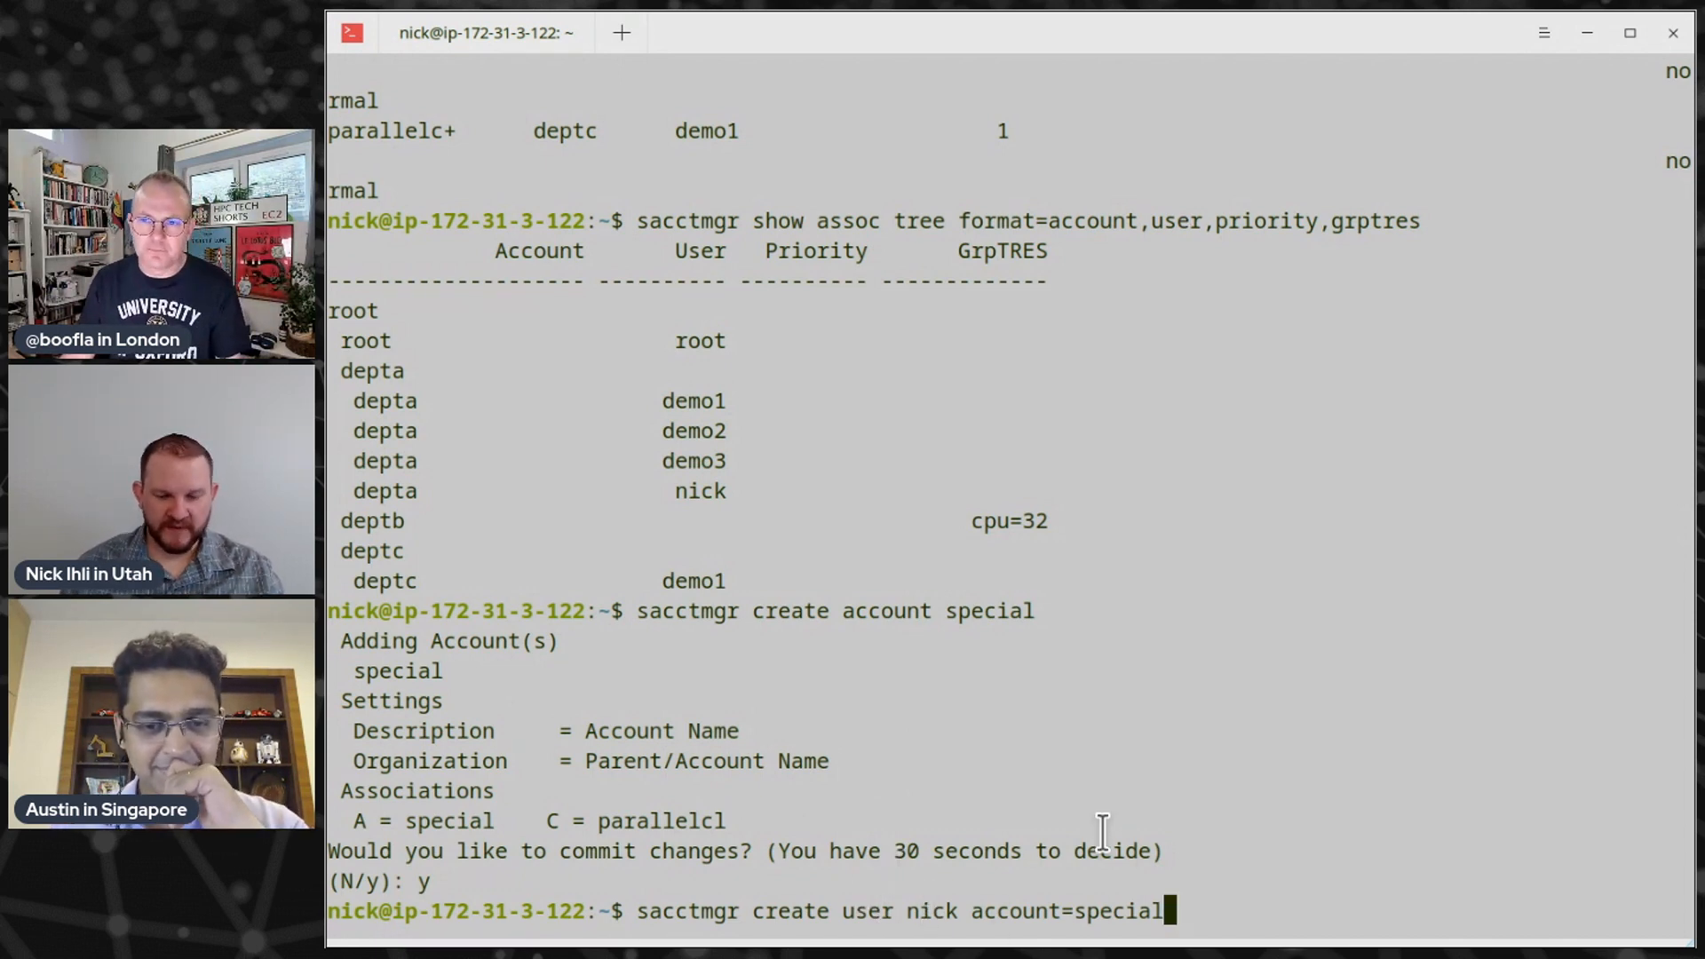
# Add user nick to the special account and set its GrpTRES limit to cpu=4
pyautogui.press('Return')
pyautogui.write('y')
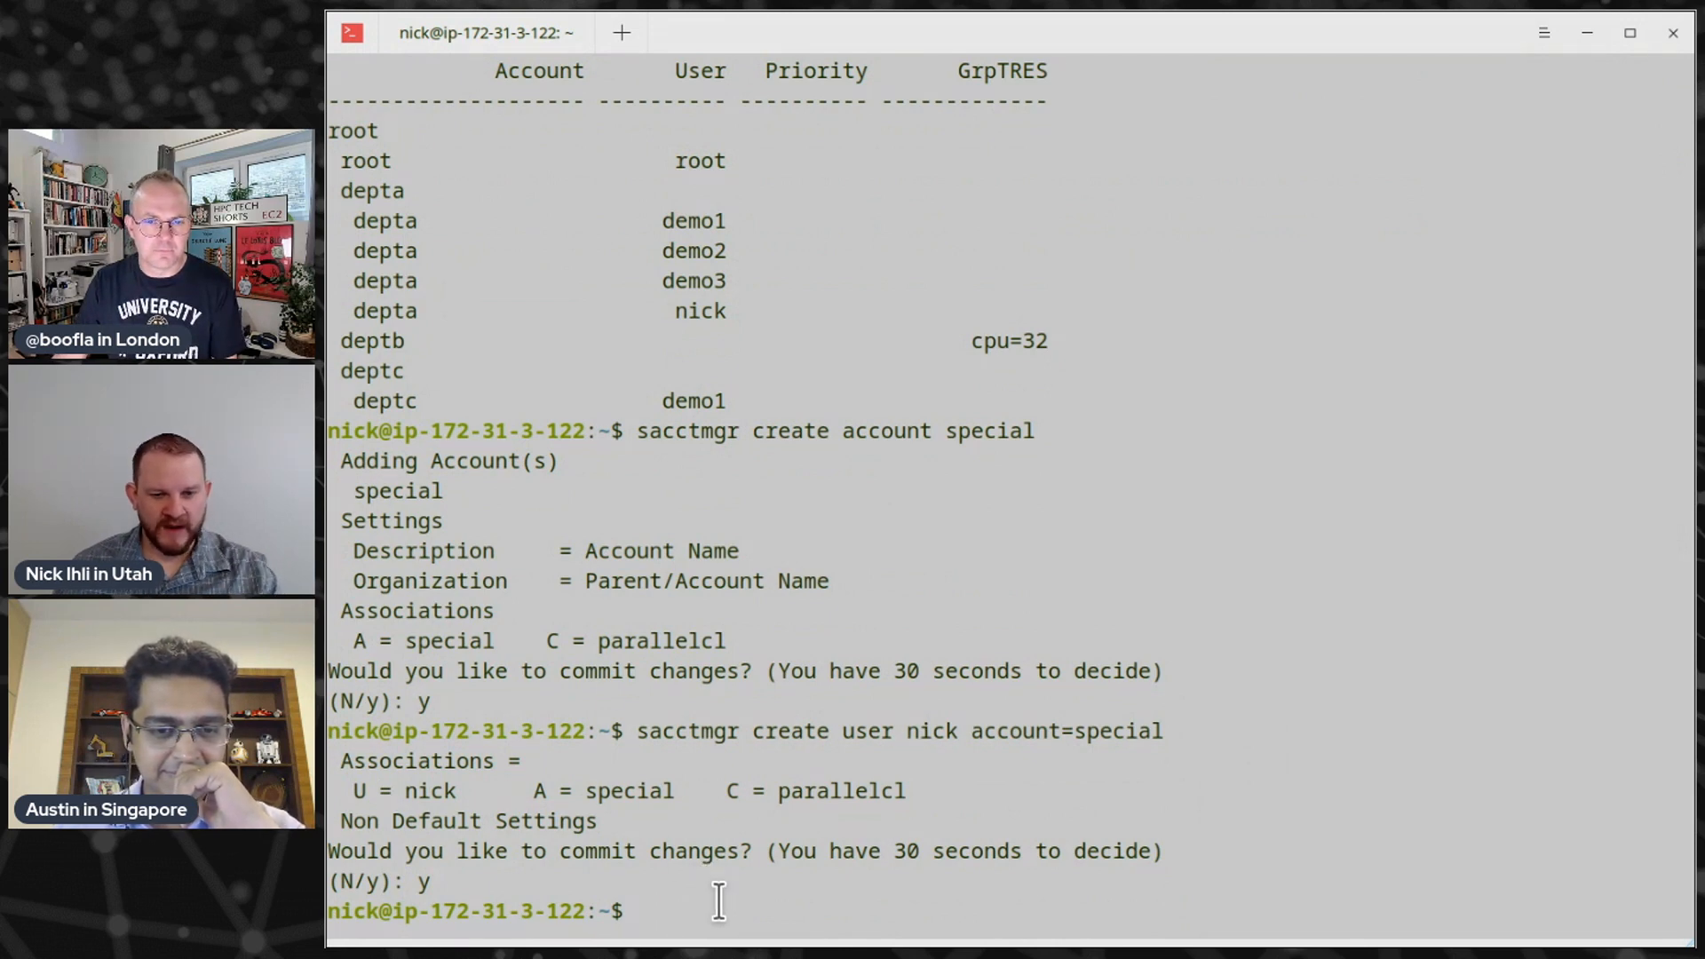
pyautogui.write('sacctmgr mod account special set grptres=cpu=4')
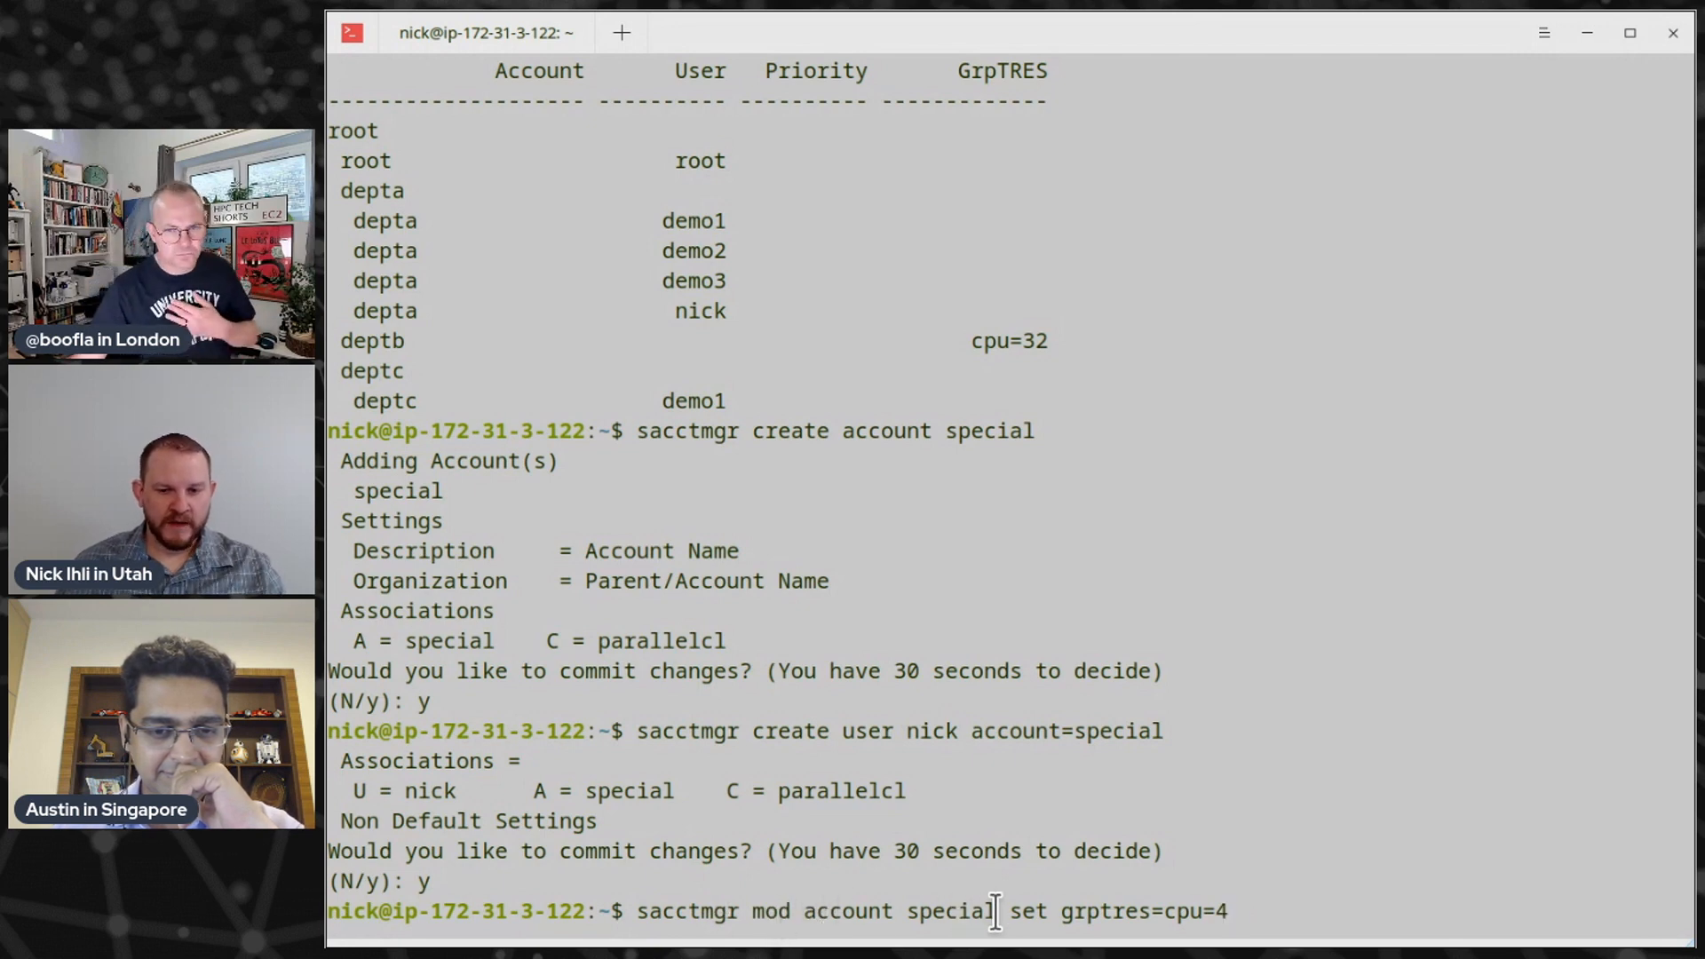
pyautogui.moveTo(1066, 912)
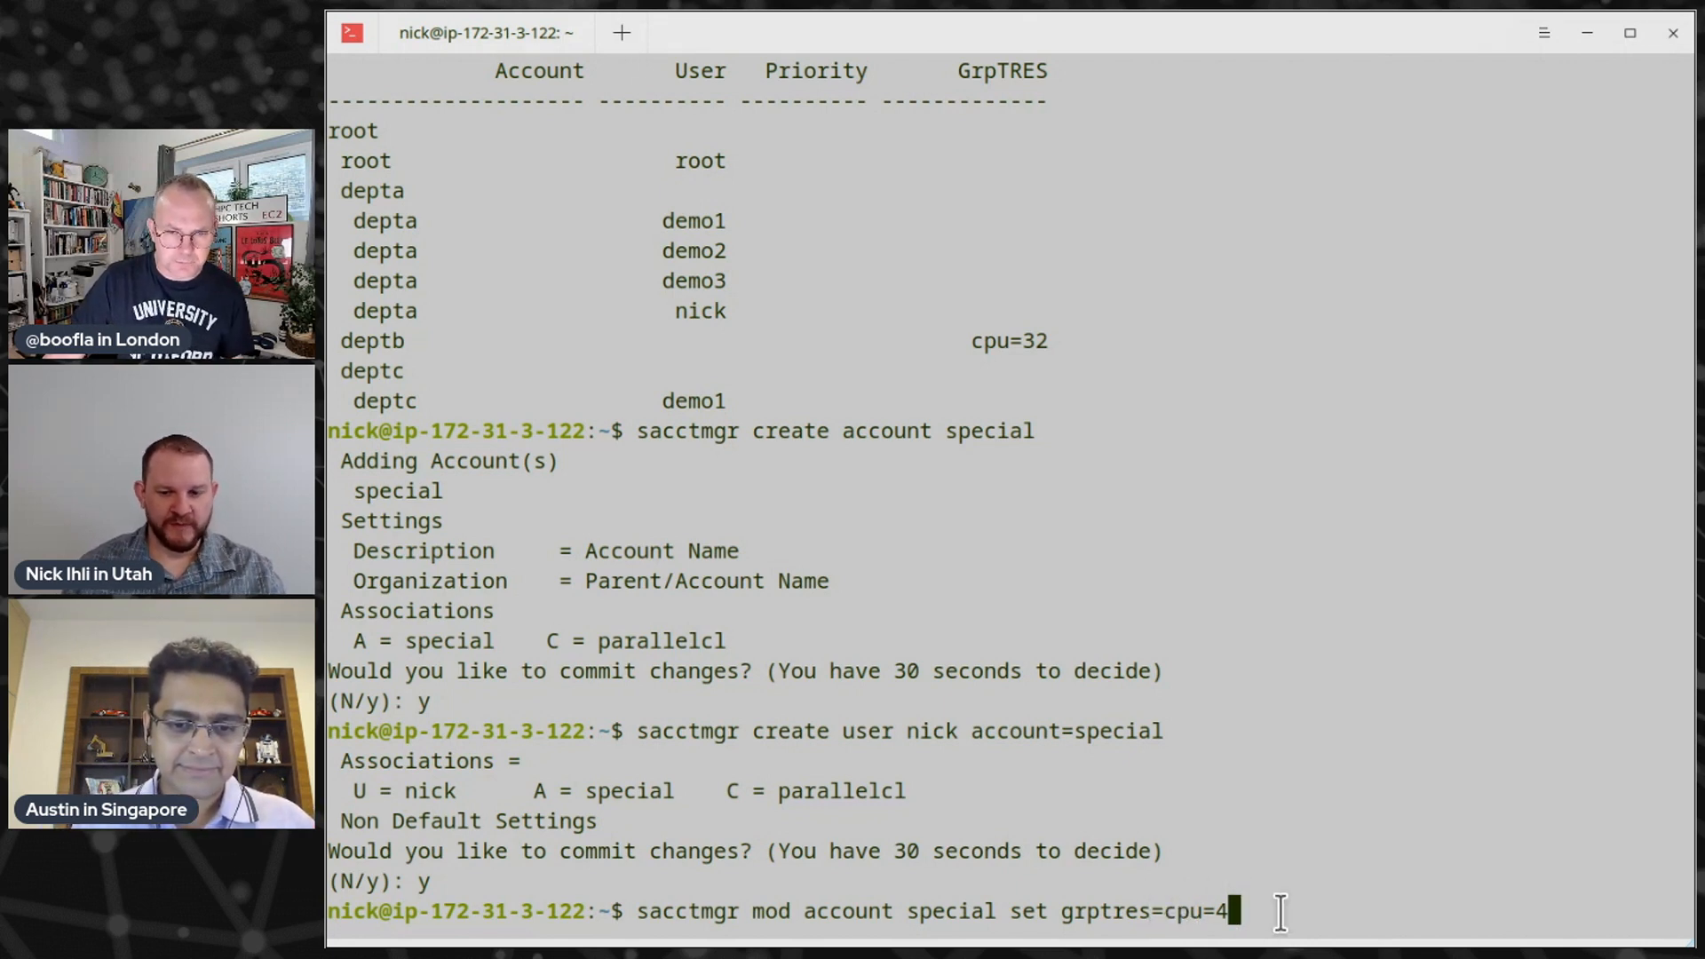
pyautogui.press('Return')
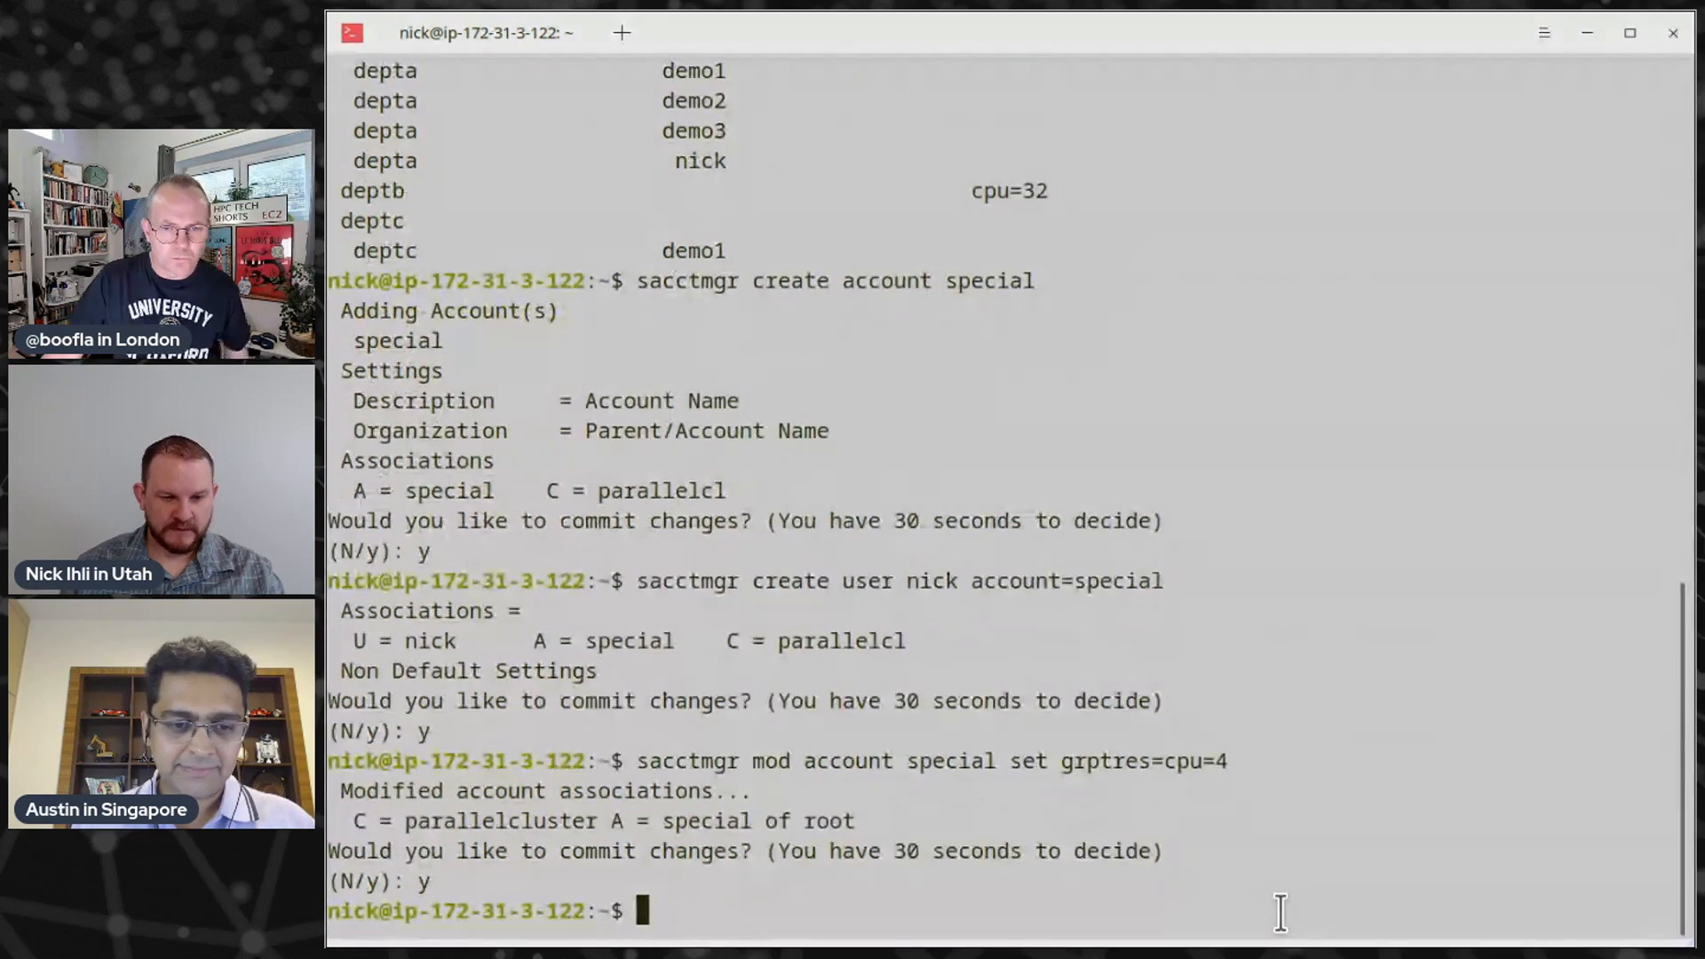
# Rerun the association tree query, now showing special with nick and a cpu=4 limit
pyautogui.write('sacctmgr create account special')
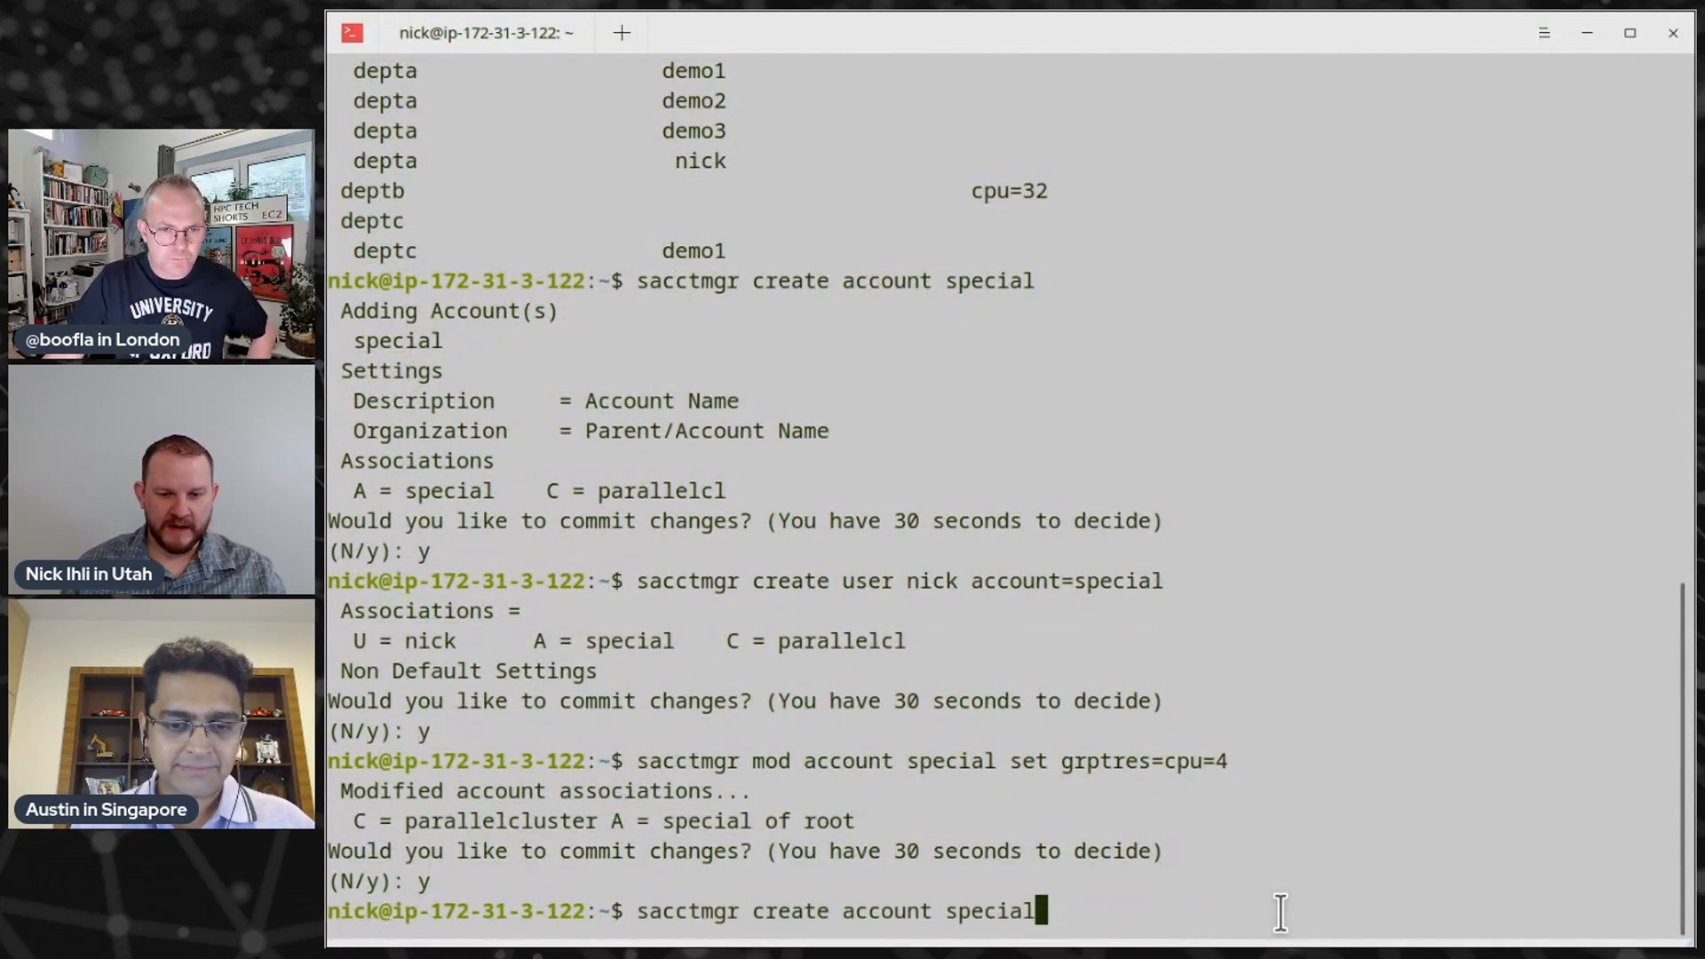
pyautogui.write('sacctmgr show assoc tree format=account,user,priority,grptres')
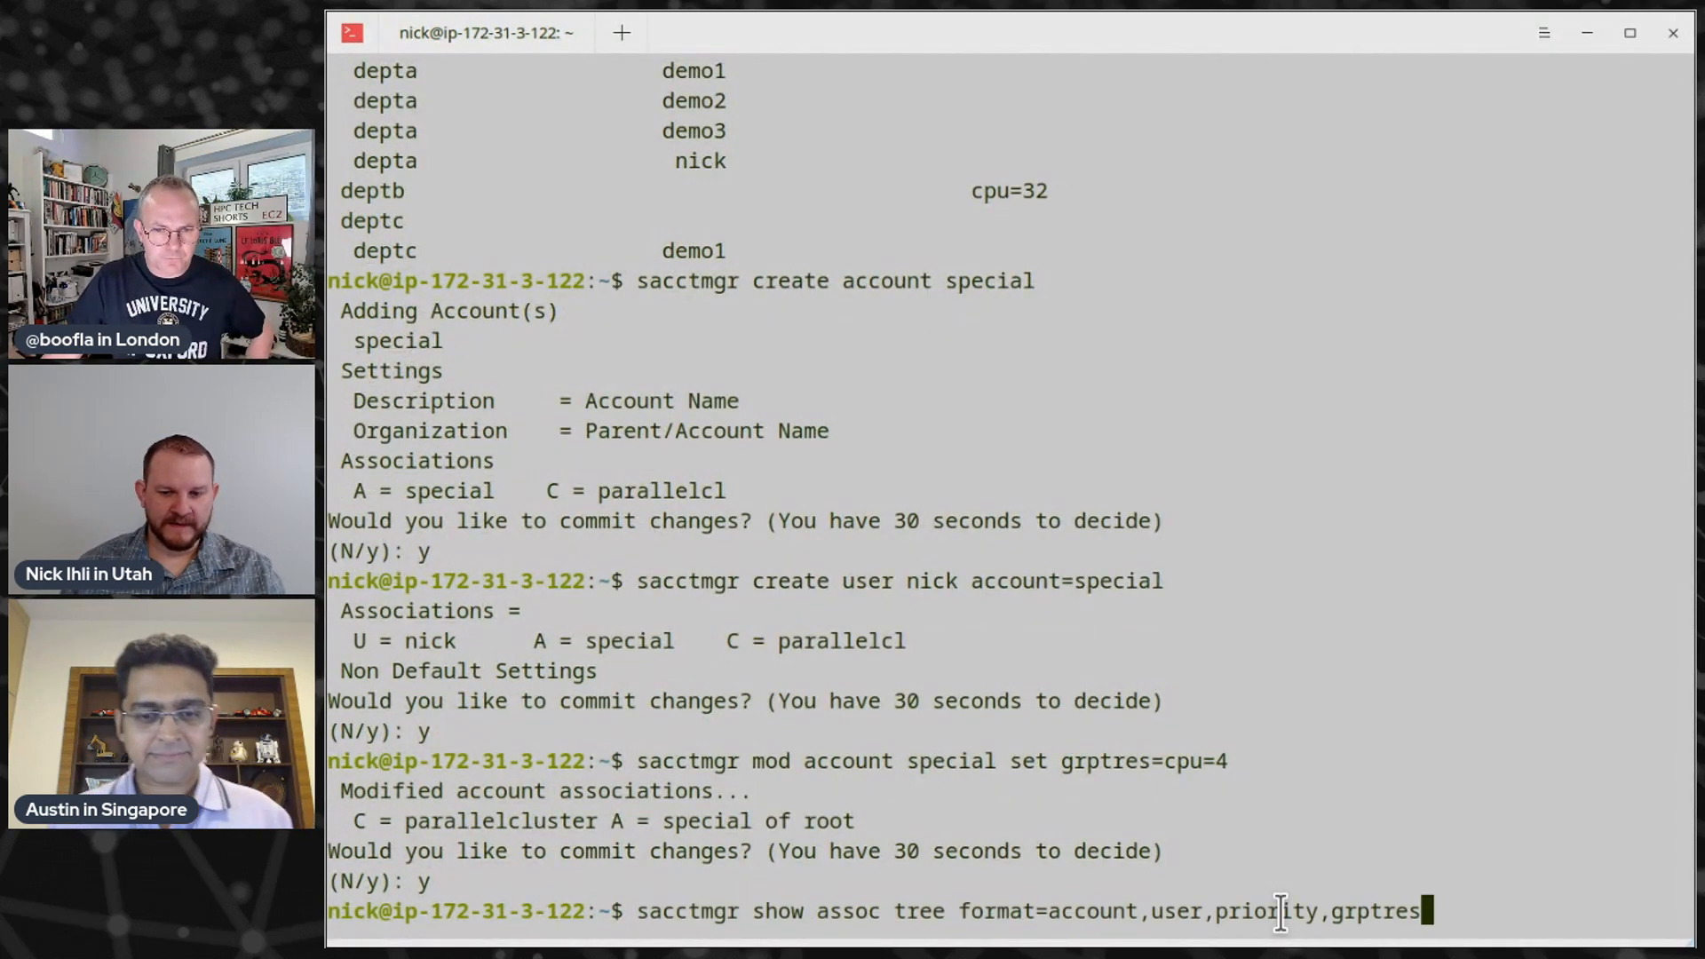
pyautogui.press('Return')
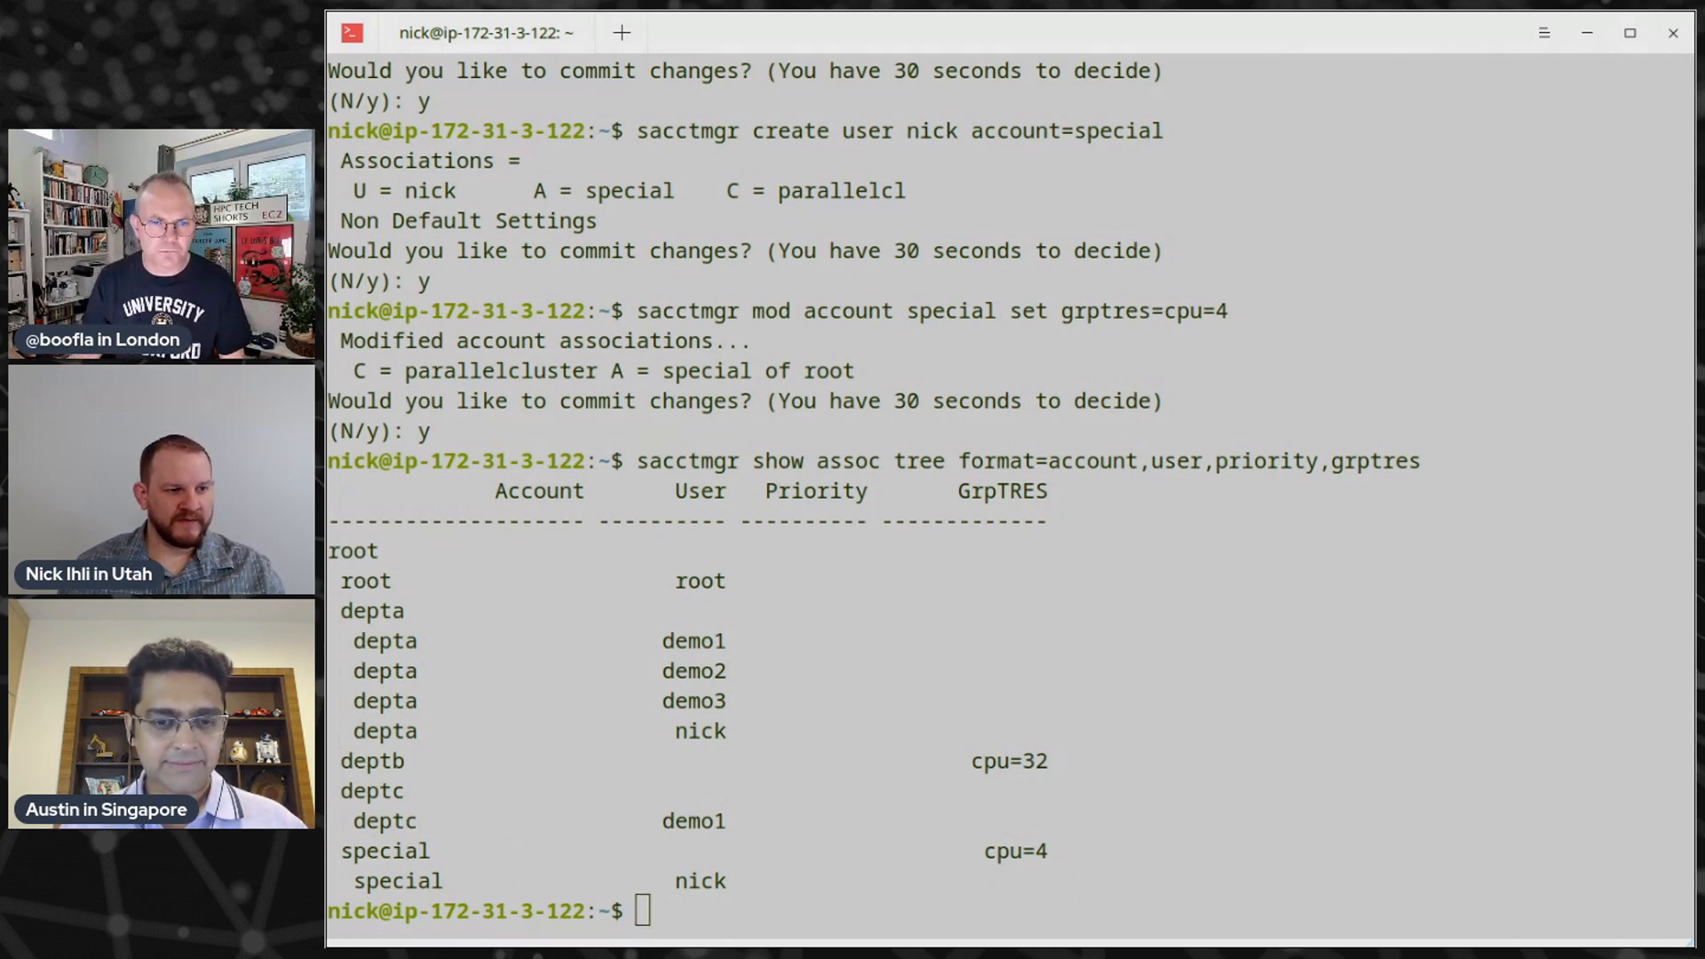
# Submit sbatch -n4 --account=special --wrap="sleep 100", creating batch job 389
pyautogui.write('sbatch -n4 --wrap="sleep 100"')
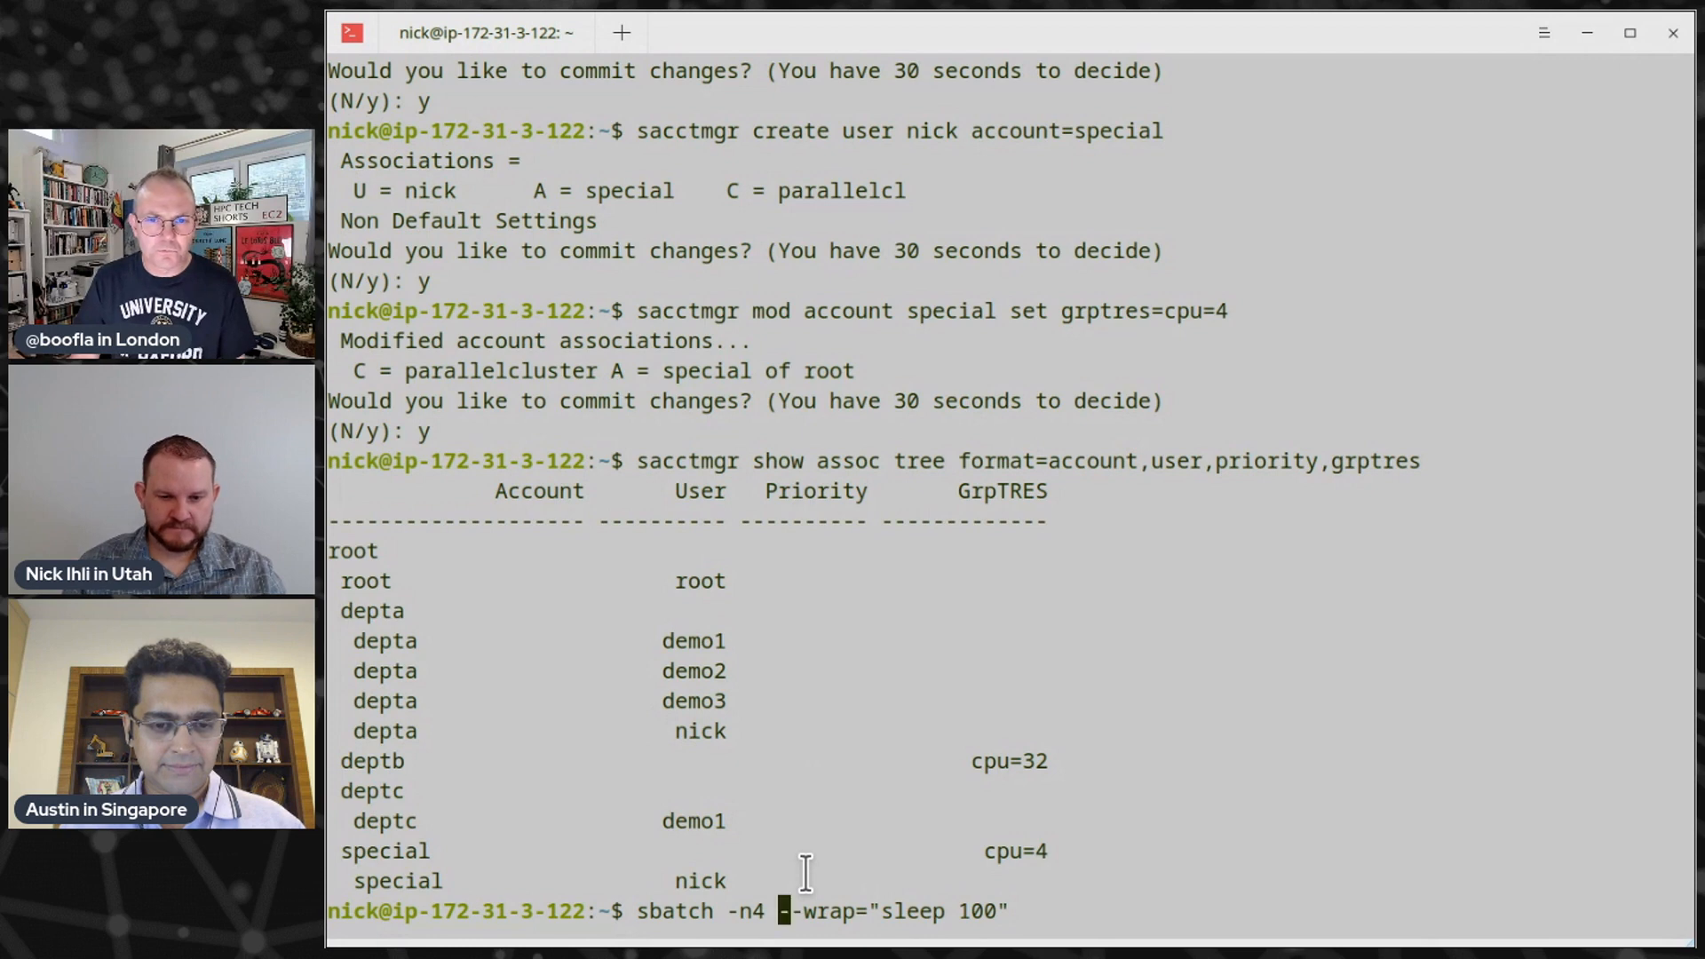
pyautogui.write('--acou')
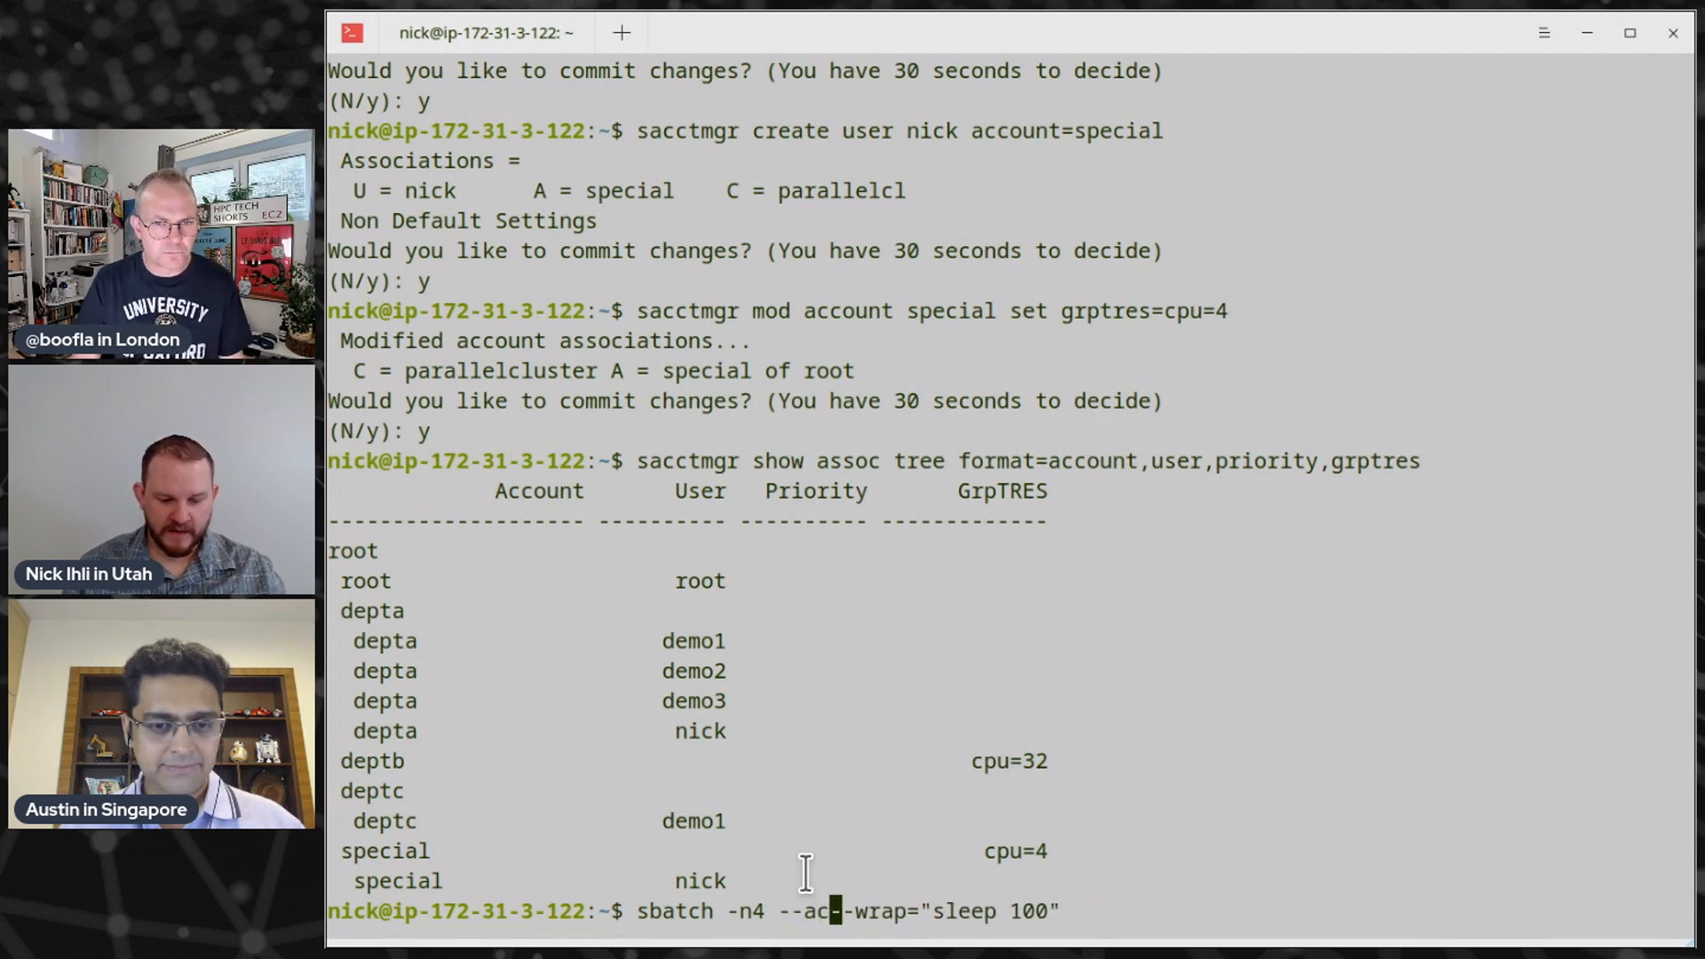
pyautogui.write('count=')
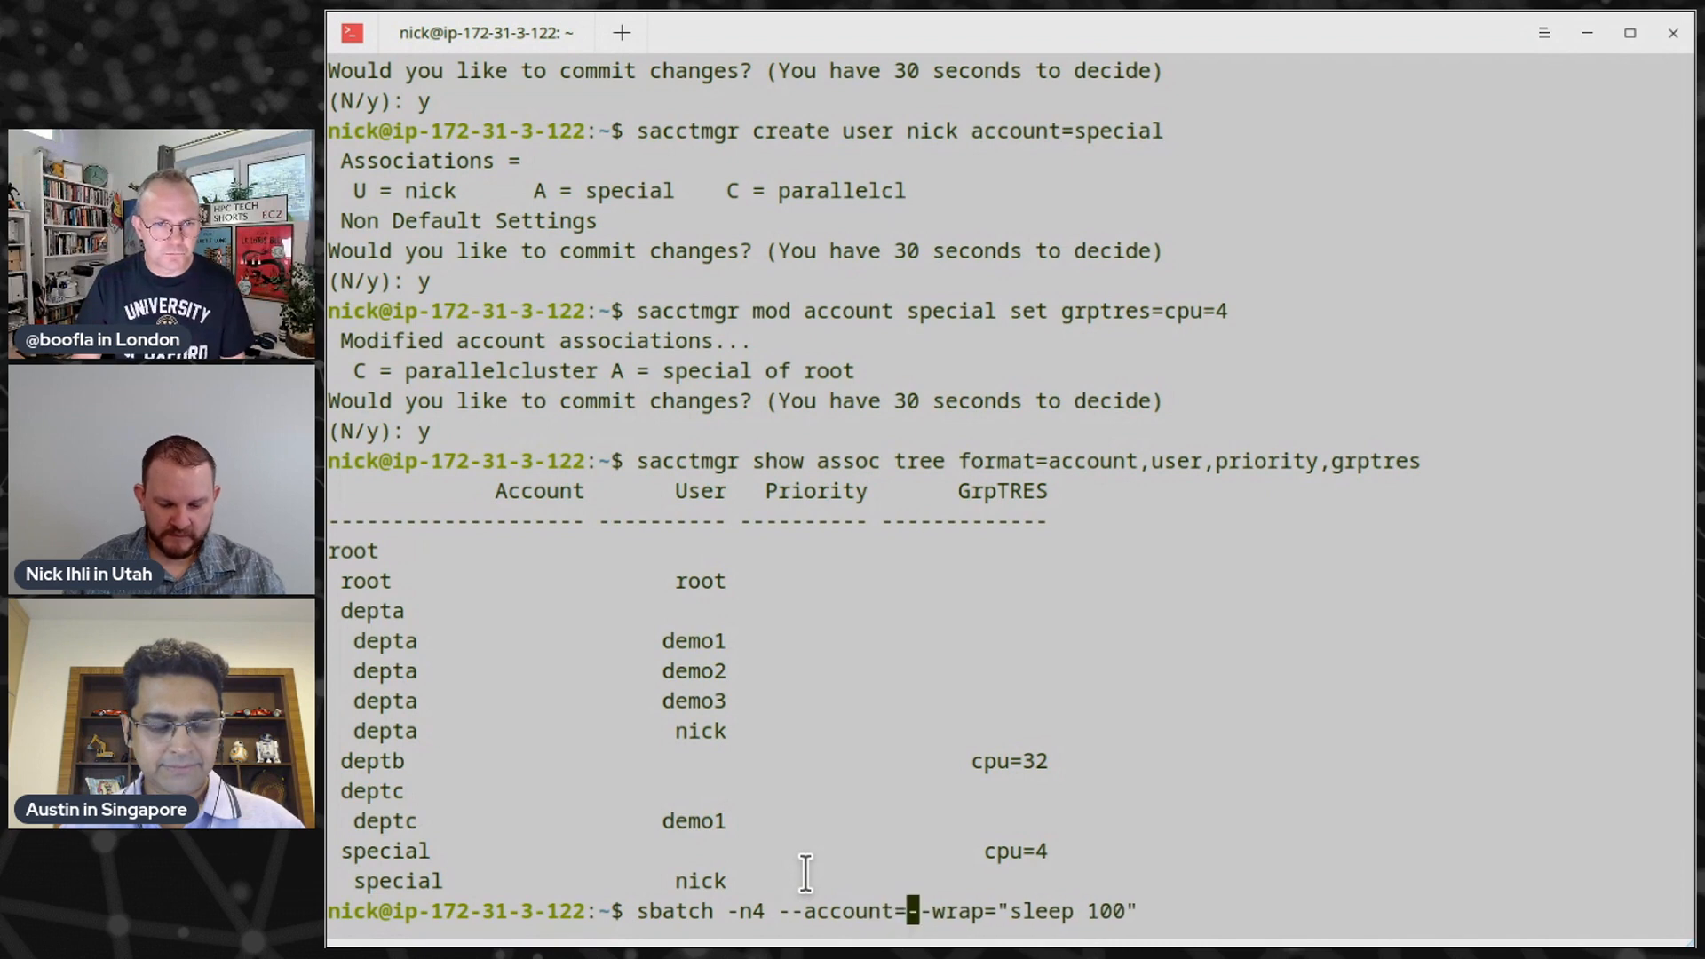
pyautogui.write('special')
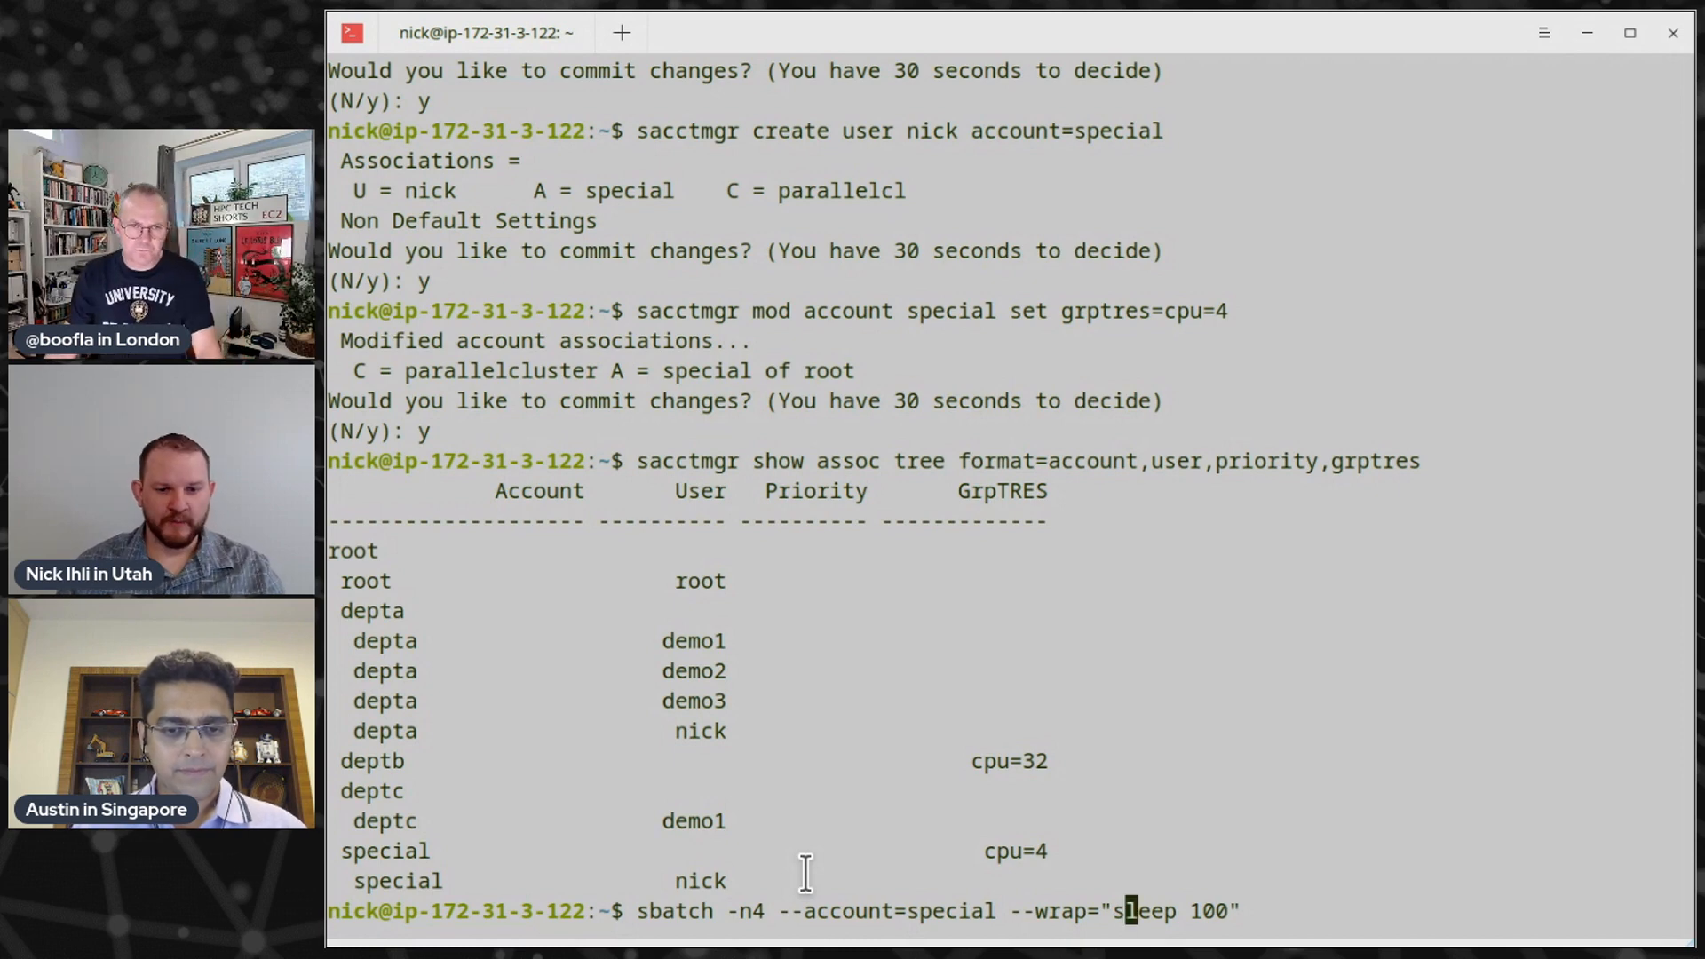
pyautogui.press('Return')
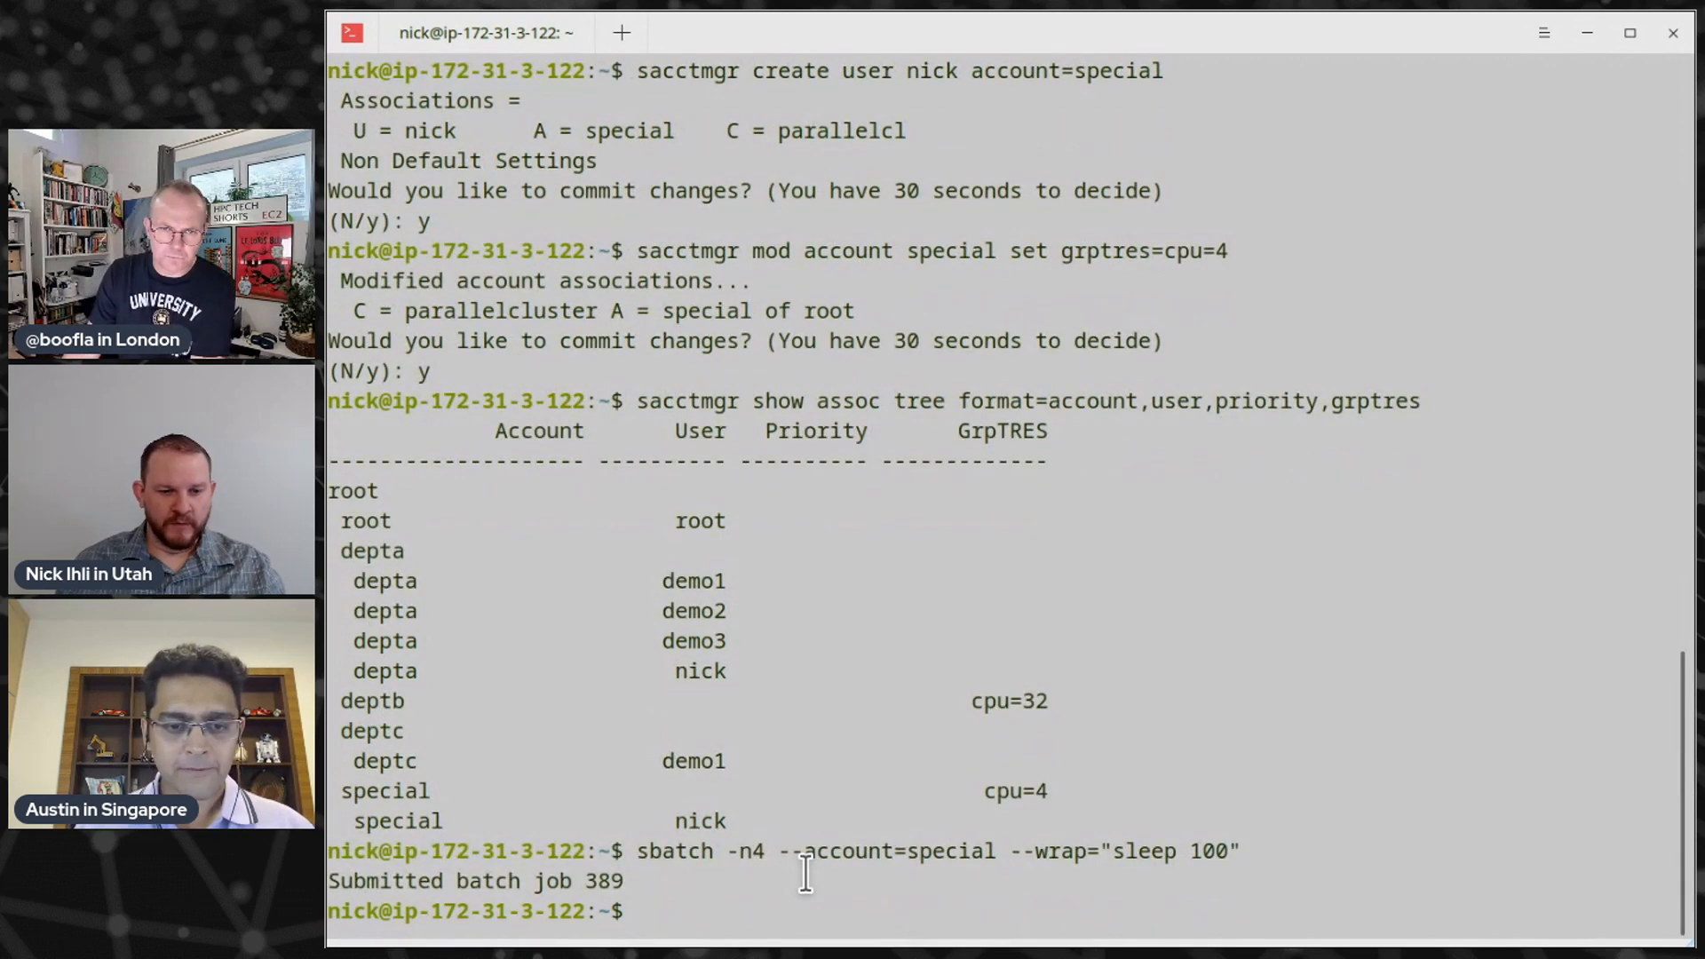
# Confirm via squeue and 'scontrol show job 389' that job 389 uses 4 CPUs under special
pyautogui.write('squeue')
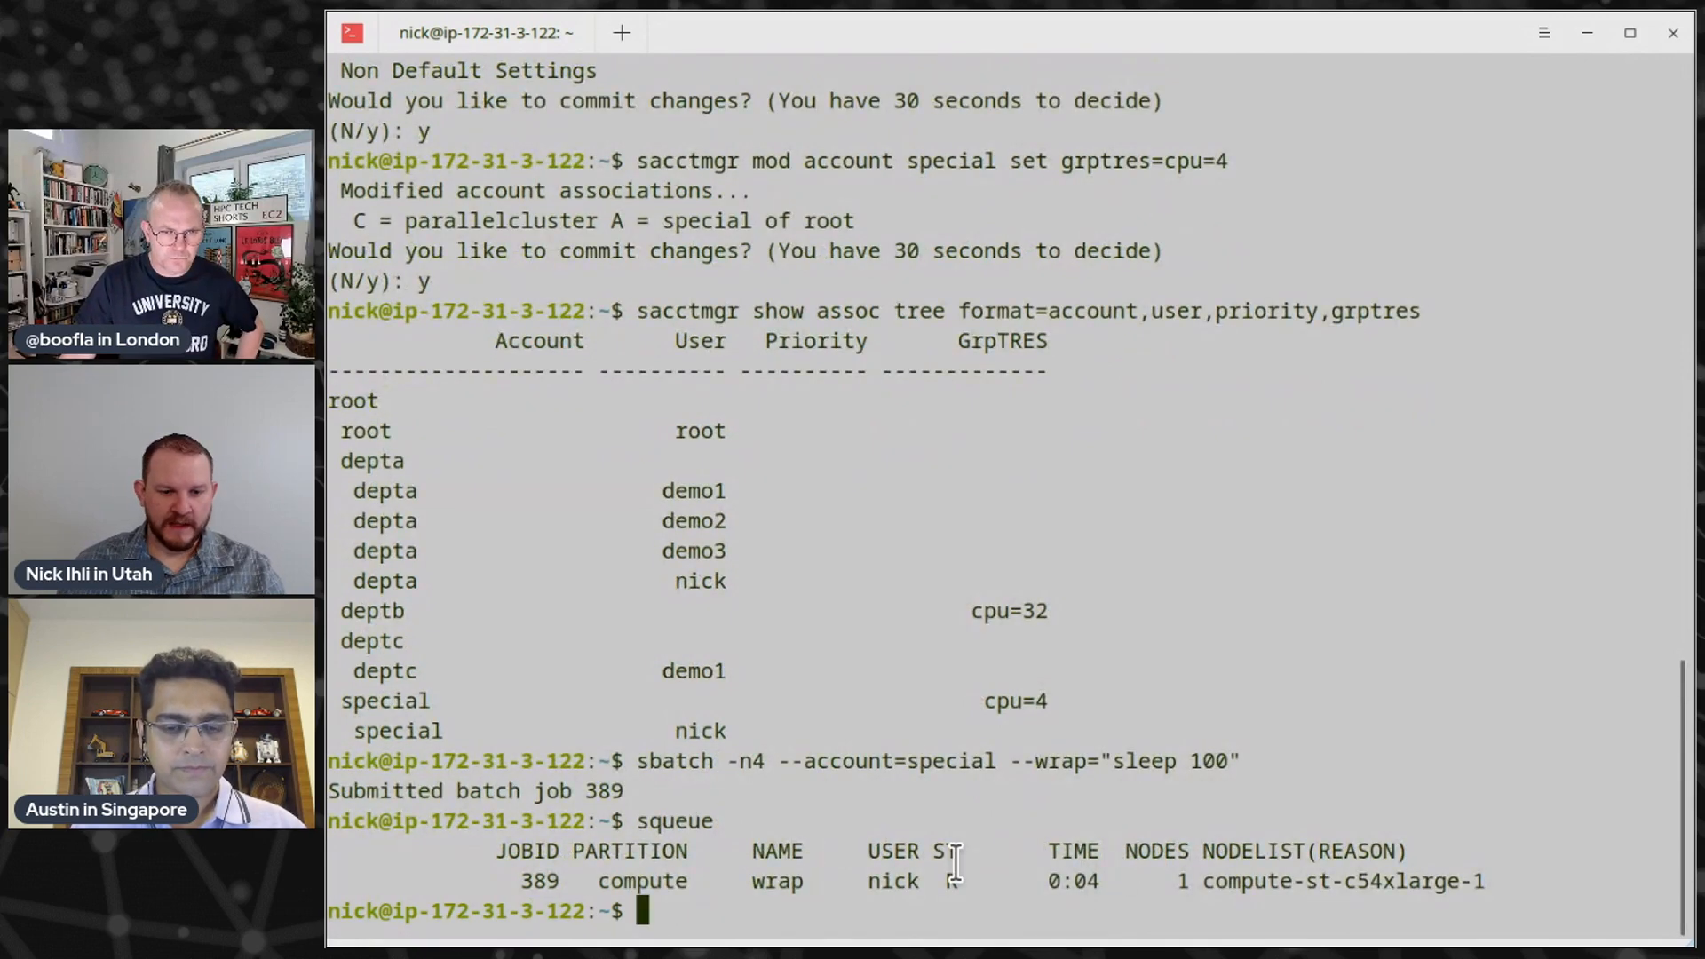
pyautogui.write('scontr')
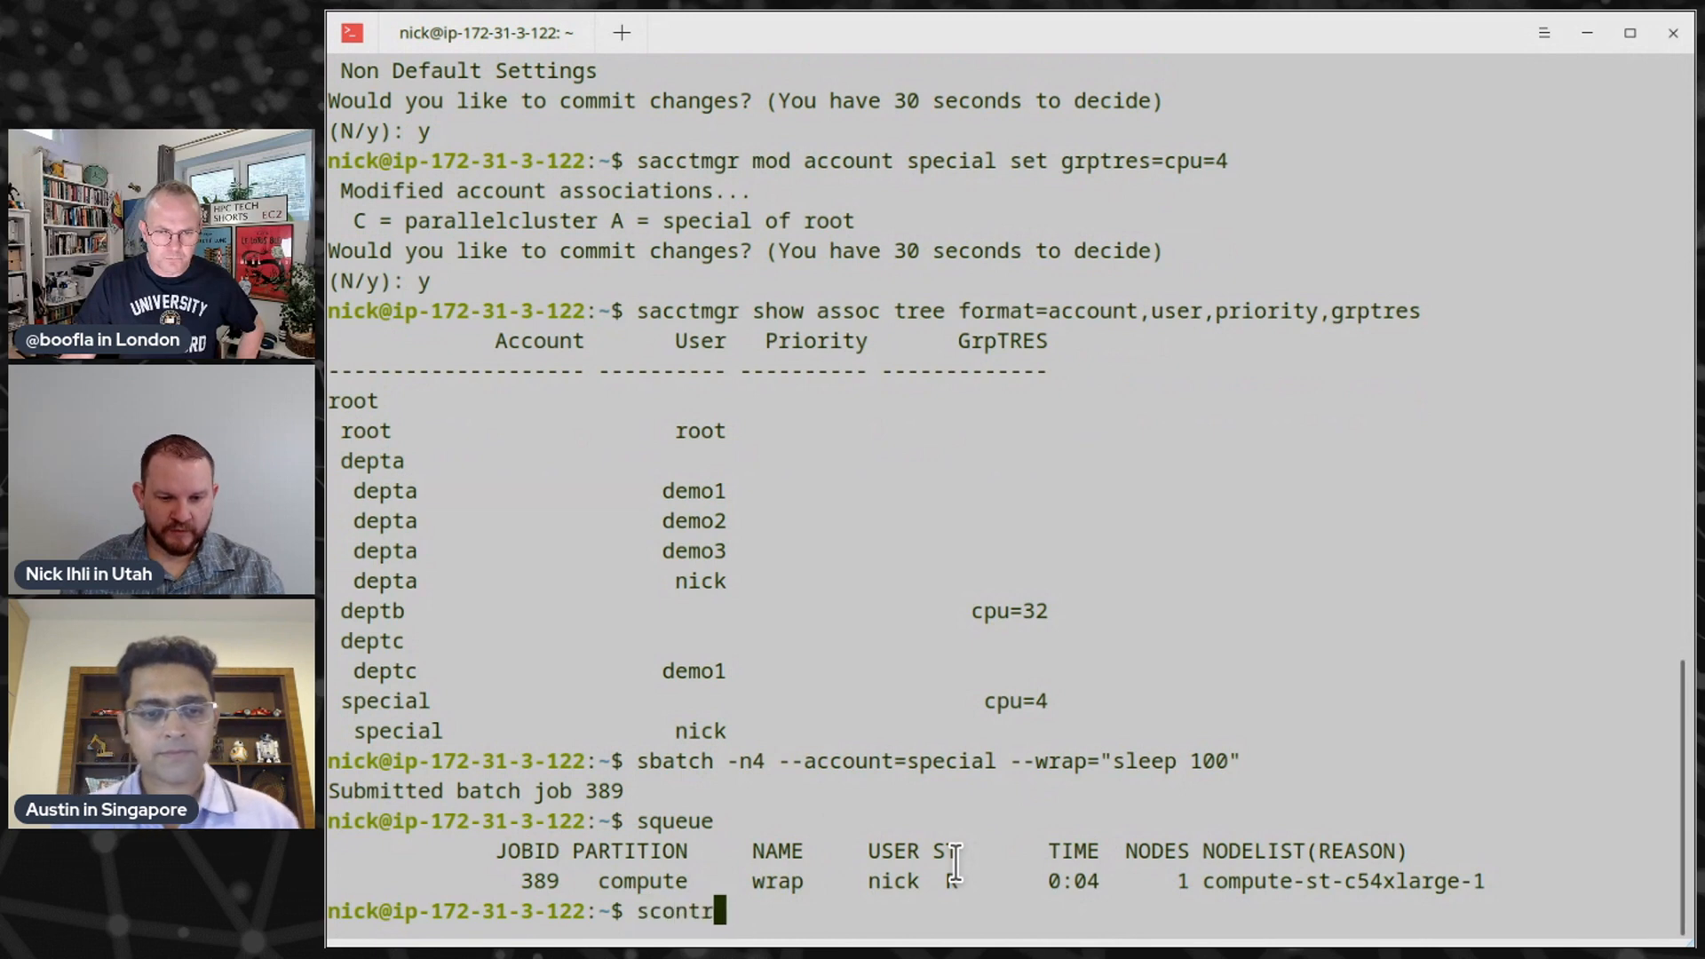
pyautogui.write('ol show jo')
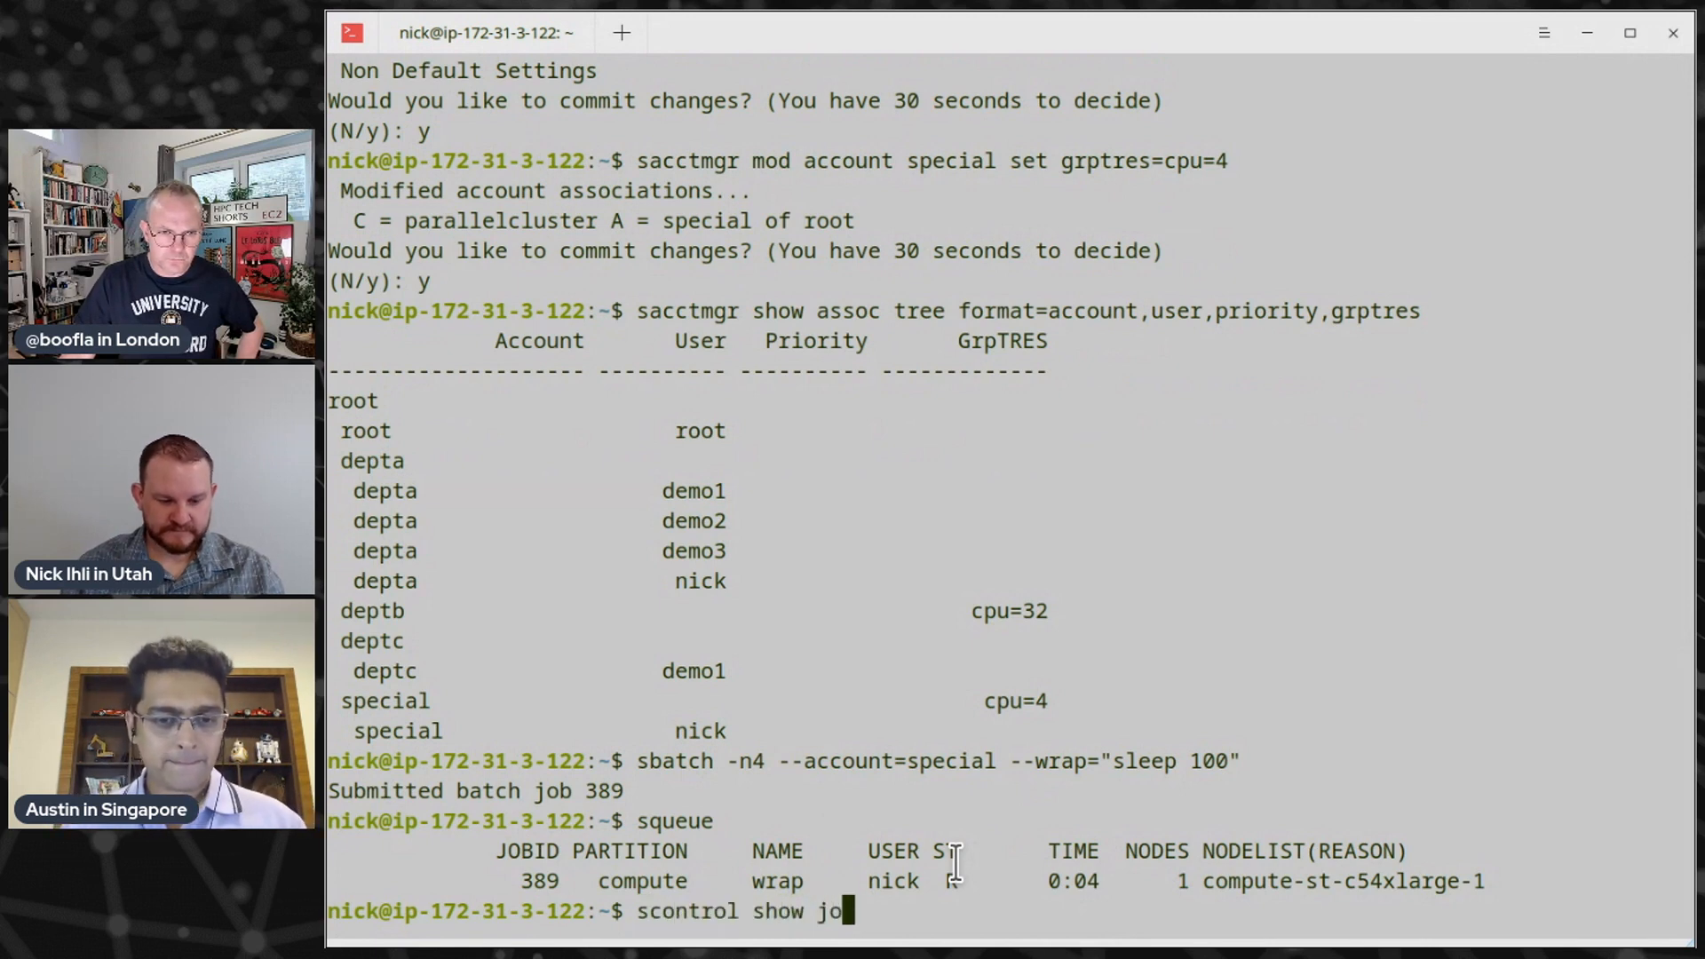
pyautogui.press('Return')
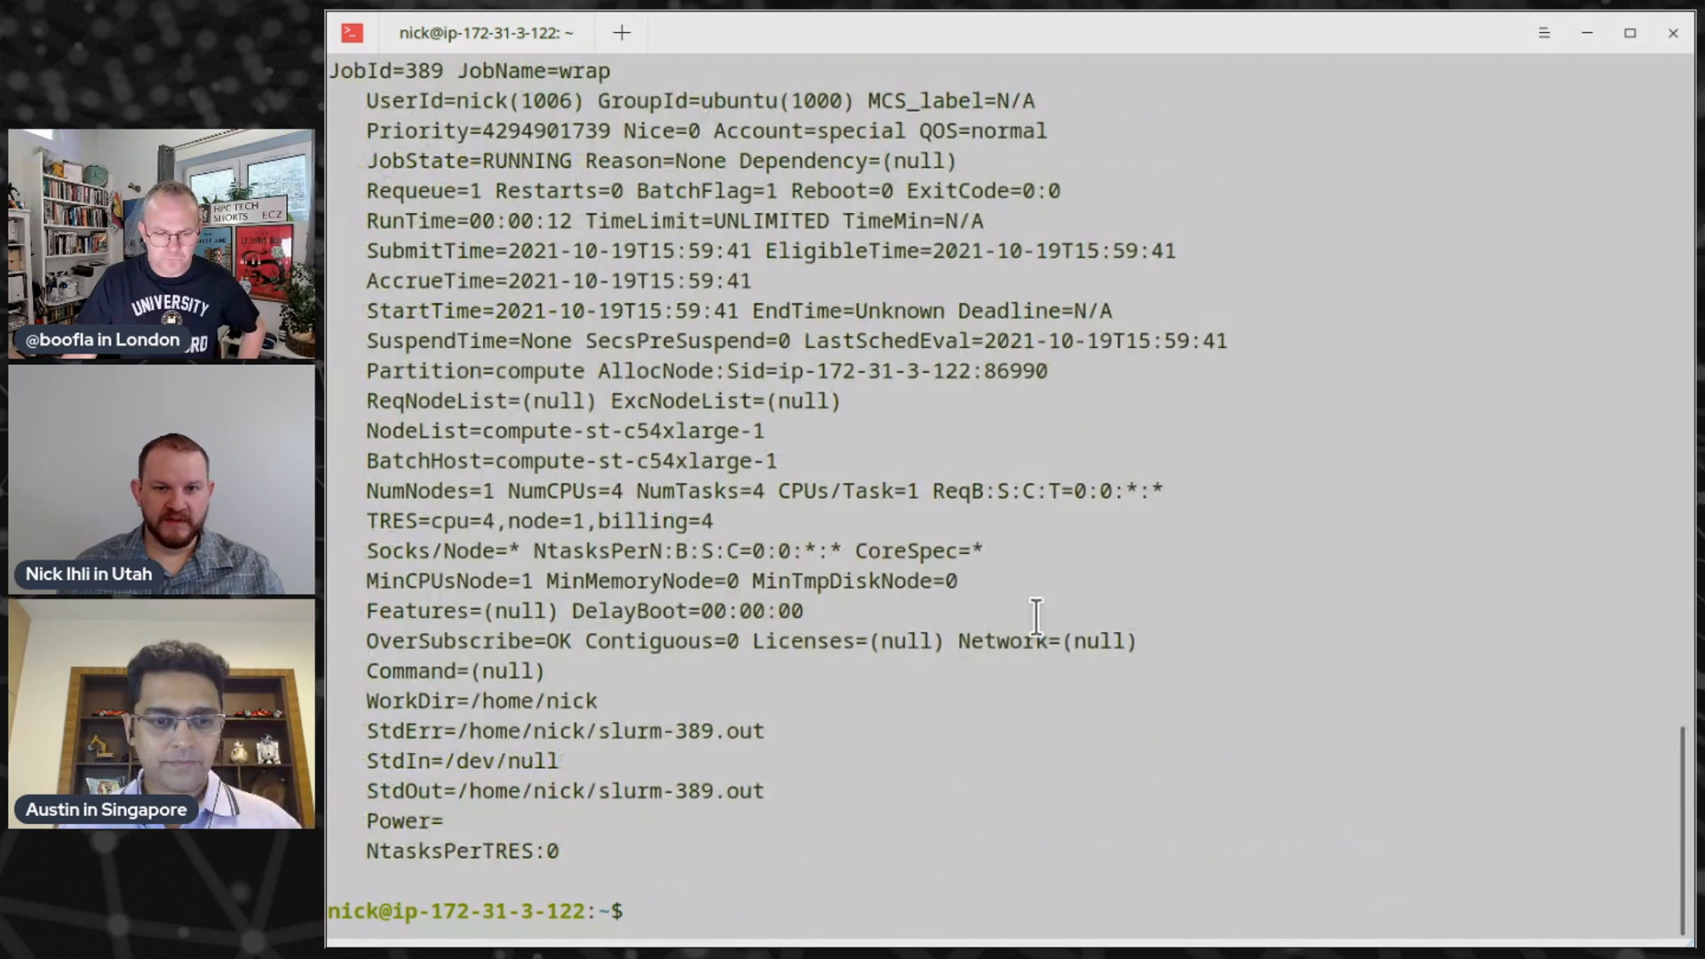
pyautogui.doubleClick(808, 131)
pyautogui.write('scontrol show job 389')
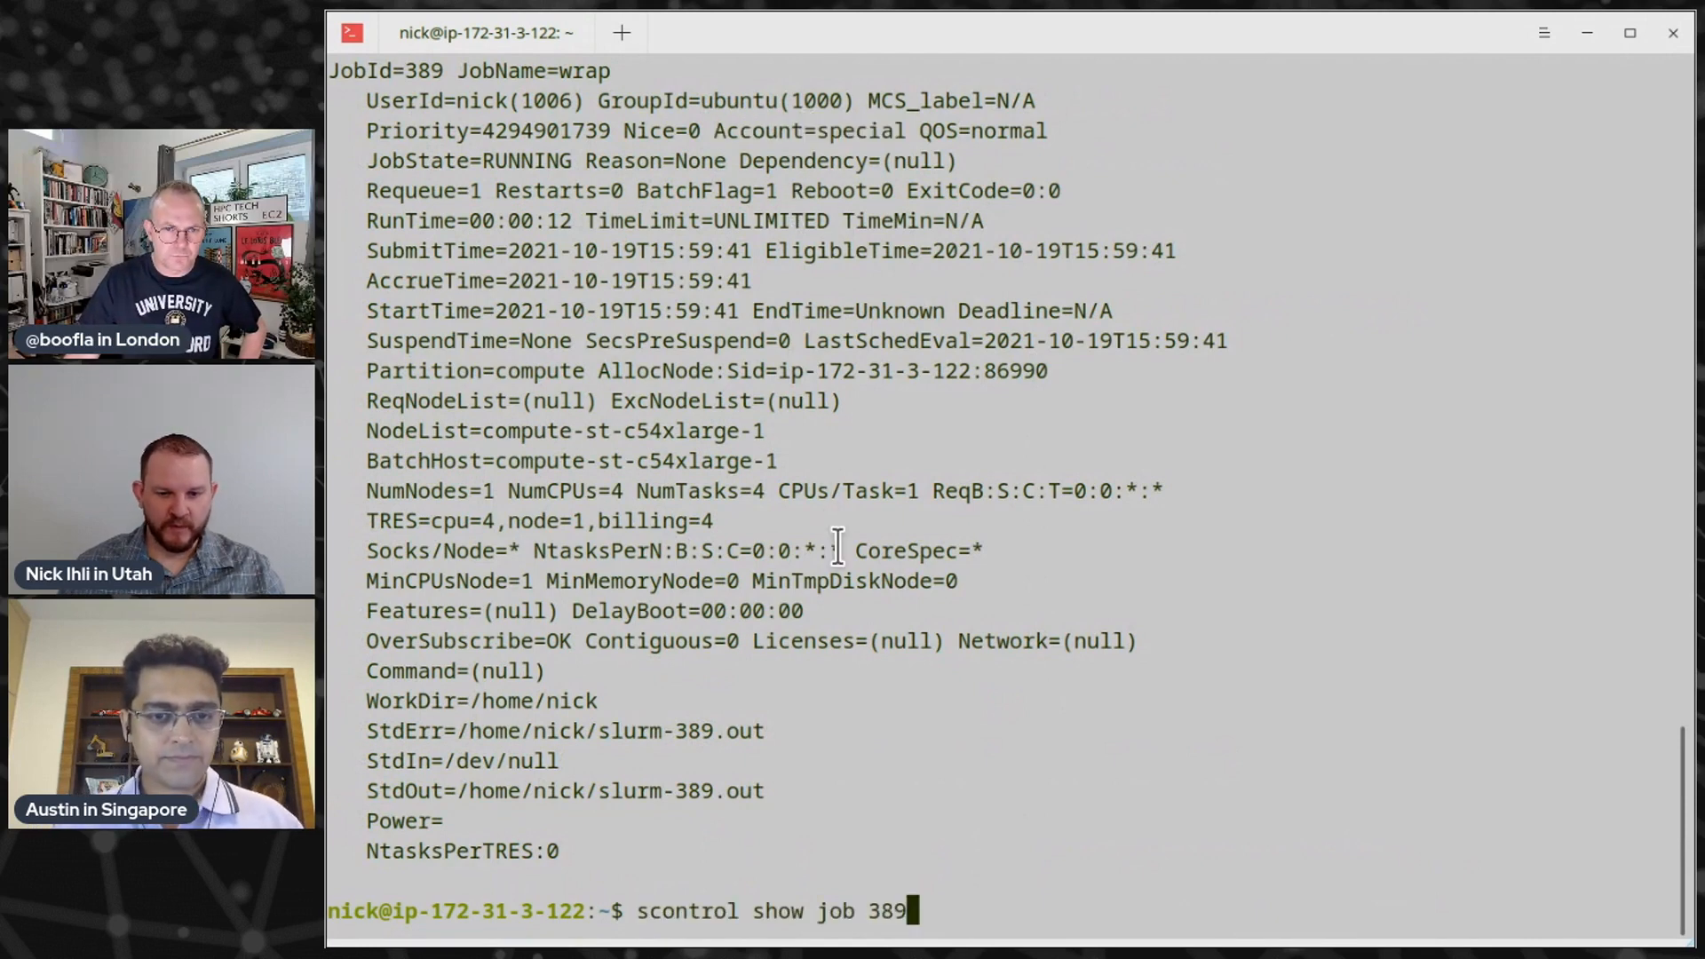
pyautogui.write('sbatch -n4 --account=special --wrap="sleep 100"')
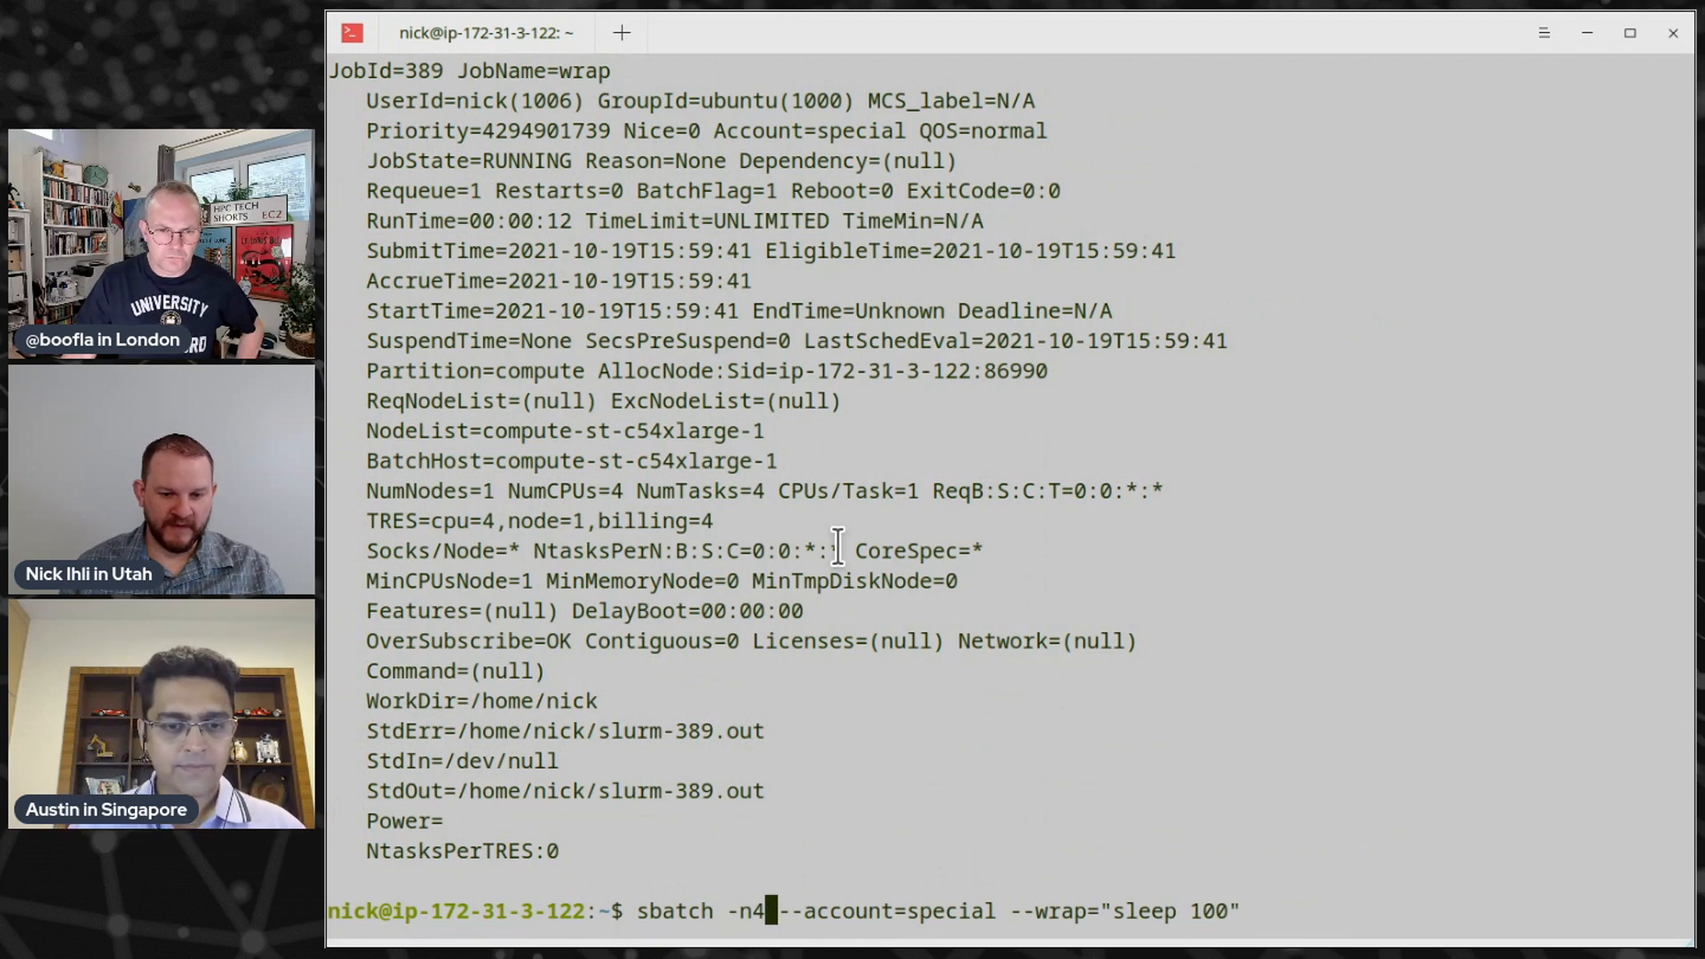
# Submit one-task job 390 to special, see it pending on AssocGrpCpuLimit, and type the tree query
pyautogui.write('1')
pyautogui.write('squeue')
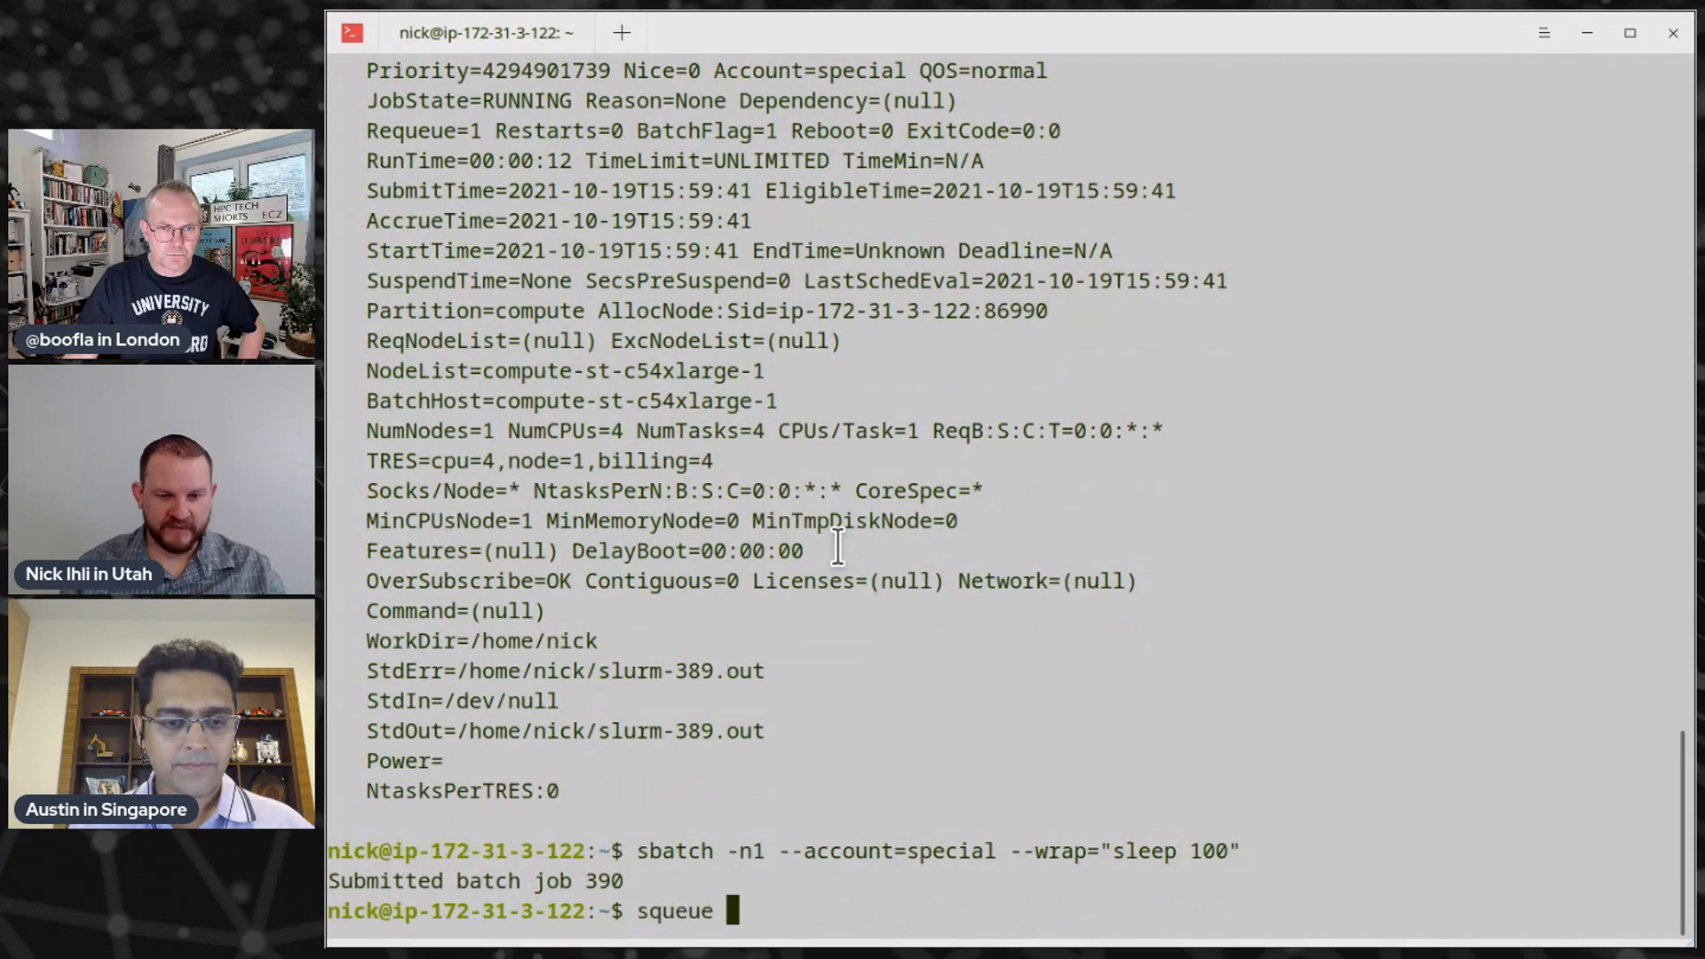
pyautogui.press('Return')
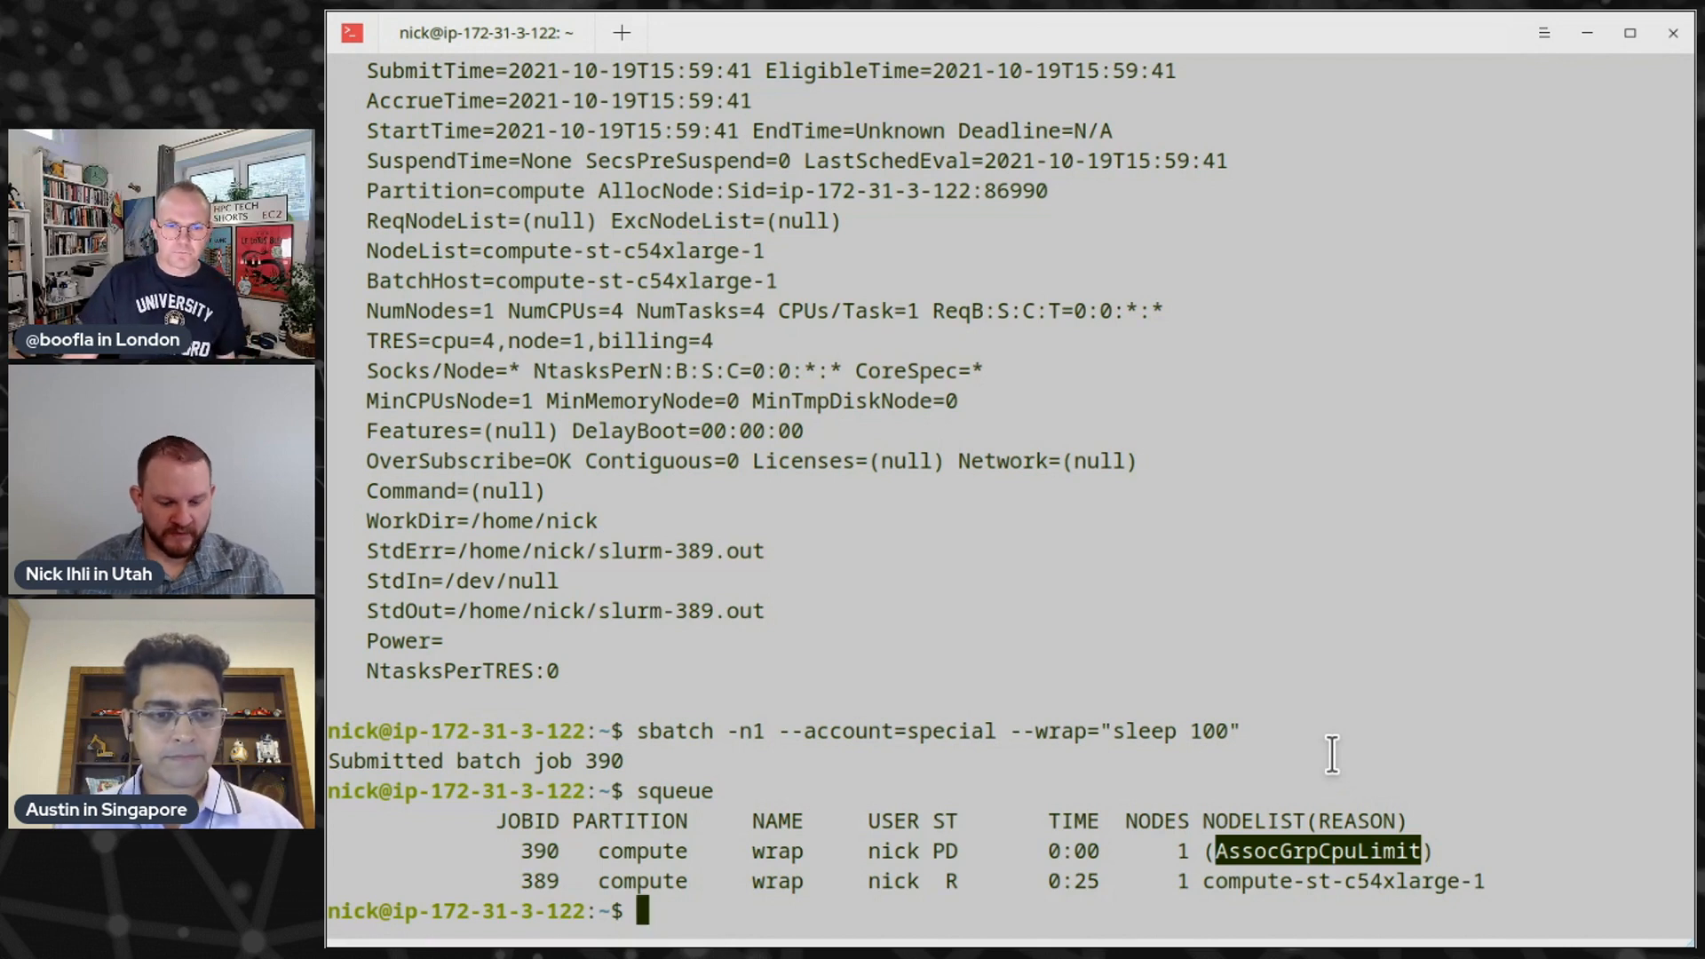
pyautogui.write('squeue')
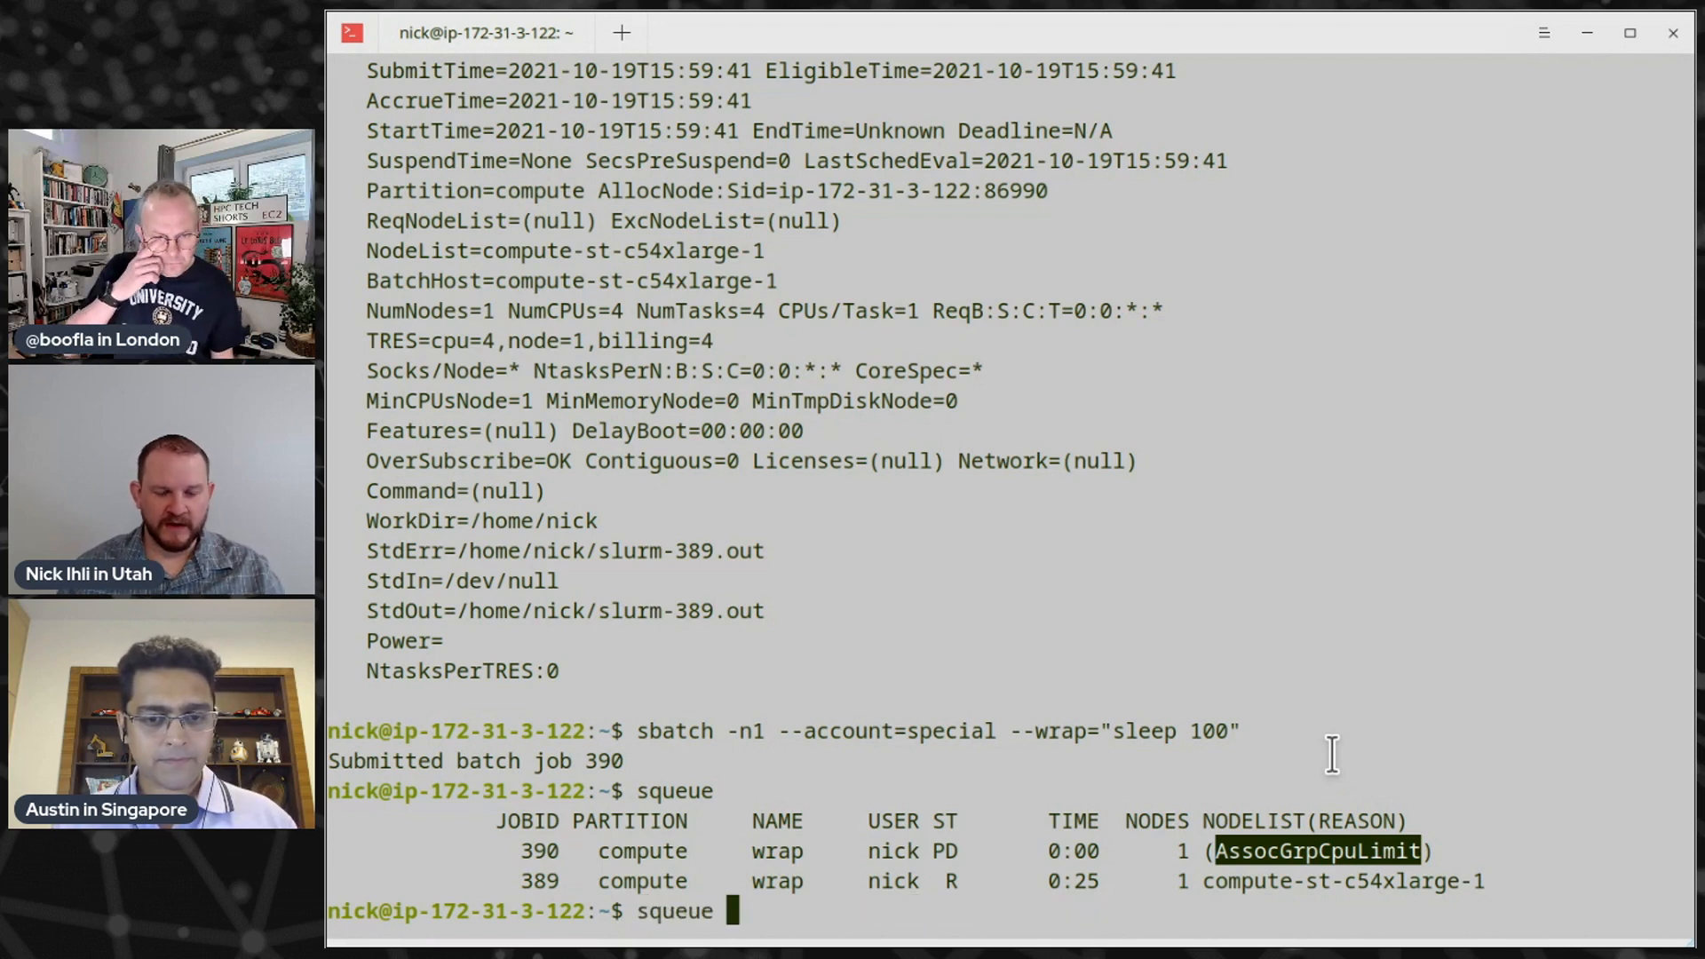
pyautogui.write('sacctmgr show assoc tree format=account,user,priority,grptres')
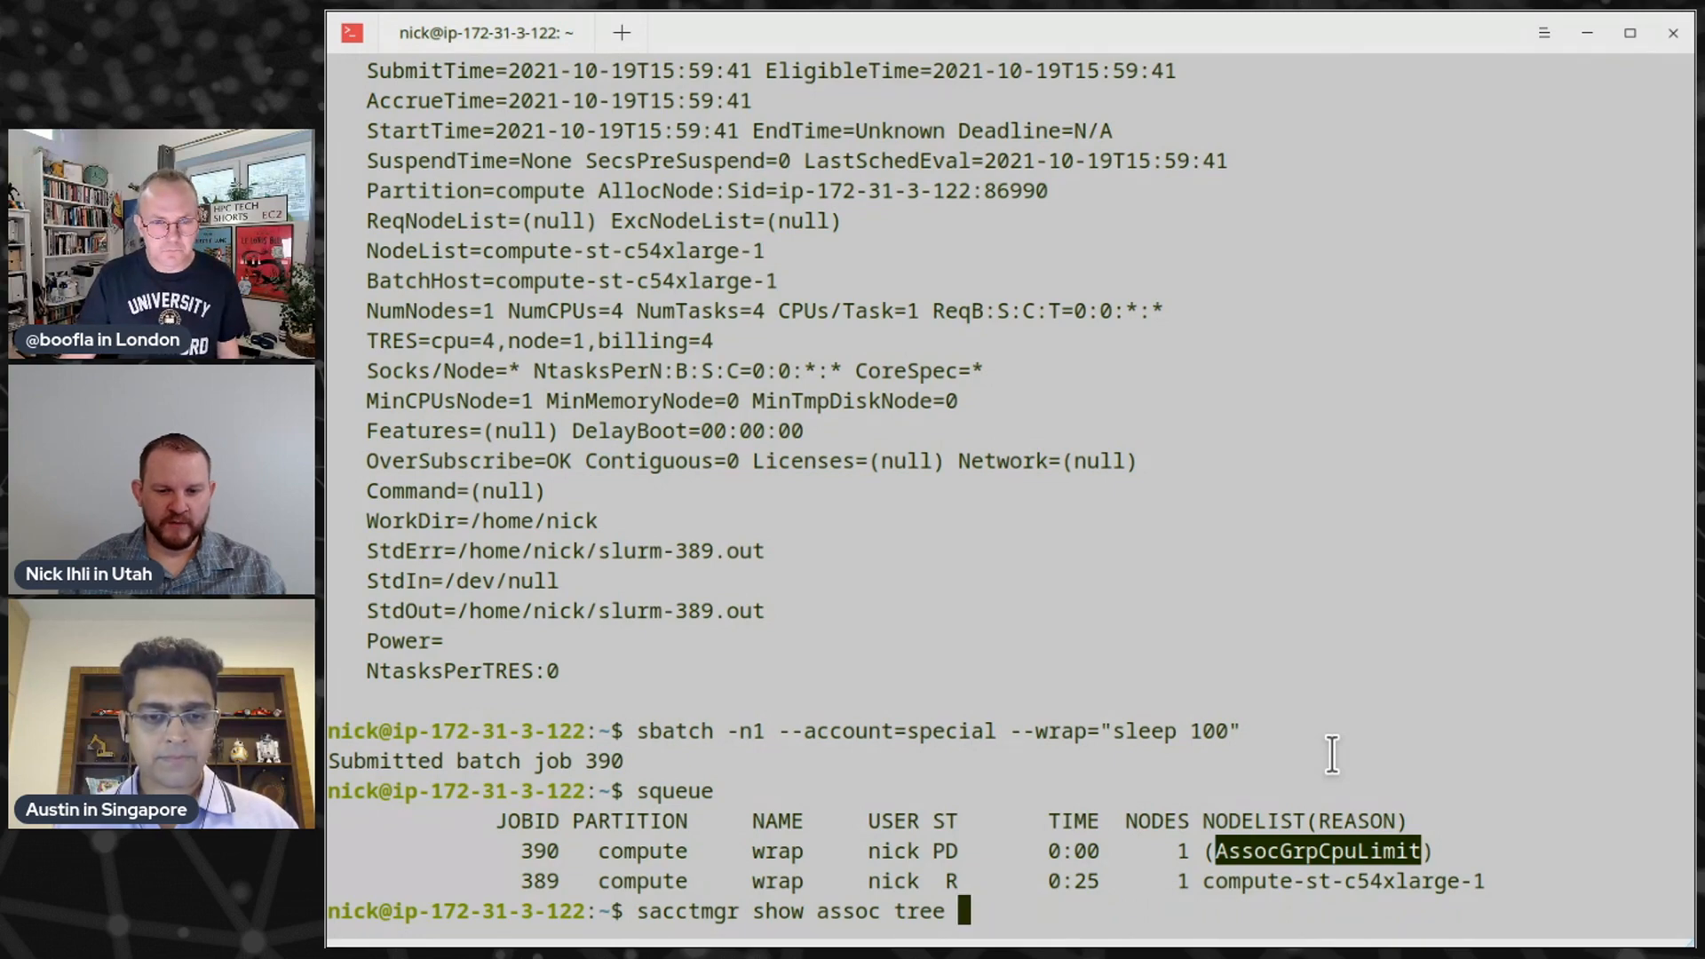
# Run the association tree query and scroll through the depta, deptb and deptc limits
pyautogui.press('Return')
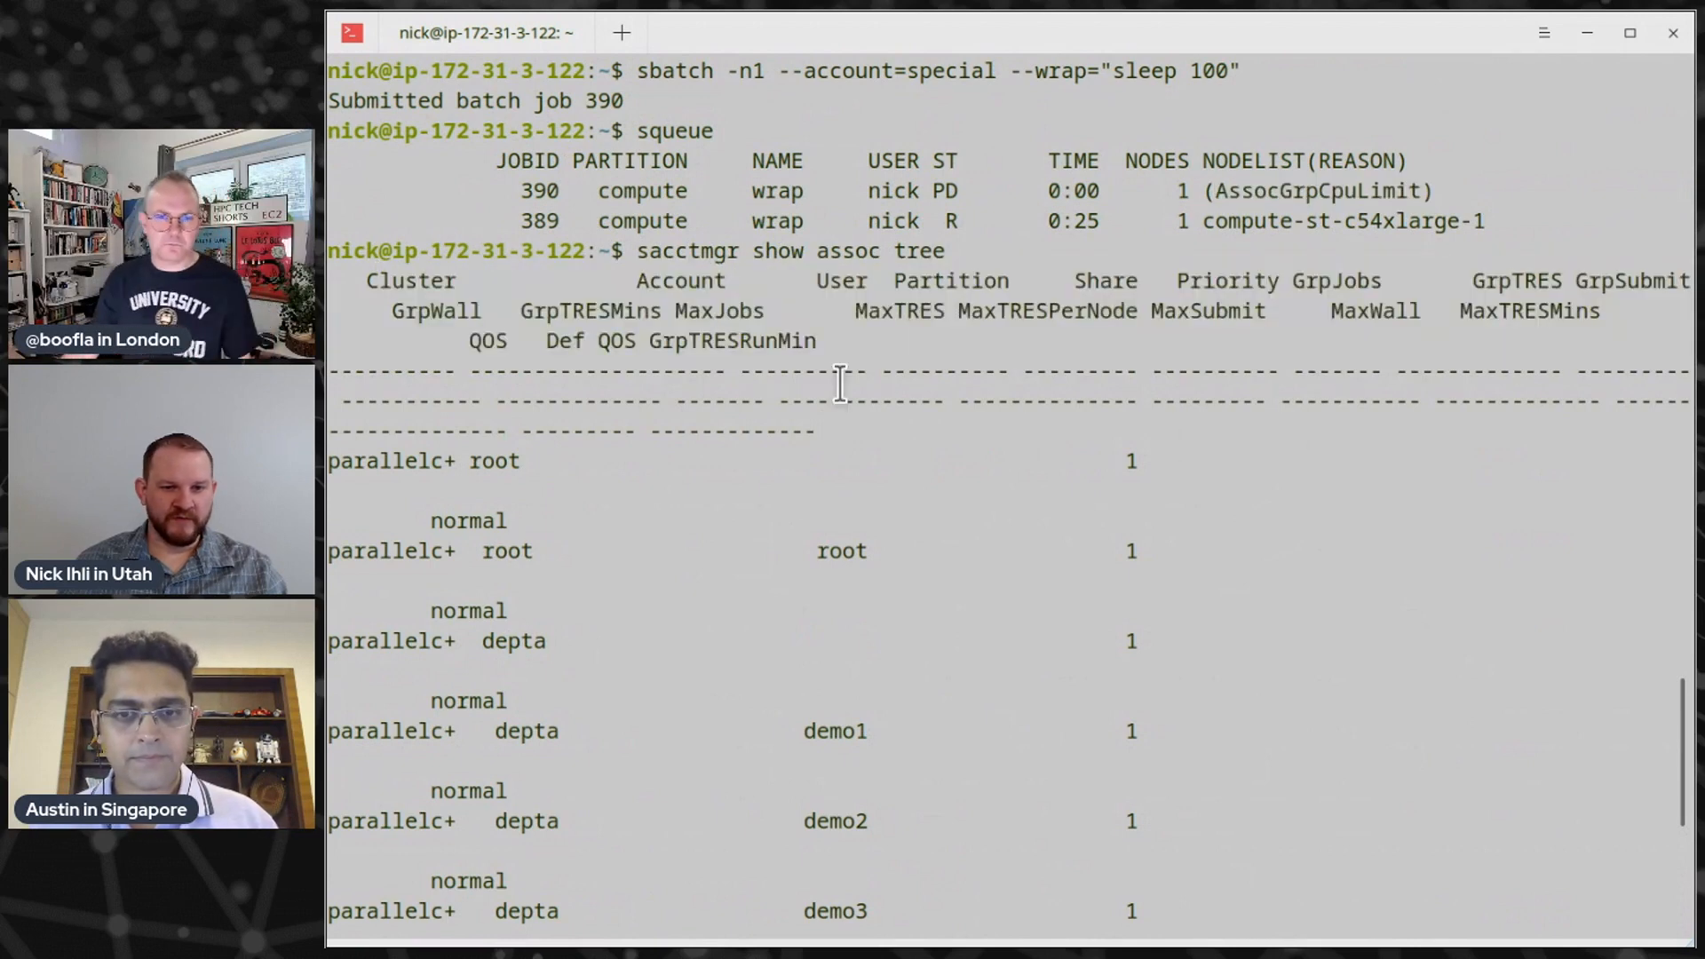
pyautogui.moveTo(1038, 310)
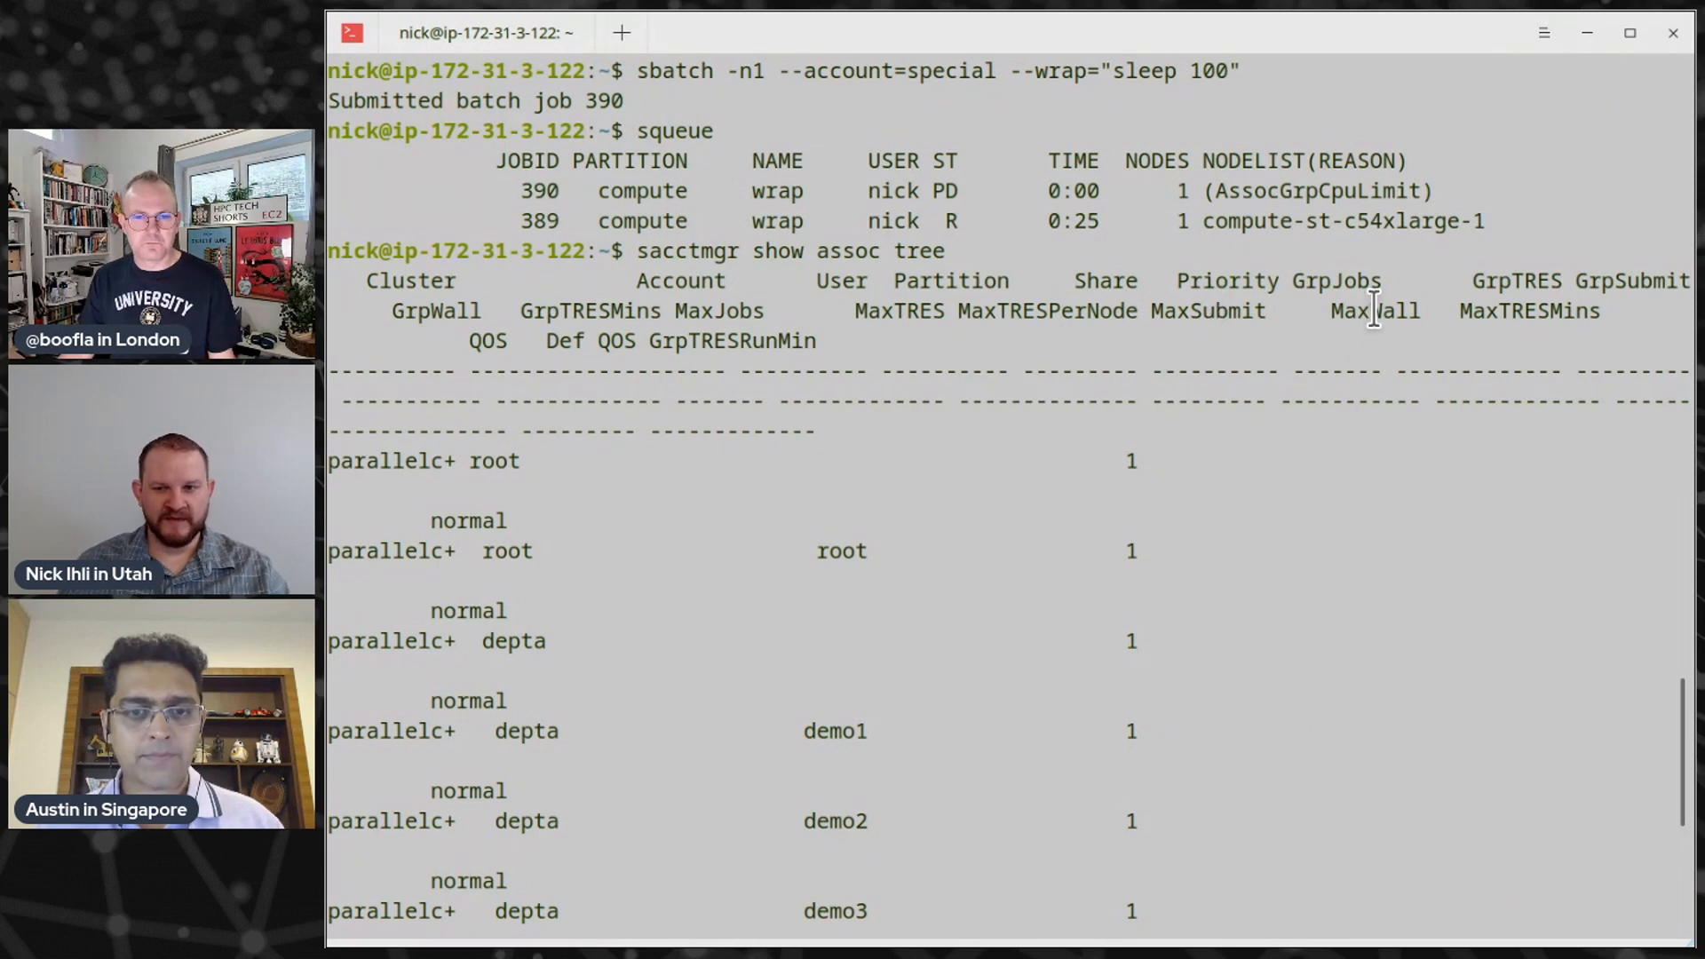
pyautogui.moveTo(728, 354)
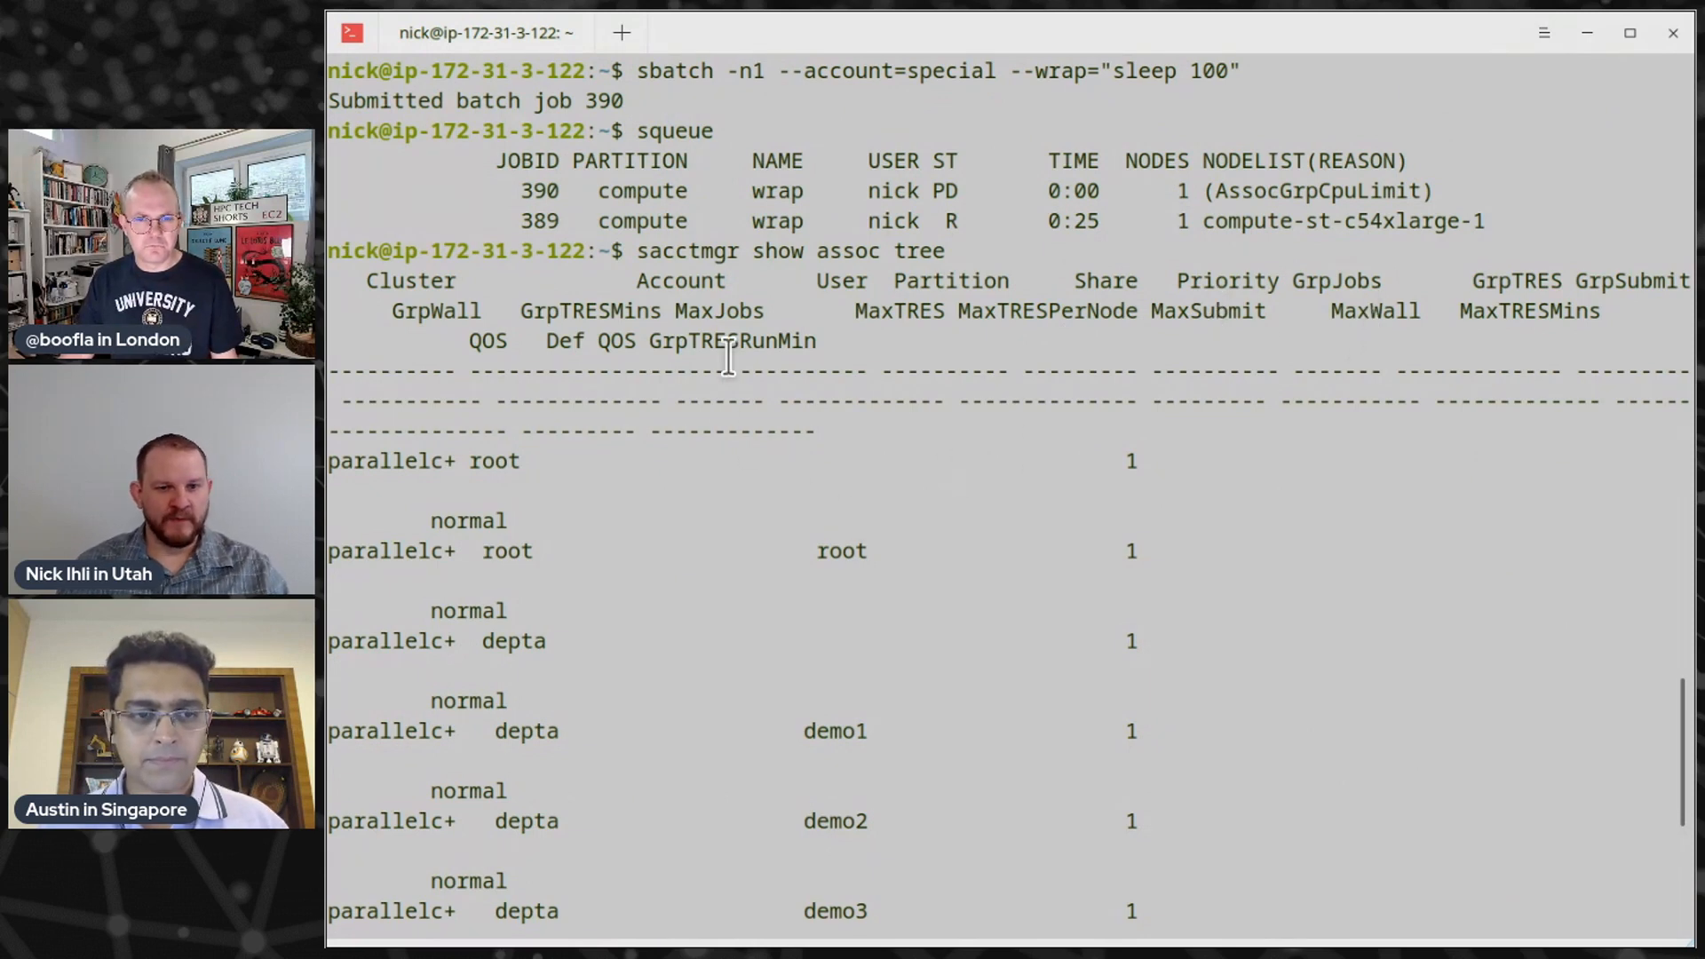
pyautogui.scroll(-3)
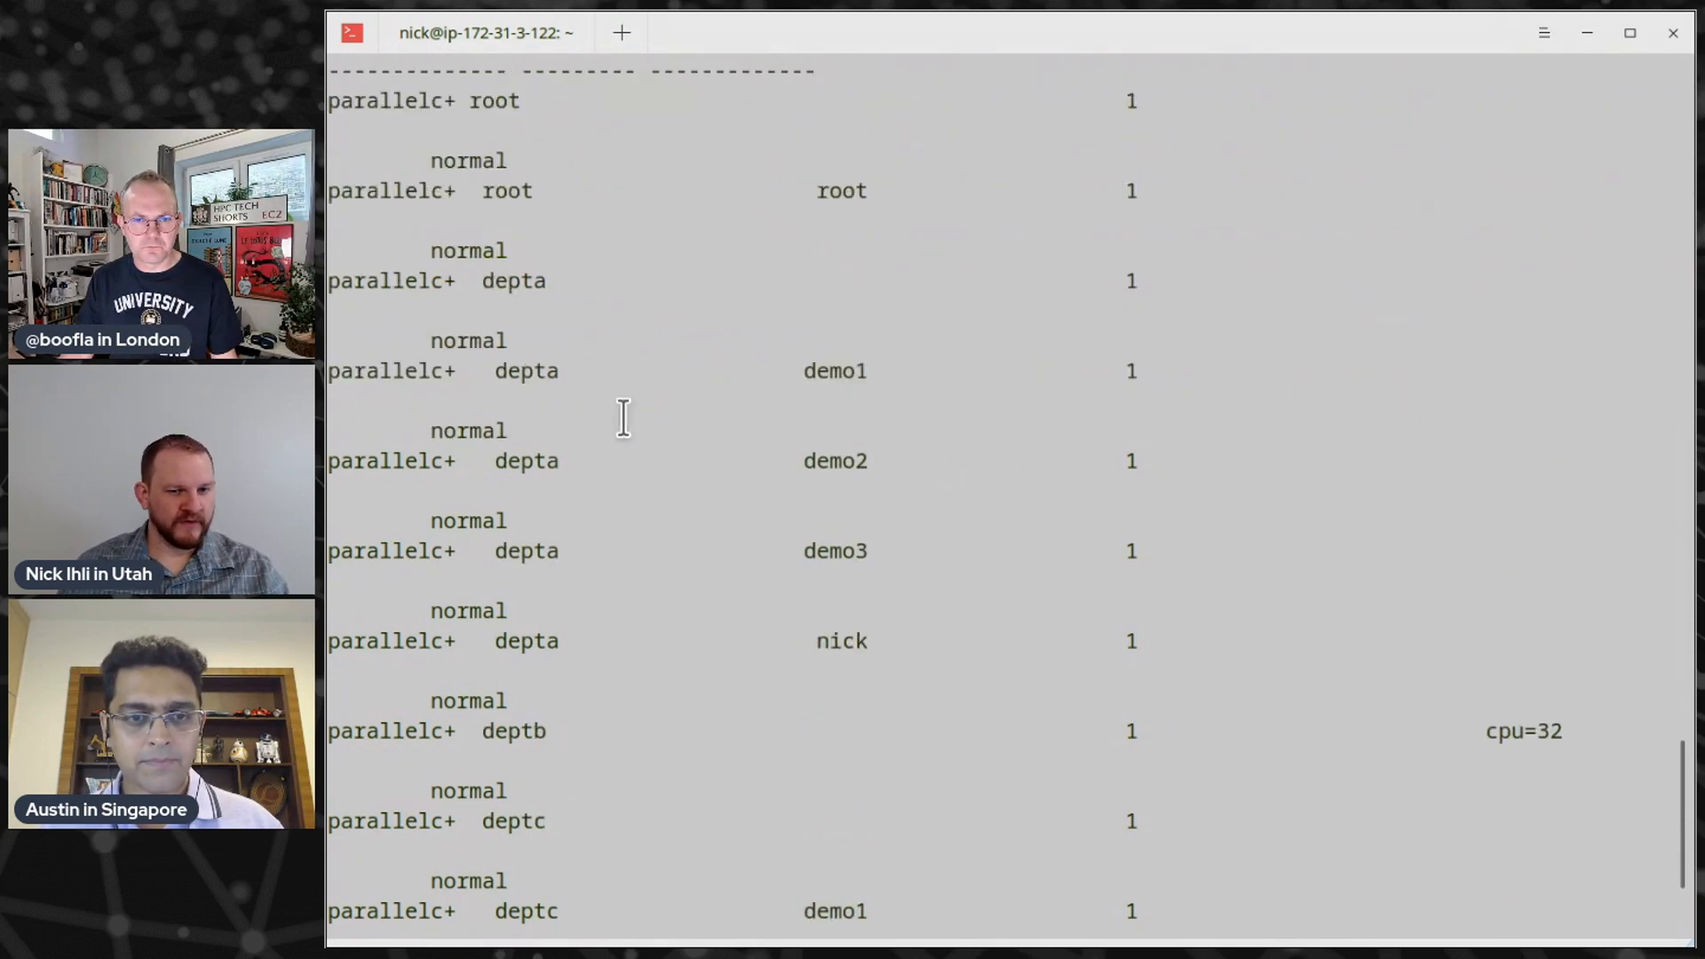
pyautogui.scroll(-3)
pyautogui.write('sacct')
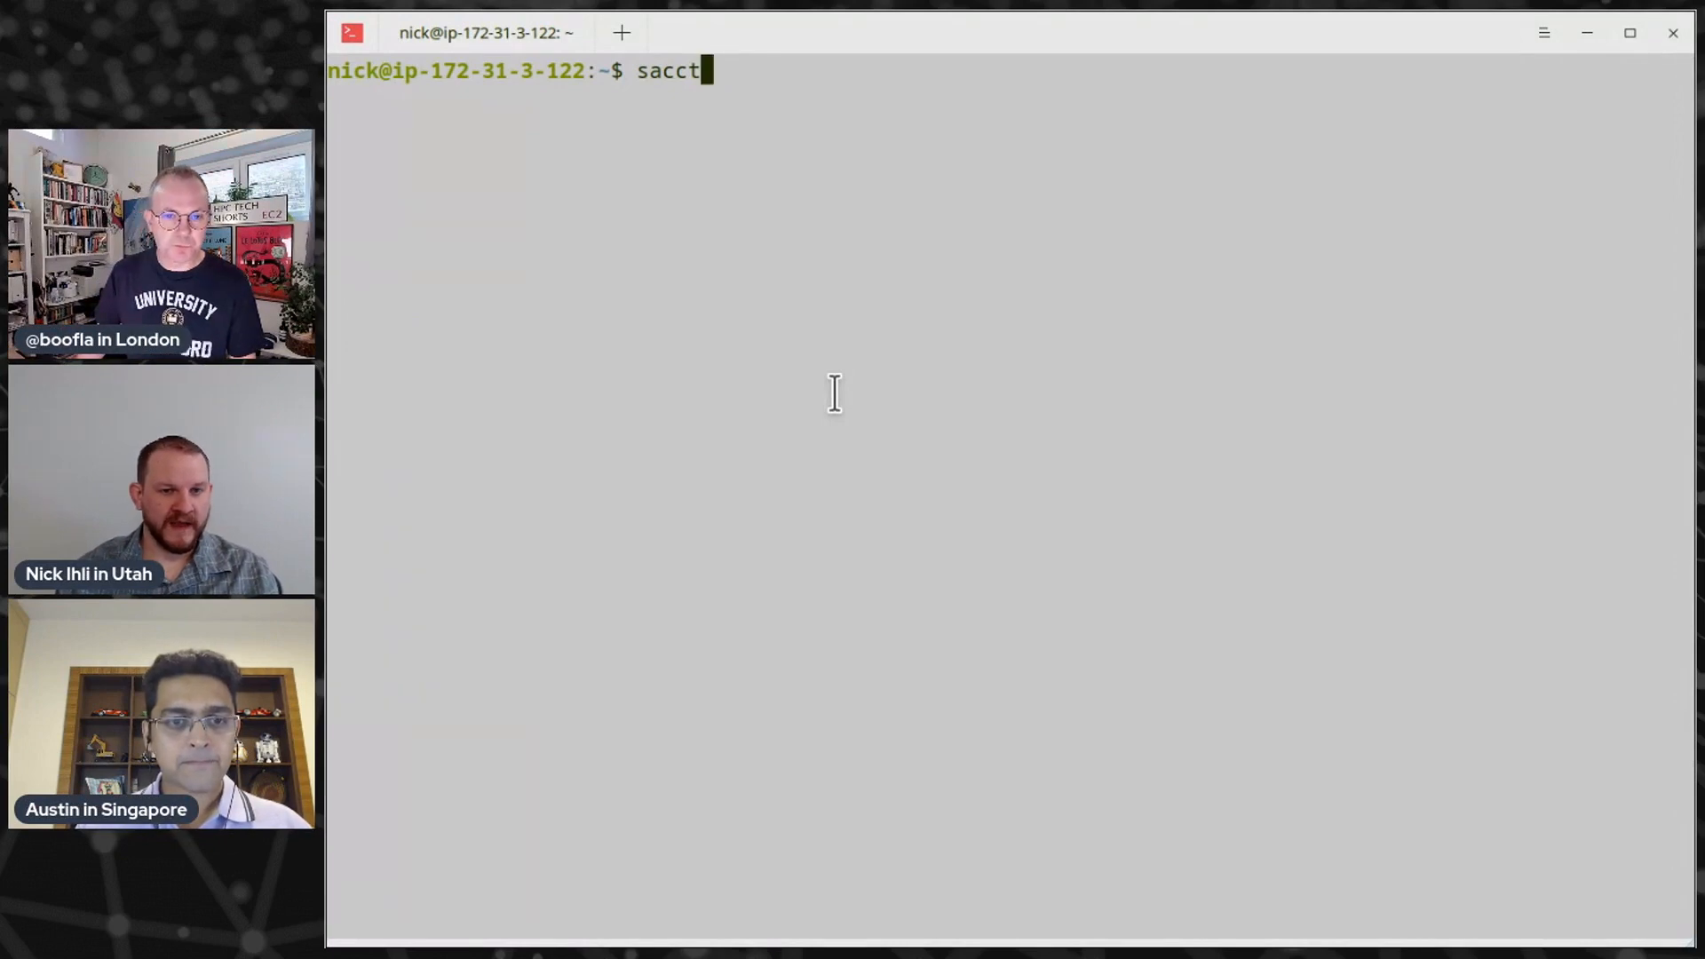
# Run sacct and review AllocCPUS and State, ending with jobs 389 and 390 completed
pyautogui.press('Return')
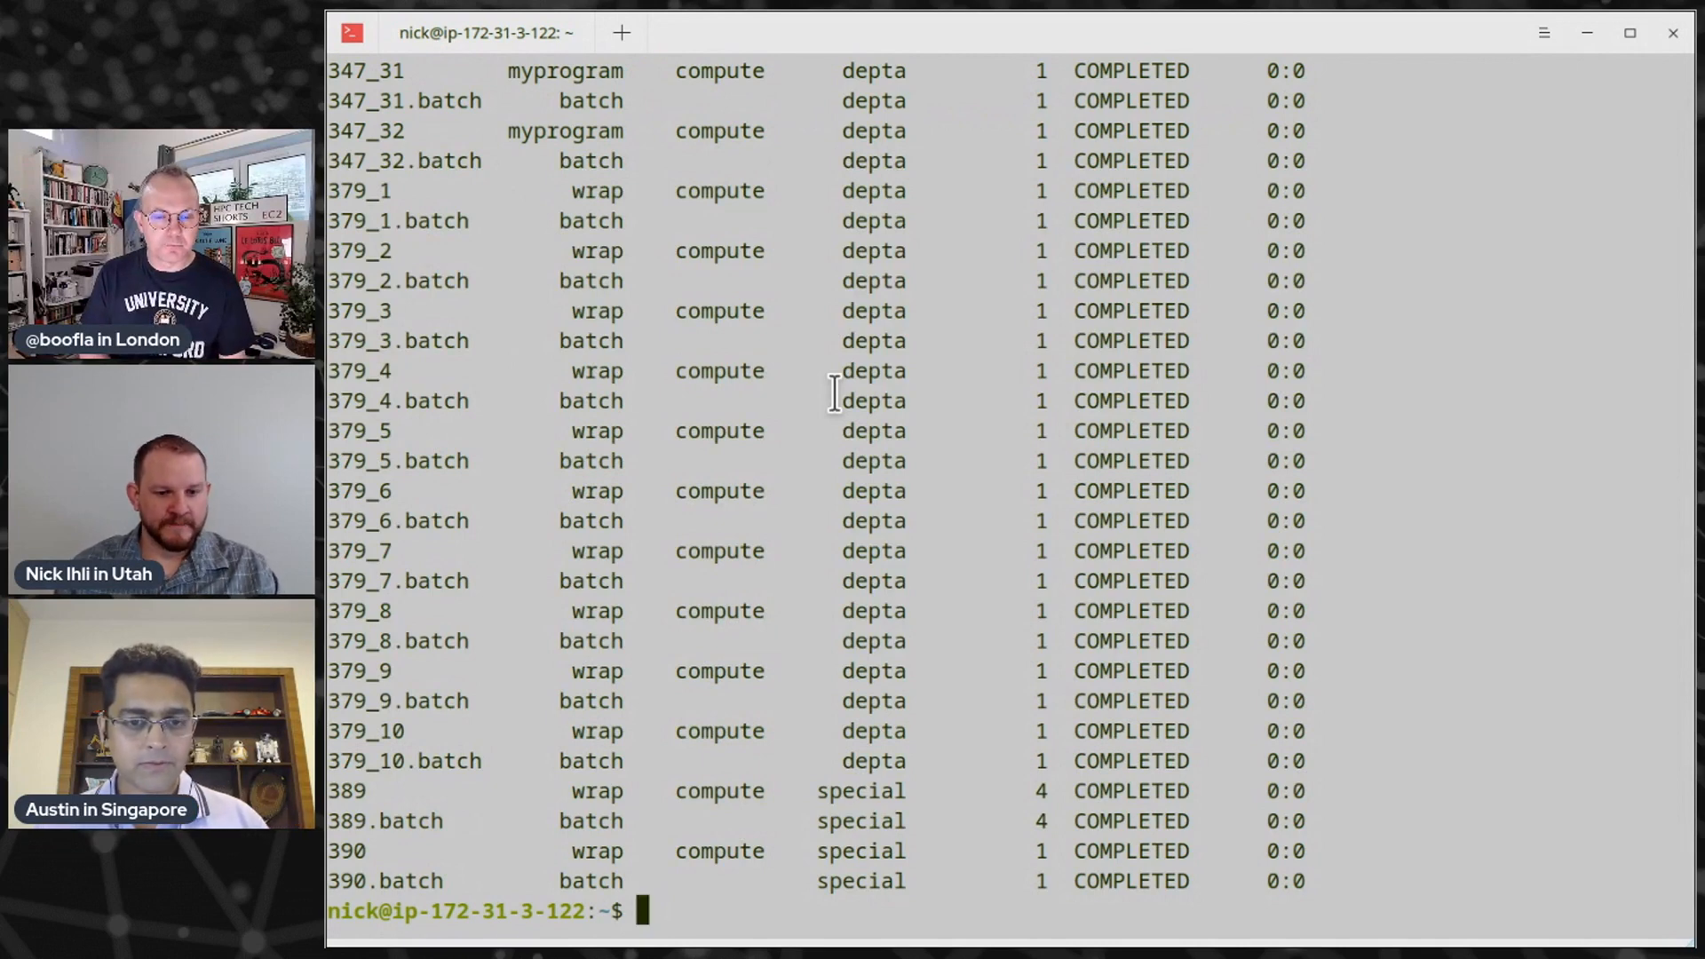
pyautogui.scroll(3)
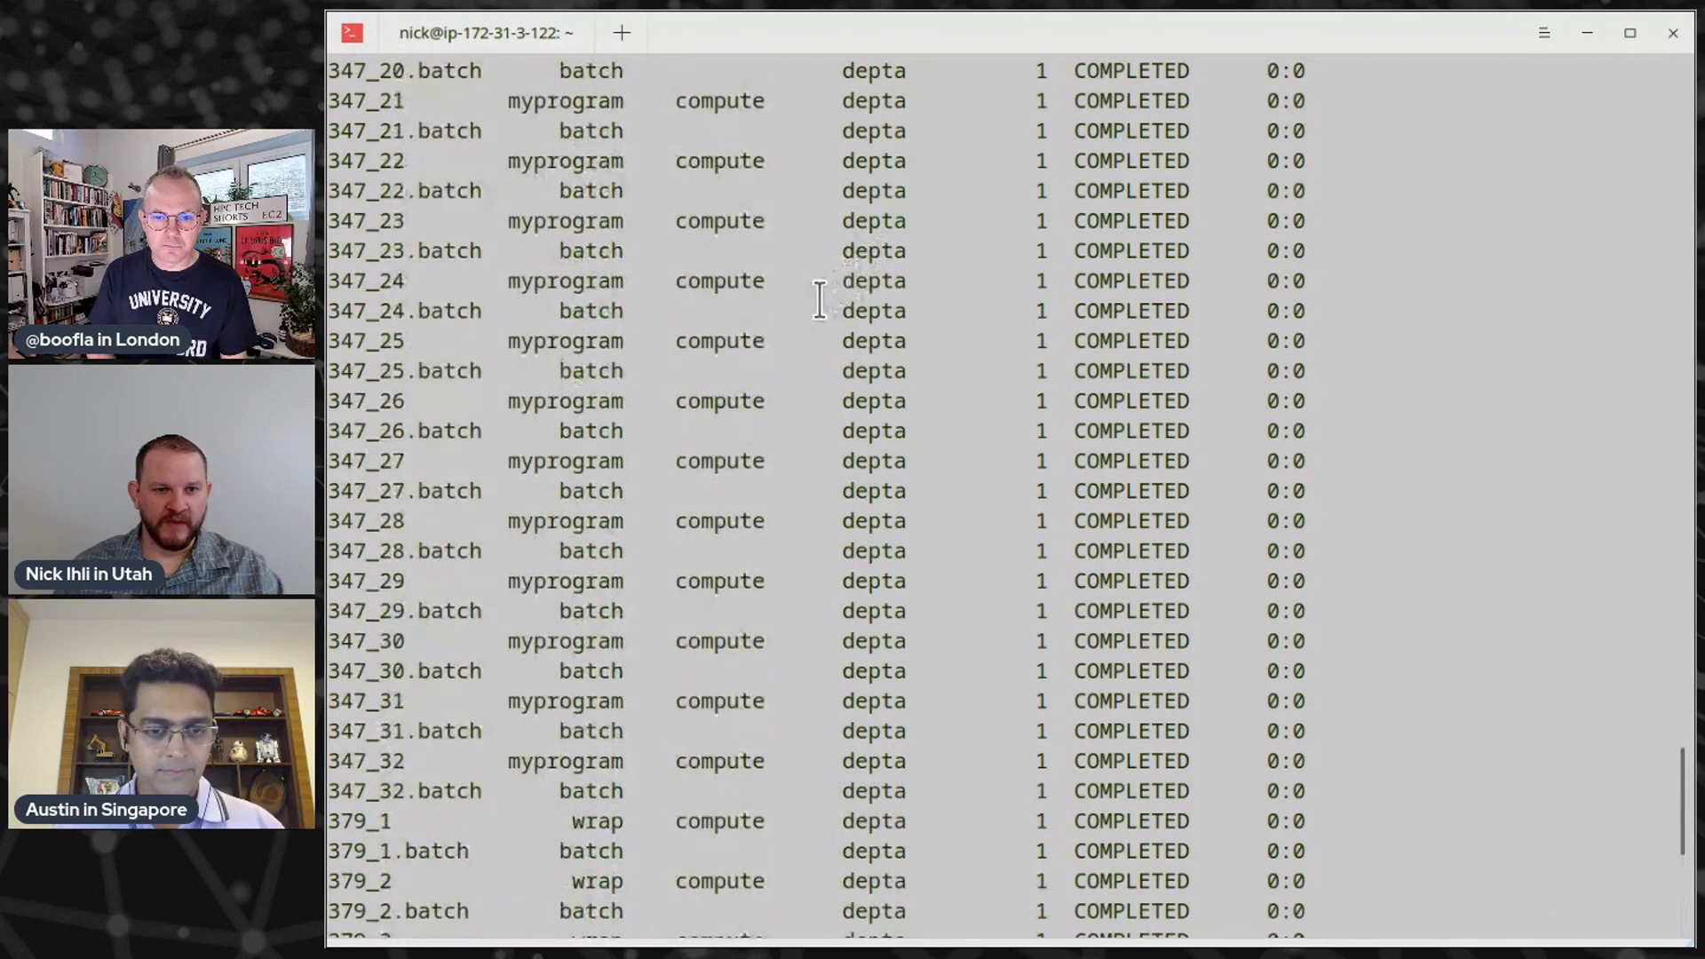
pyautogui.scroll(3)
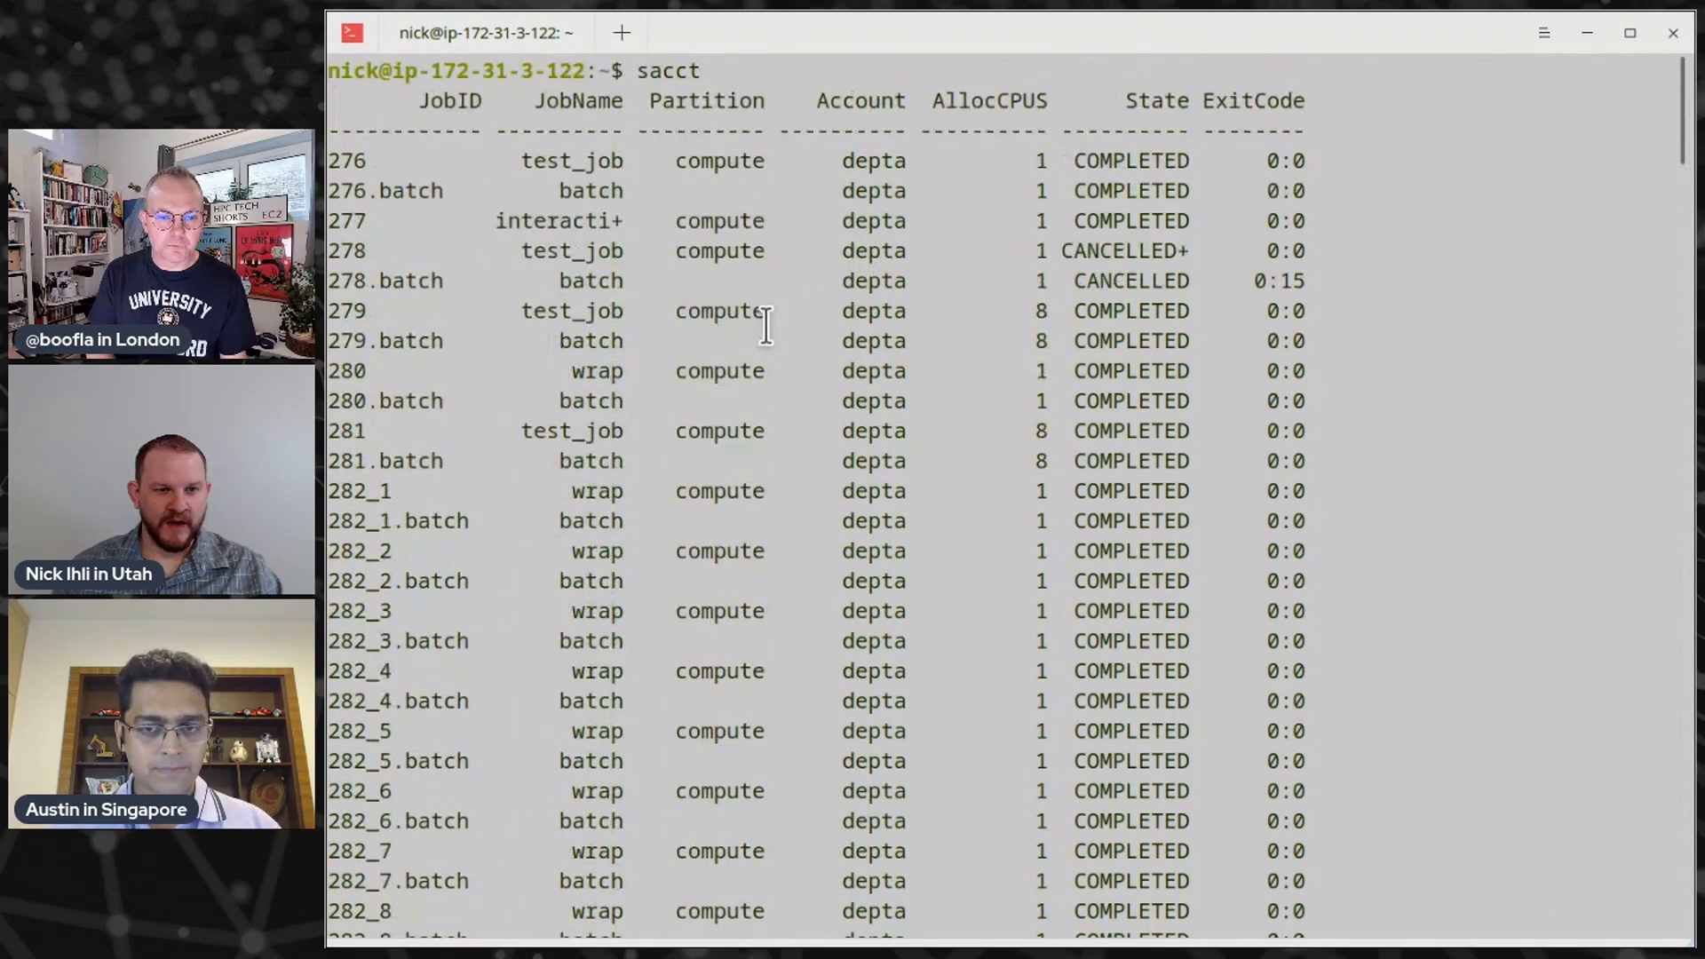
pyautogui.moveTo(456, 294)
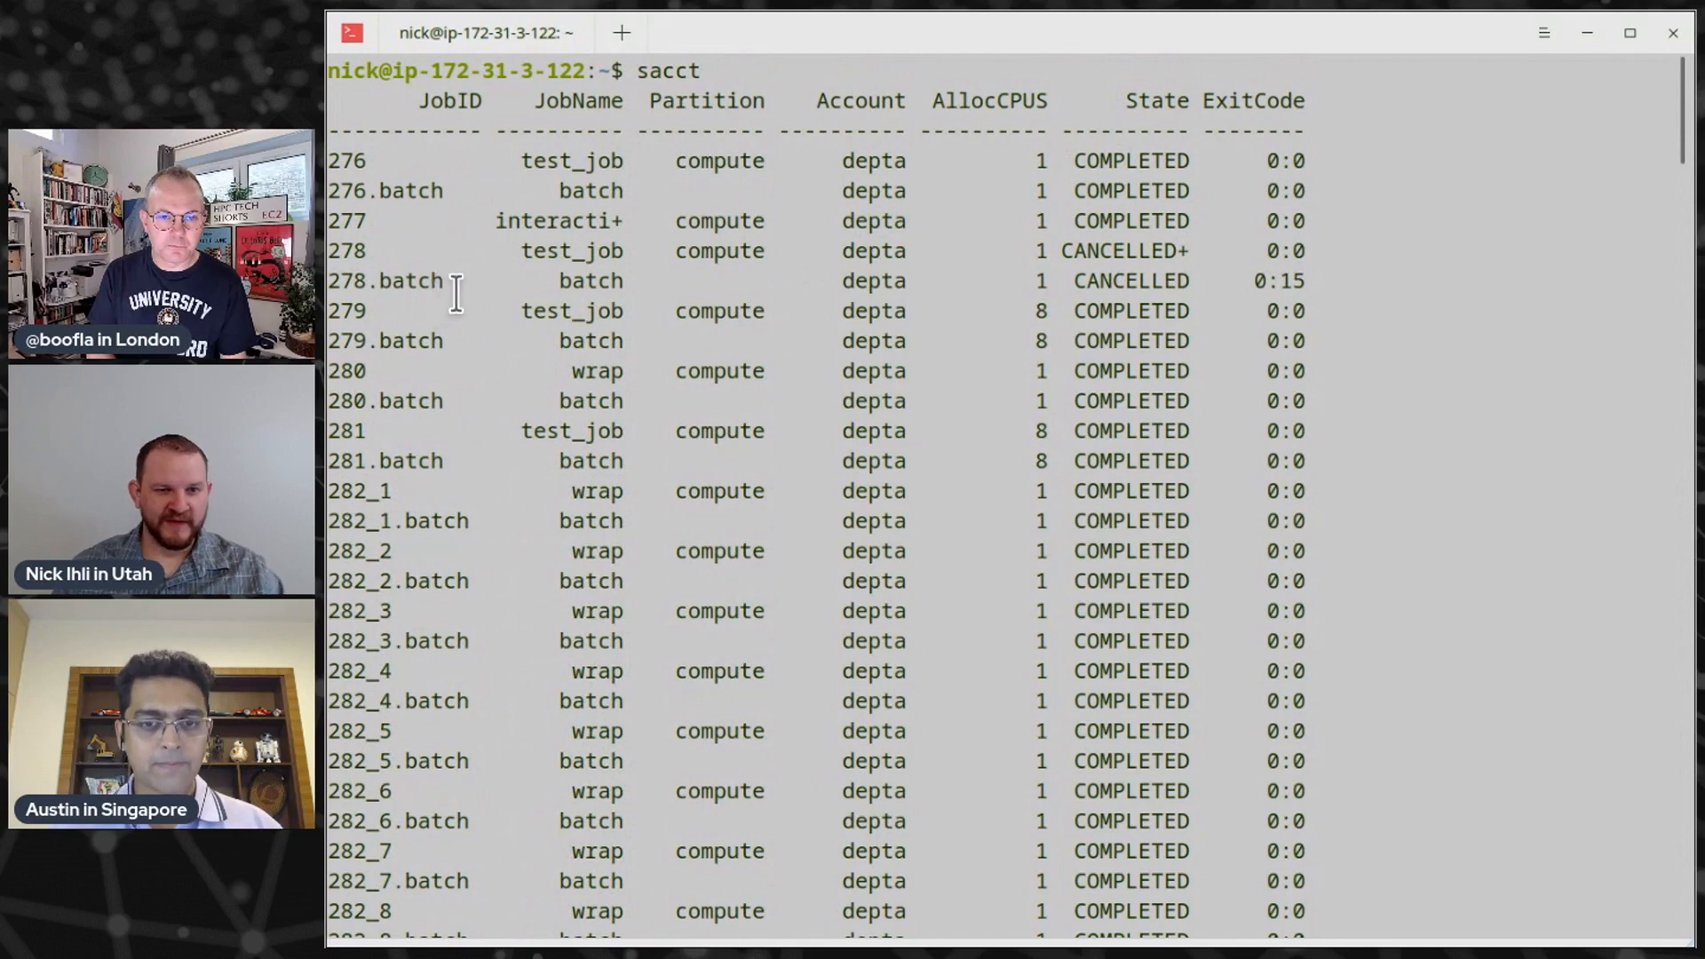
pyautogui.moveTo(464, 147)
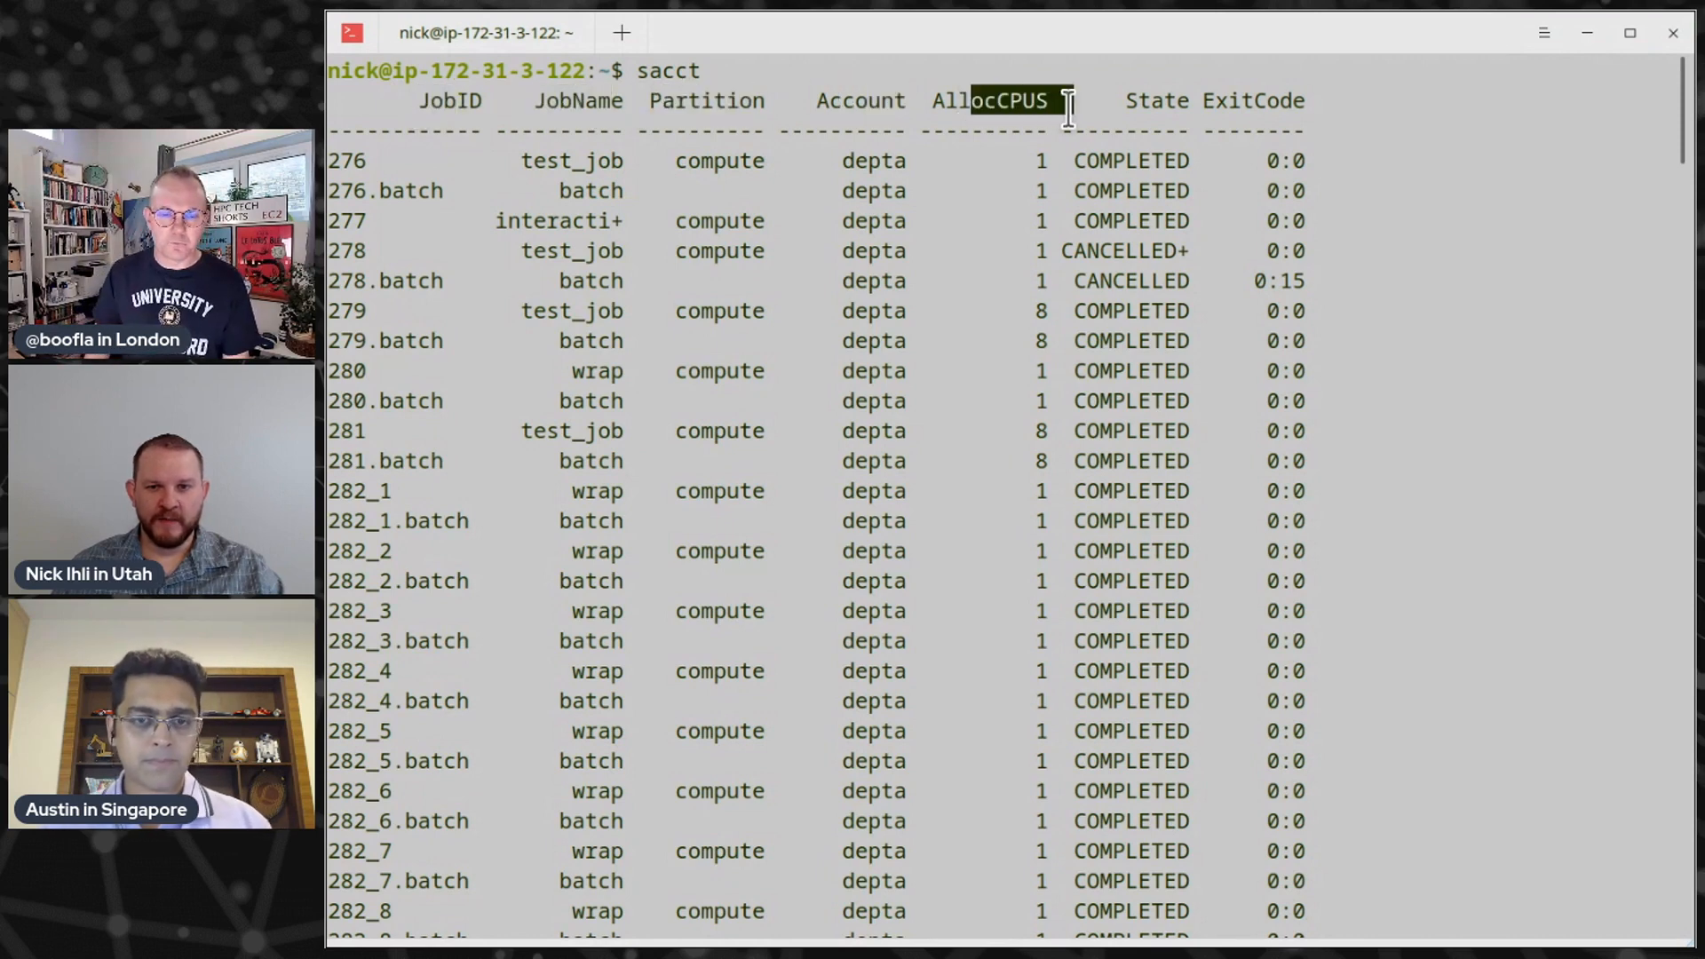
pyautogui.scroll(-3)
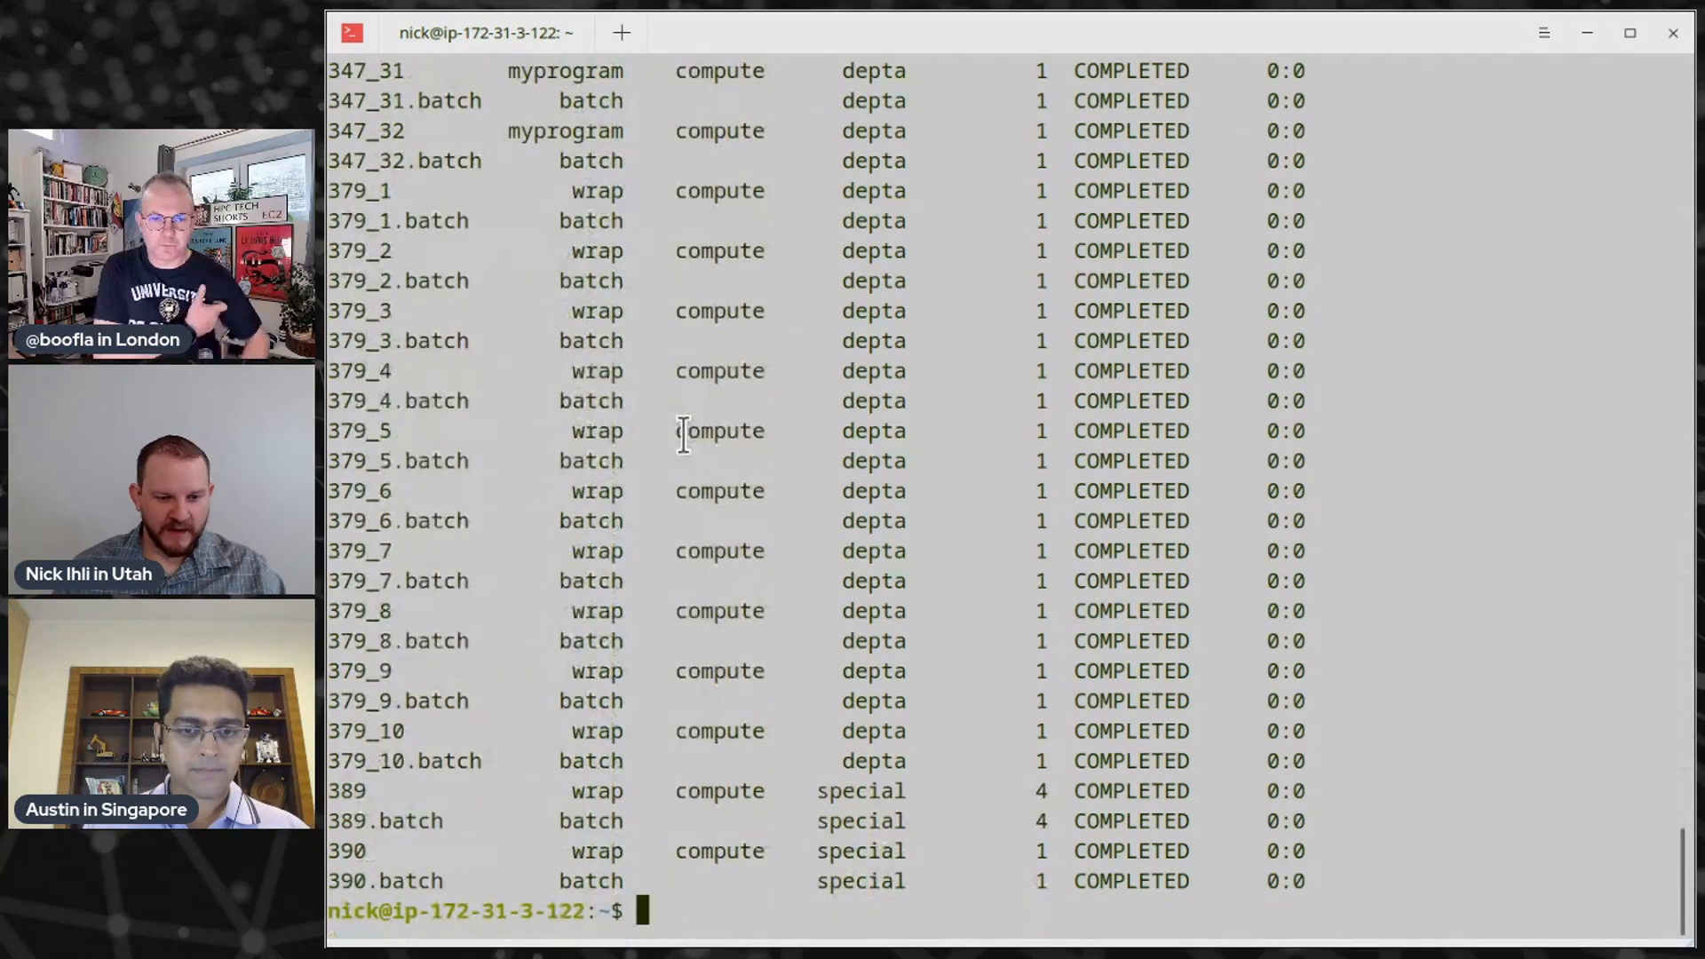
pyautogui.write('sacct')
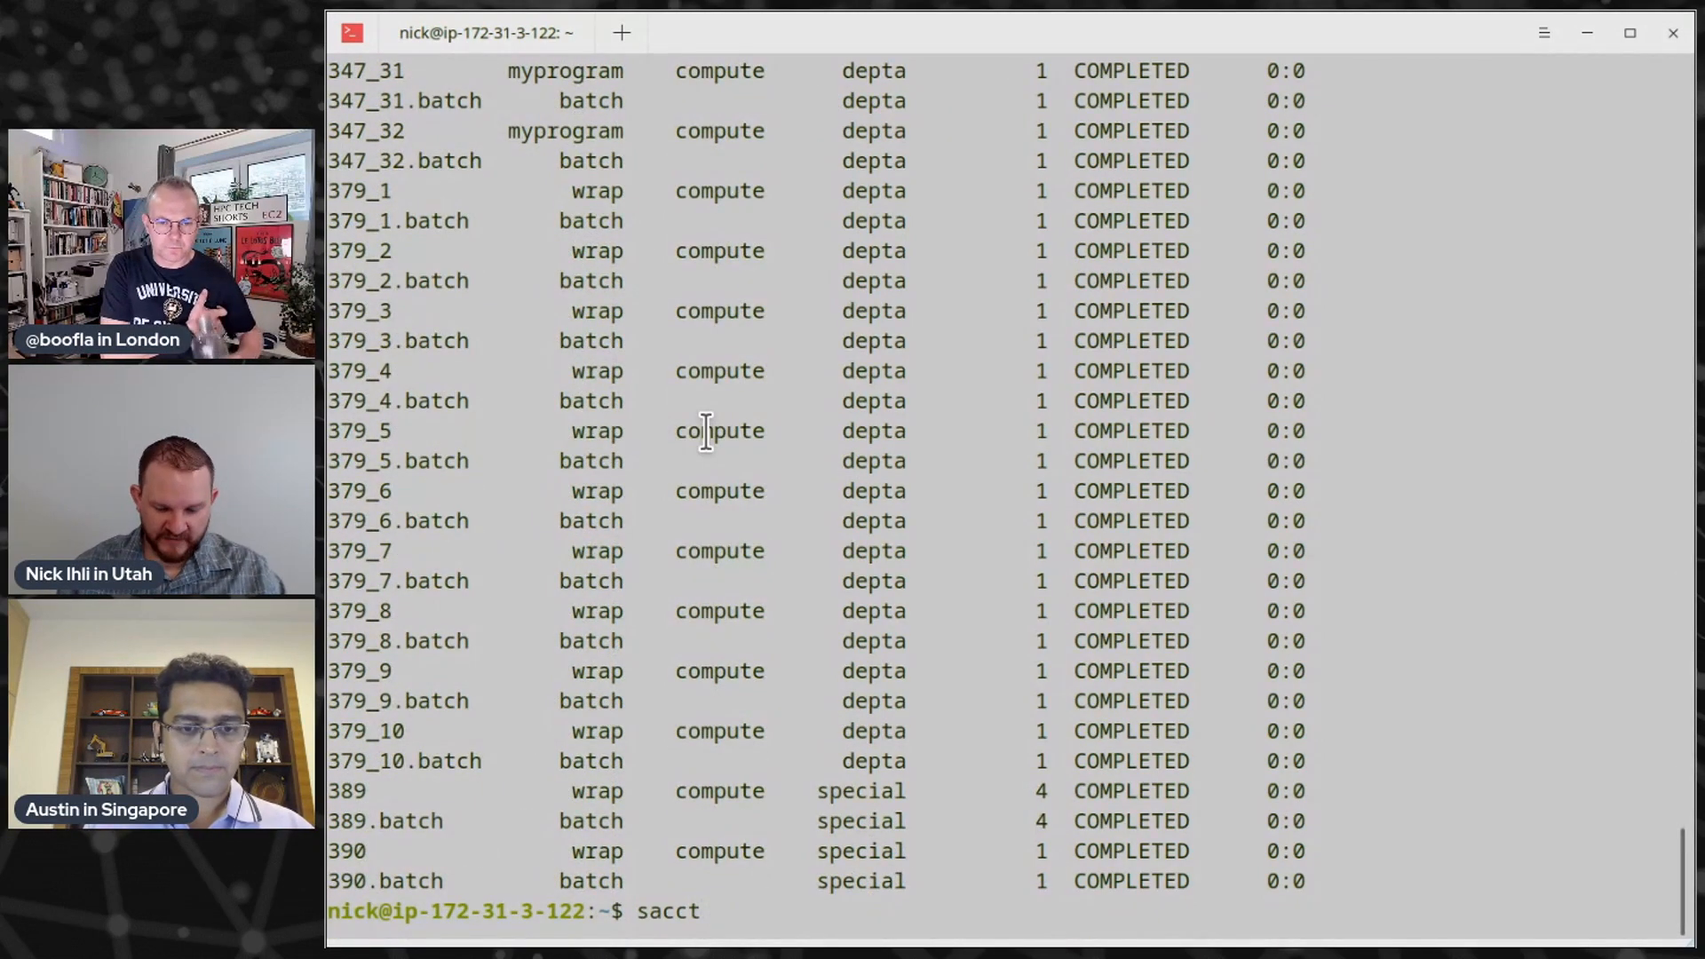
pyautogui.write('--j')
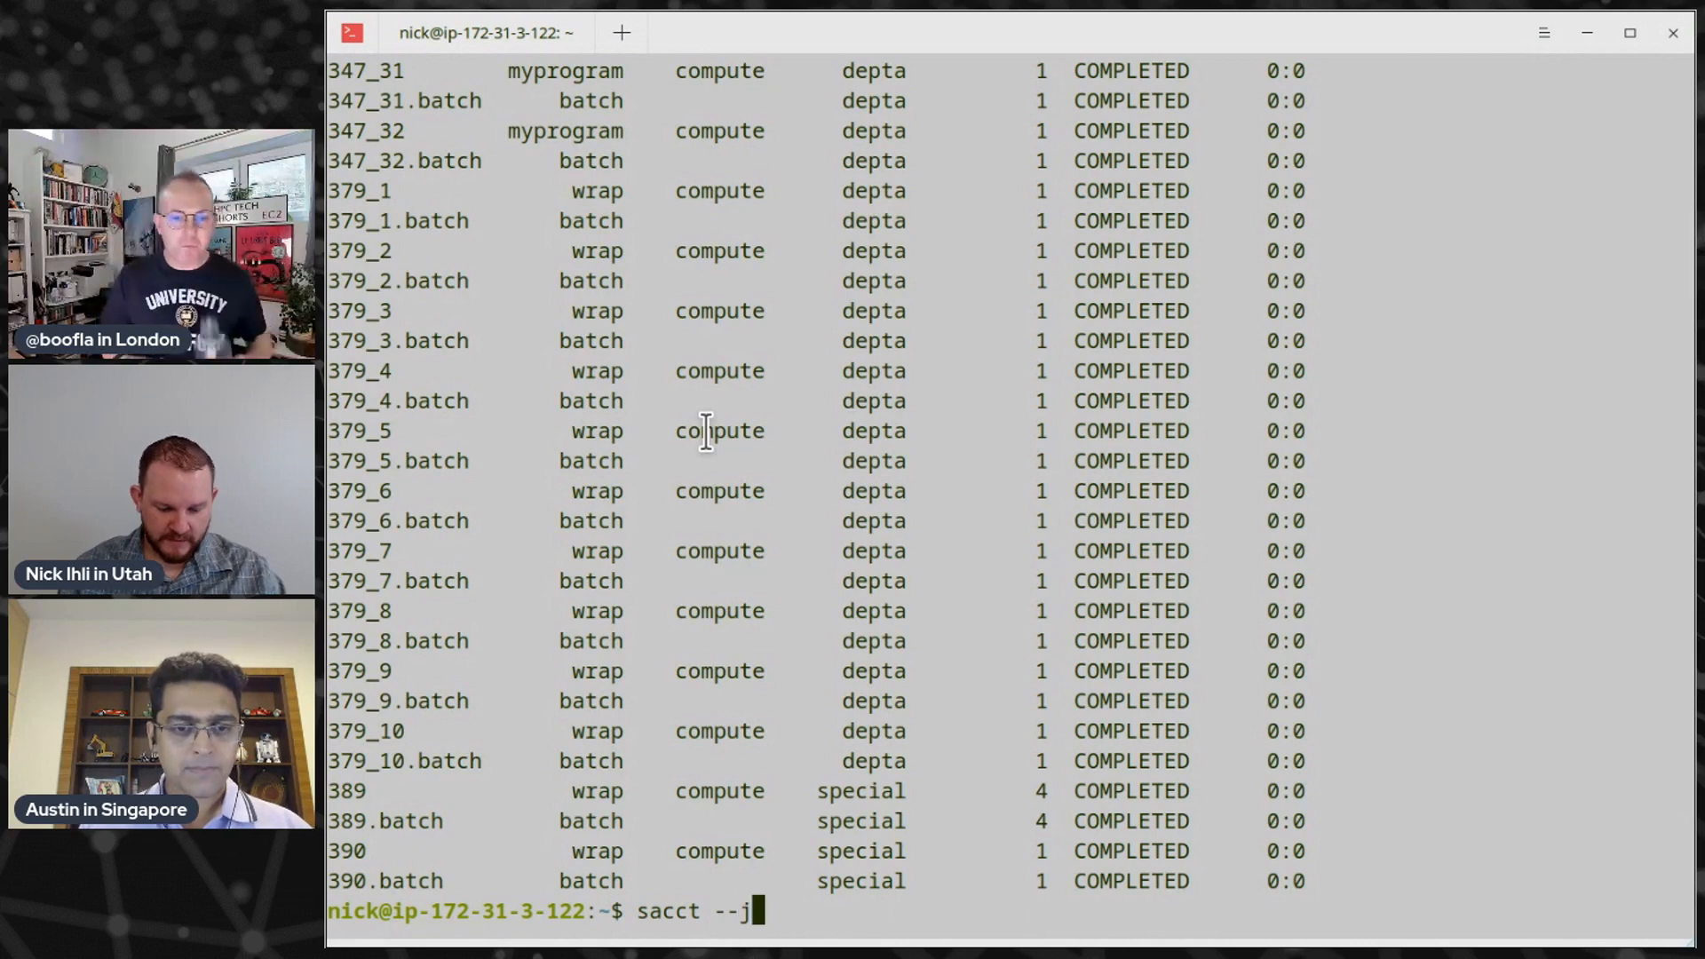
# Show job 389's long-format accounting record: 4 CPUs, 00:01:40 elapsed, COMPLETED
pyautogui.write('ob')
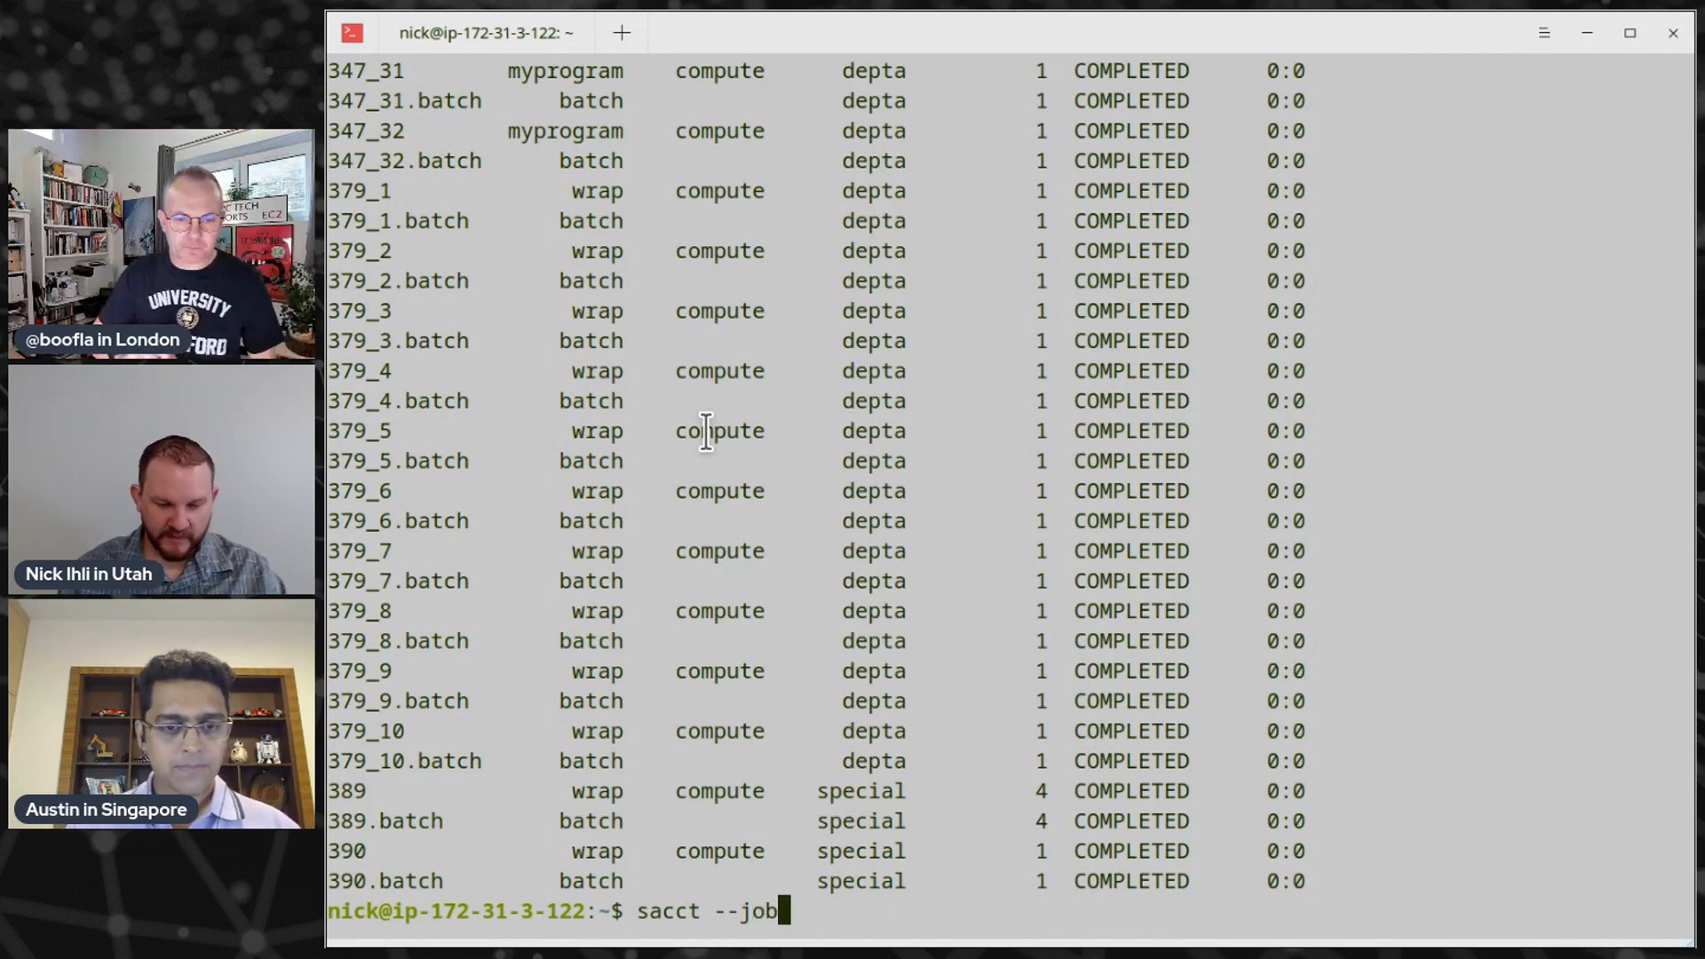
pyautogui.write('=389')
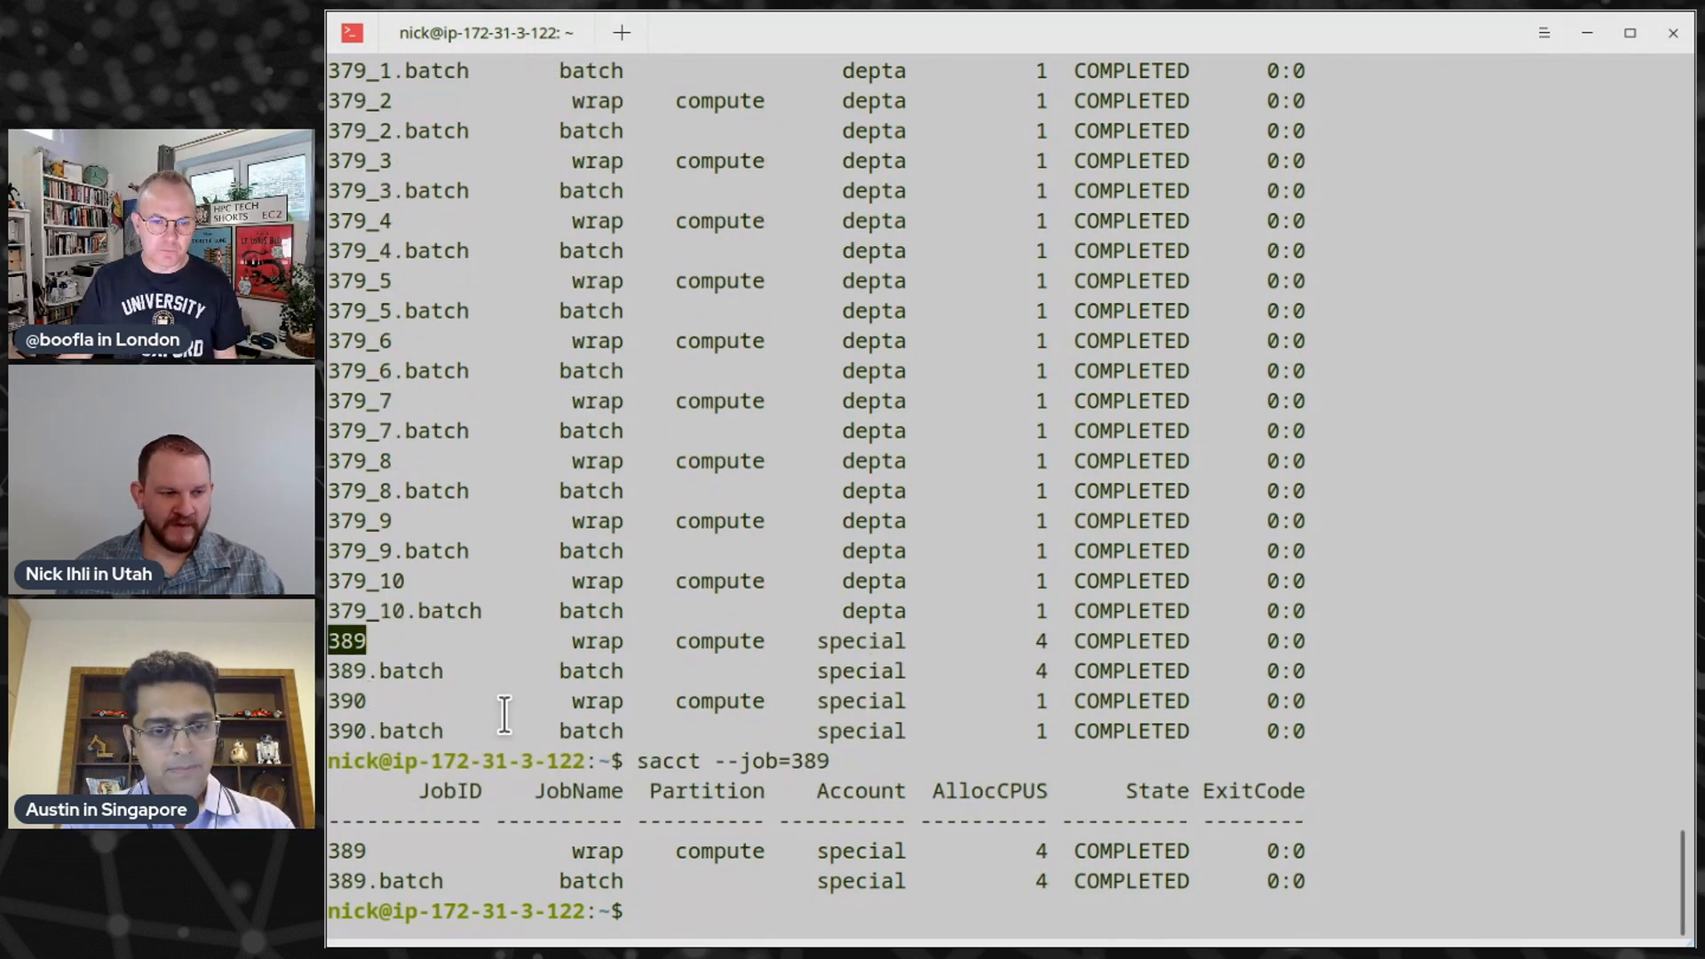
pyautogui.write('sacct --job=389 -')
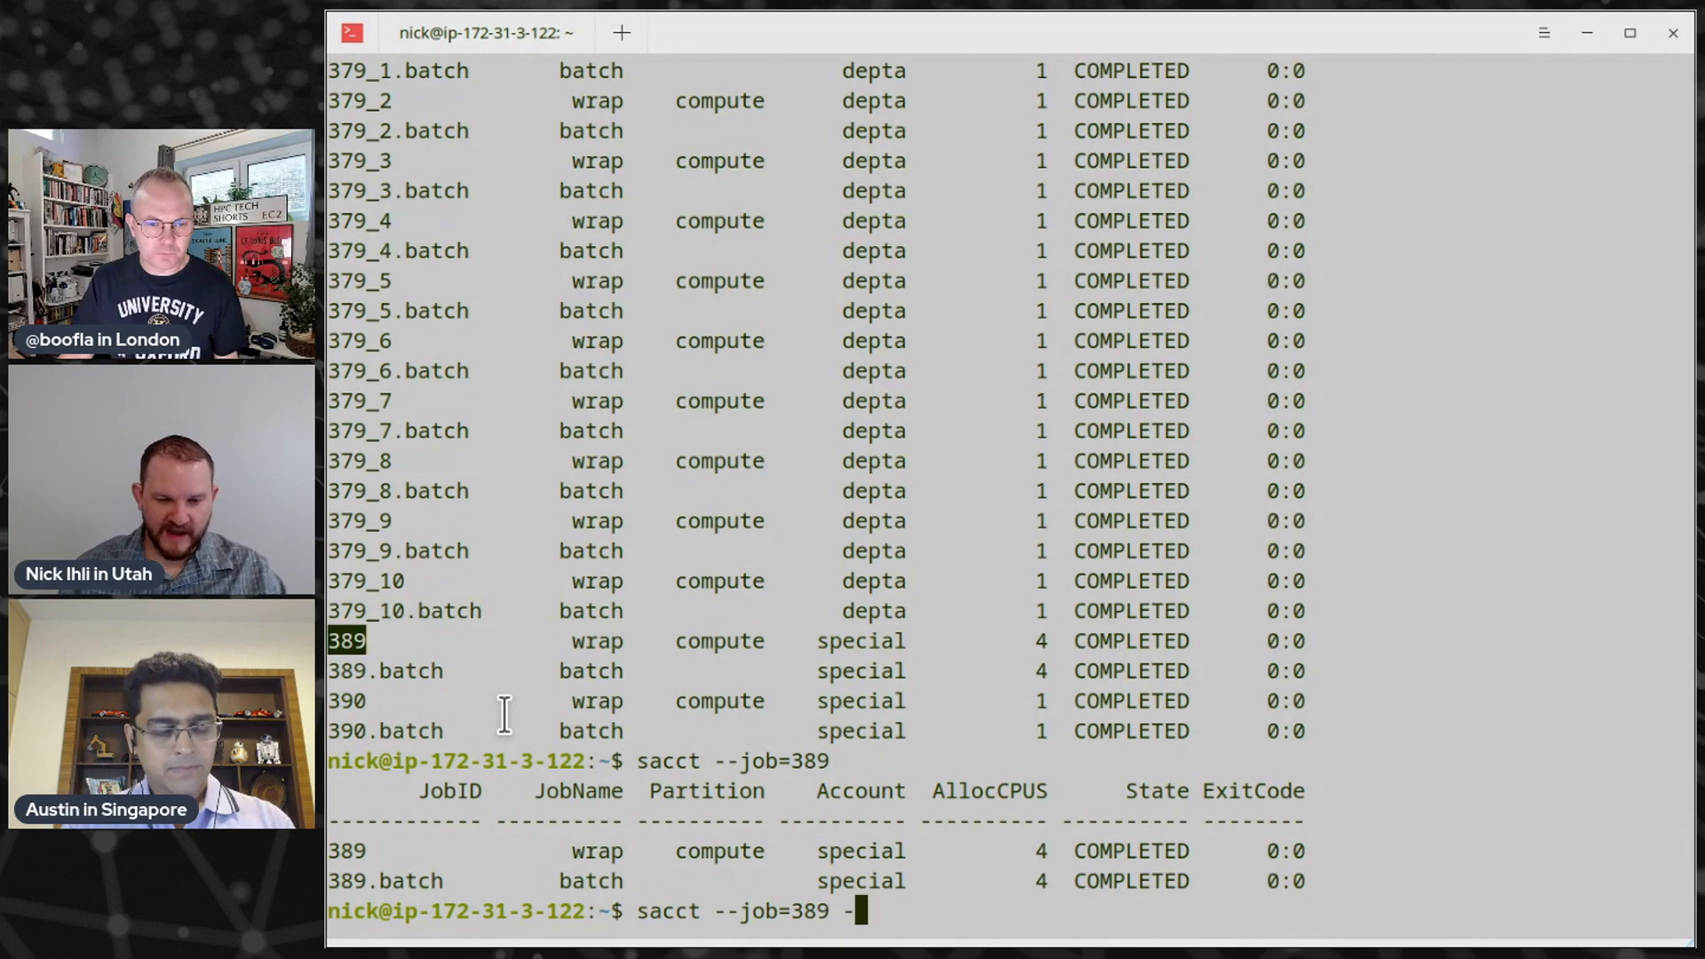
pyautogui.press('Return')
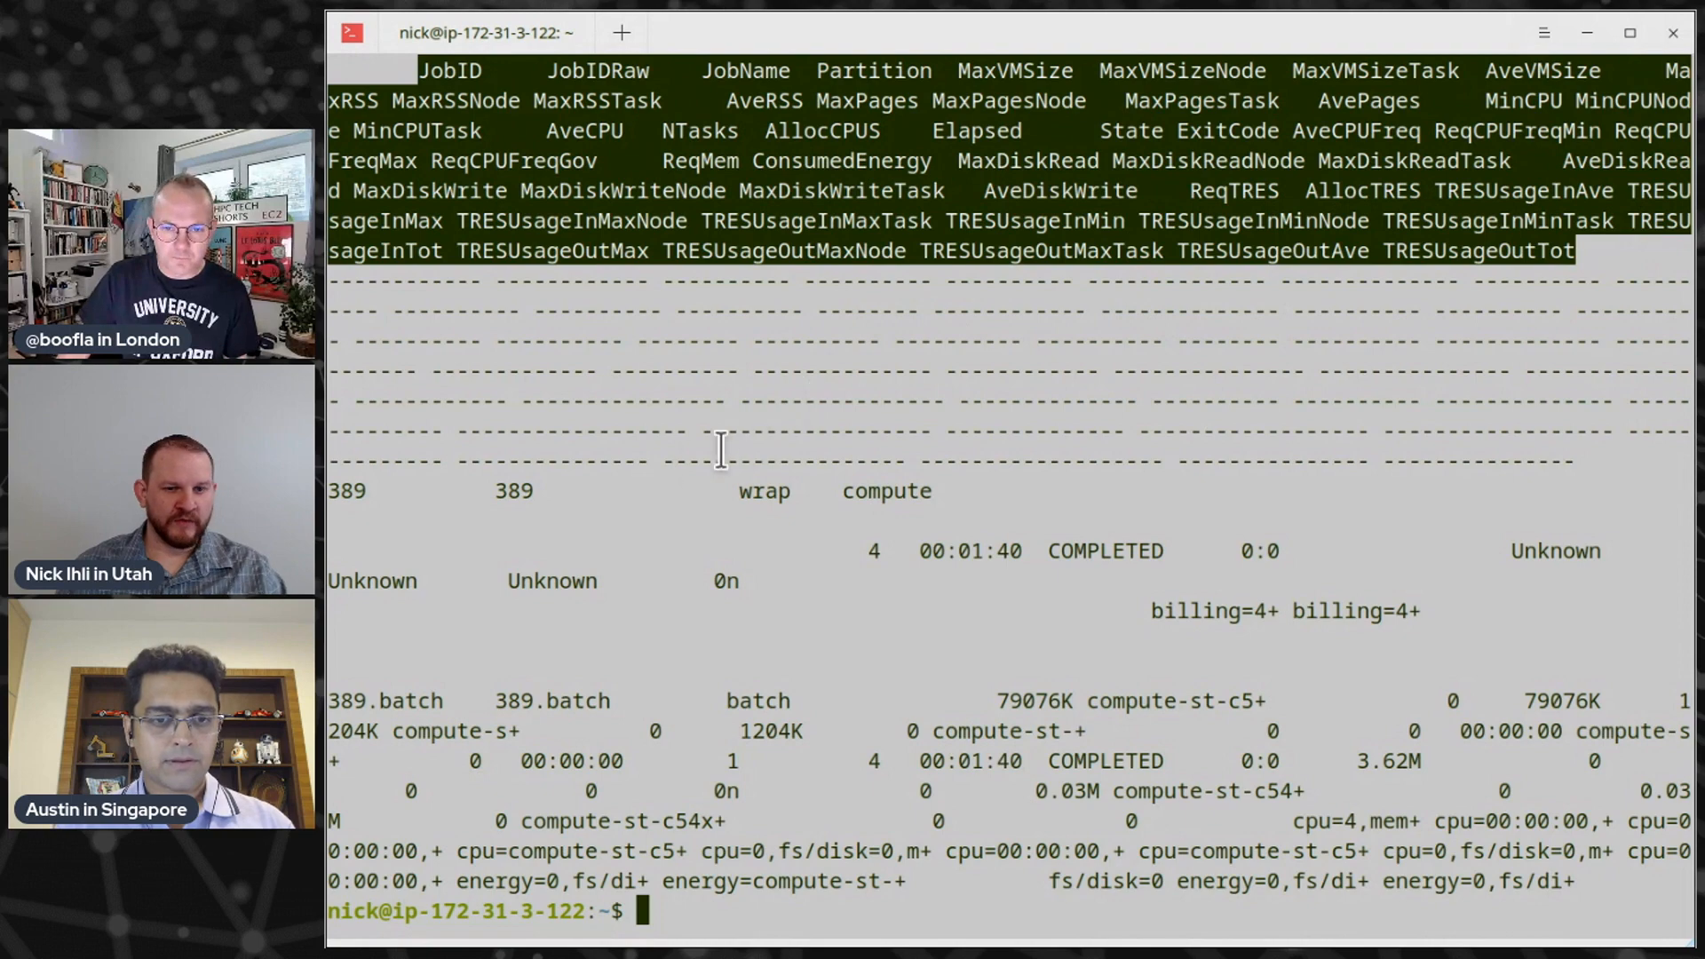
pyautogui.moveTo(679, 542)
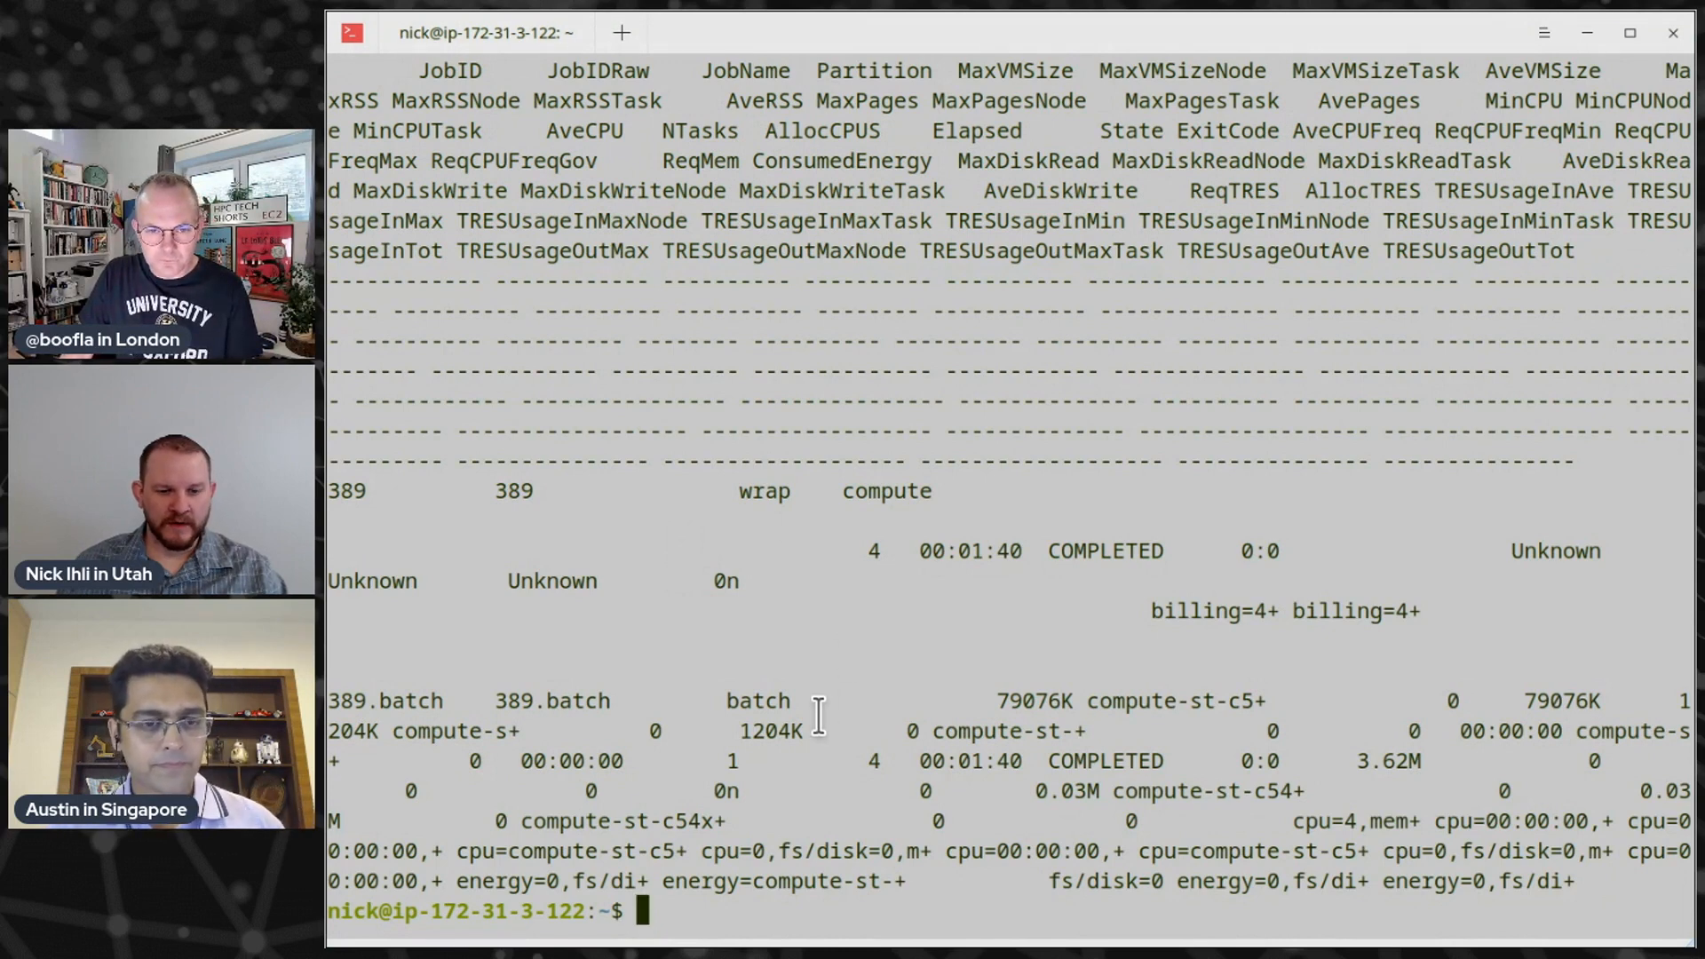
# List jobs from 2021-10-13 to 2021-10-17 with User, JobID, Timelimit, elapsed, ReqMem, MaxRss, ExitCode, Submit
pyautogui.write('sacct -S 2021-10-13 -E 2021-10-17 --format=User,JobID,account,Timelimit,elapsed,ReqMem,MaxRss,ExitCode,Submit')
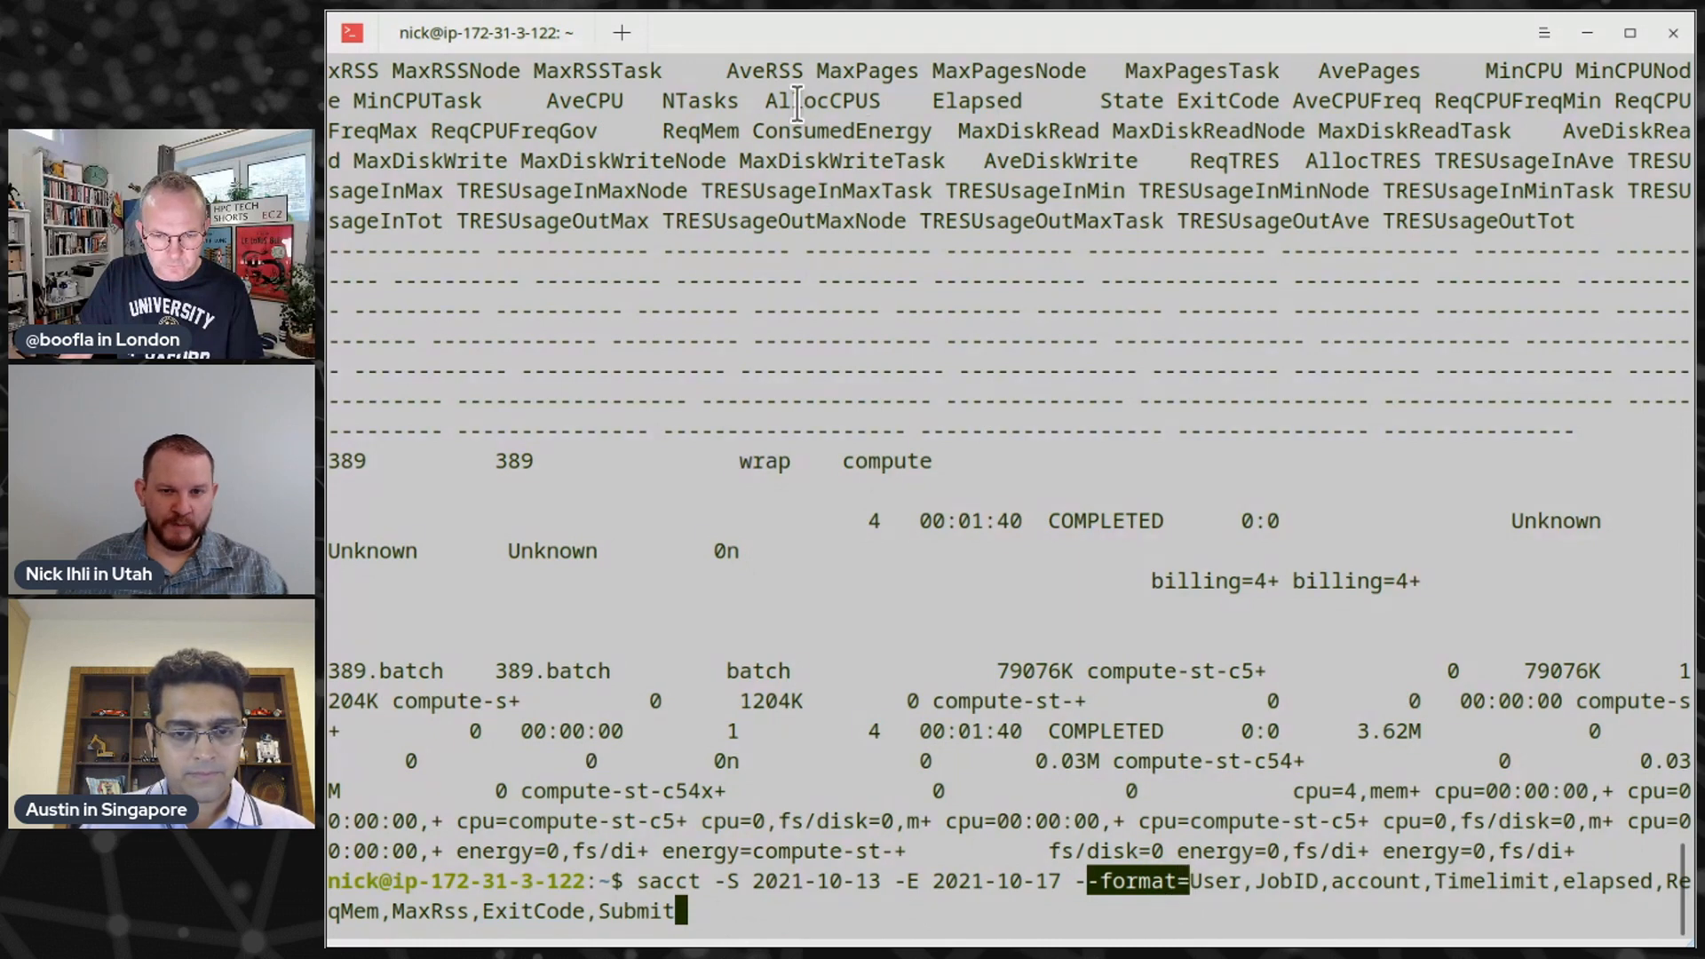
pyautogui.moveTo(799, 131)
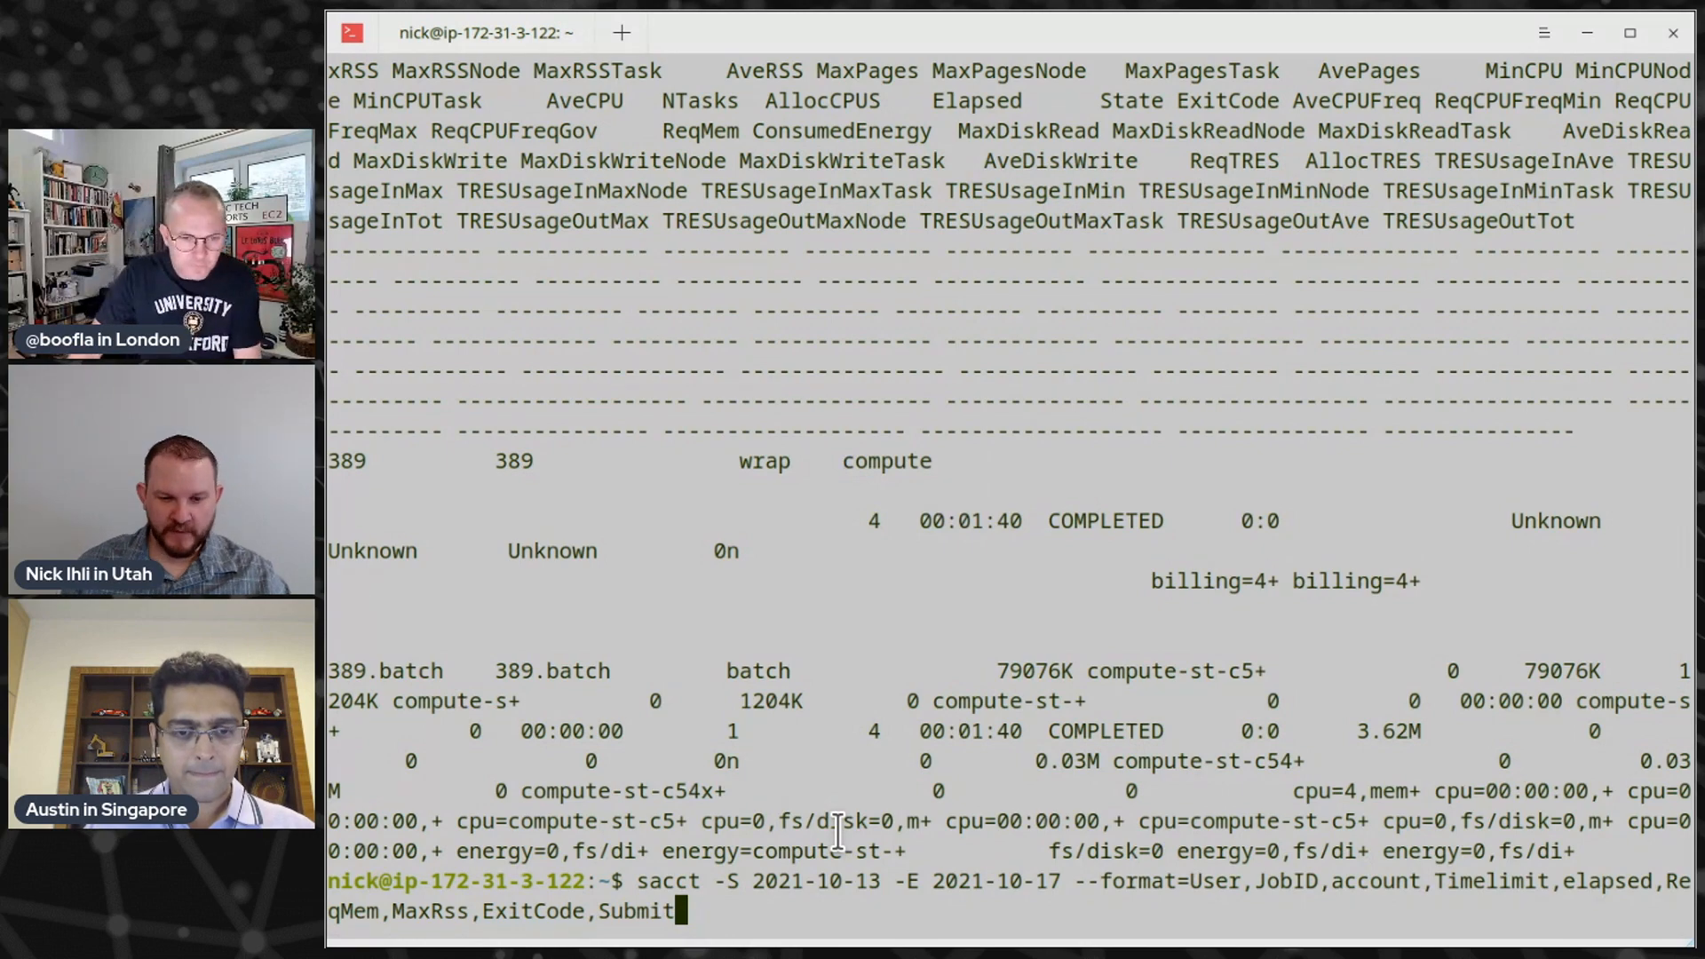
pyautogui.press('Return')
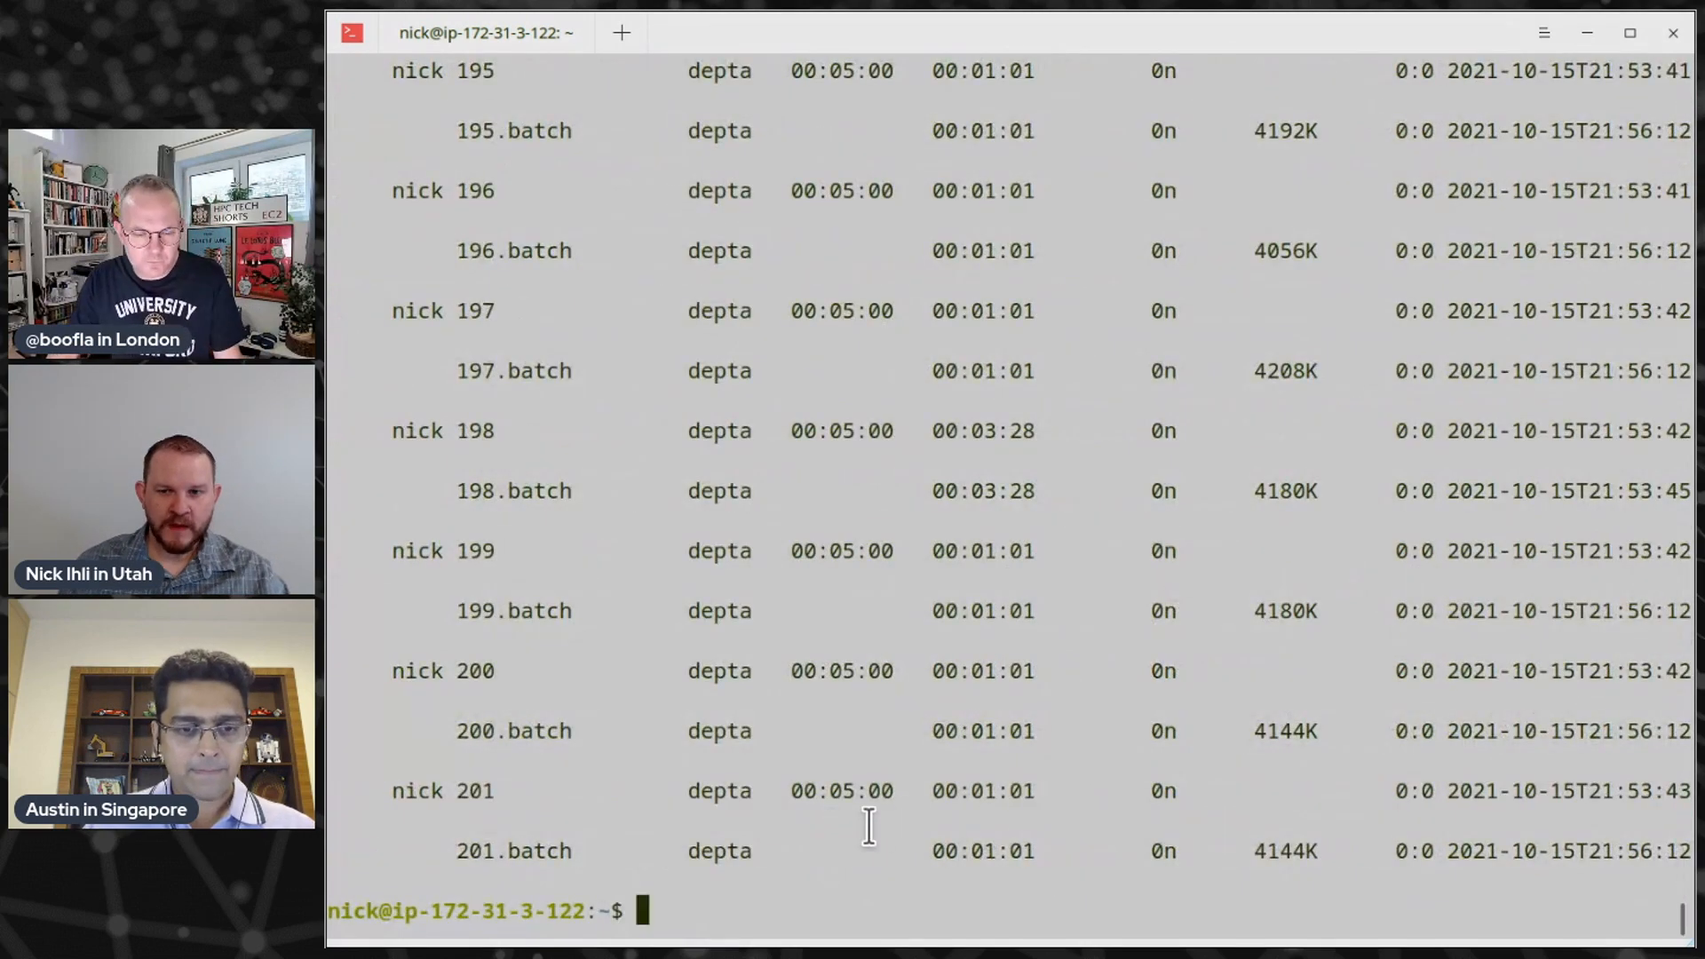
pyautogui.scroll(3)
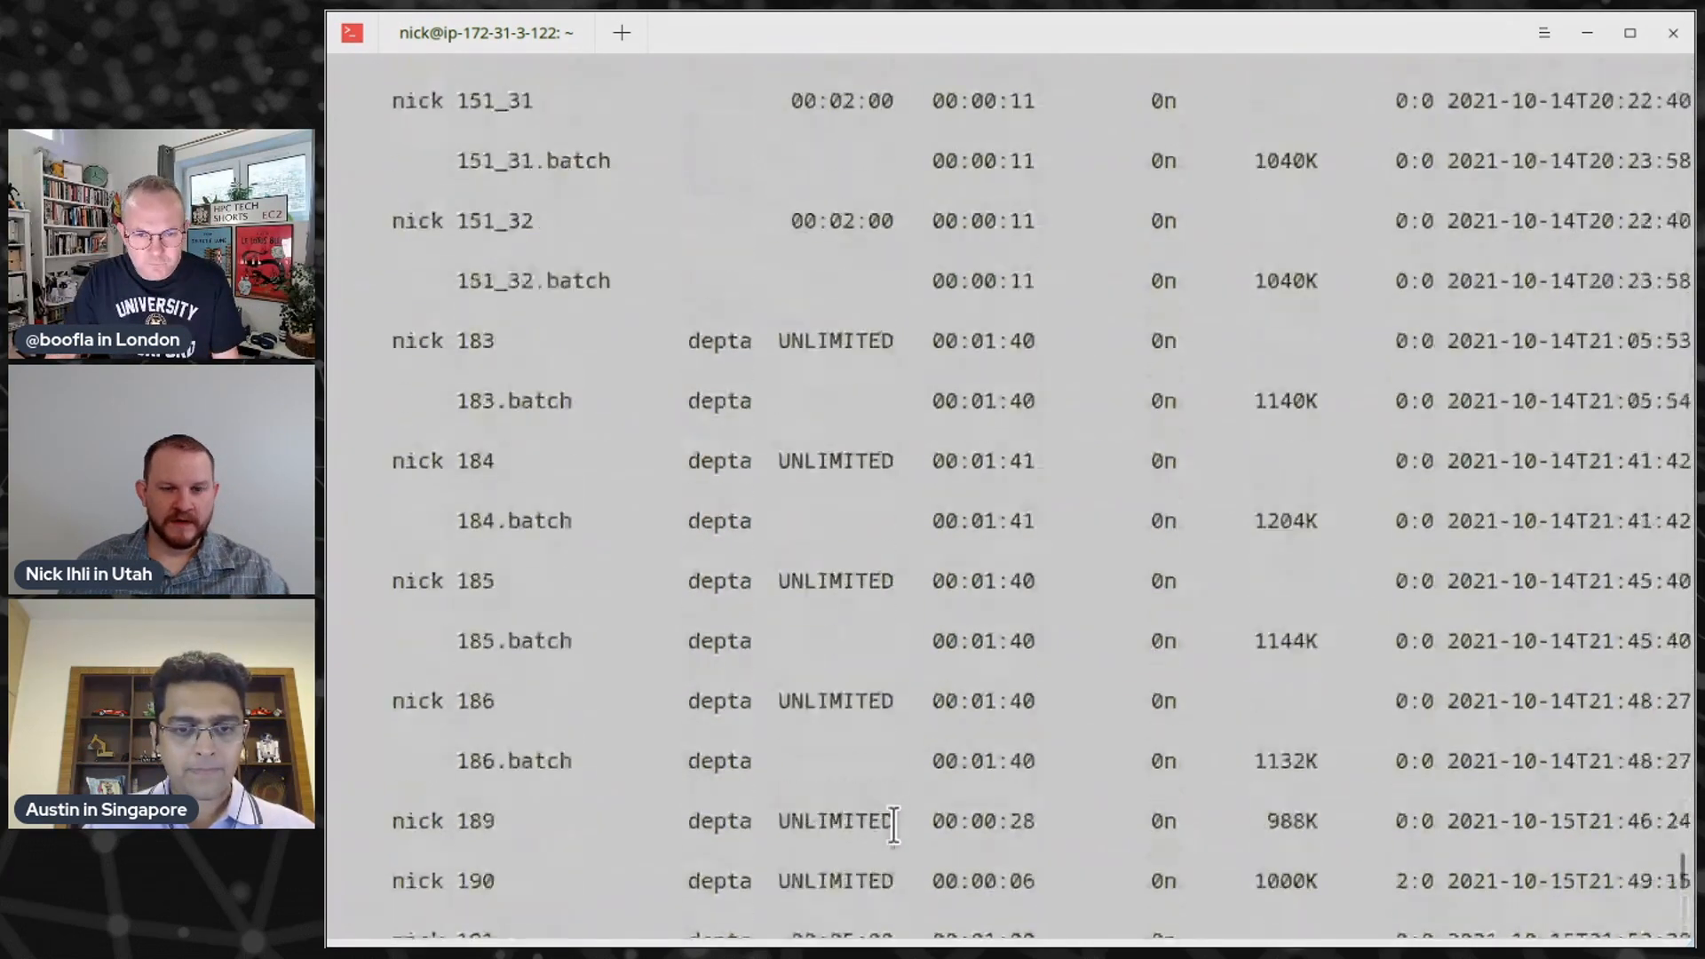
pyautogui.scroll(3)
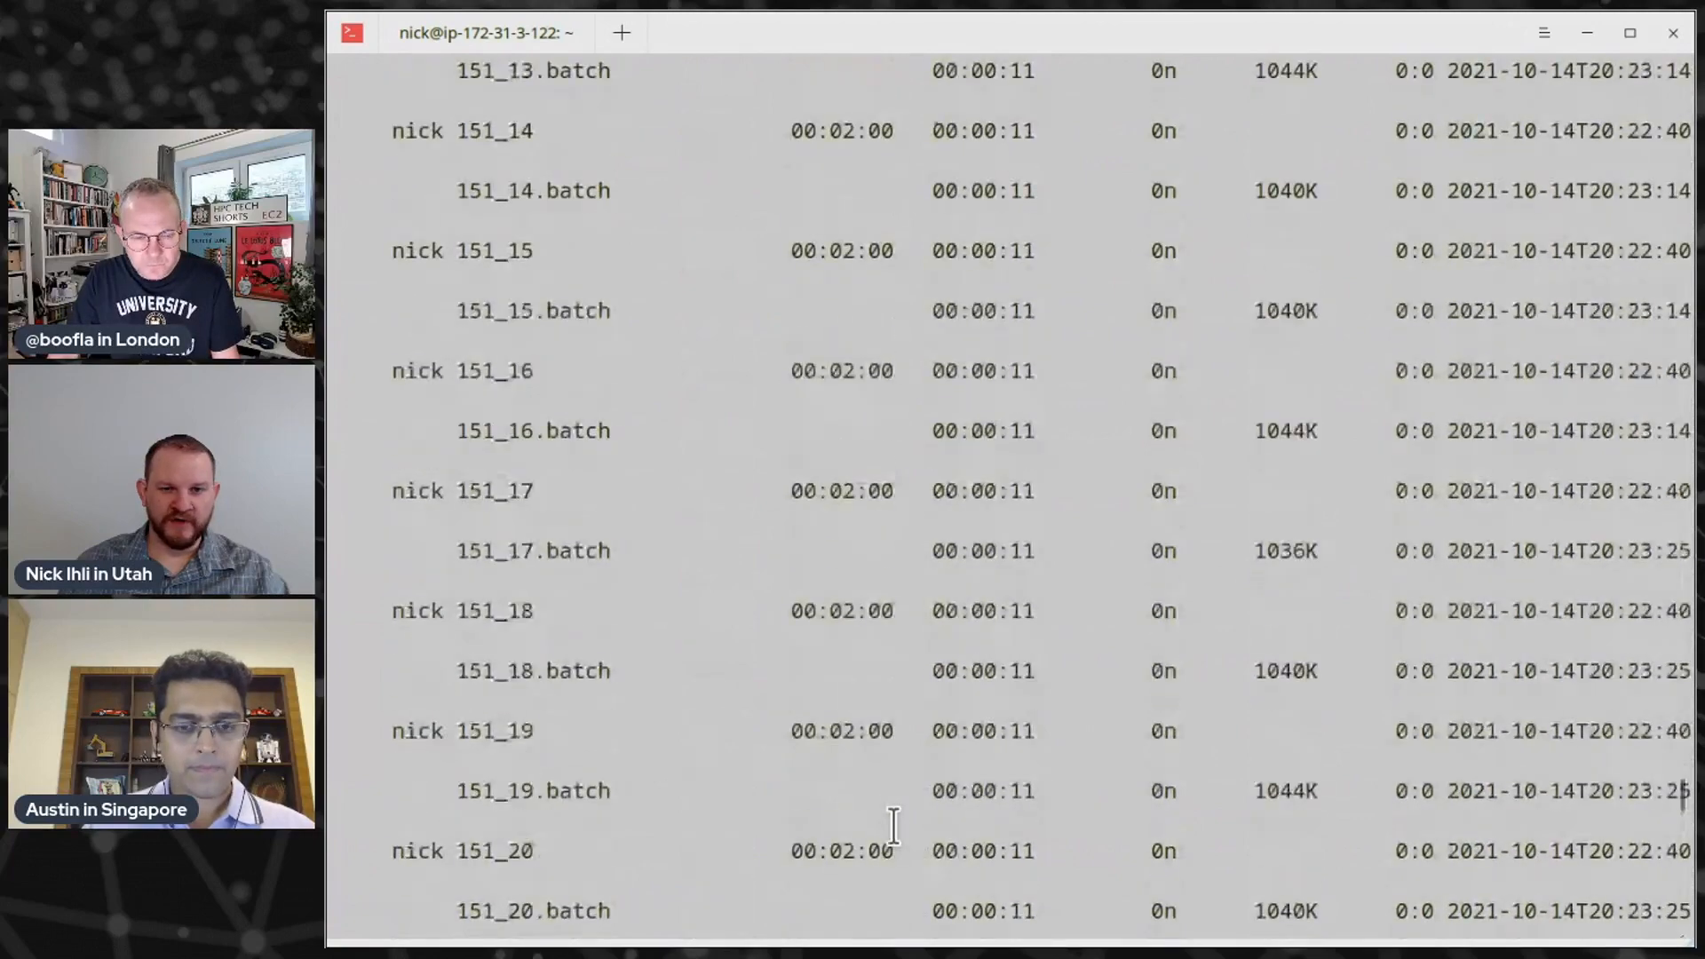
pyautogui.scroll(3)
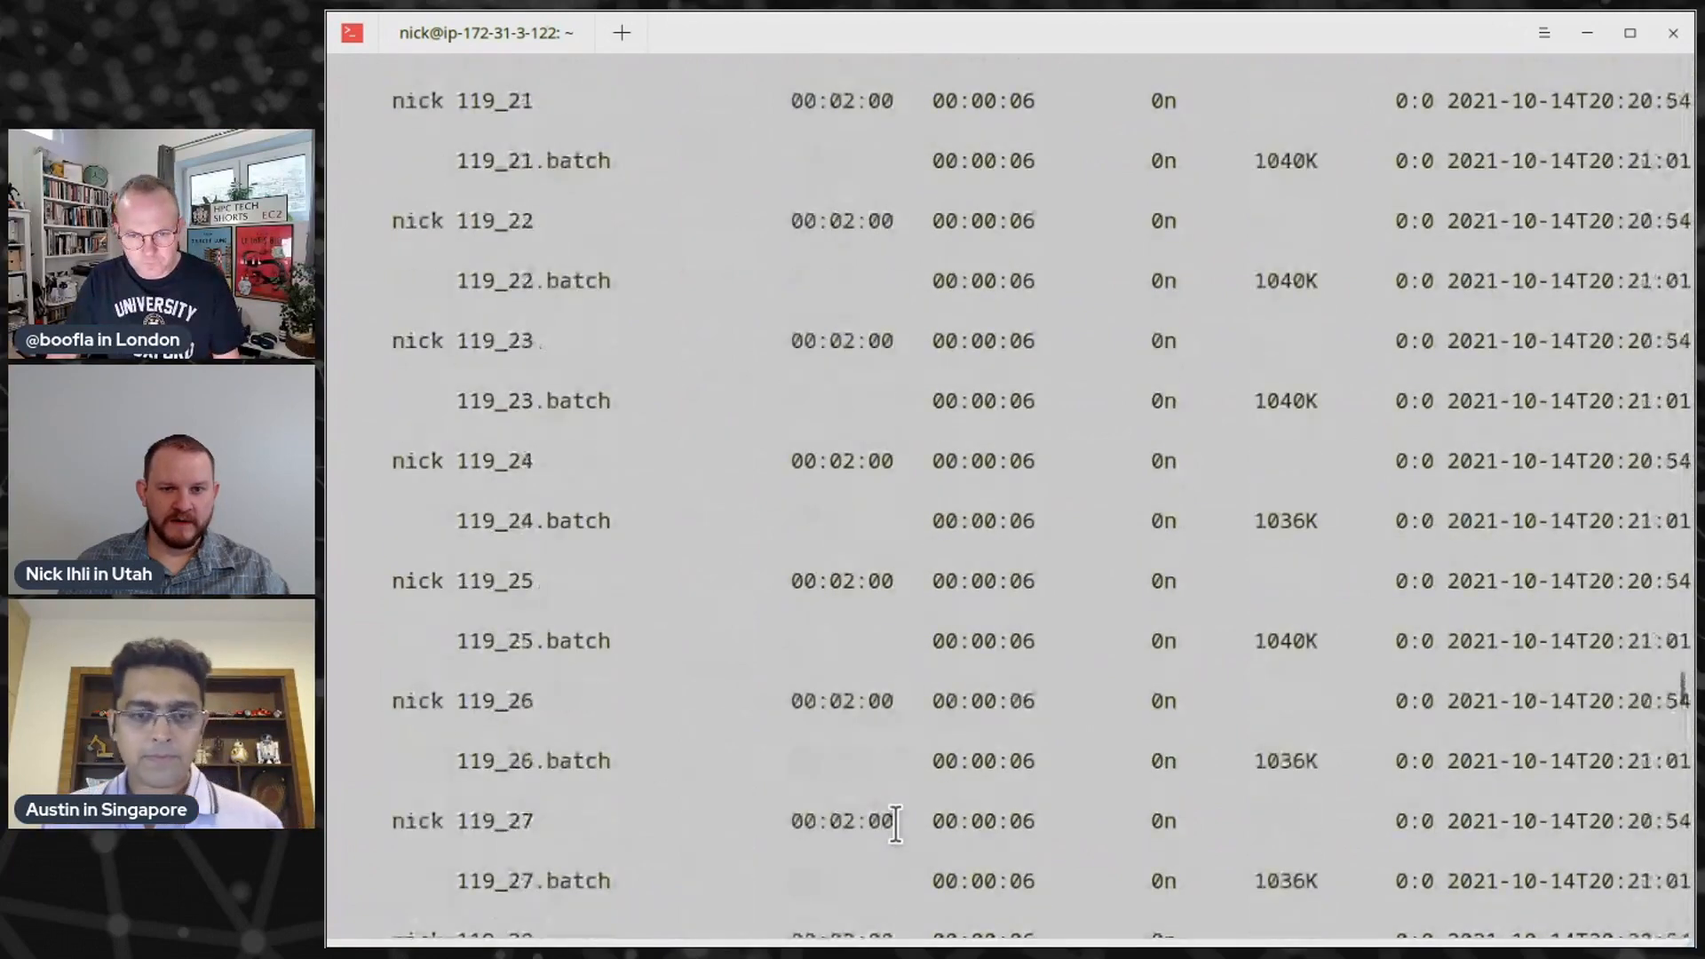
pyautogui.scroll(3)
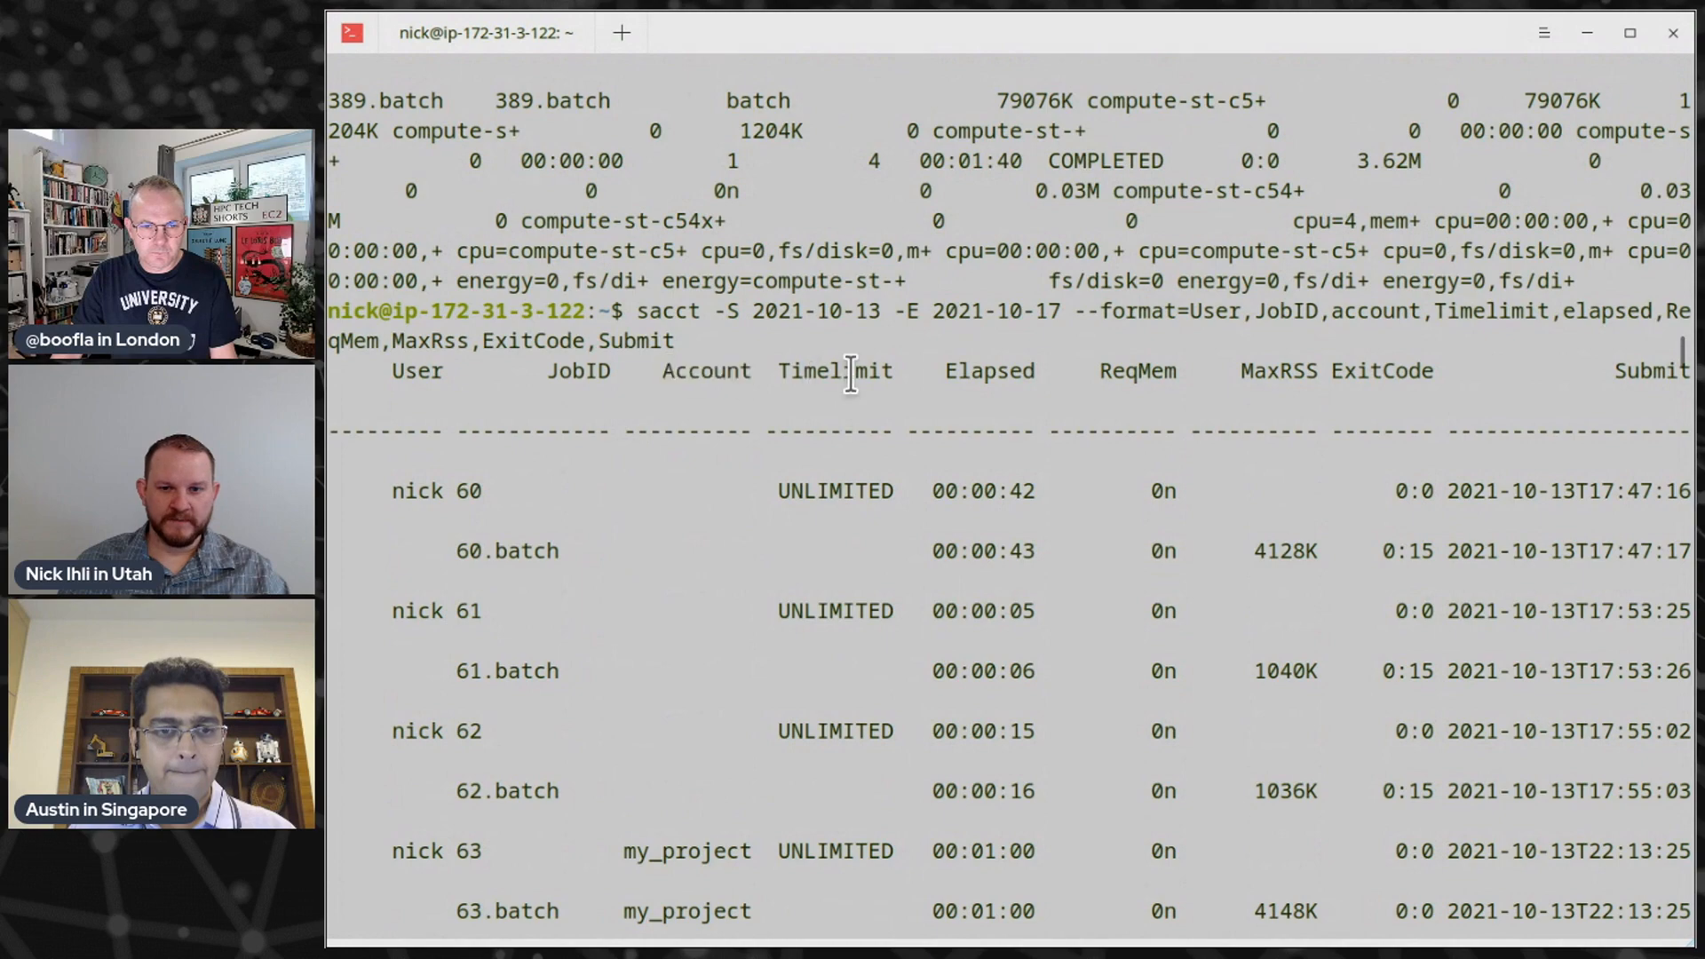
pyautogui.doubleClick(988, 371)
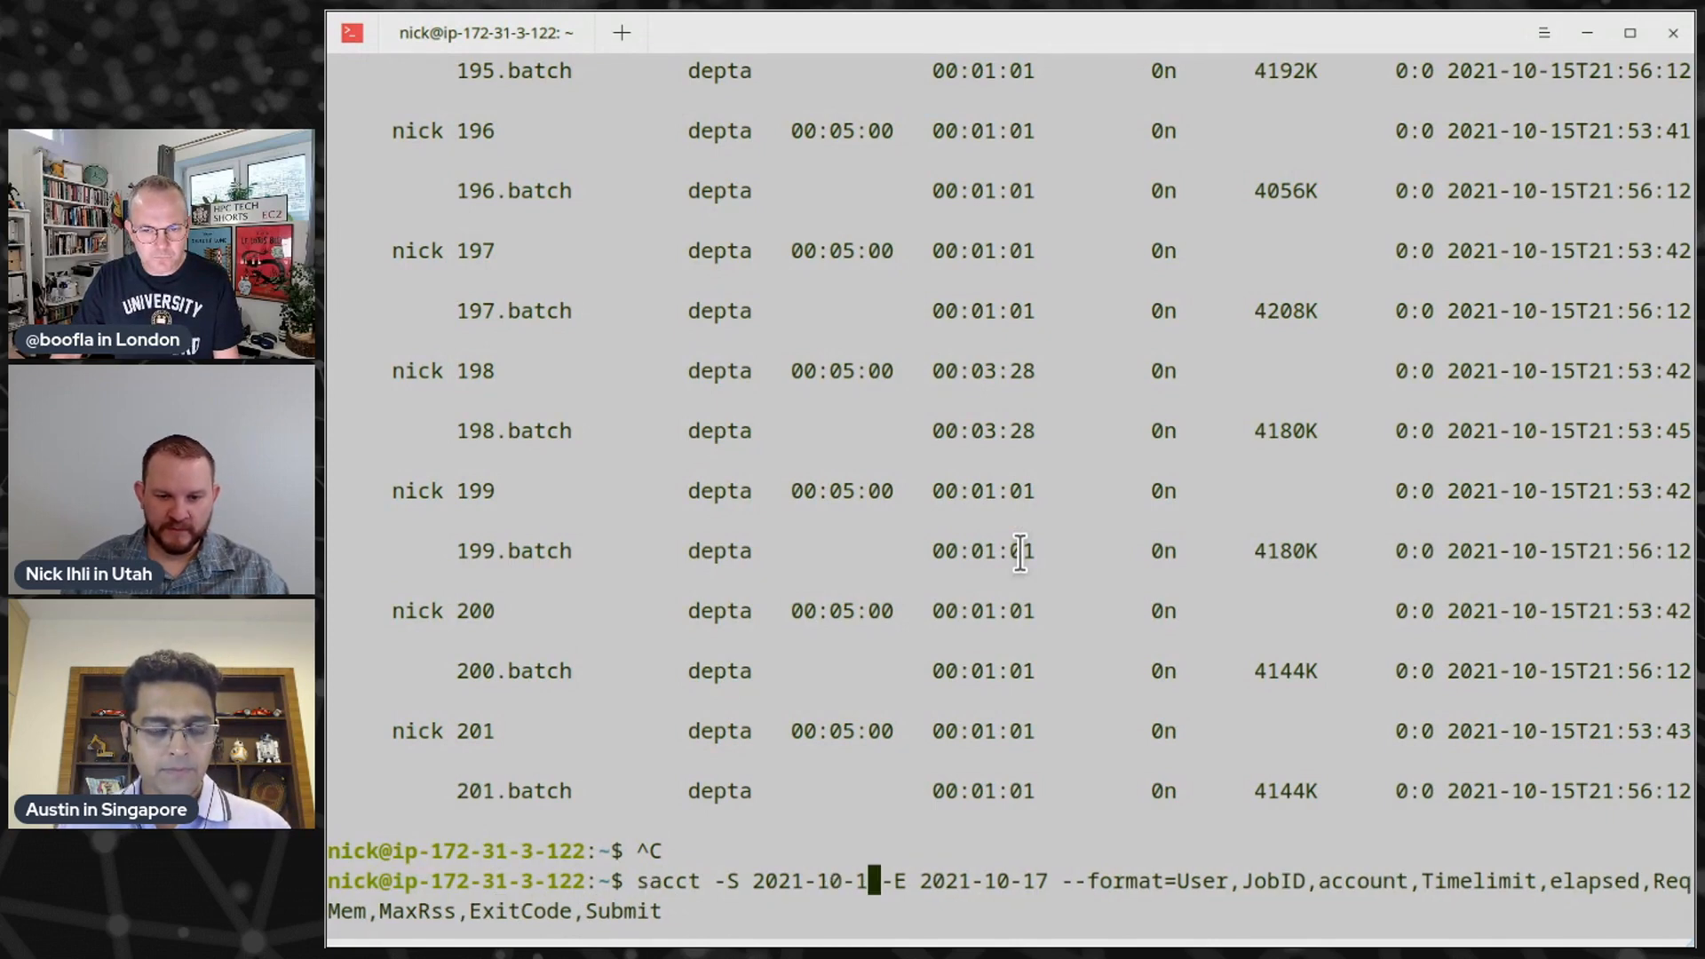
# Rerun the date-ranged listing for all users, revealing demo3's depta jobs 228–233
pyautogui.write('6')
pyautogui.press('Return')
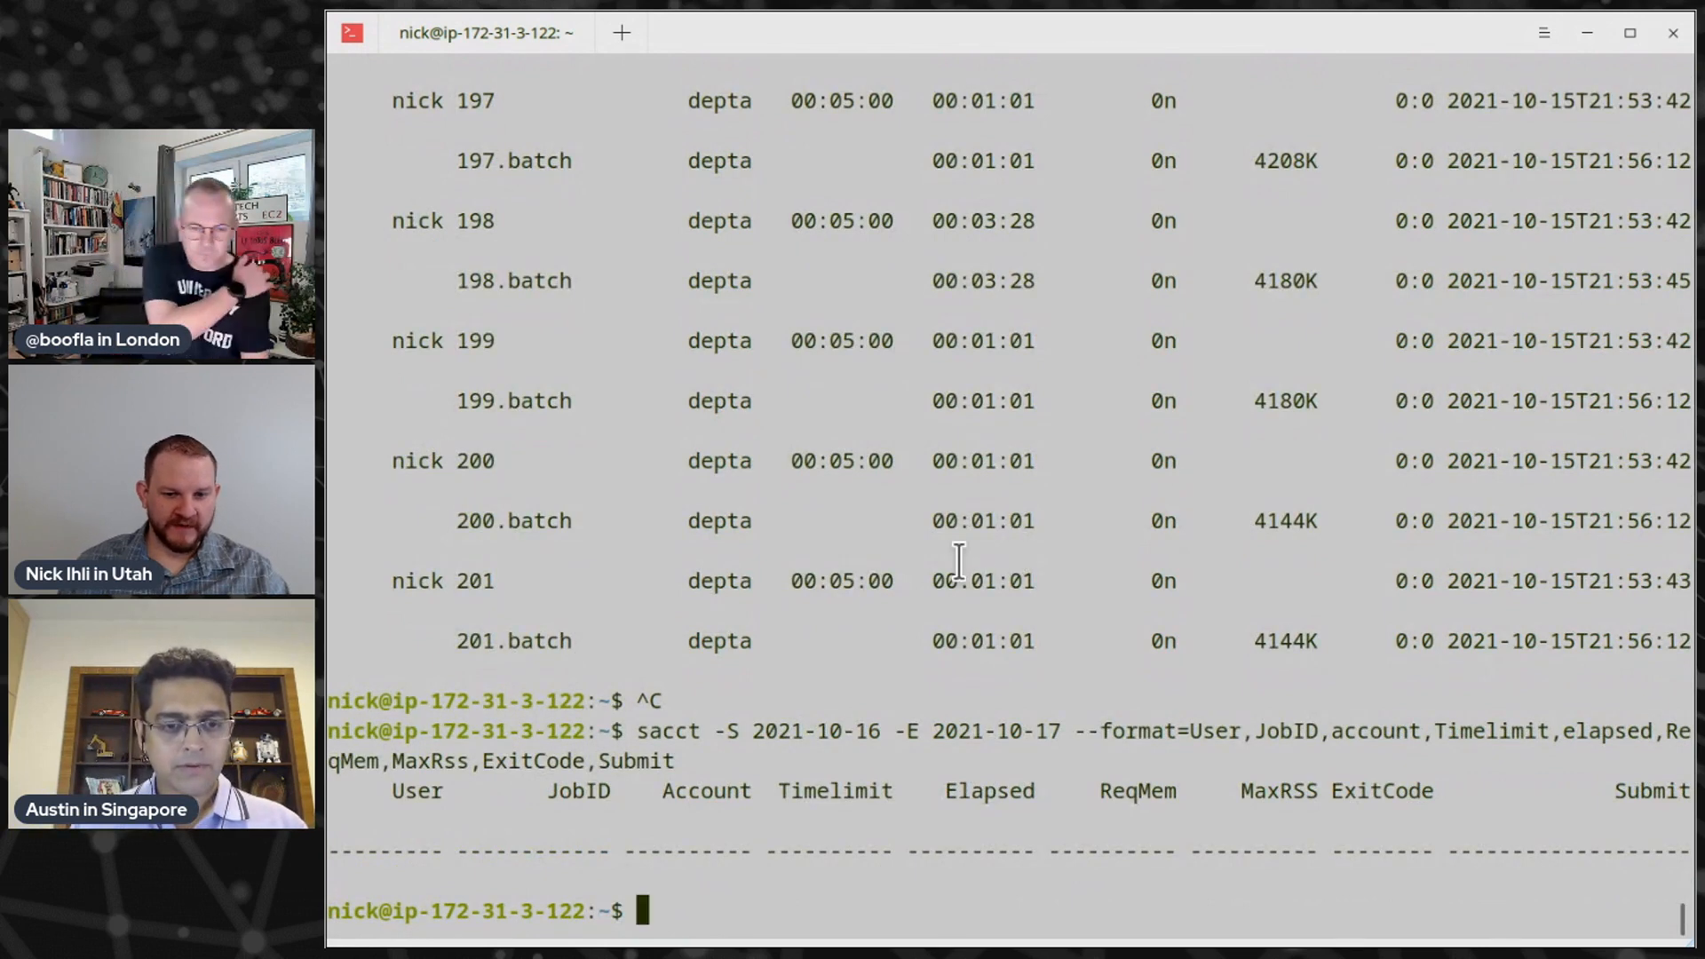
pyautogui.doubleClick(813, 731)
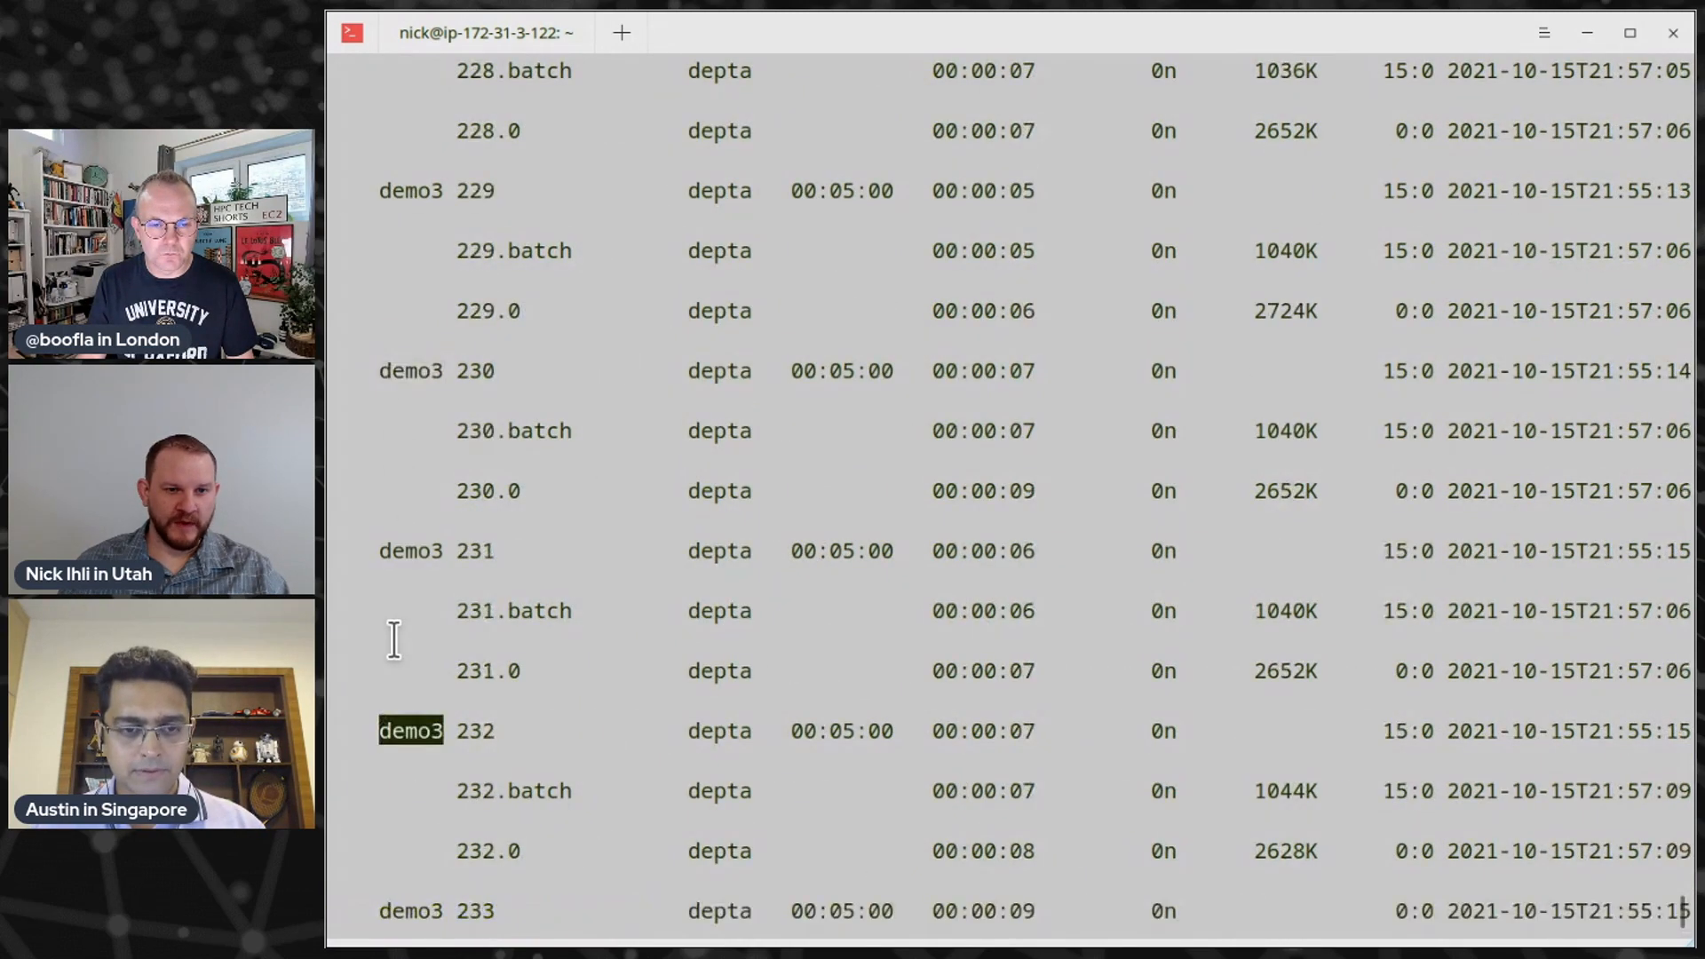
# Rerun the all-users job listing with --parsable for pipe-separated output
pyautogui.scroll(3)
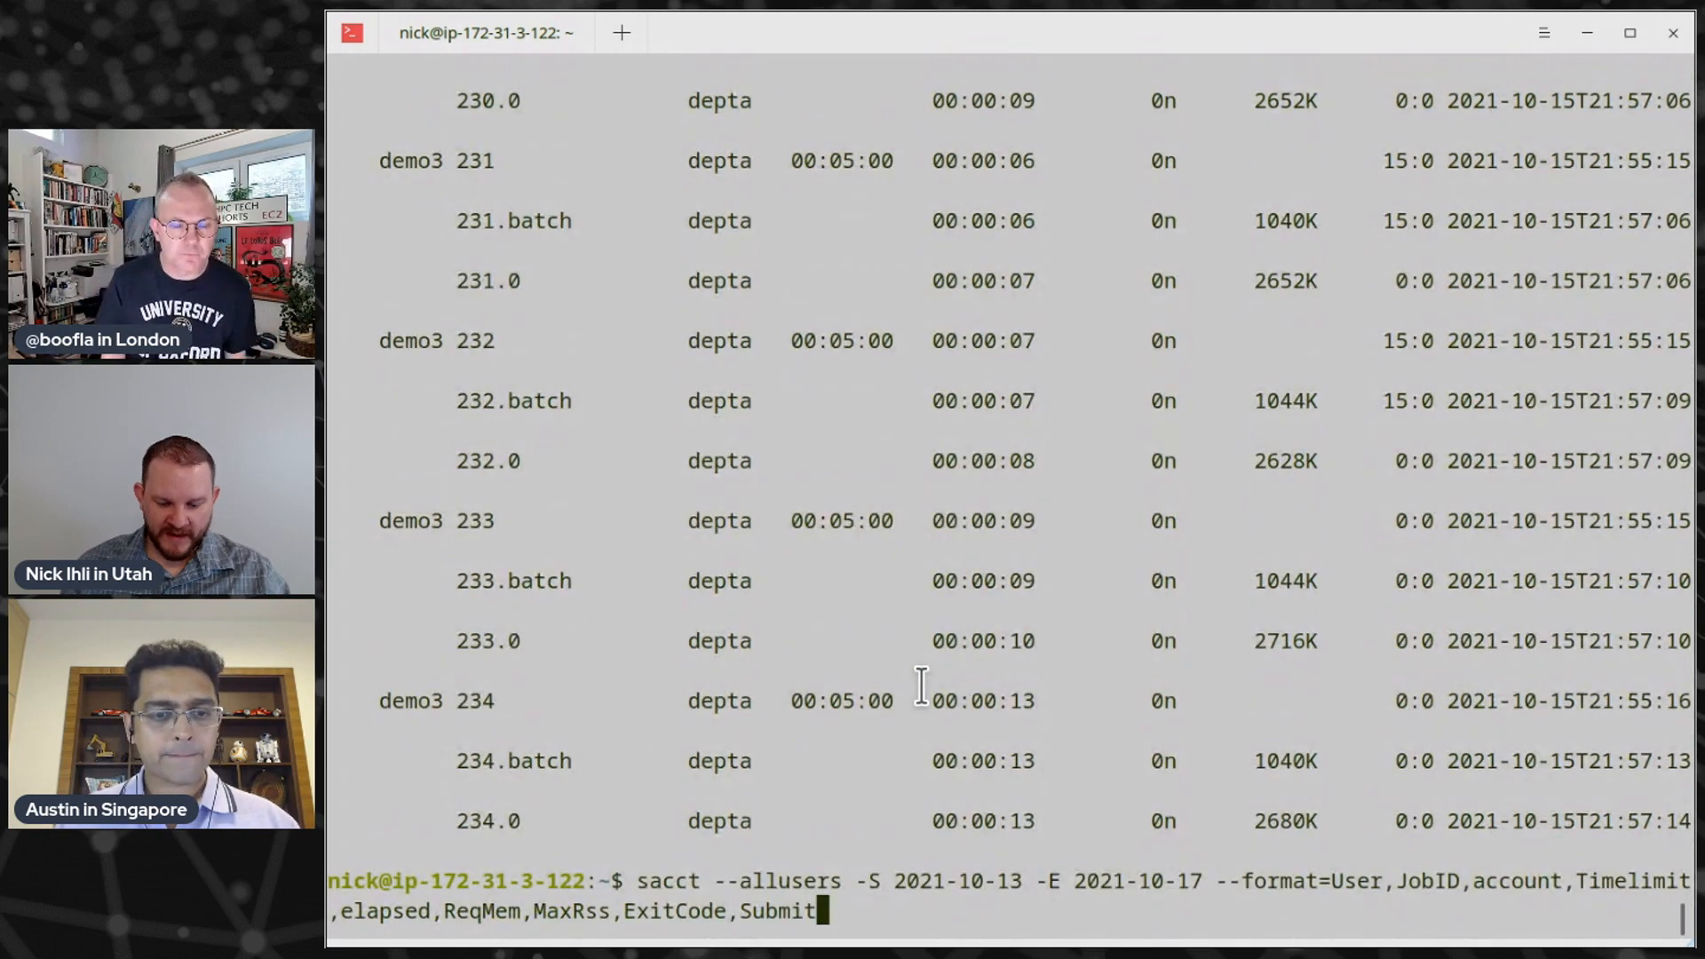
pyautogui.write('--p')
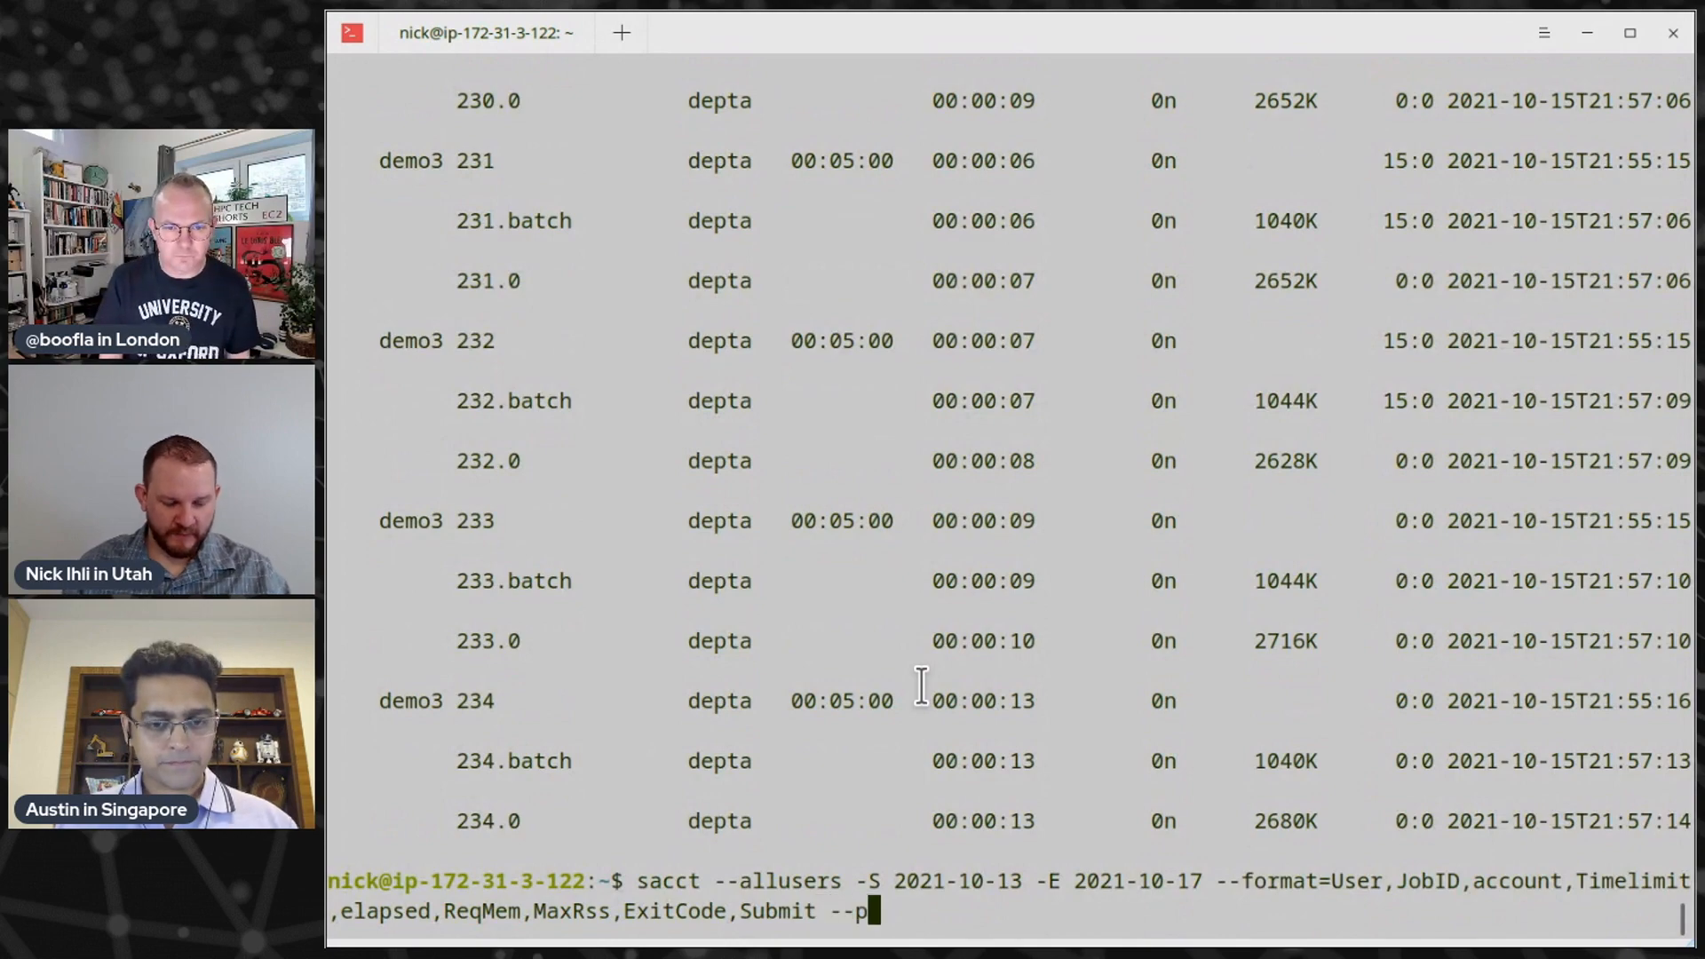
pyautogui.write('arsable')
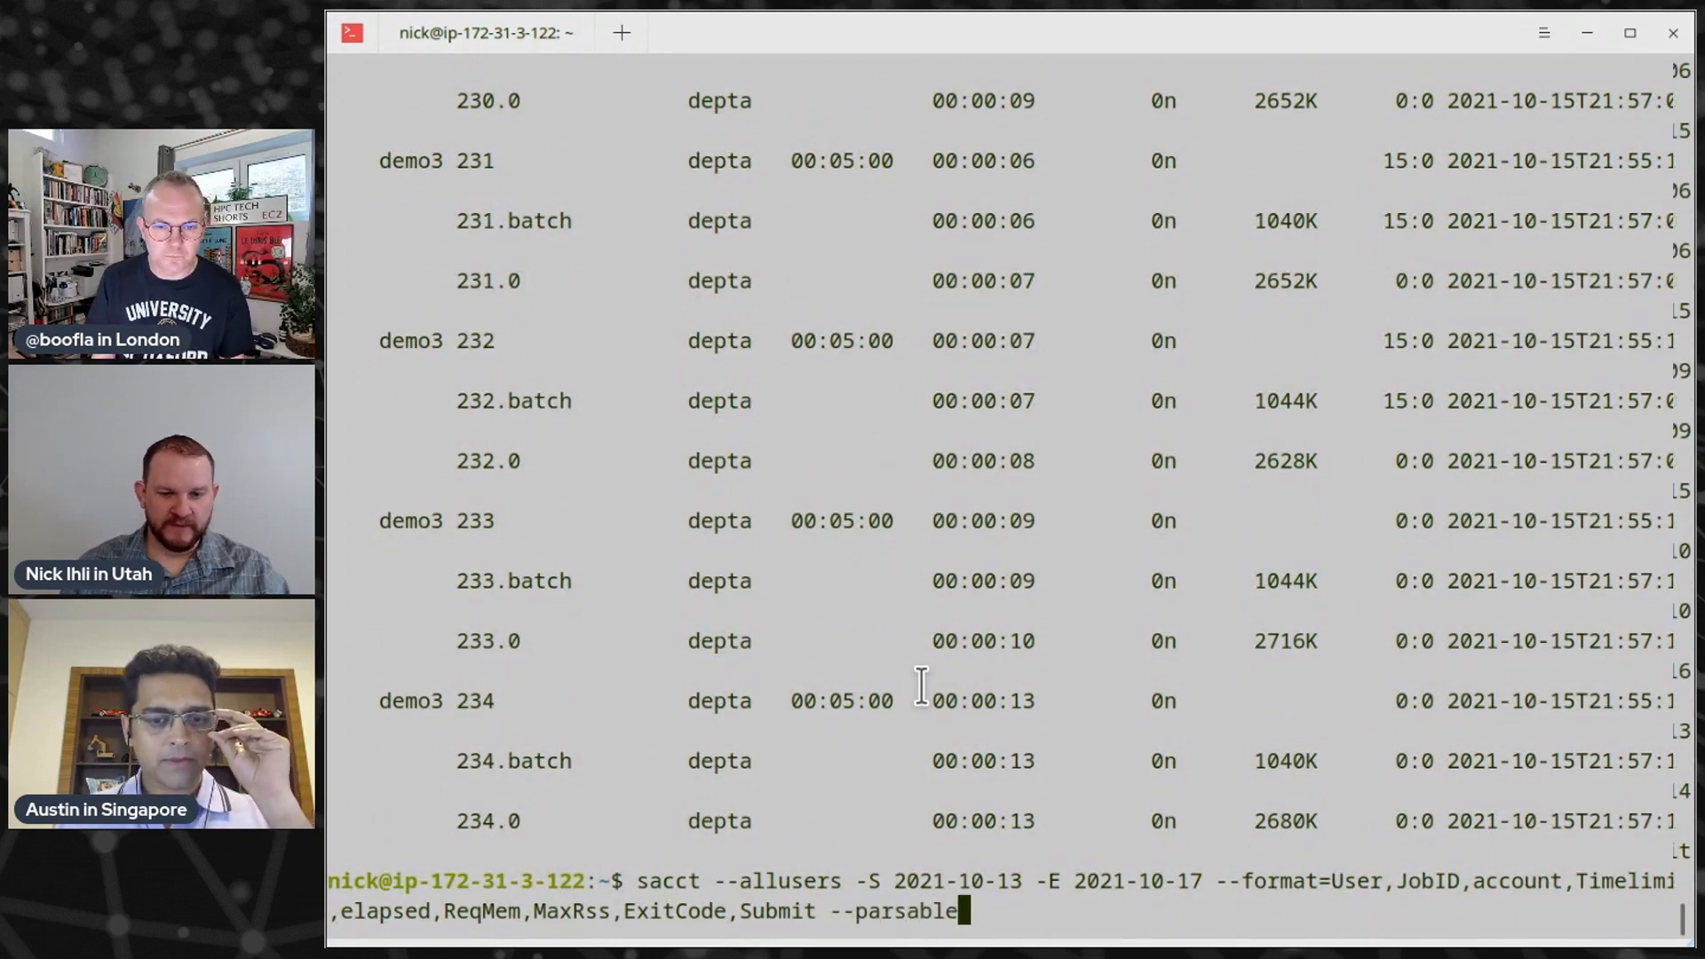
pyautogui.press('Return')
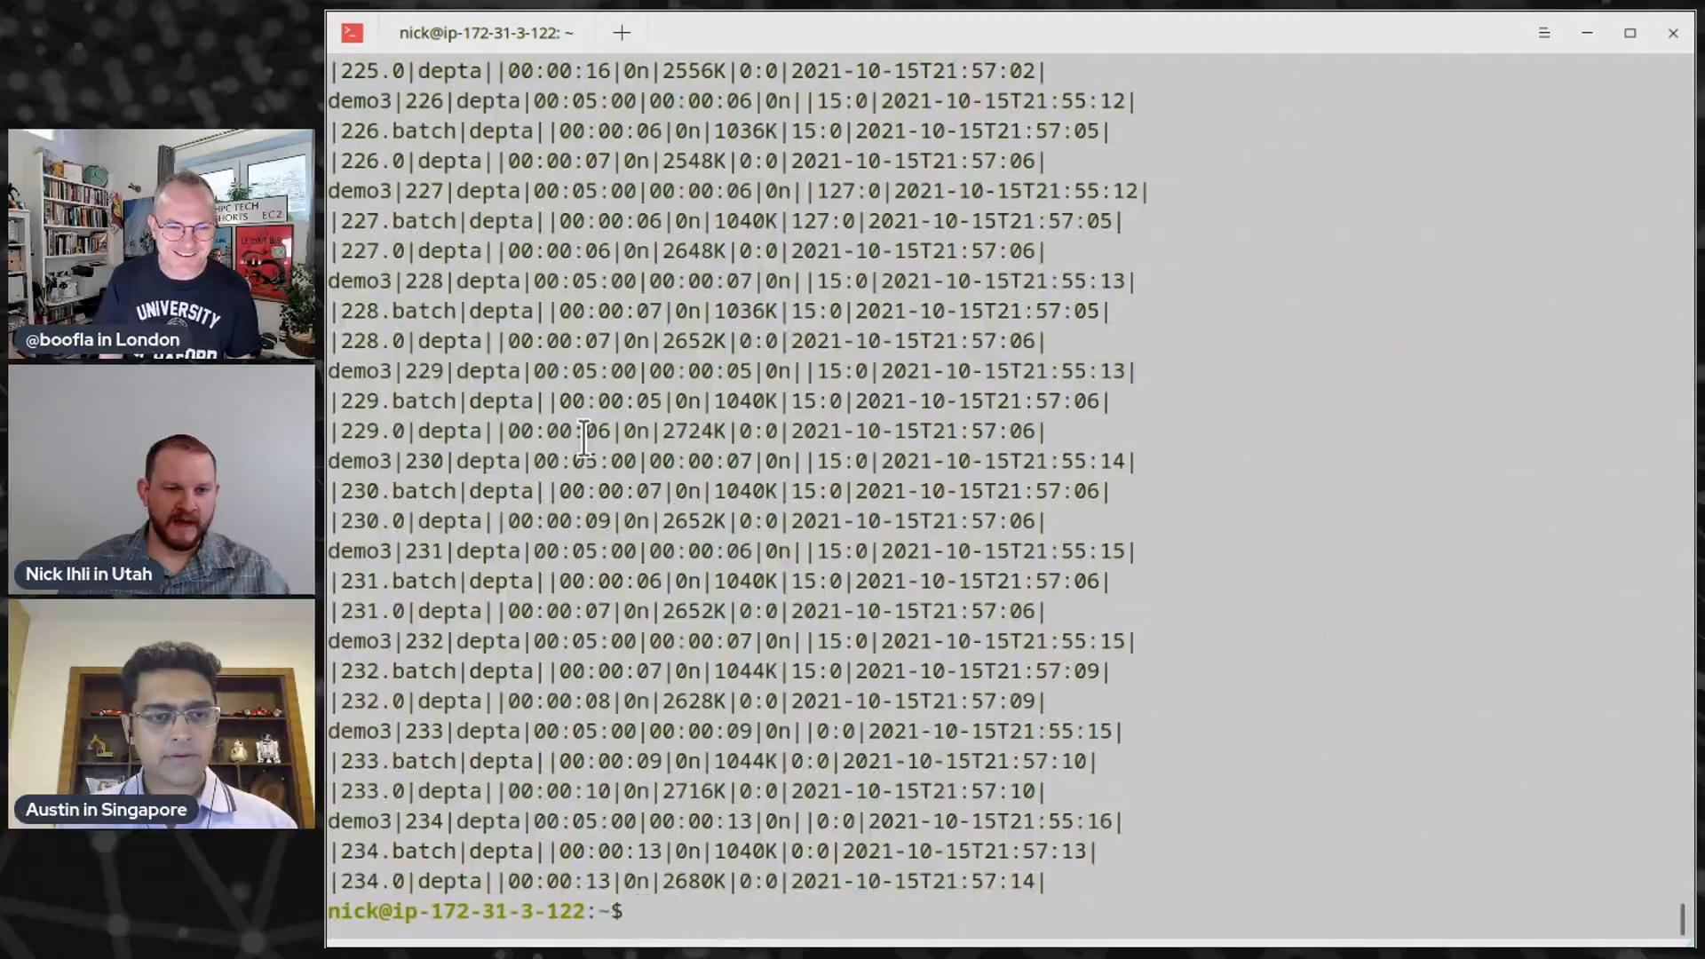
pyautogui.scroll(3)
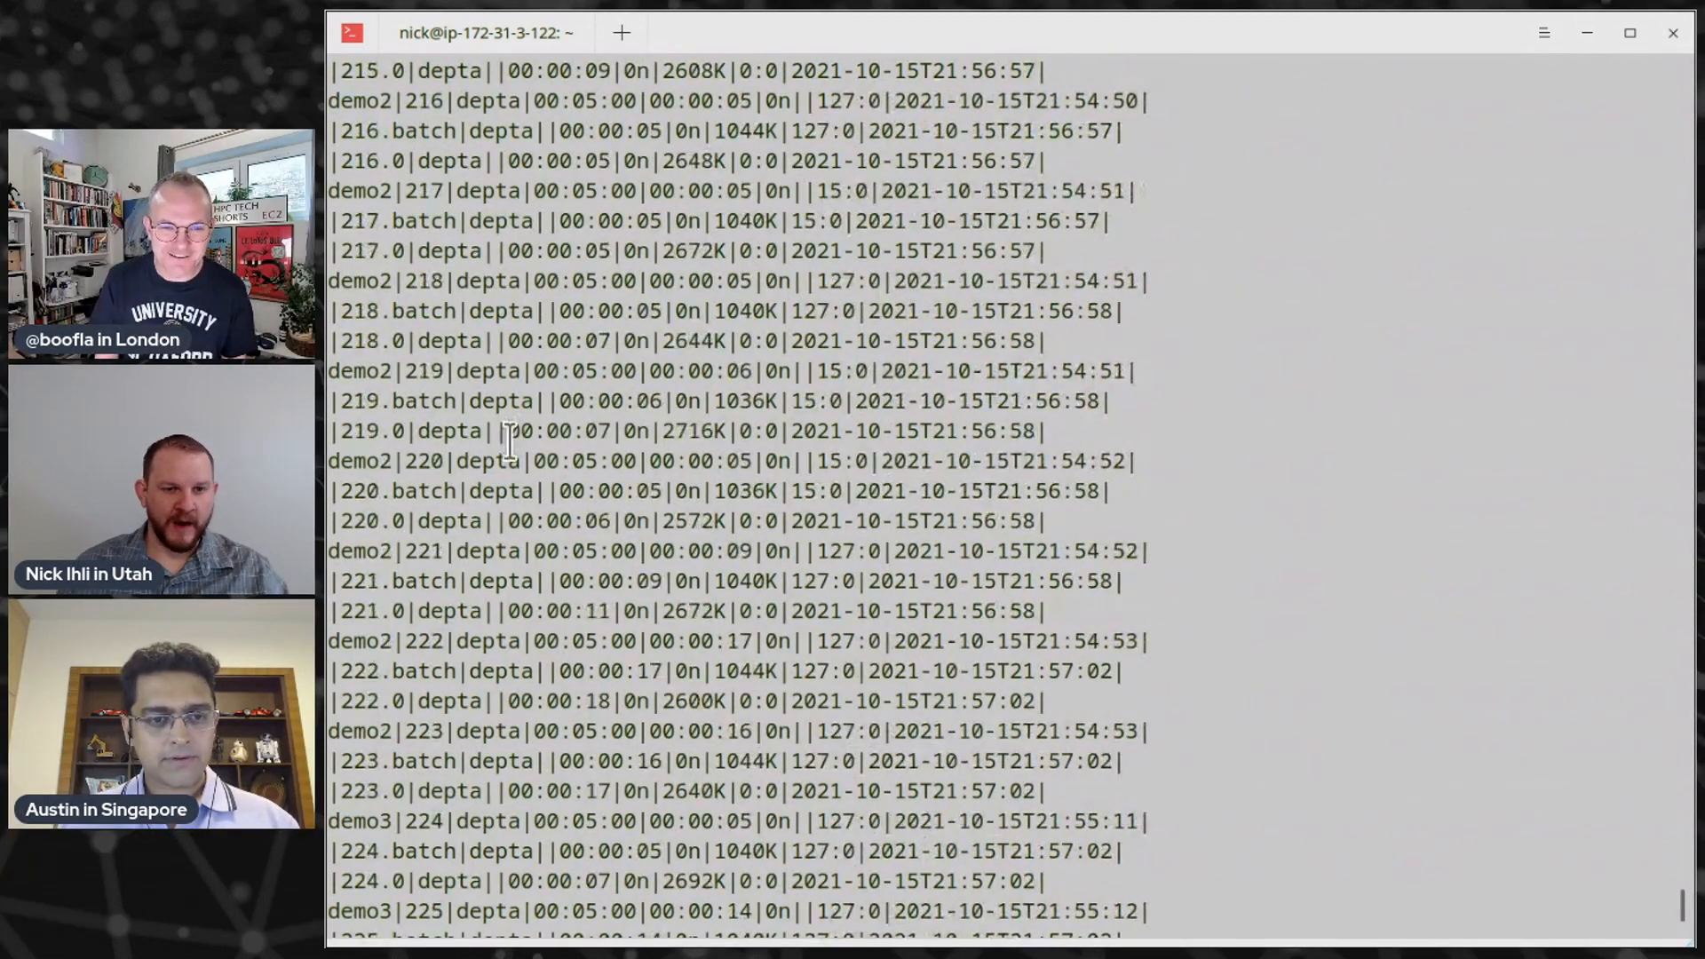
pyautogui.scroll(-3)
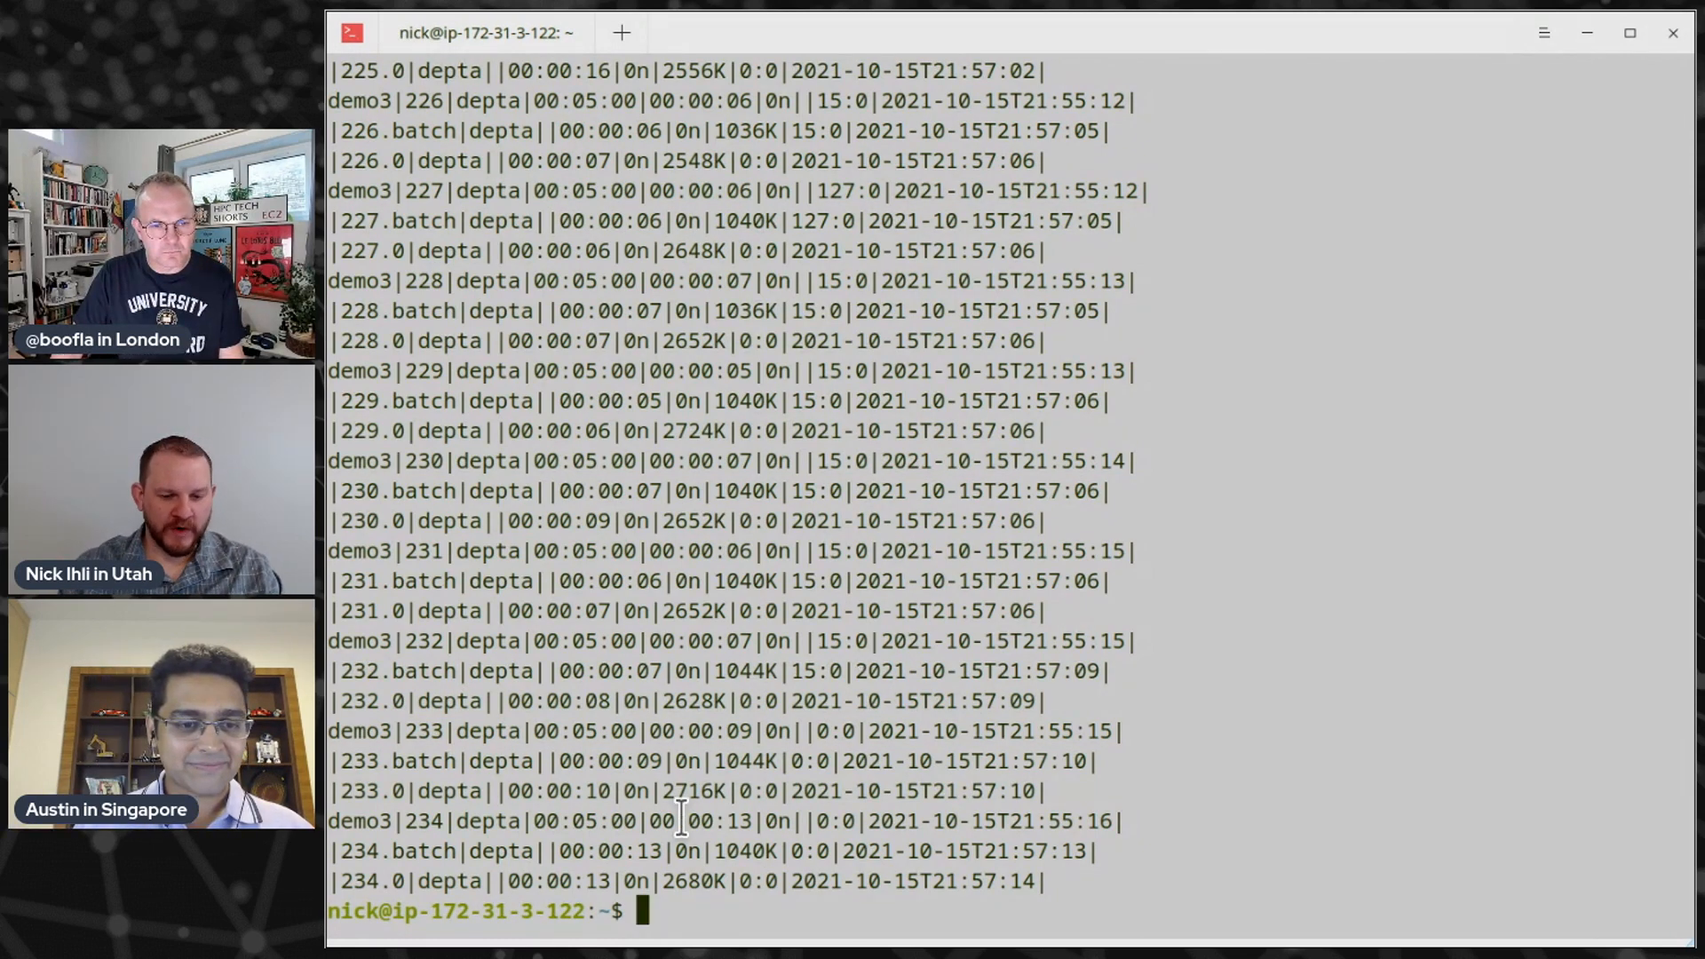
pyautogui.write('c')
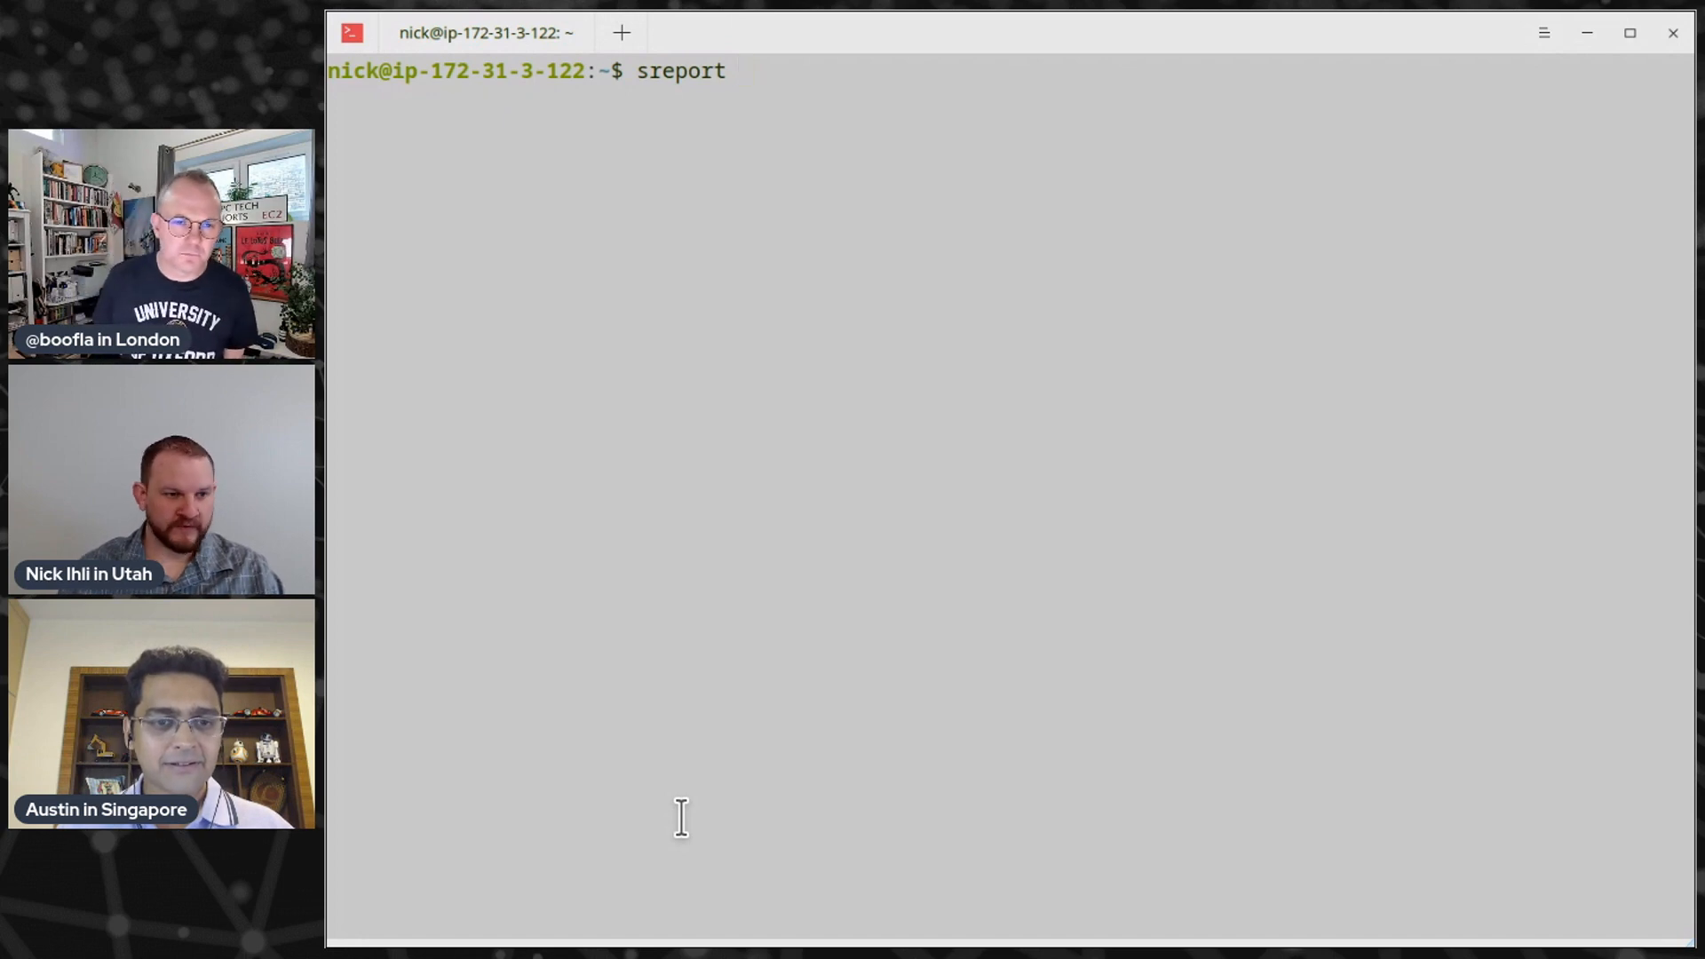
# Run sreport cluster Utilization for 2021-10-18: 59 allocated, 230325 idle CPU minutes
pyautogui.press('BackSpace')
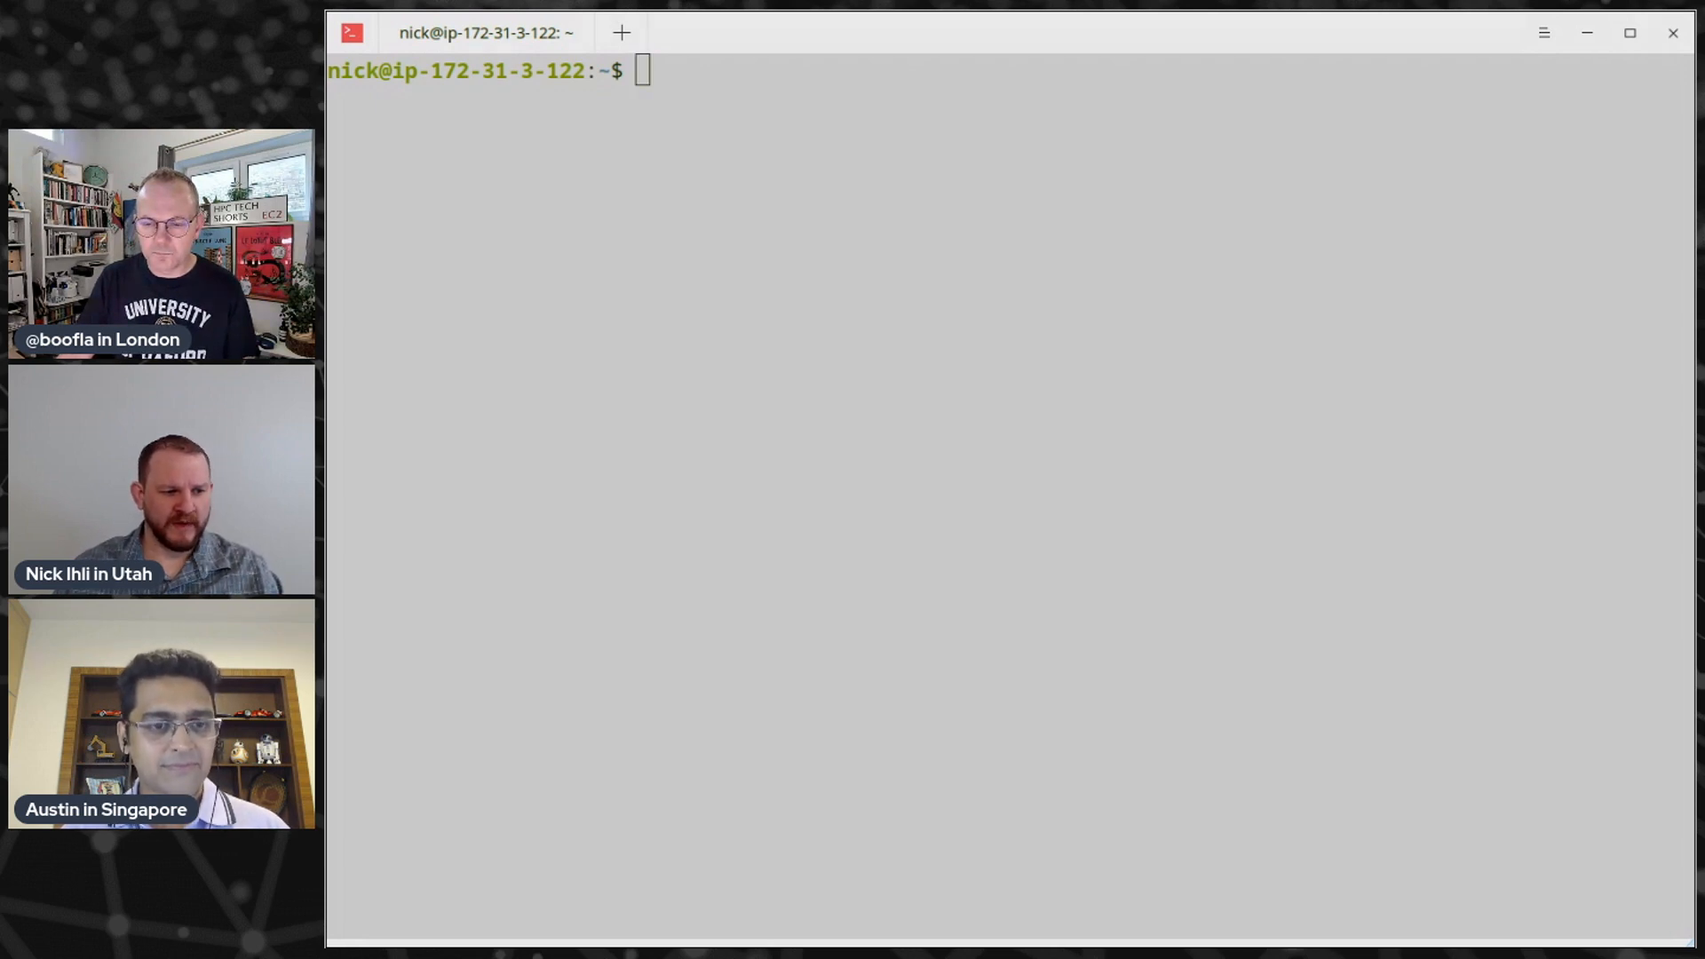
pyautogui.write('sreport cluster Utilization')
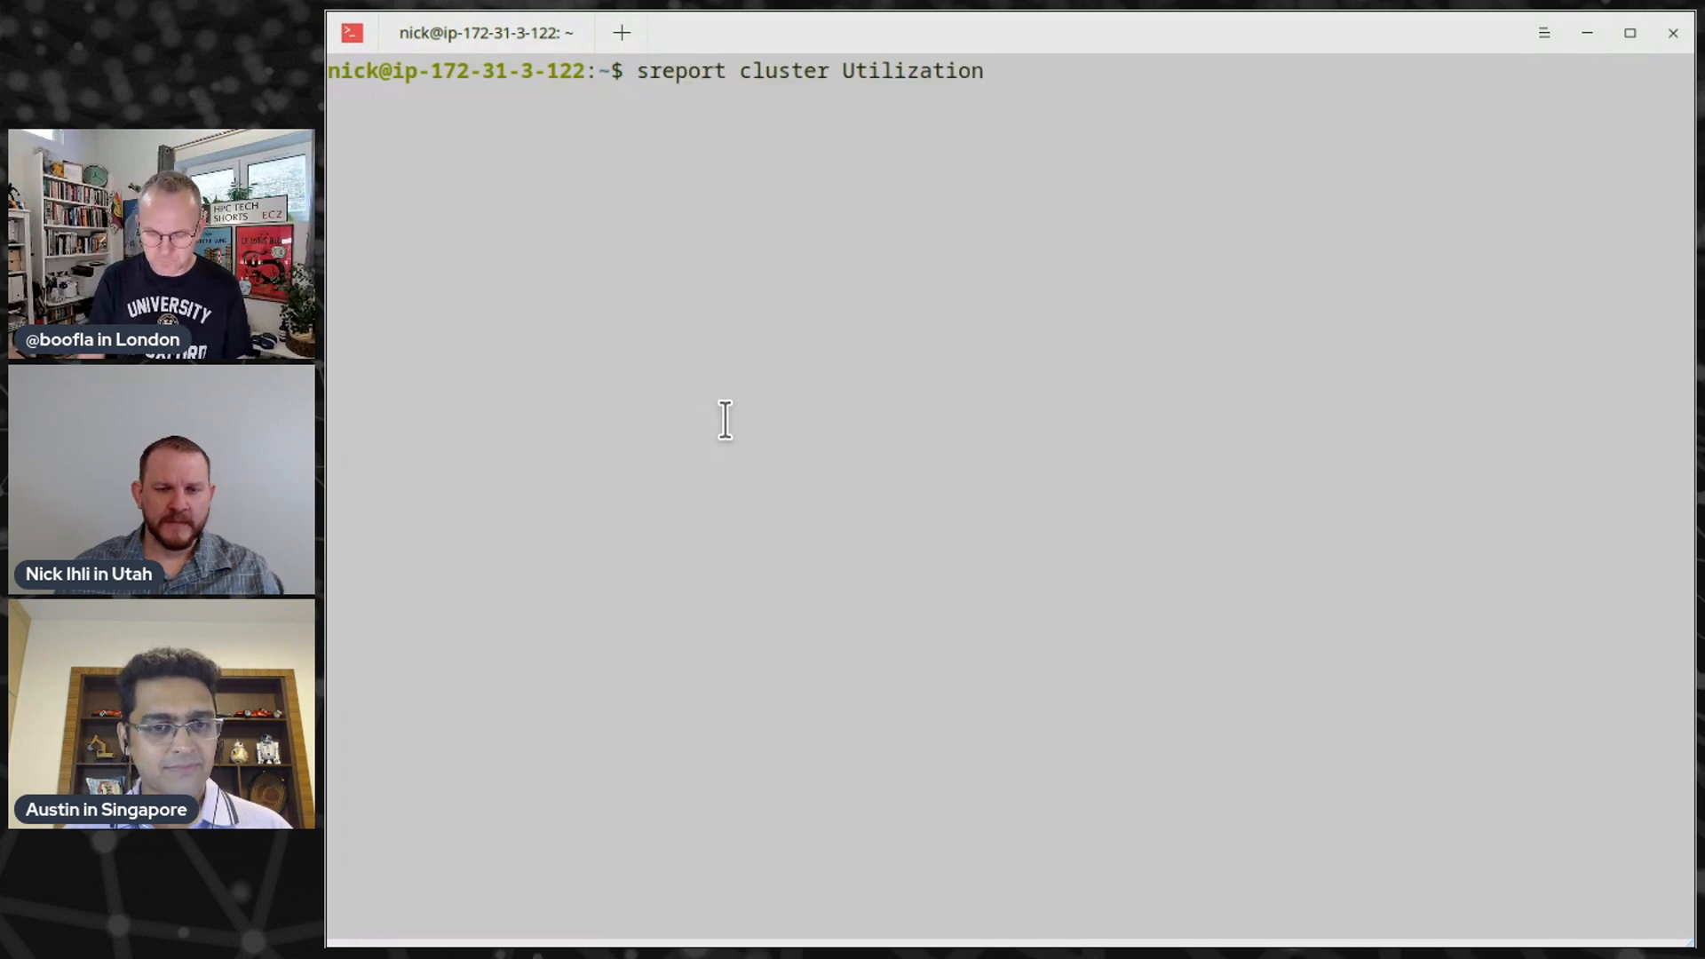
pyautogui.press('Return')
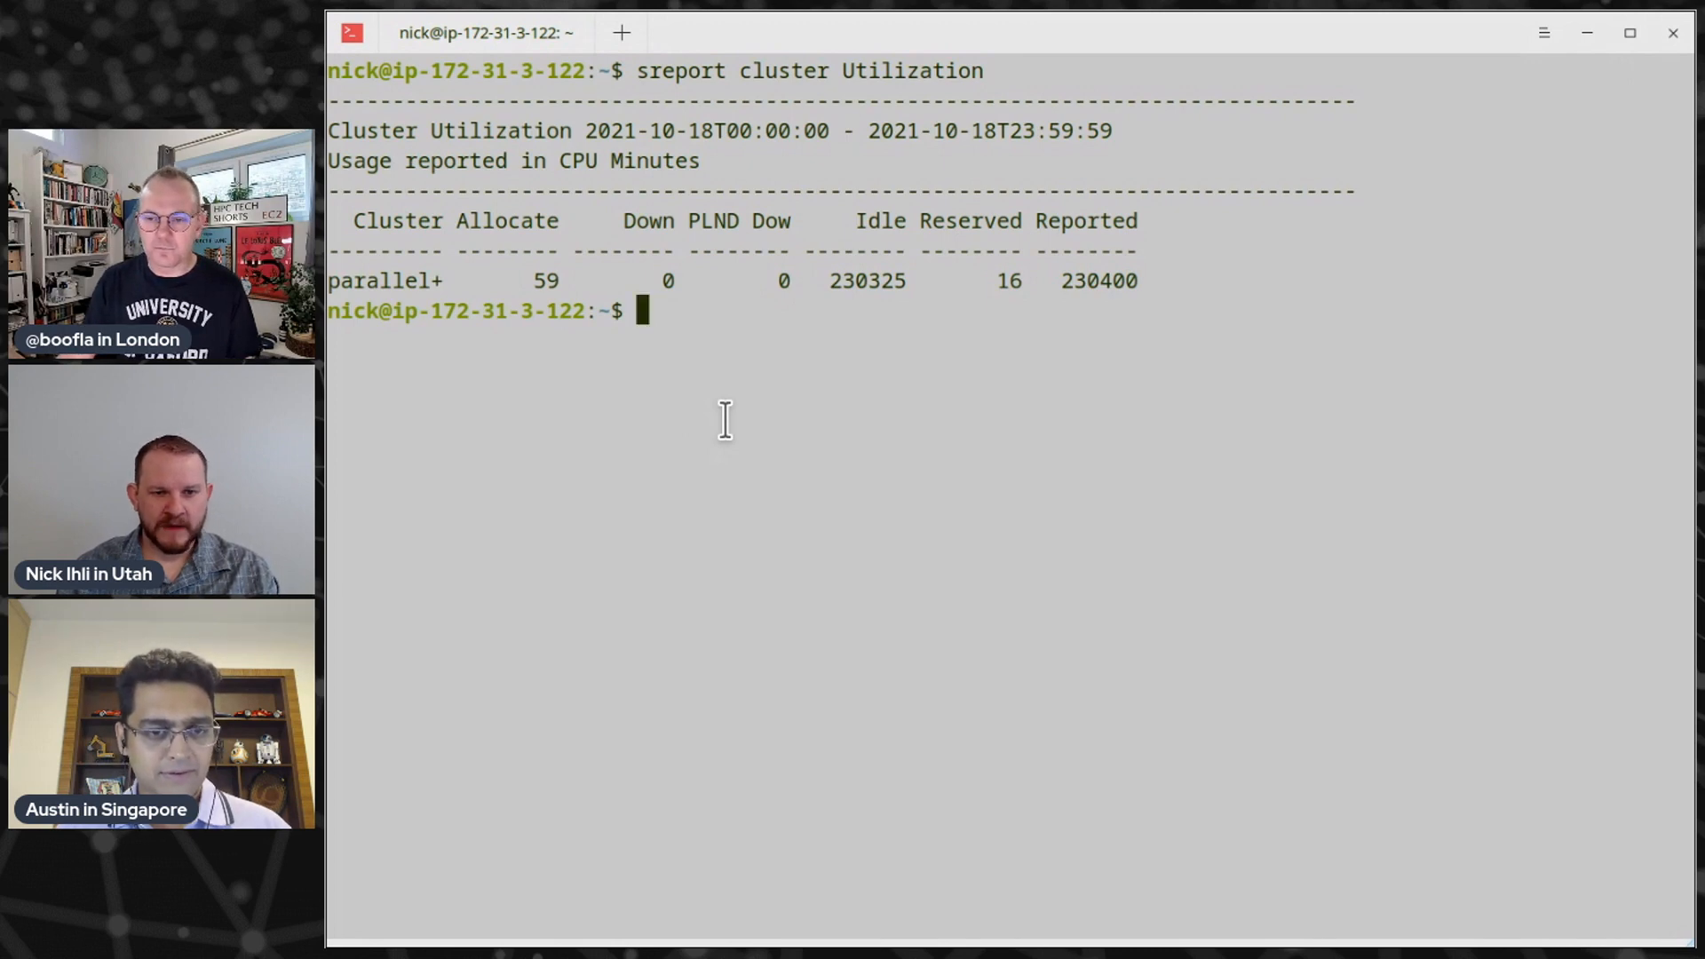
pyautogui.moveTo(535, 277)
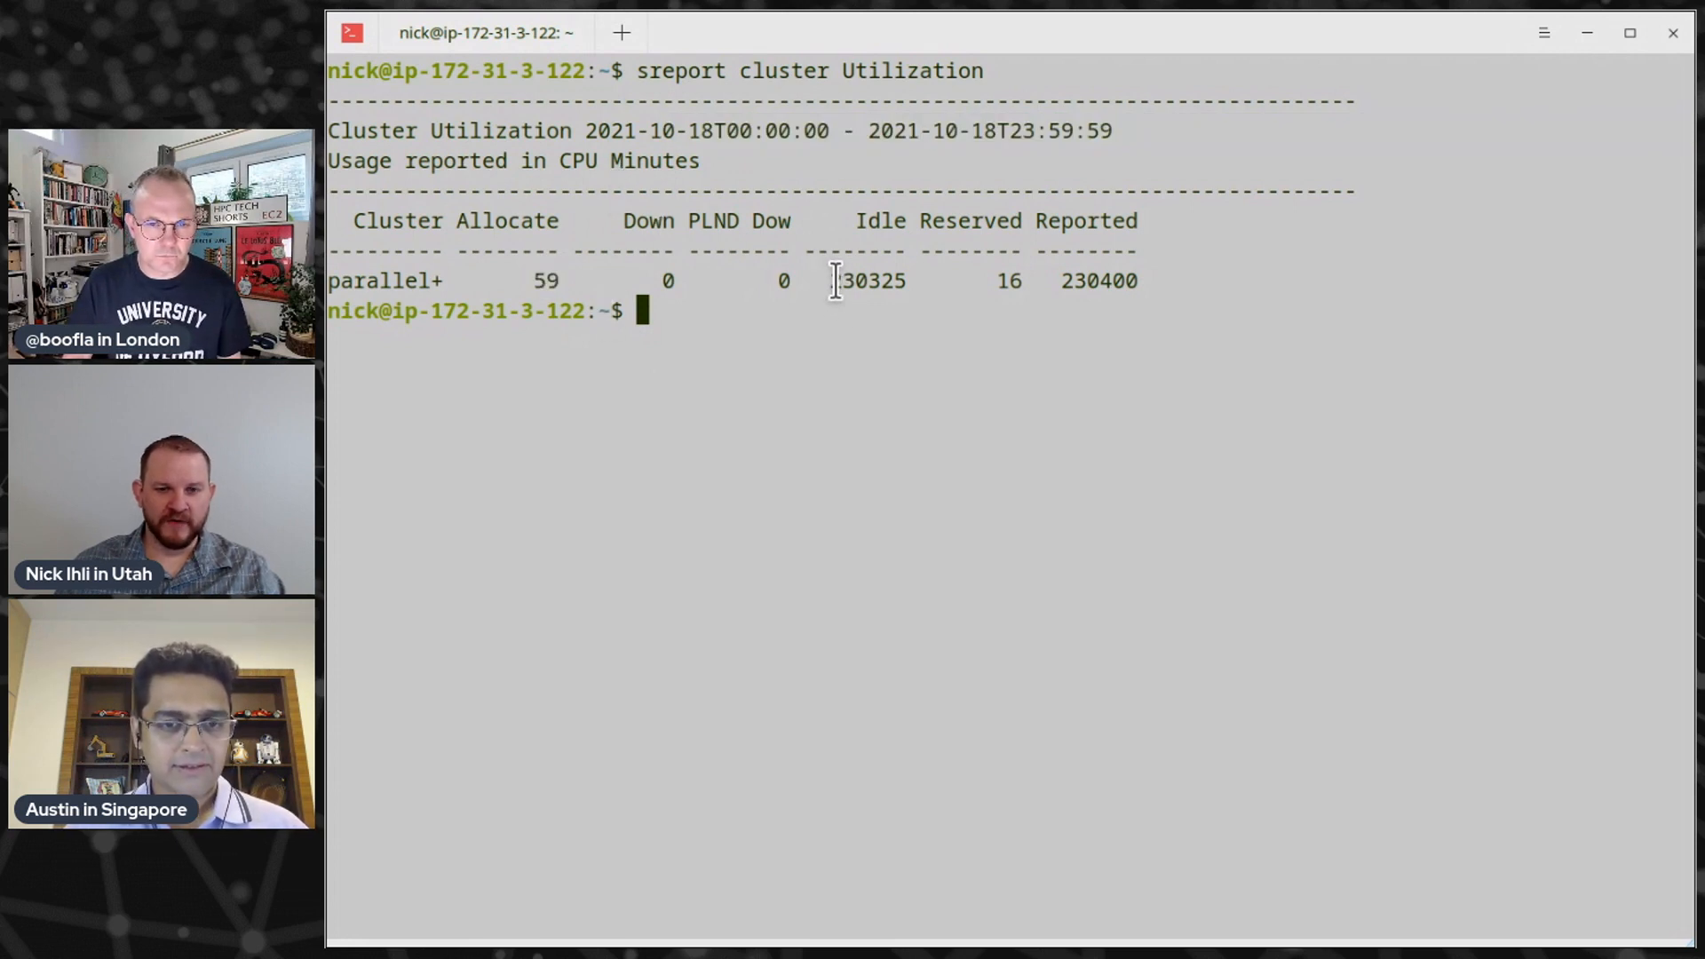
pyautogui.doubleClick(867, 280)
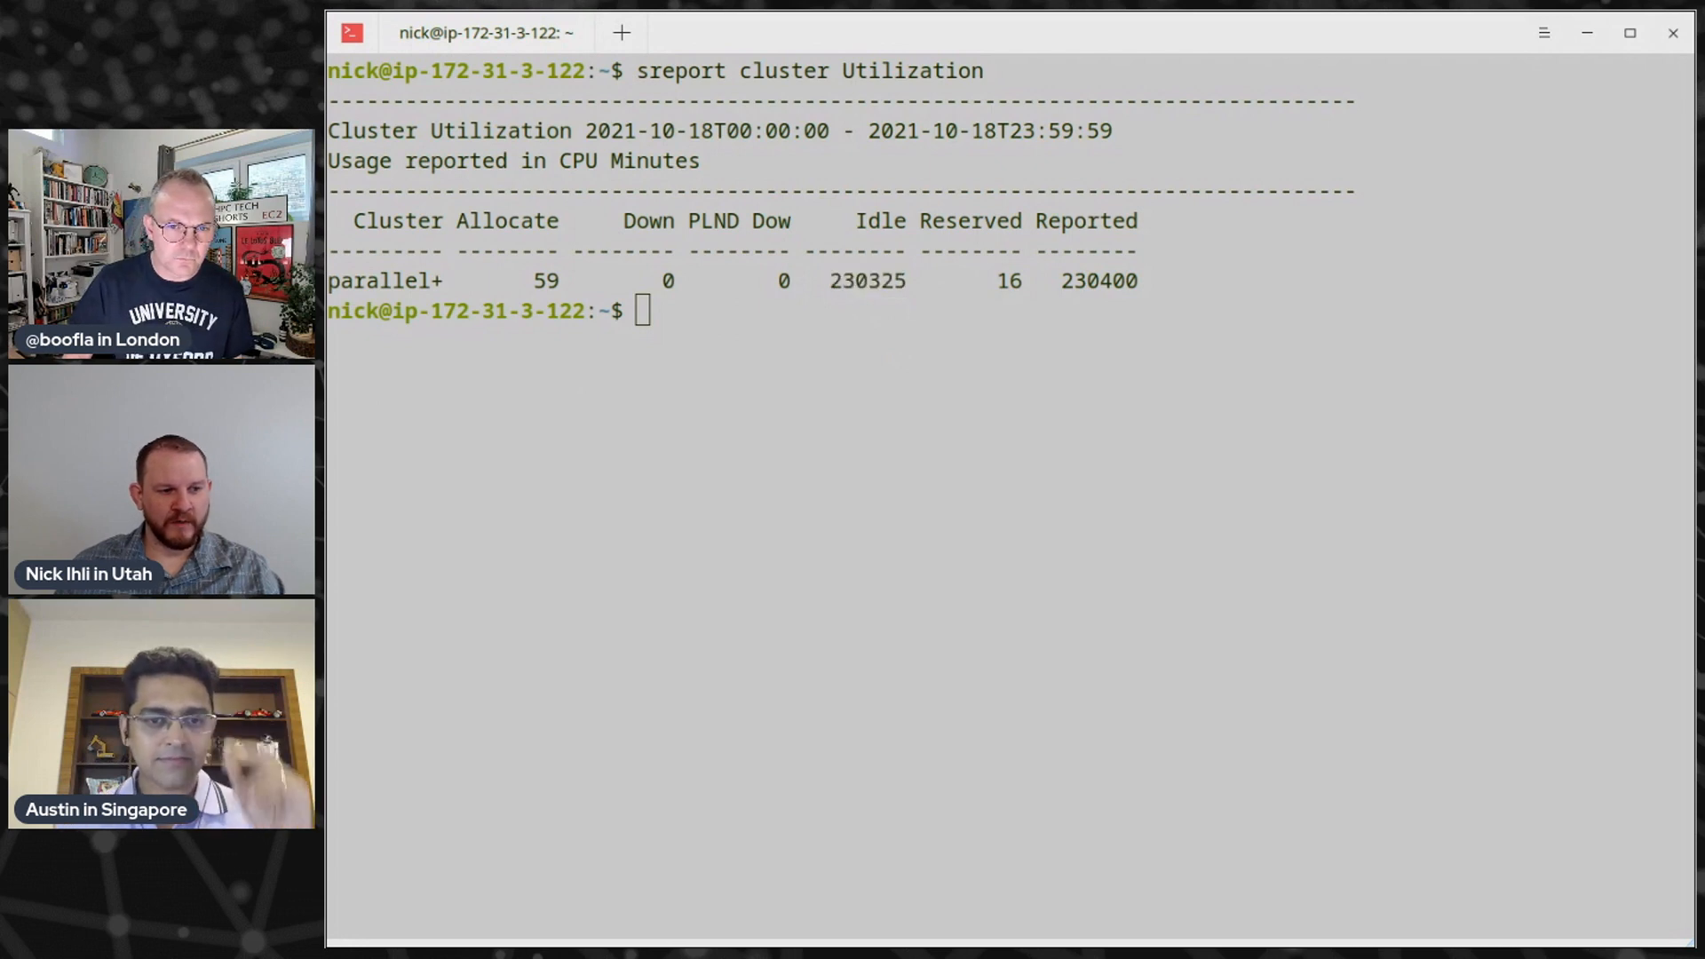
# Run the utilization report from 10/13/21: 269 allocated, 375 down, 1380936 idle minutes
pyautogui.write('sreport cluster Utilization start=10/13/21')
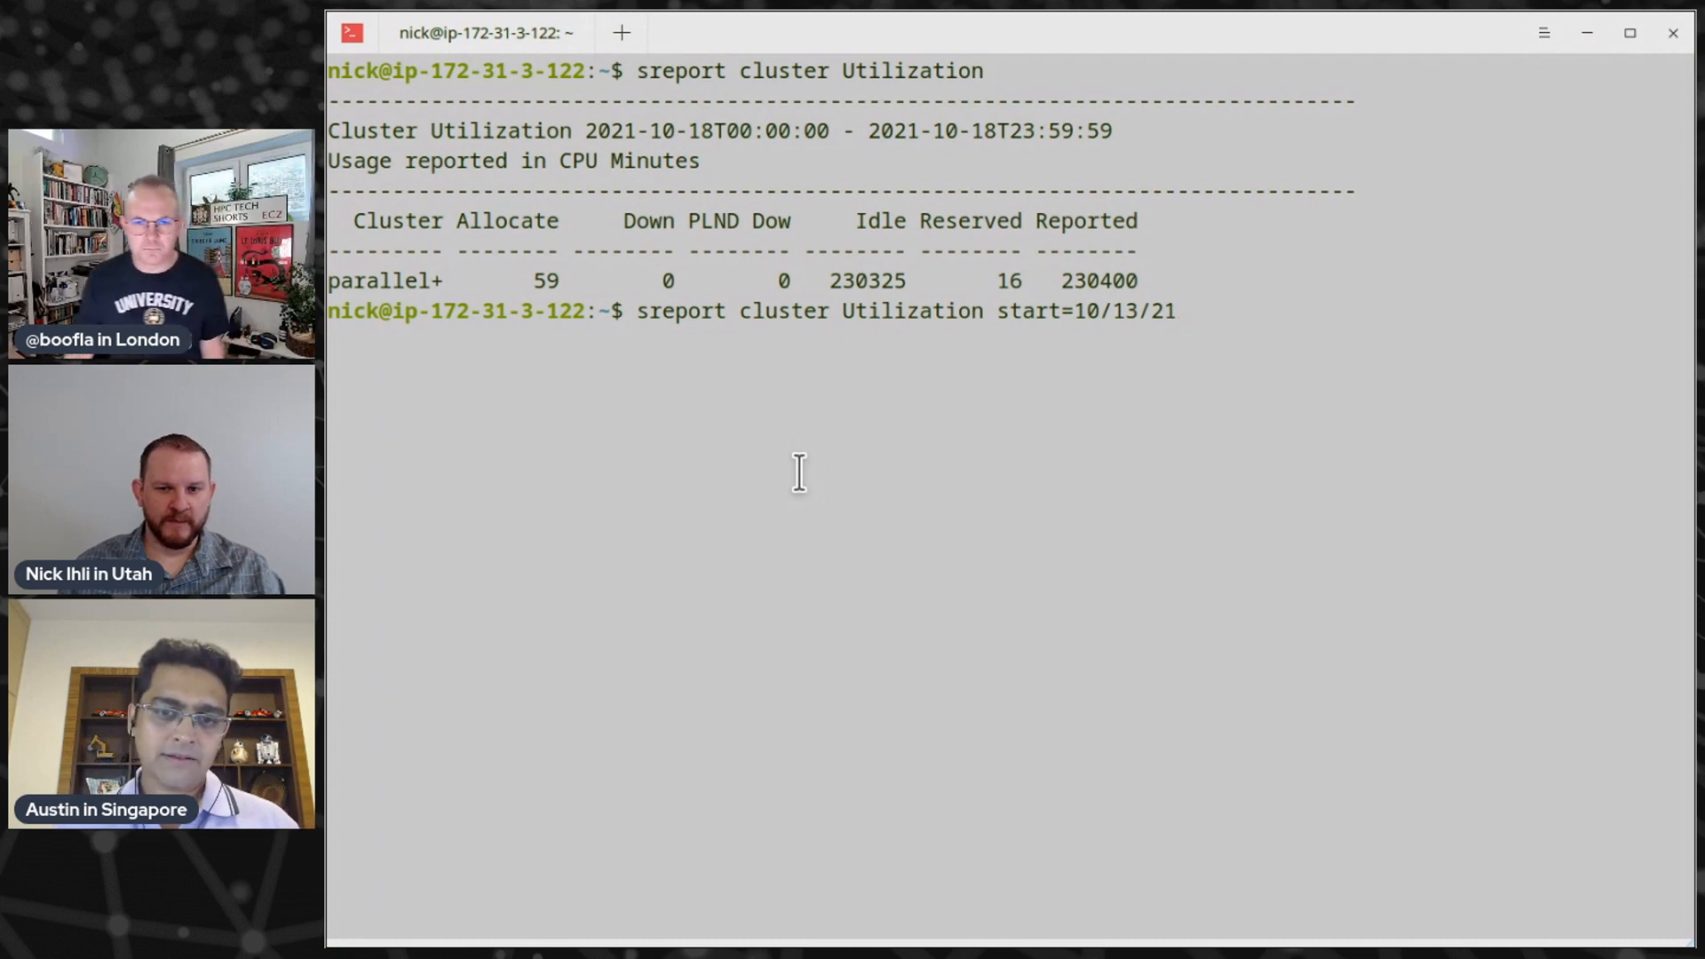
pyautogui.press('Return')
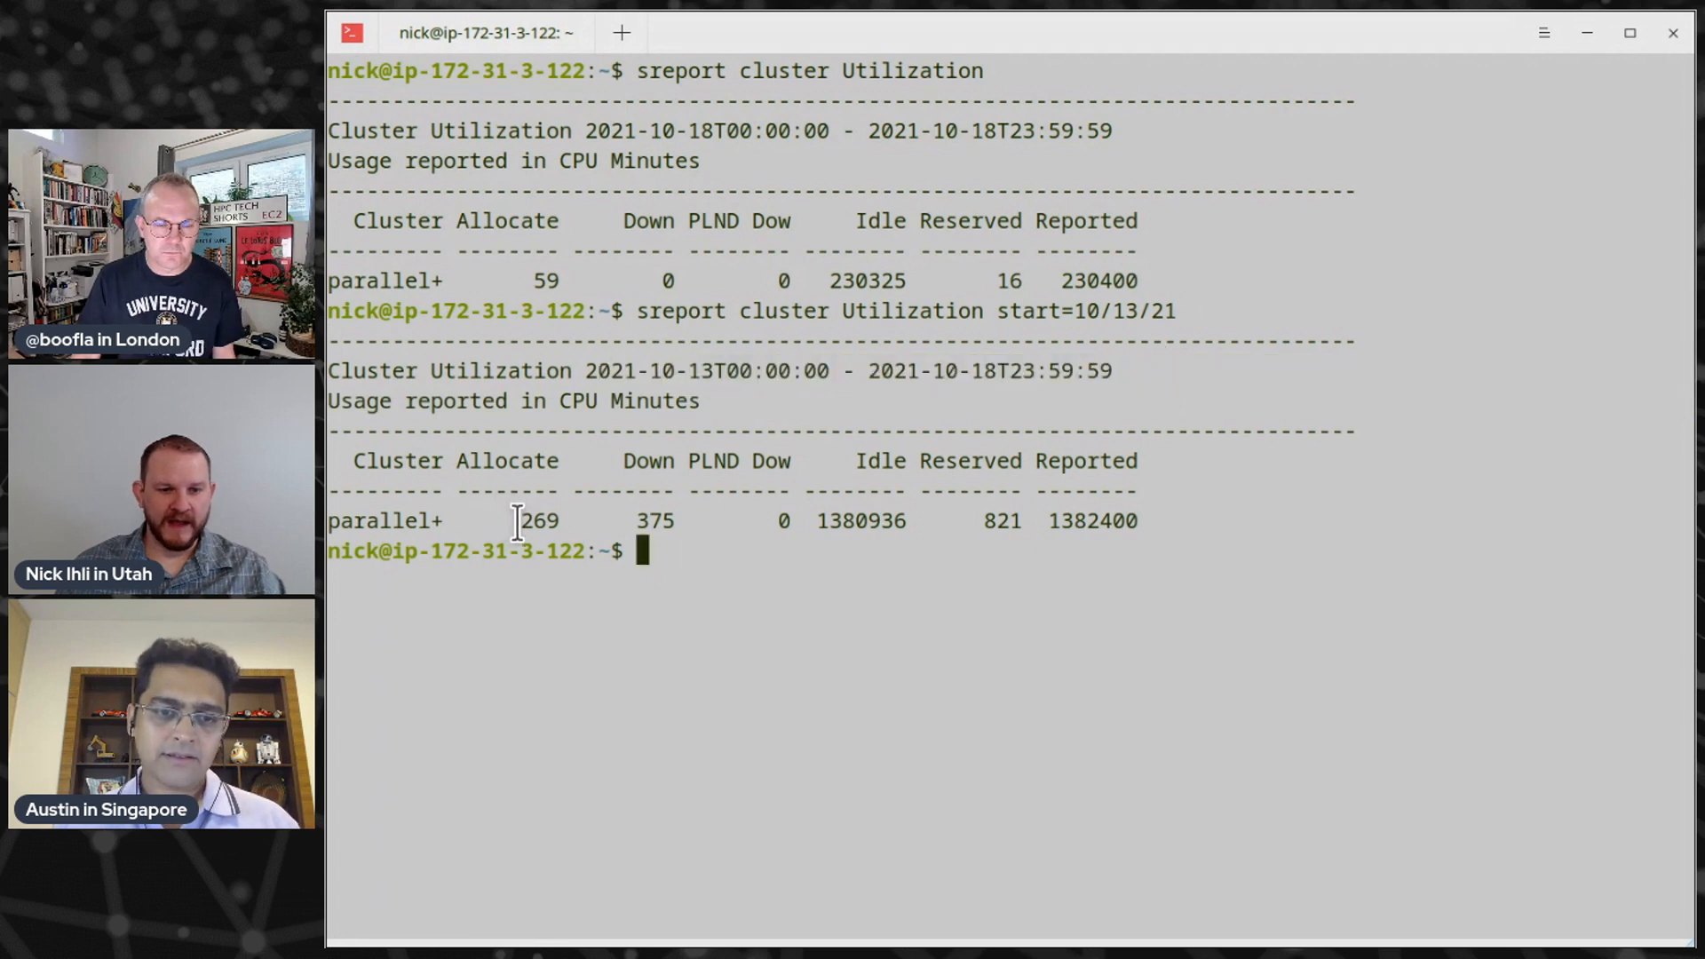
pyautogui.doubleClick(539, 520)
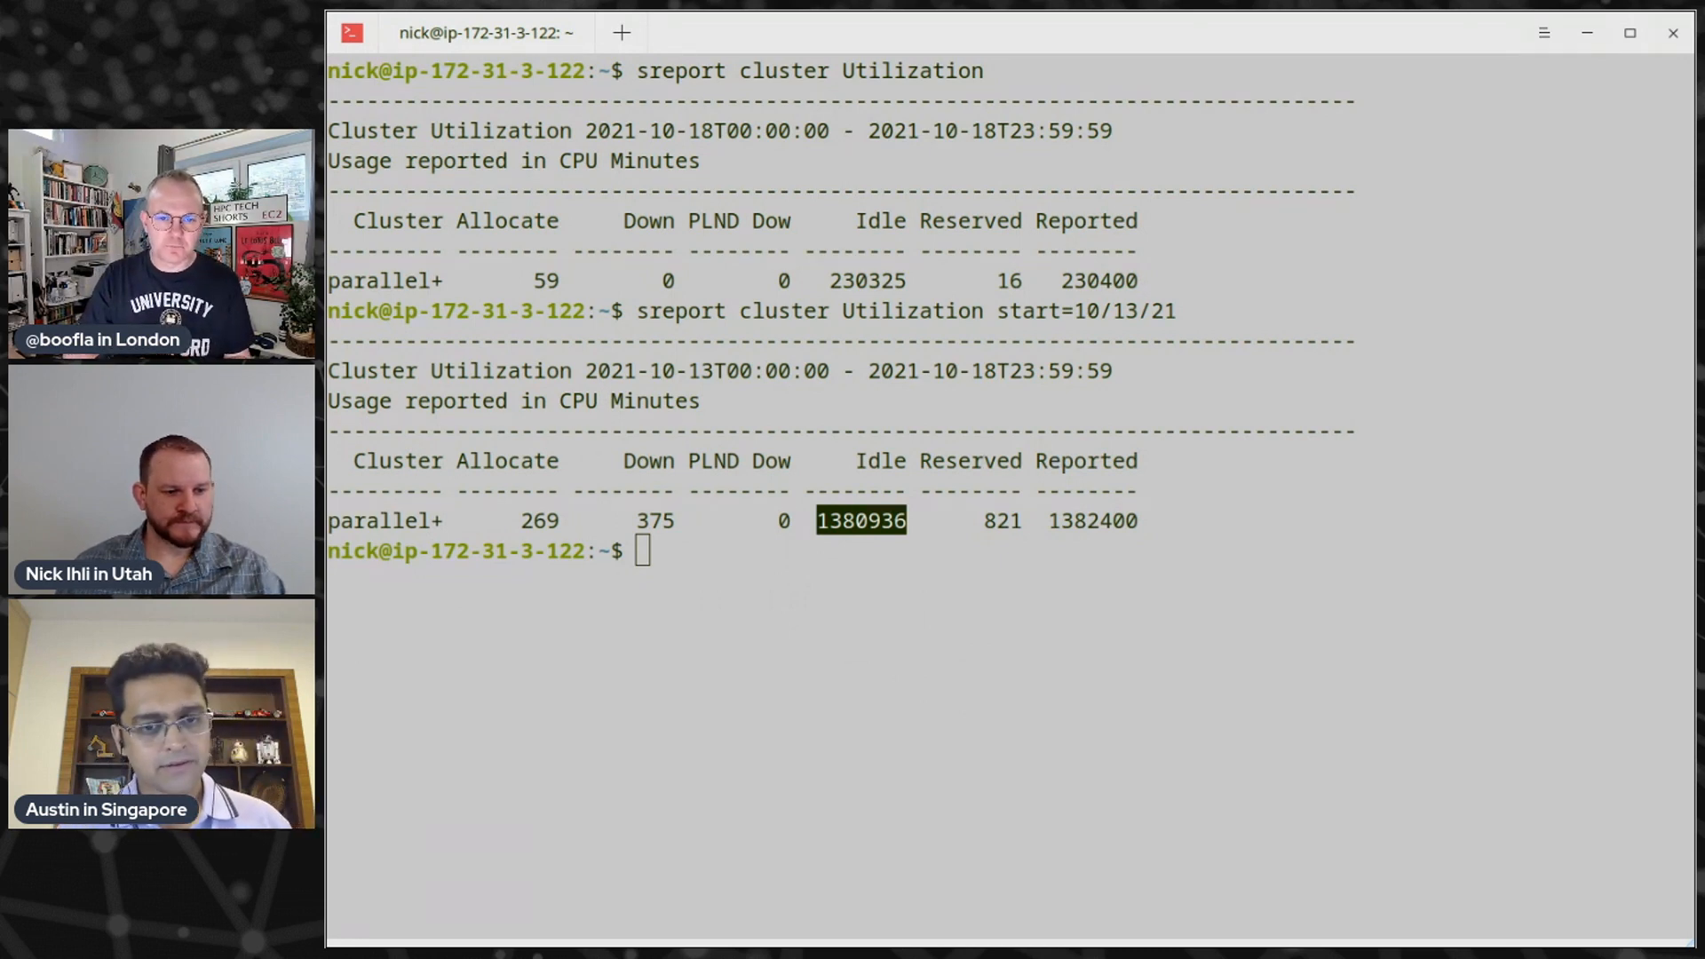
# Run sreport job sizesbyaccount for depta since 10/13/21, highlighting the 0-49 bucket
pyautogui.write('sreport job sizesbyaccount account=depta PrintJobCount start=10/13/21')
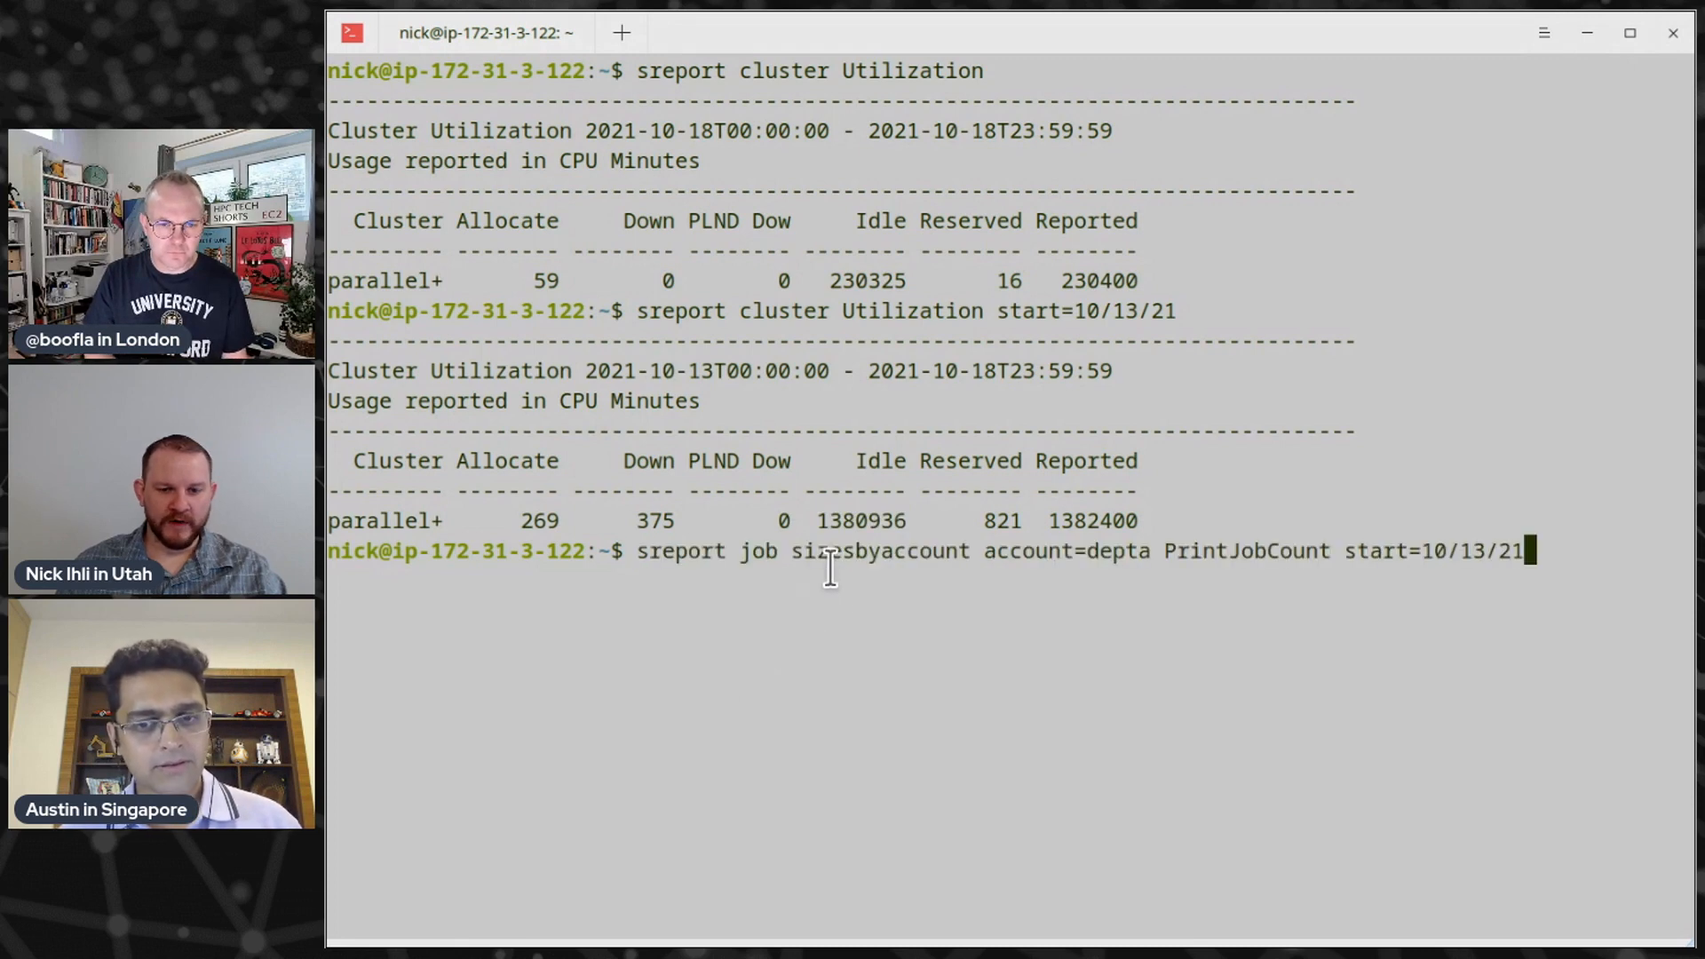
pyautogui.doubleClick(859, 552)
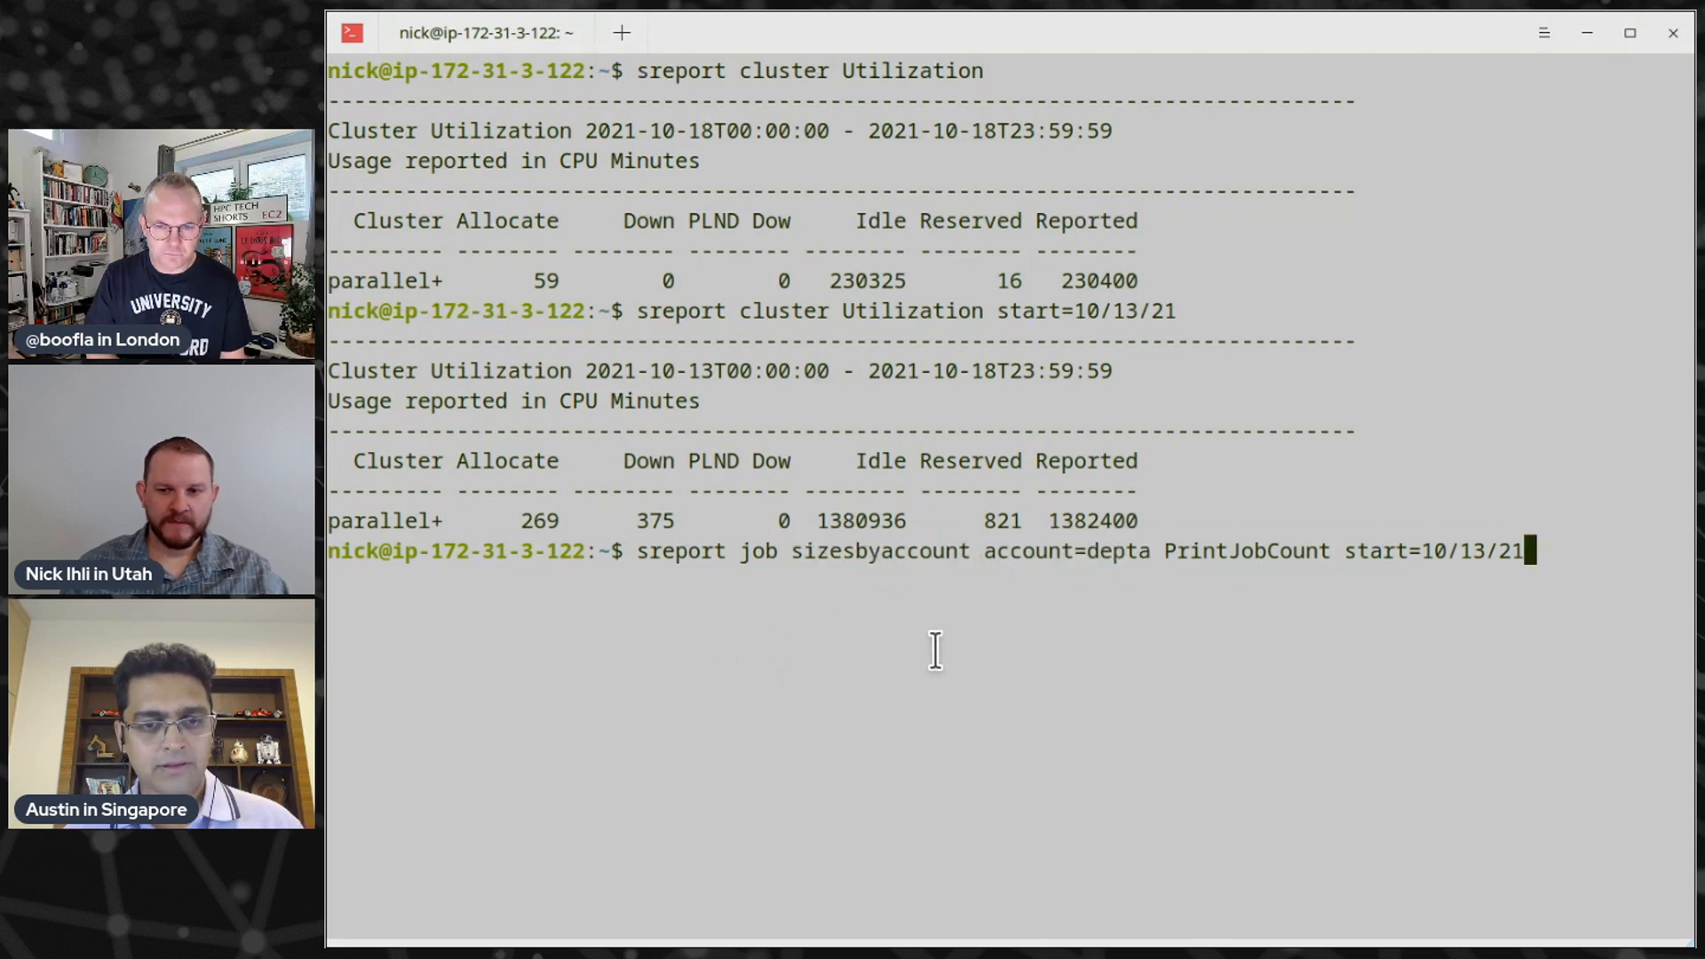
pyautogui.press('Return')
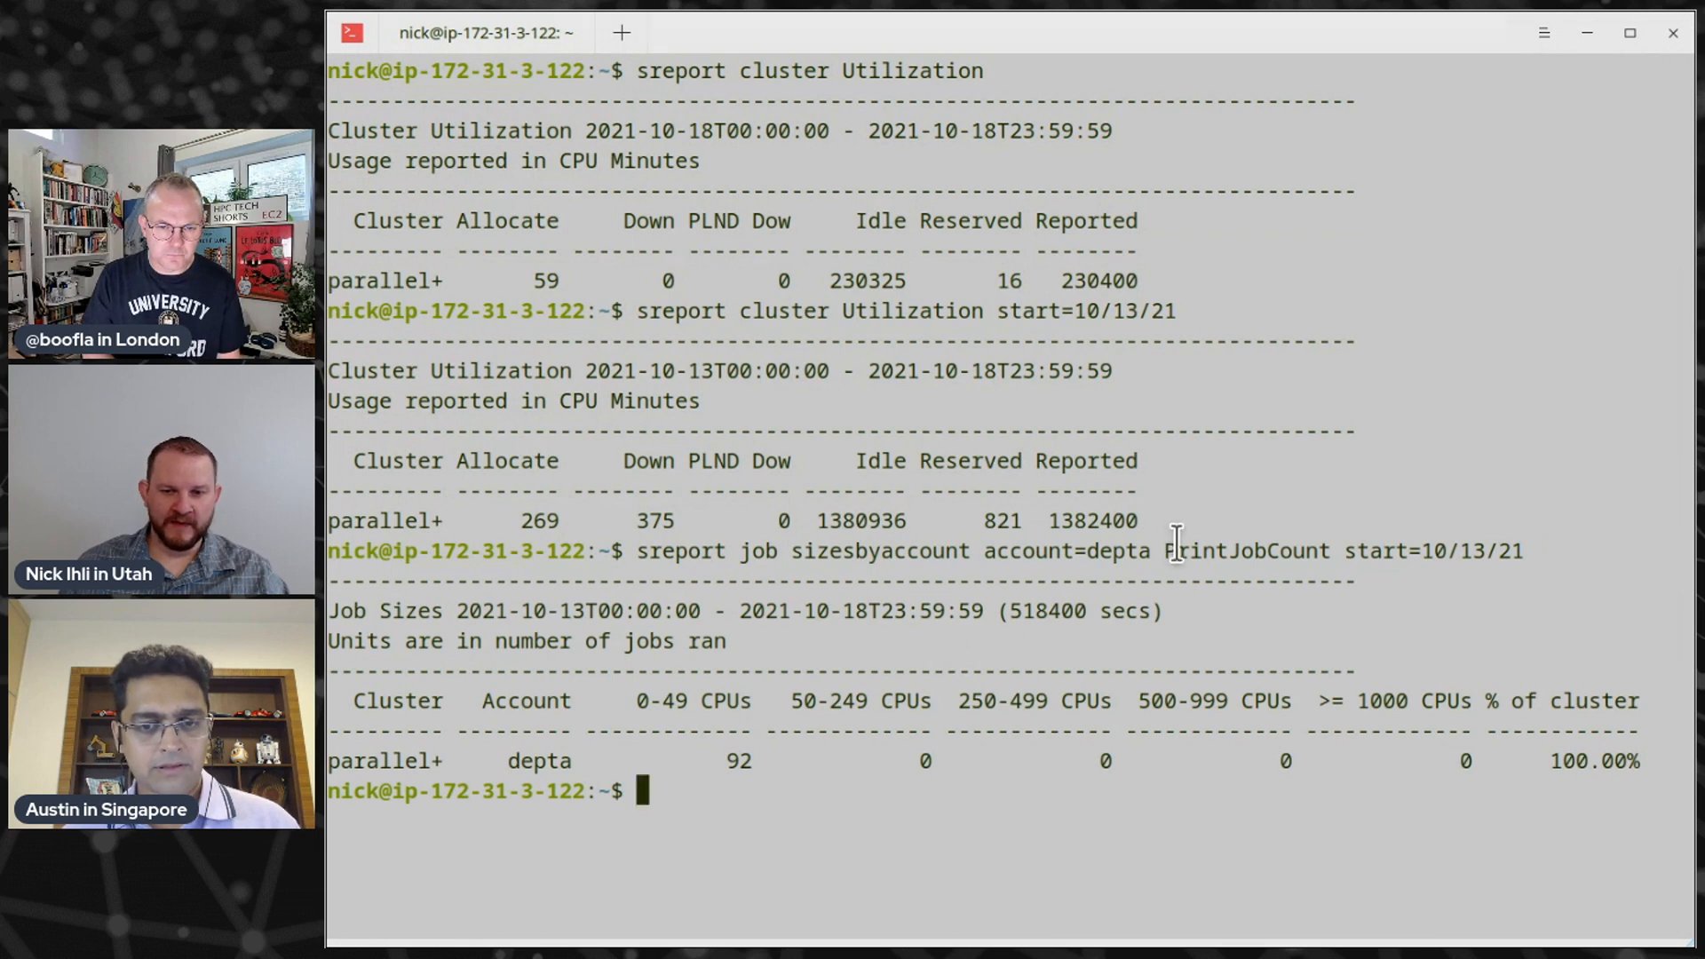
pyautogui.moveTo(778, 761)
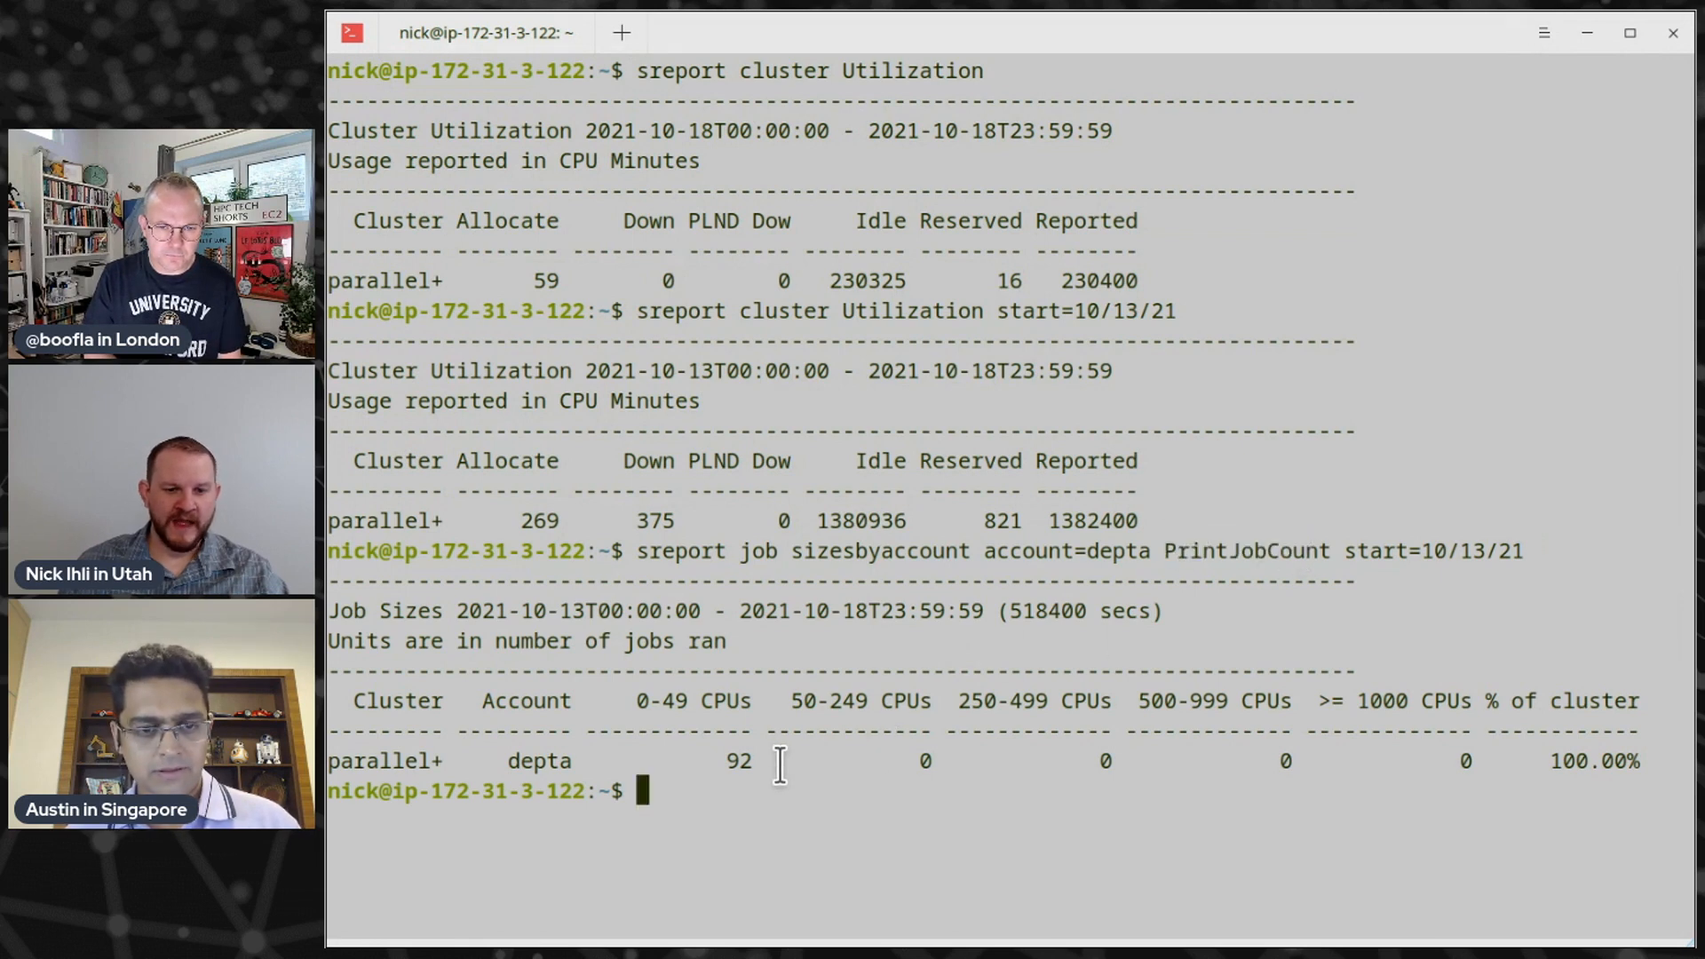
pyautogui.doubleClick(660, 701)
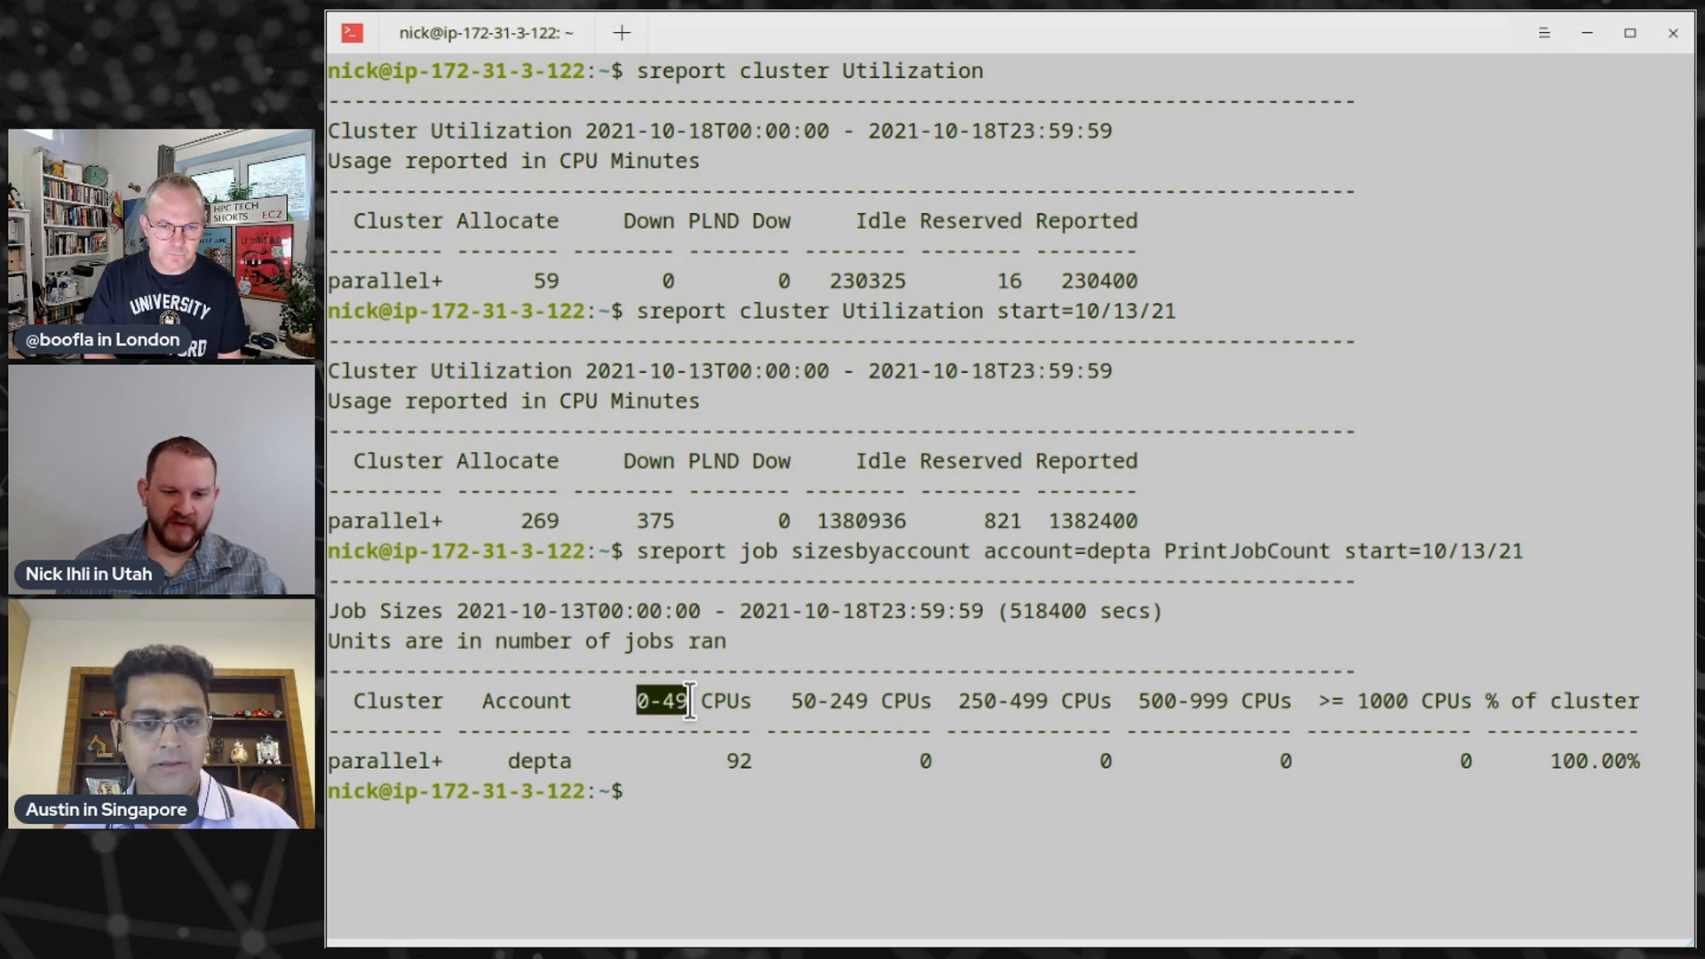
pyautogui.doubleClick(539, 760)
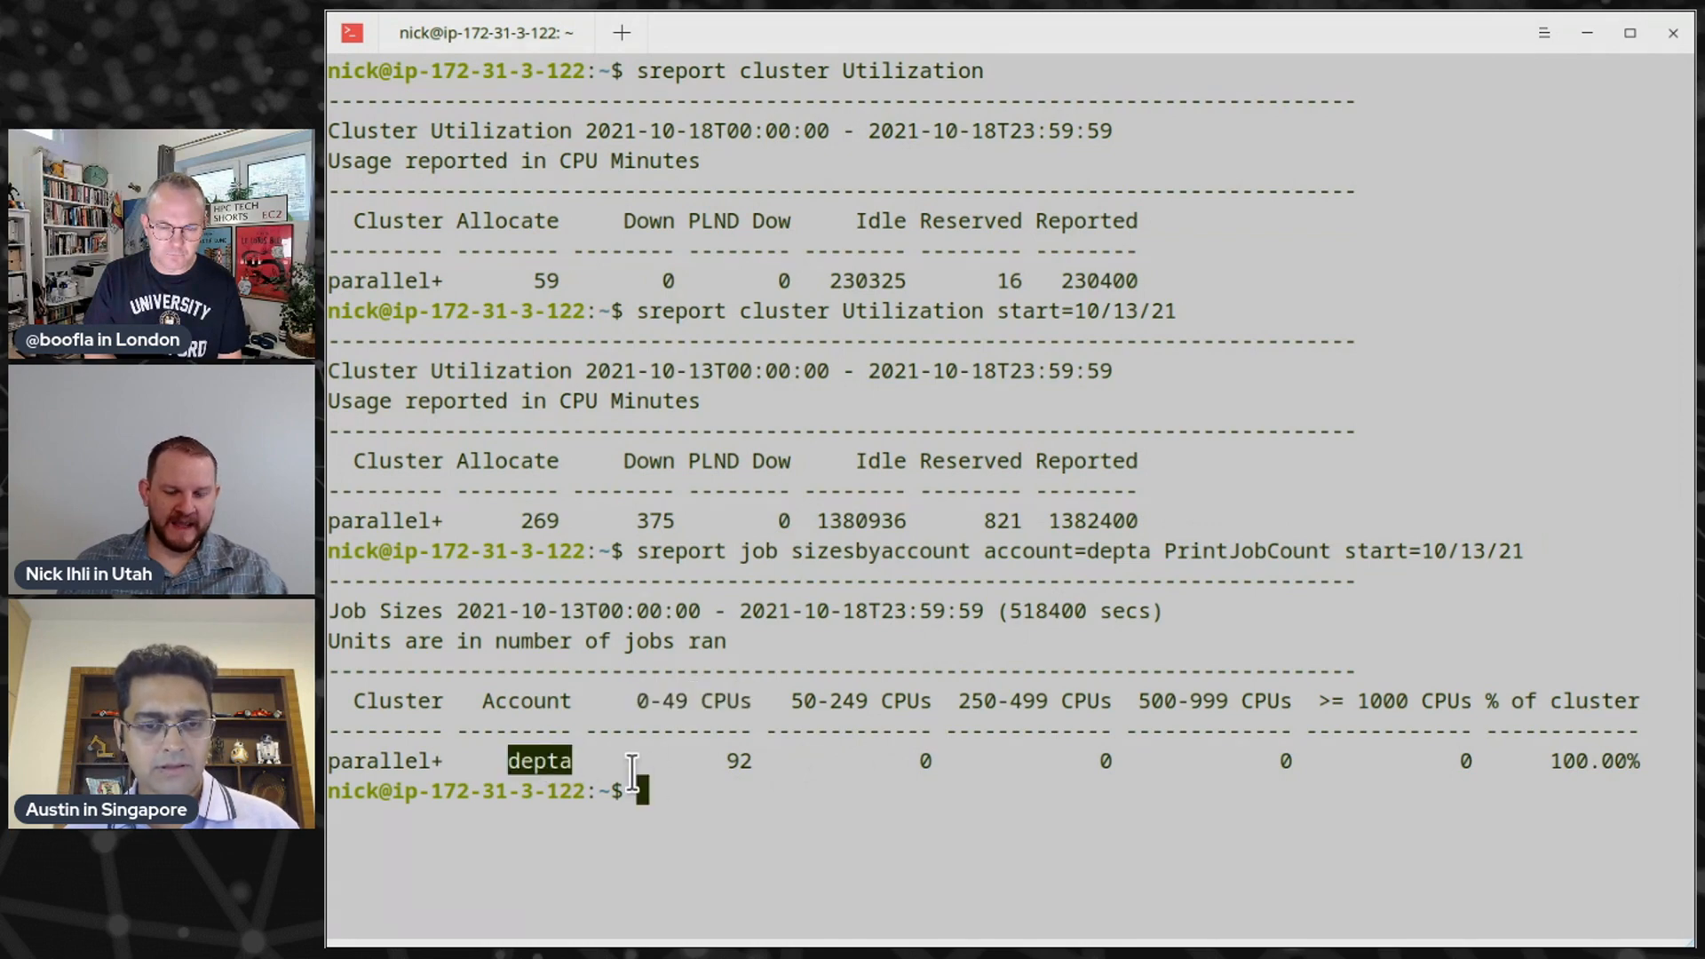